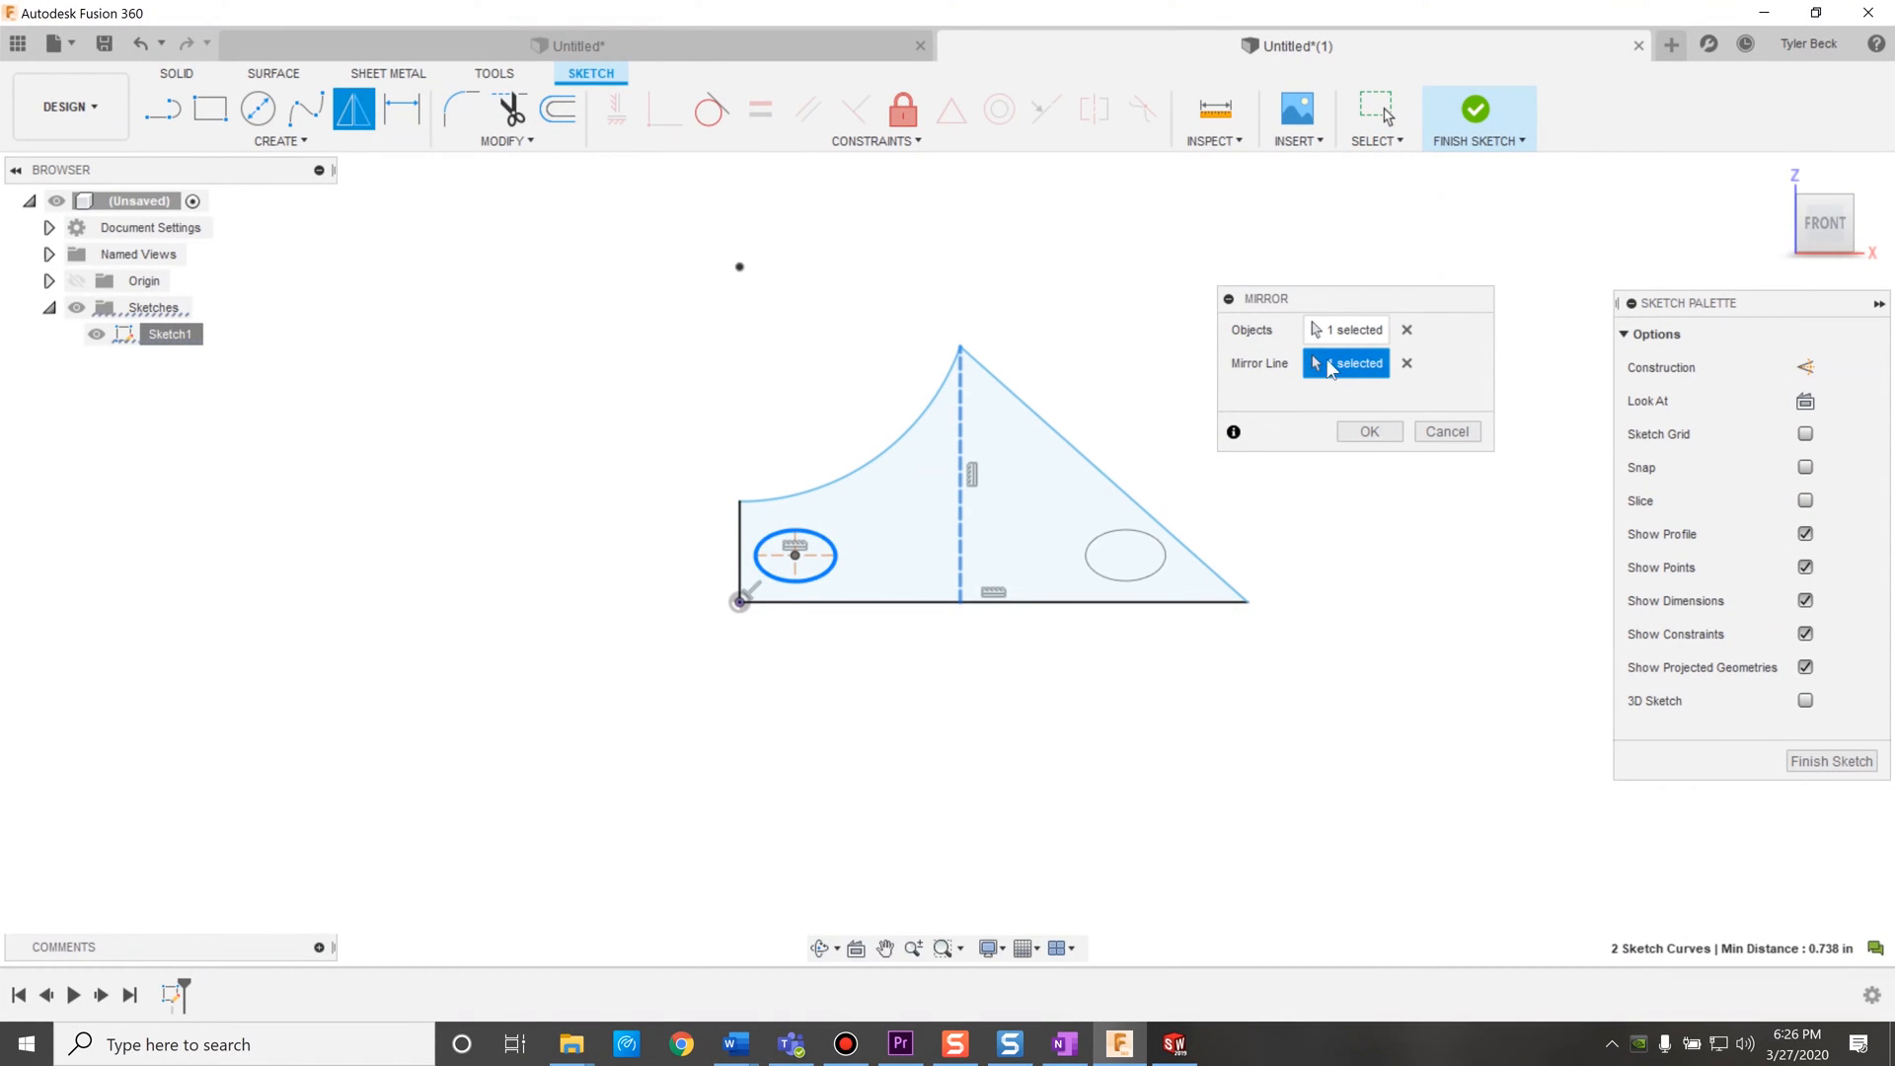
Draw an ellipse in the lower-left of the profile.
click(1407, 46)
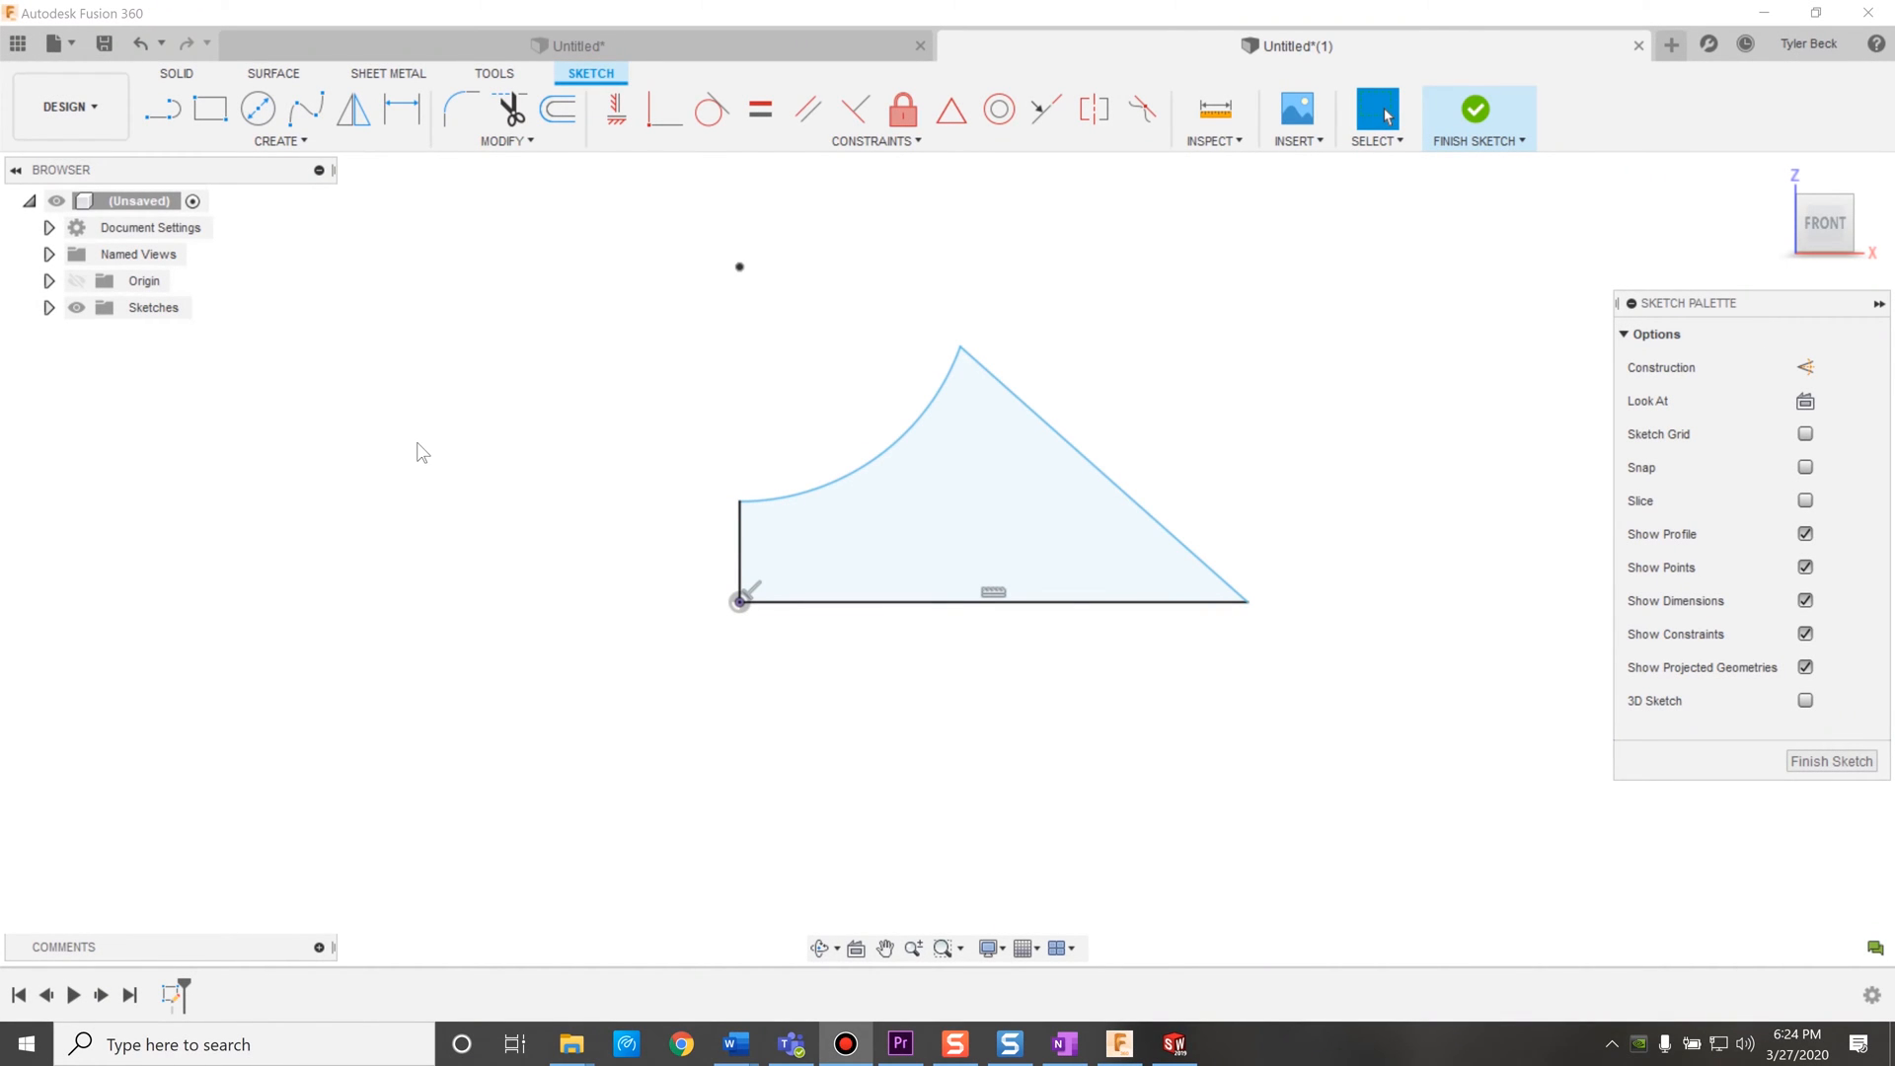
mouse_move(562, 408)
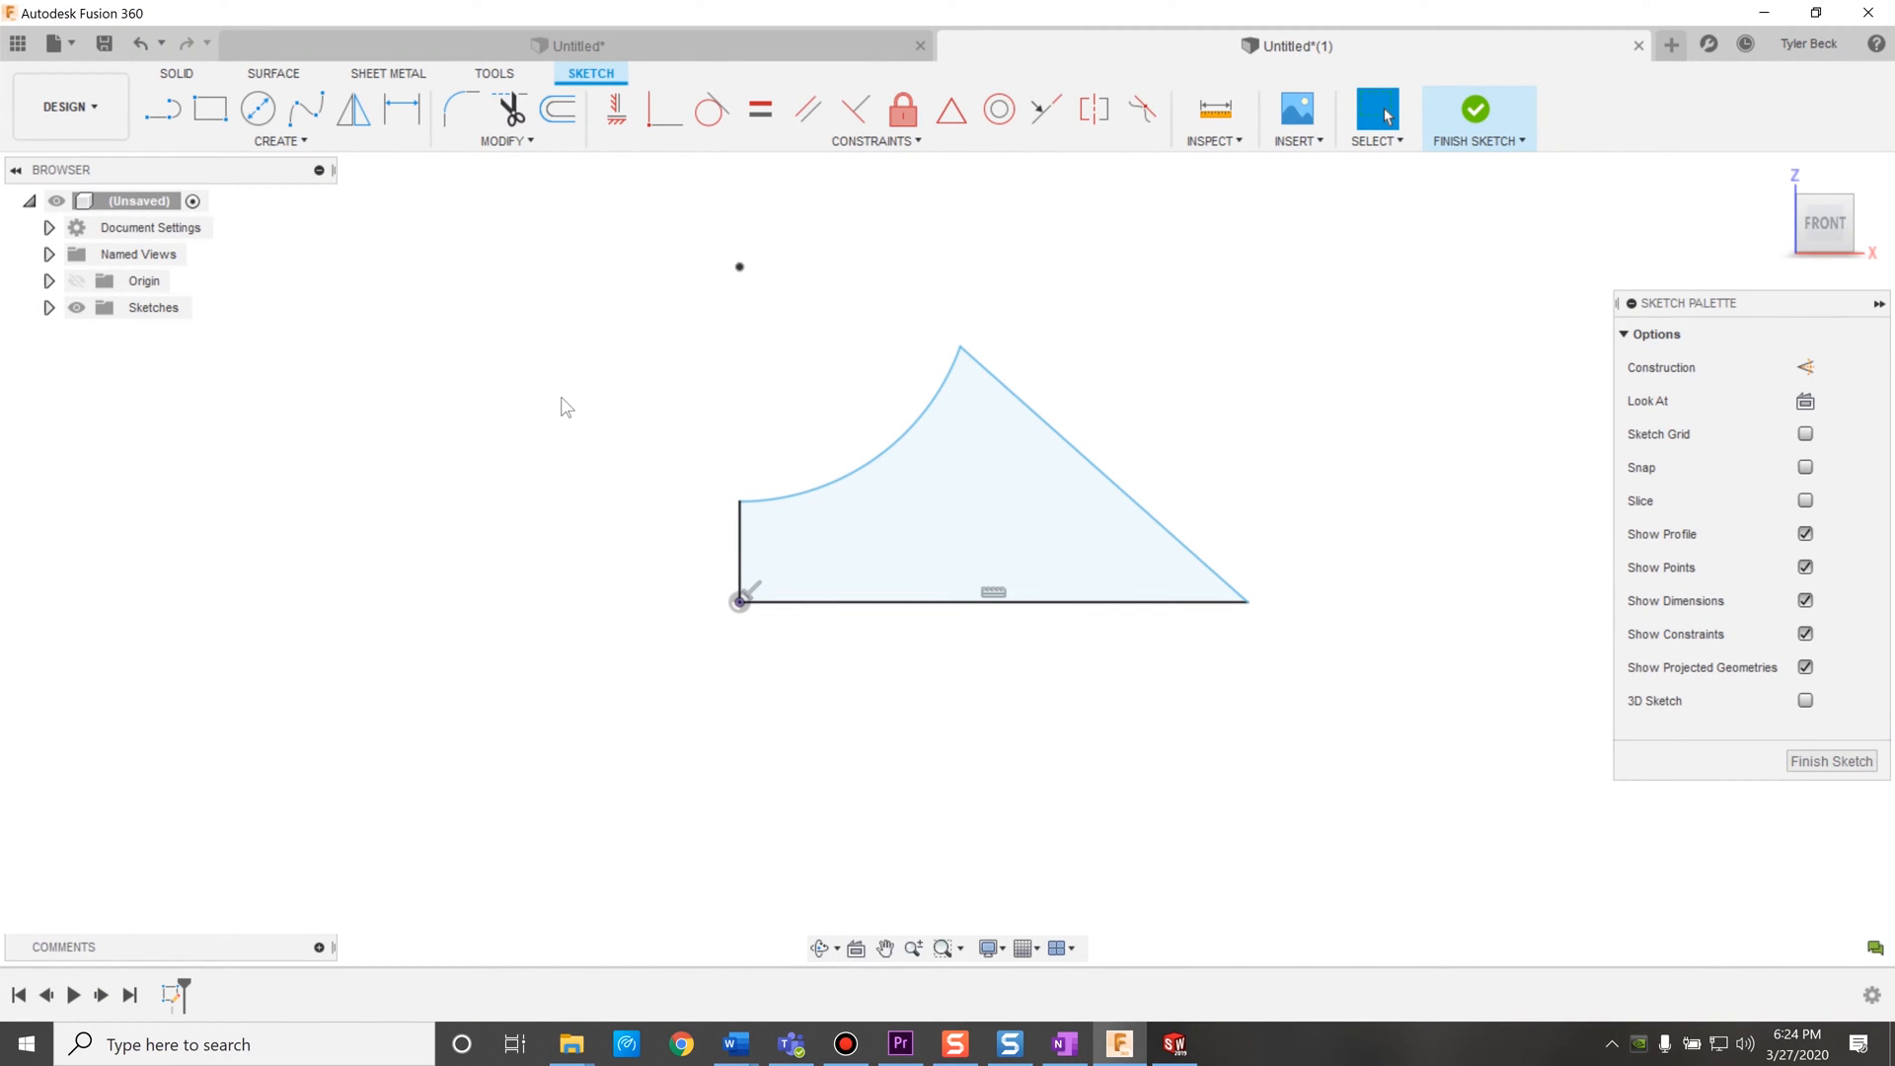
mouse_move(558, 422)
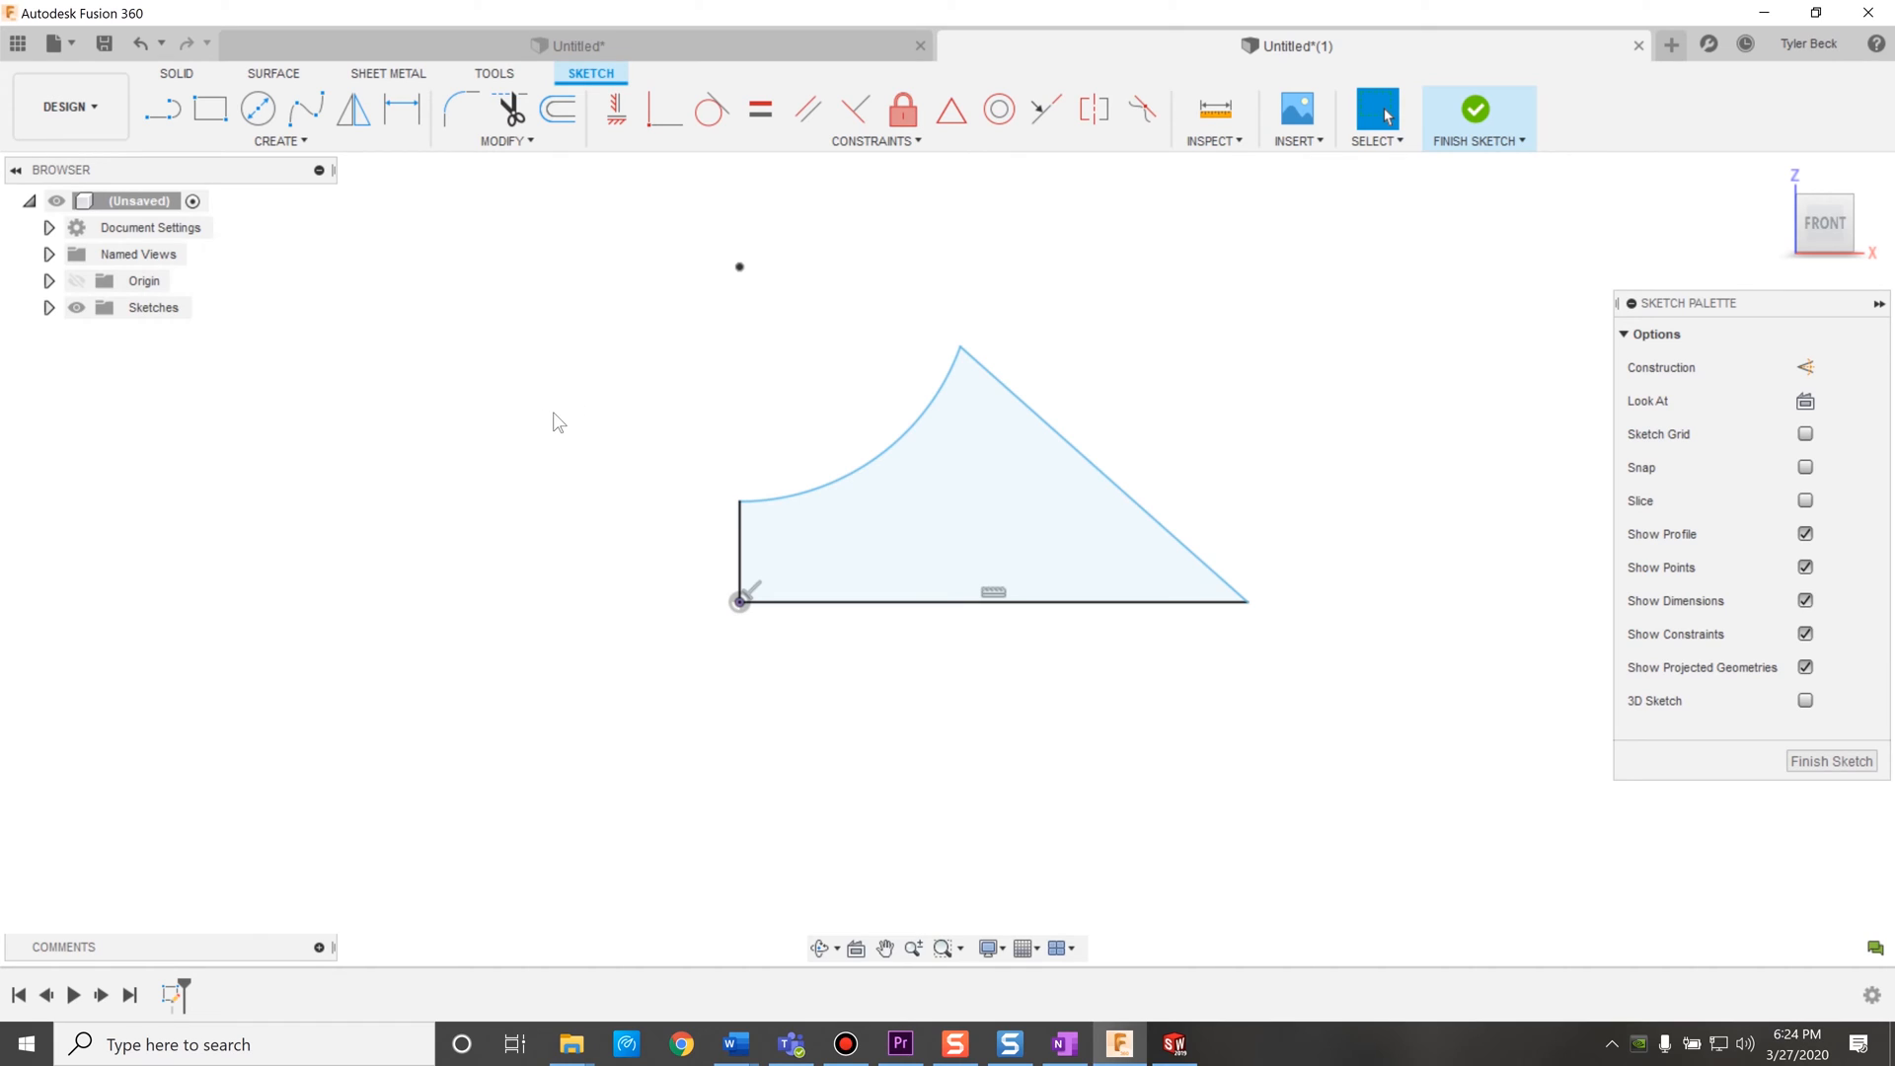
mouse_move(415, 300)
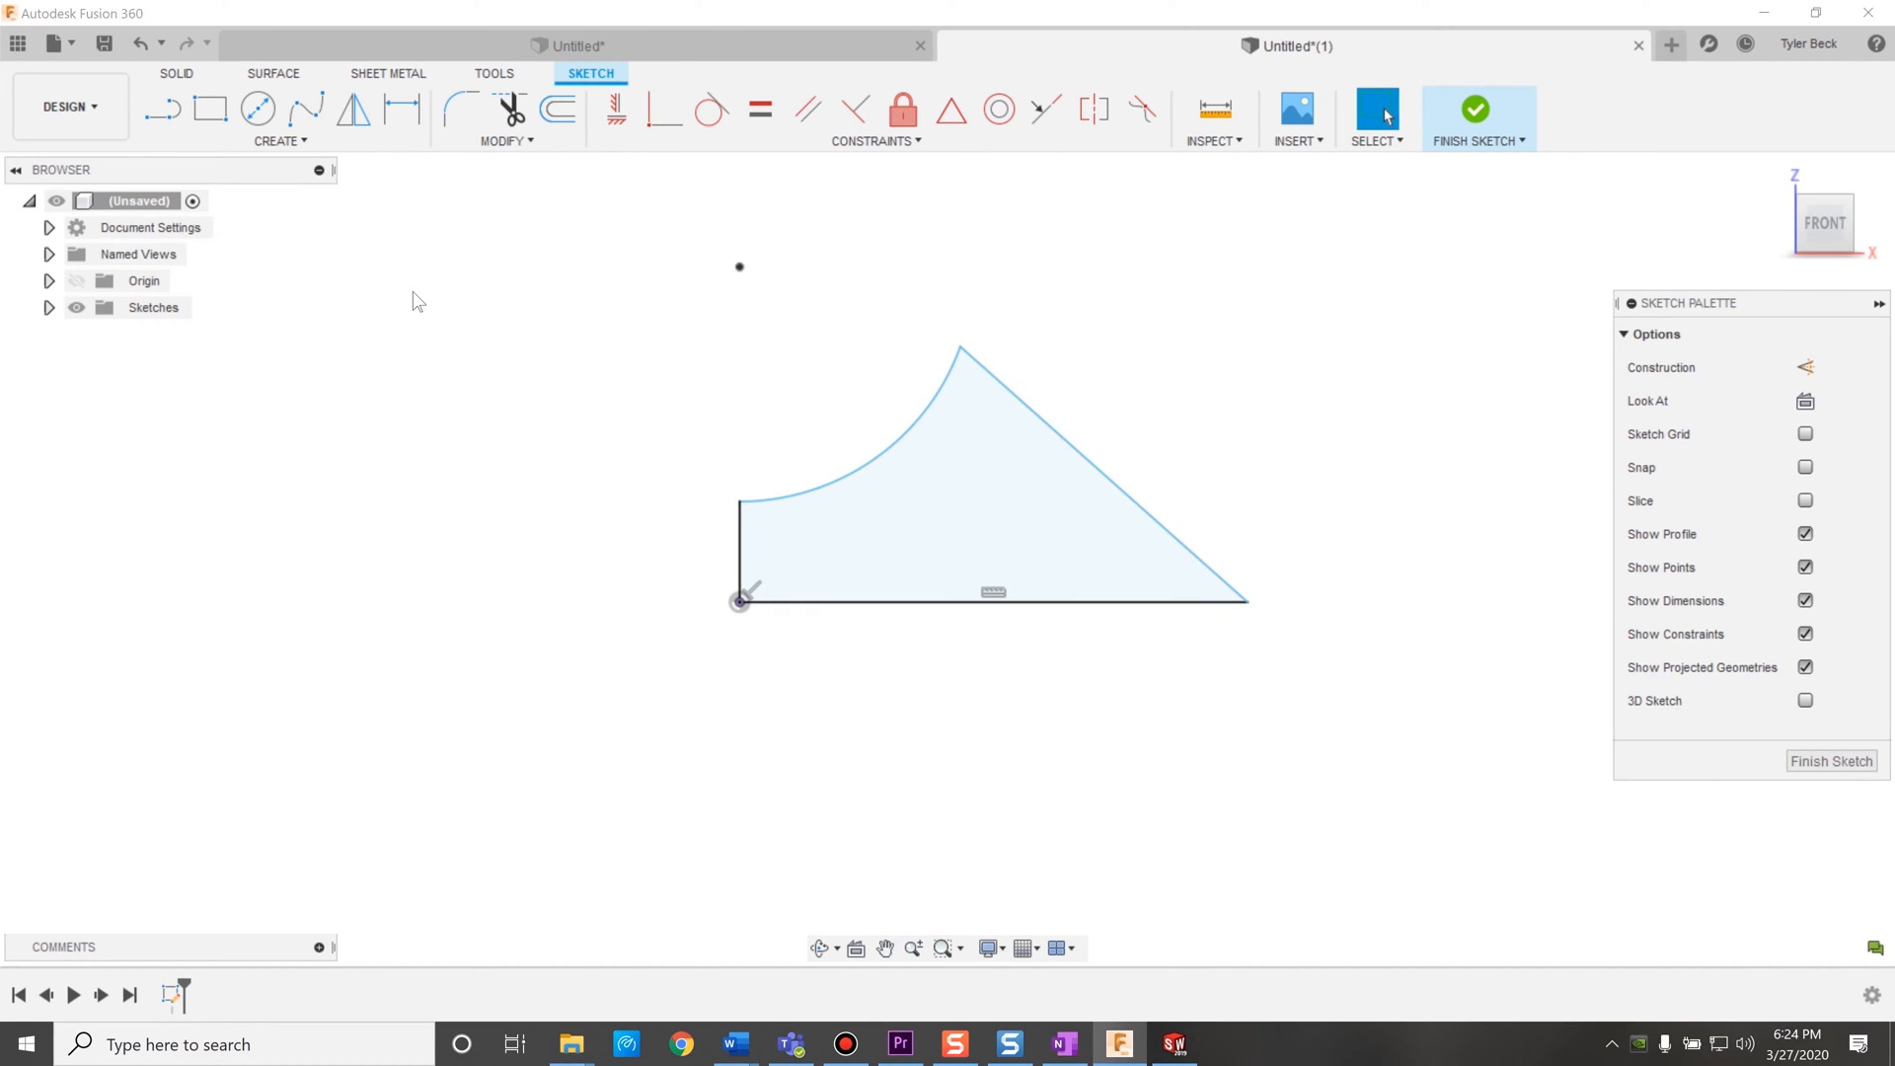
text(e)
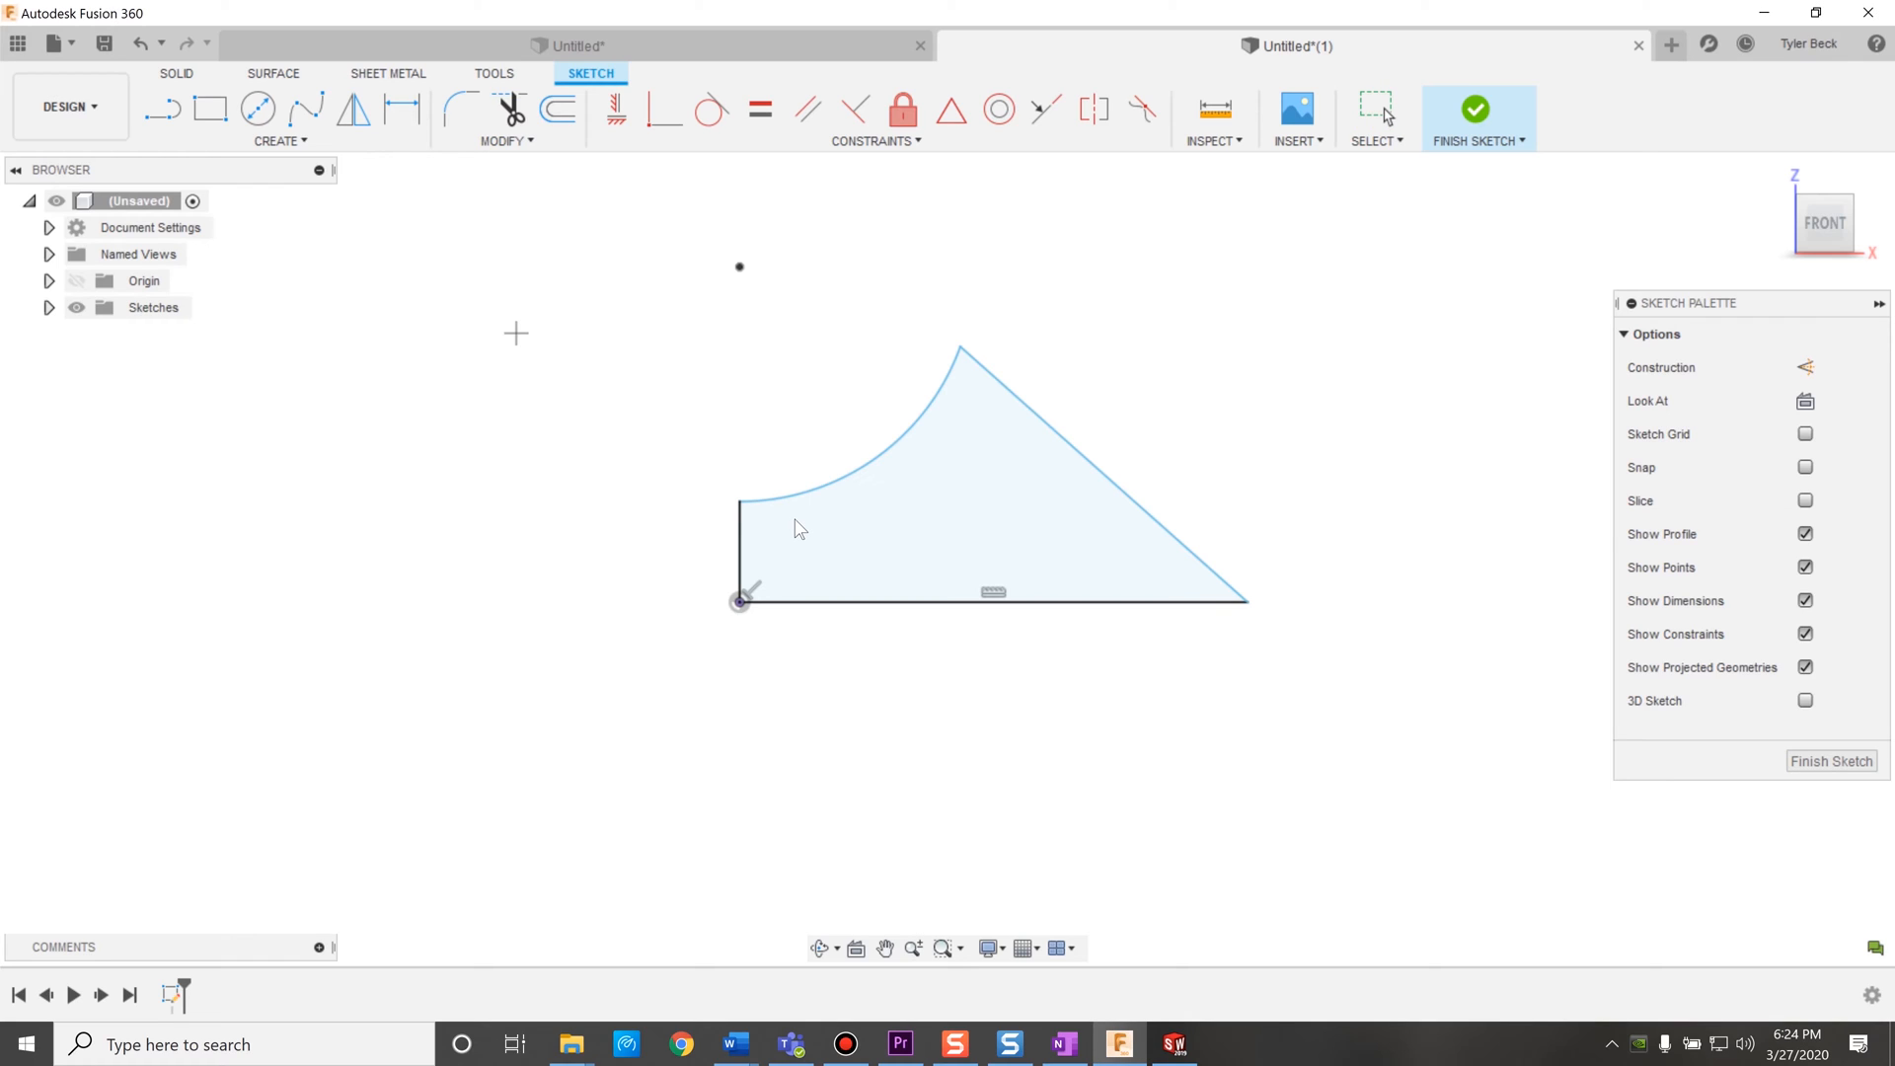
click(852, 555)
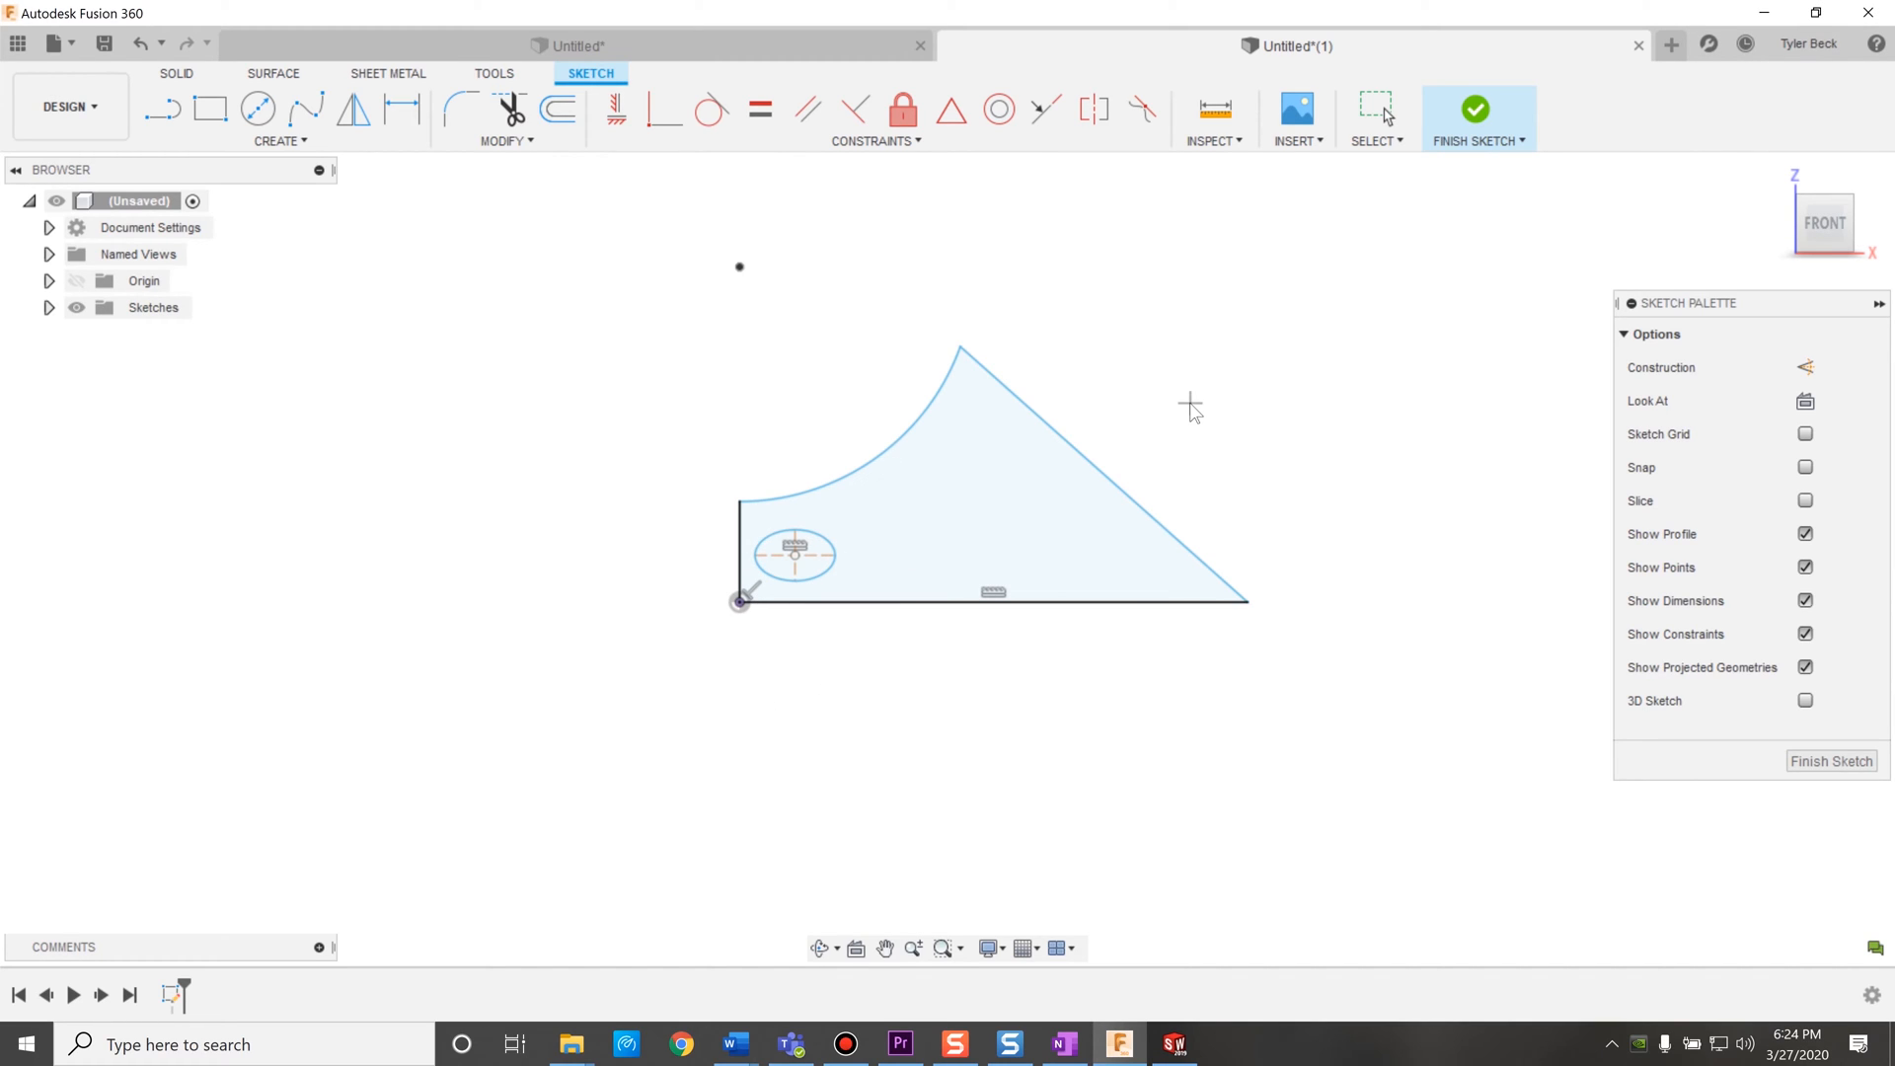
mouse_move(944, 603)
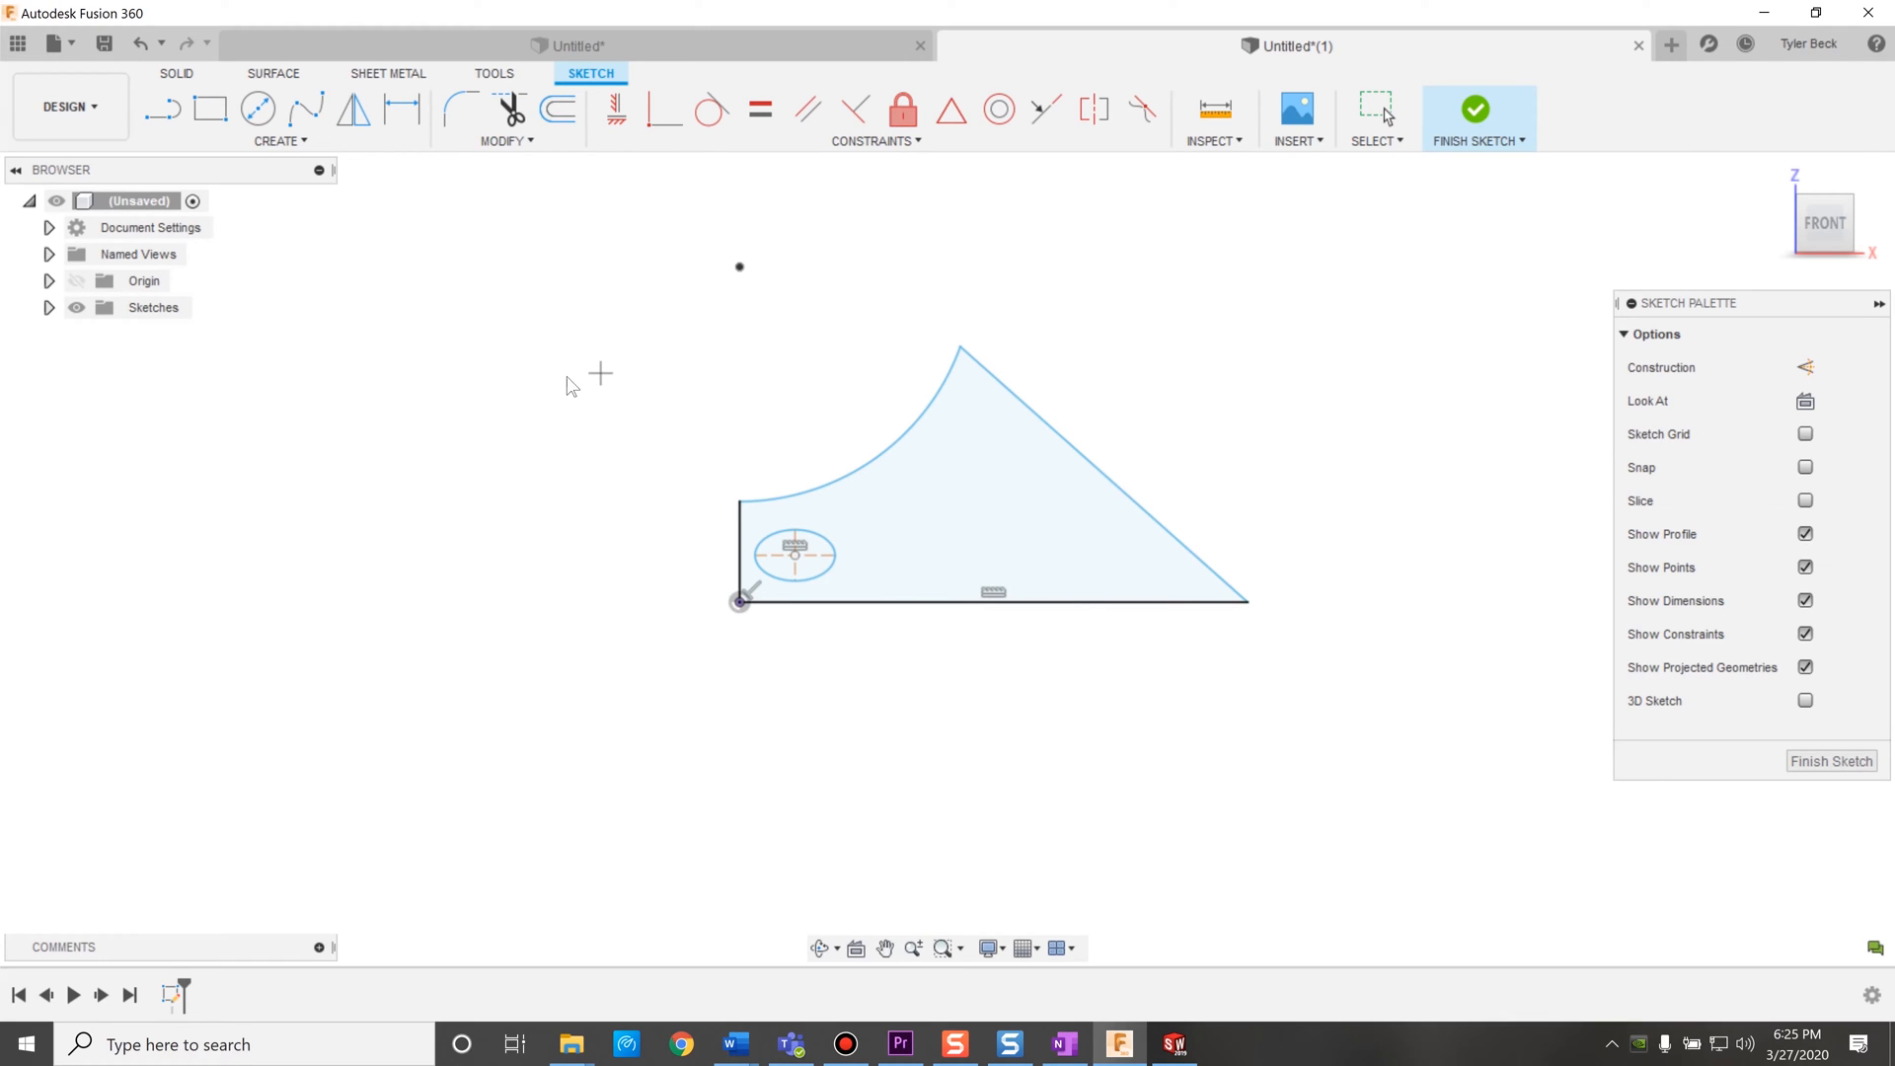
Add a vertical line from the ellipse peak and make it construction geometry.
click(161, 108)
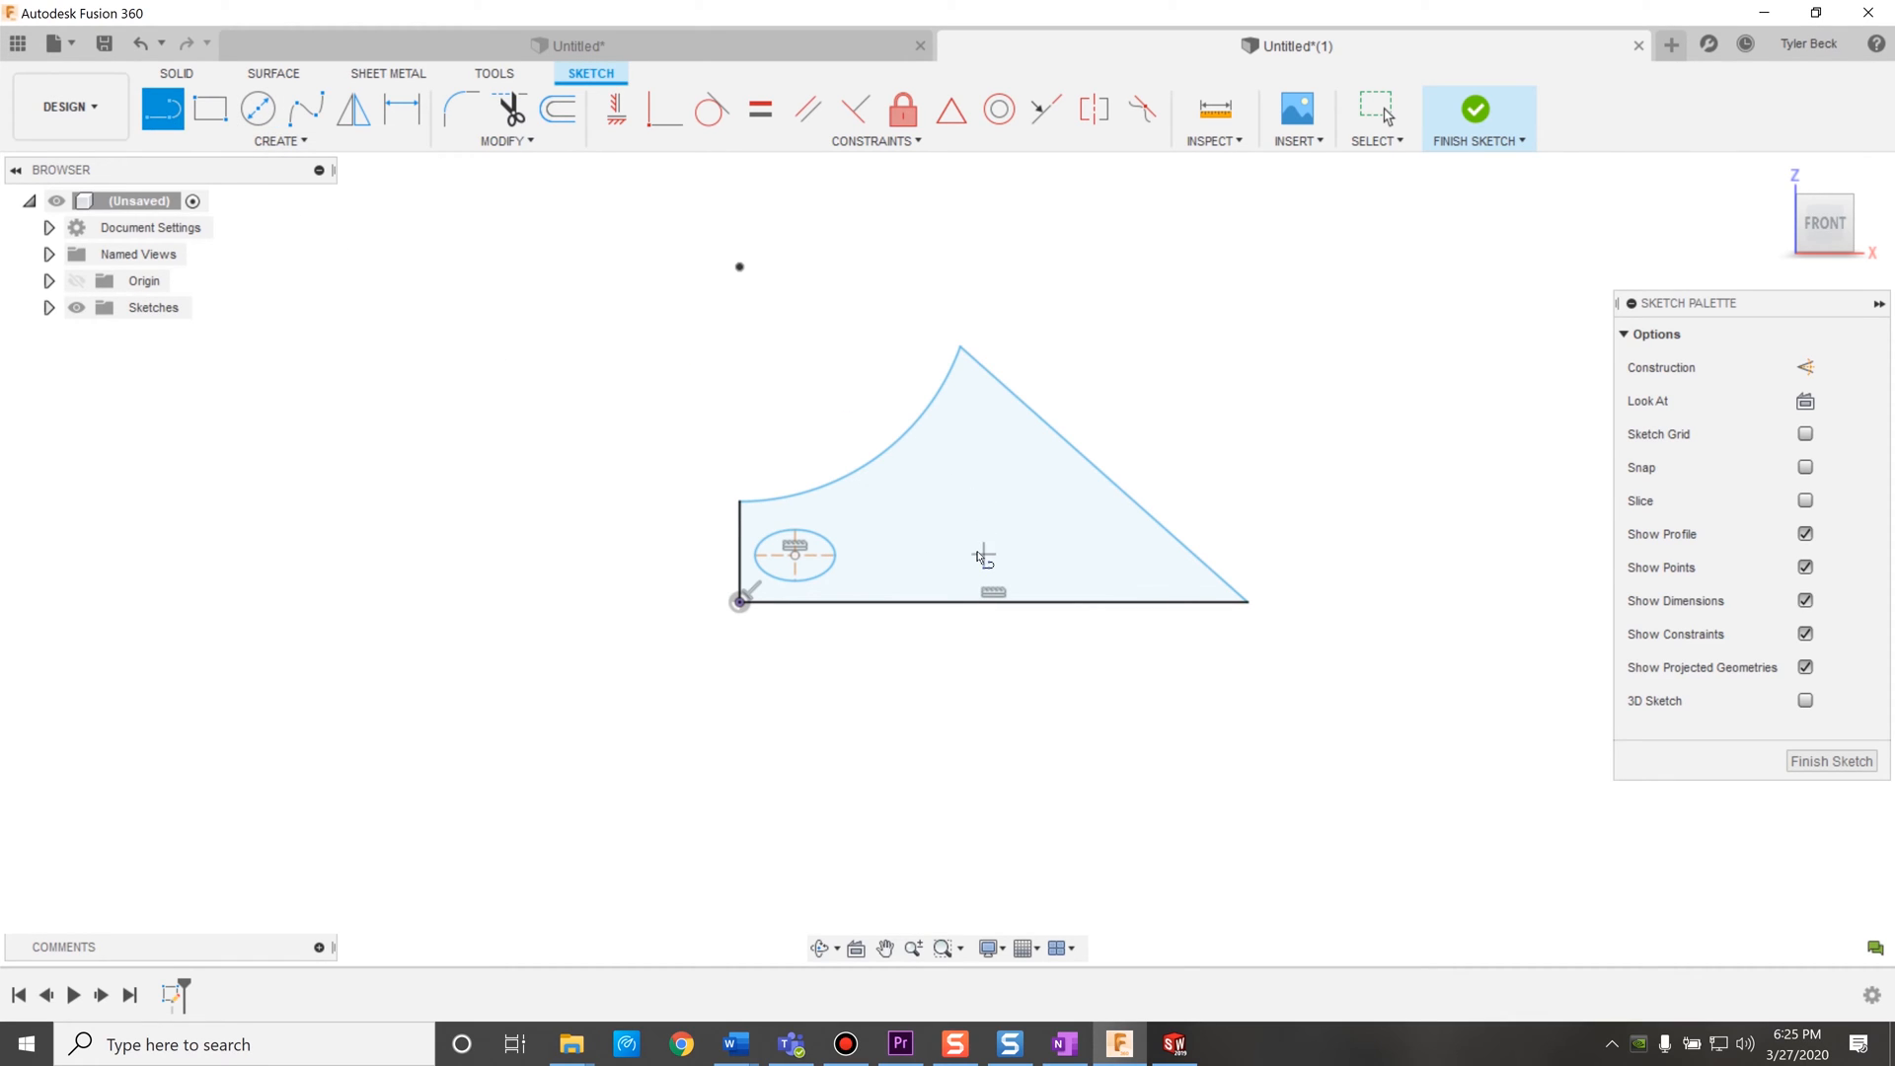
mouse_move(965, 604)
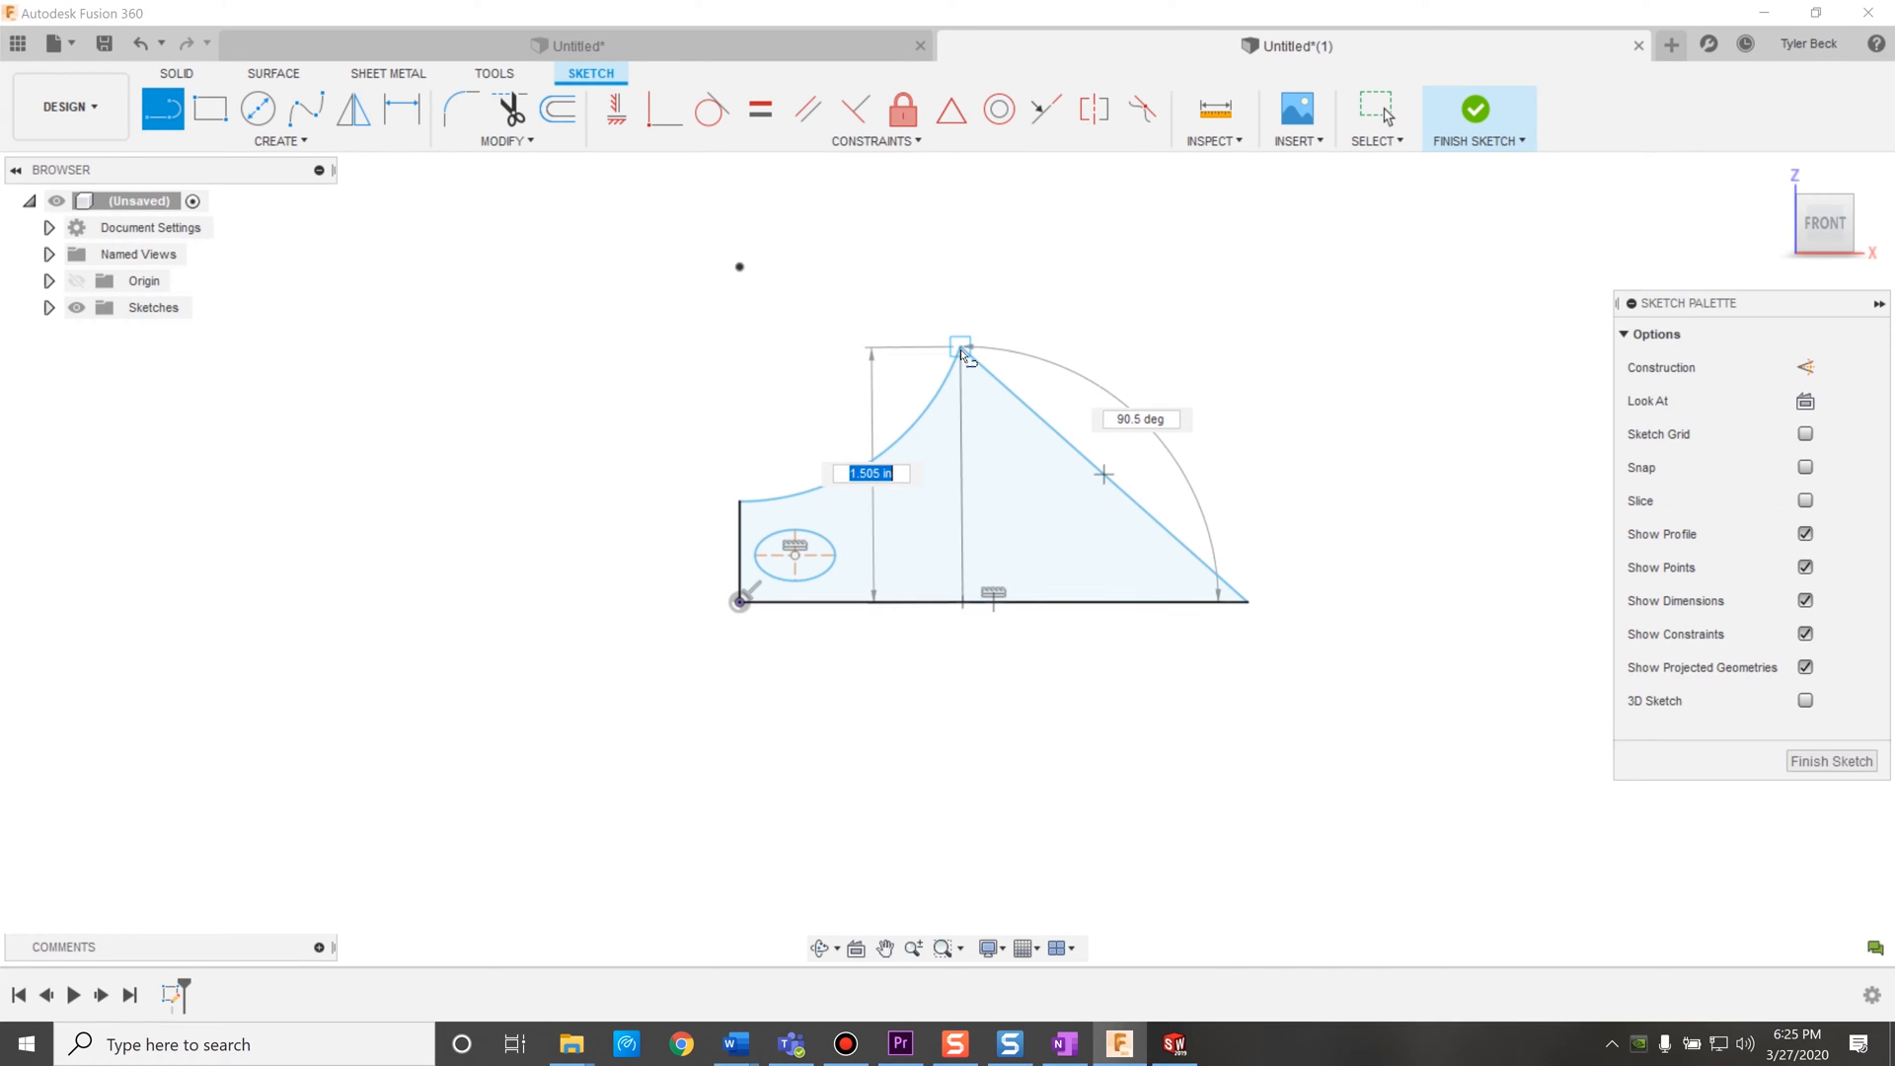
right_click(960, 351)
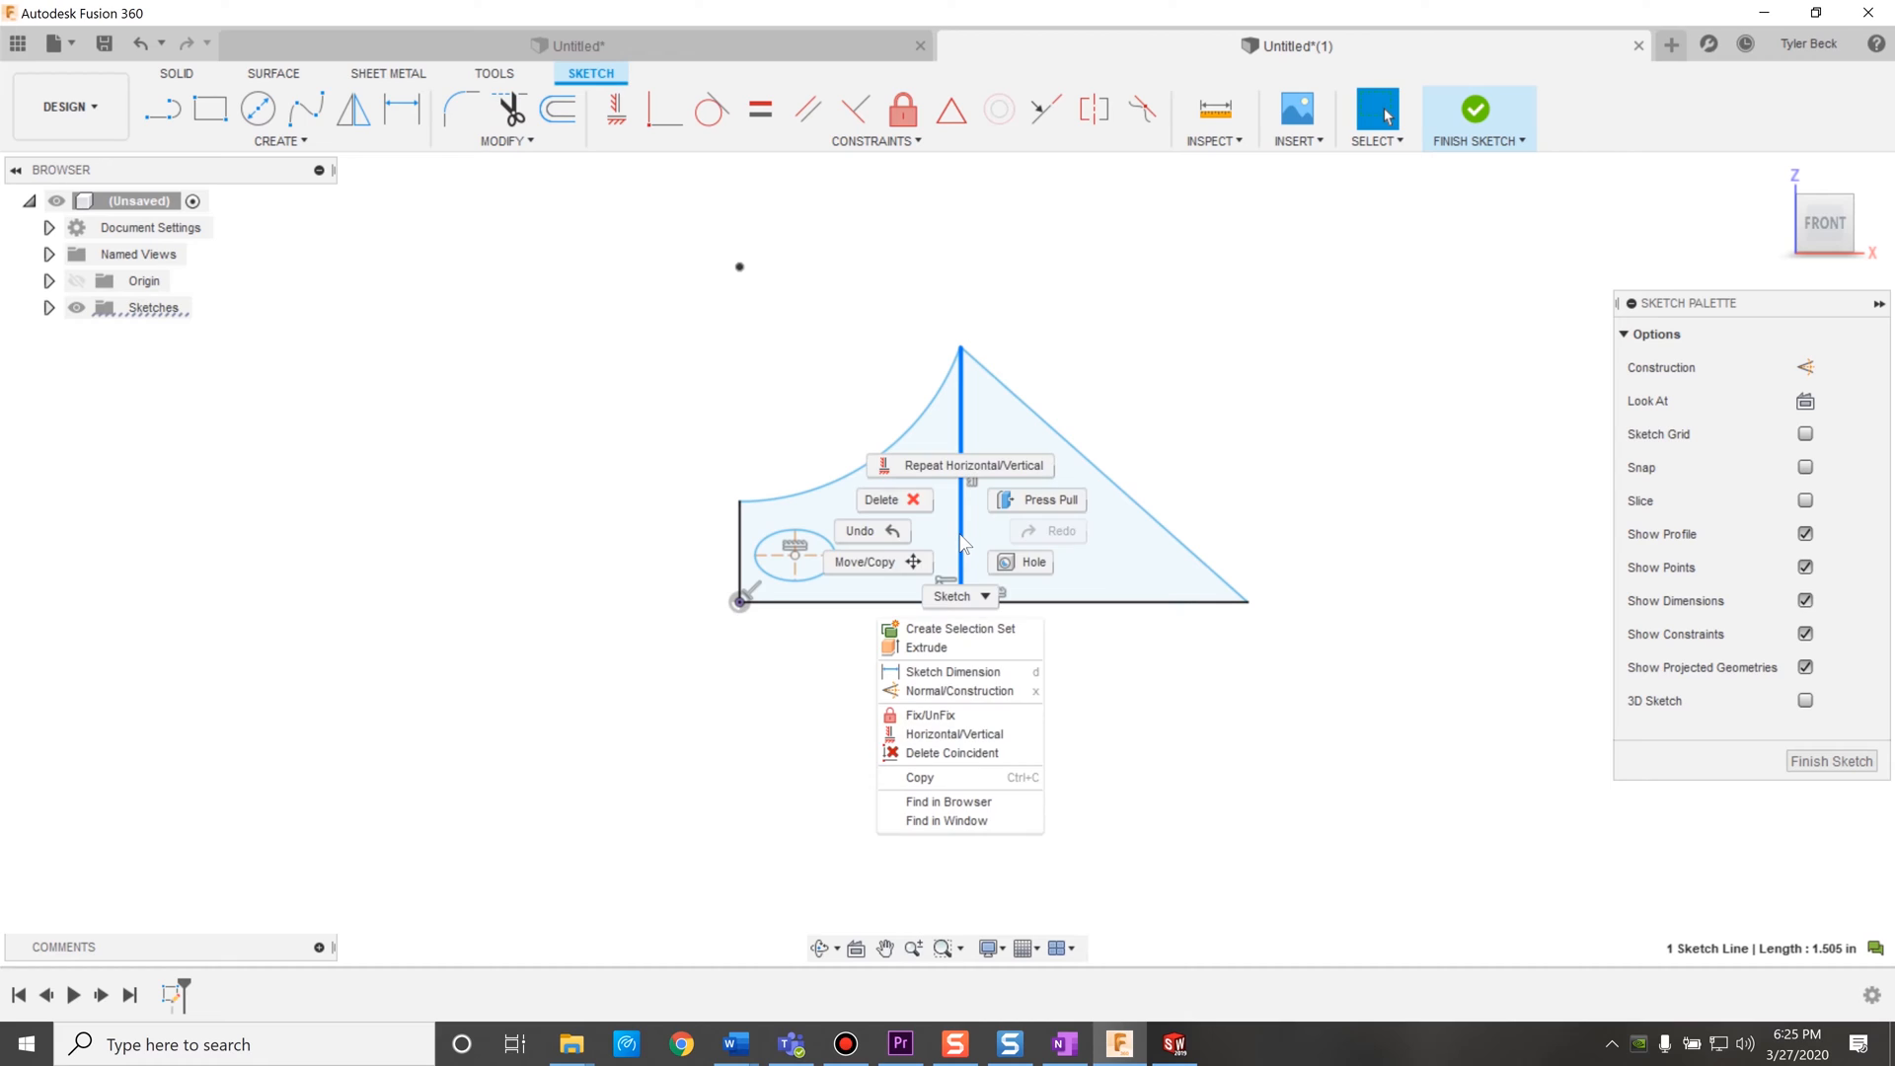
click(959, 690)
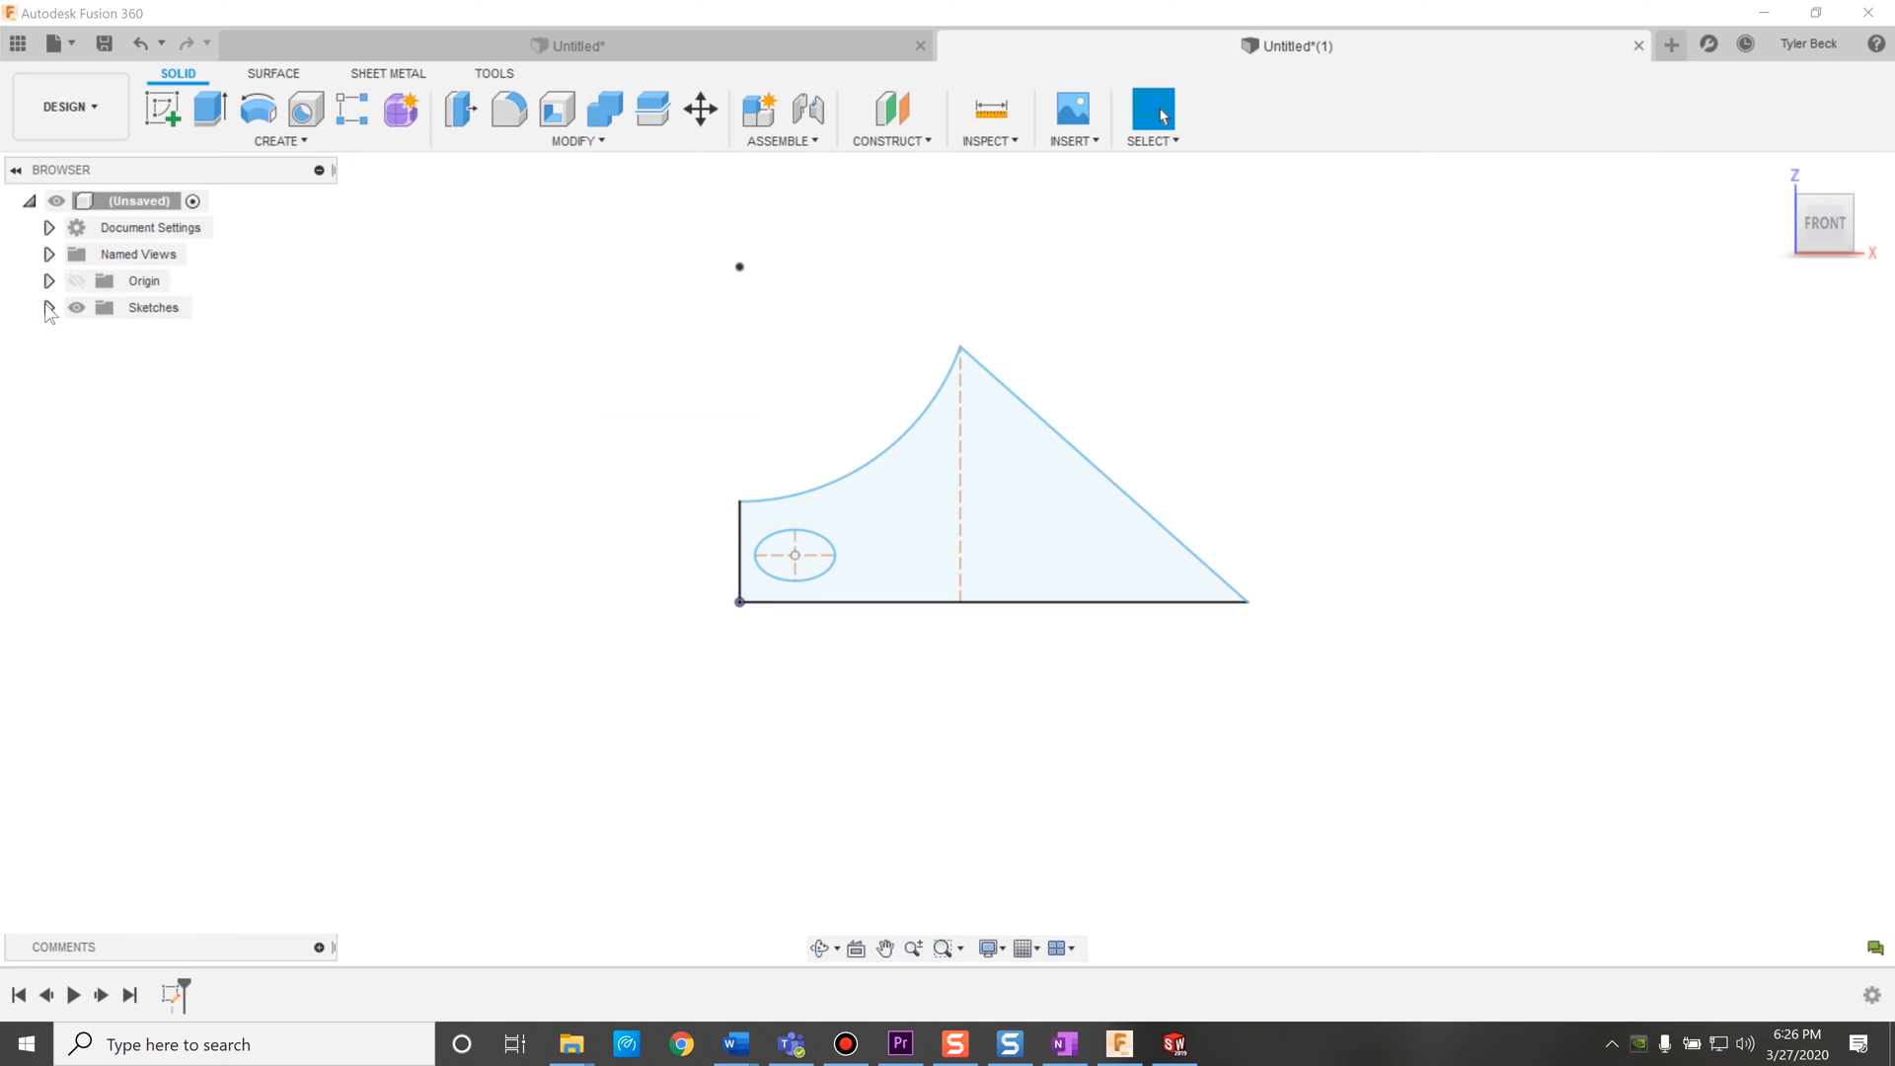
In Sketch1, mirror the ellipse across the vertical construction line to preview a right-side copy.
click(49, 307)
text(m)
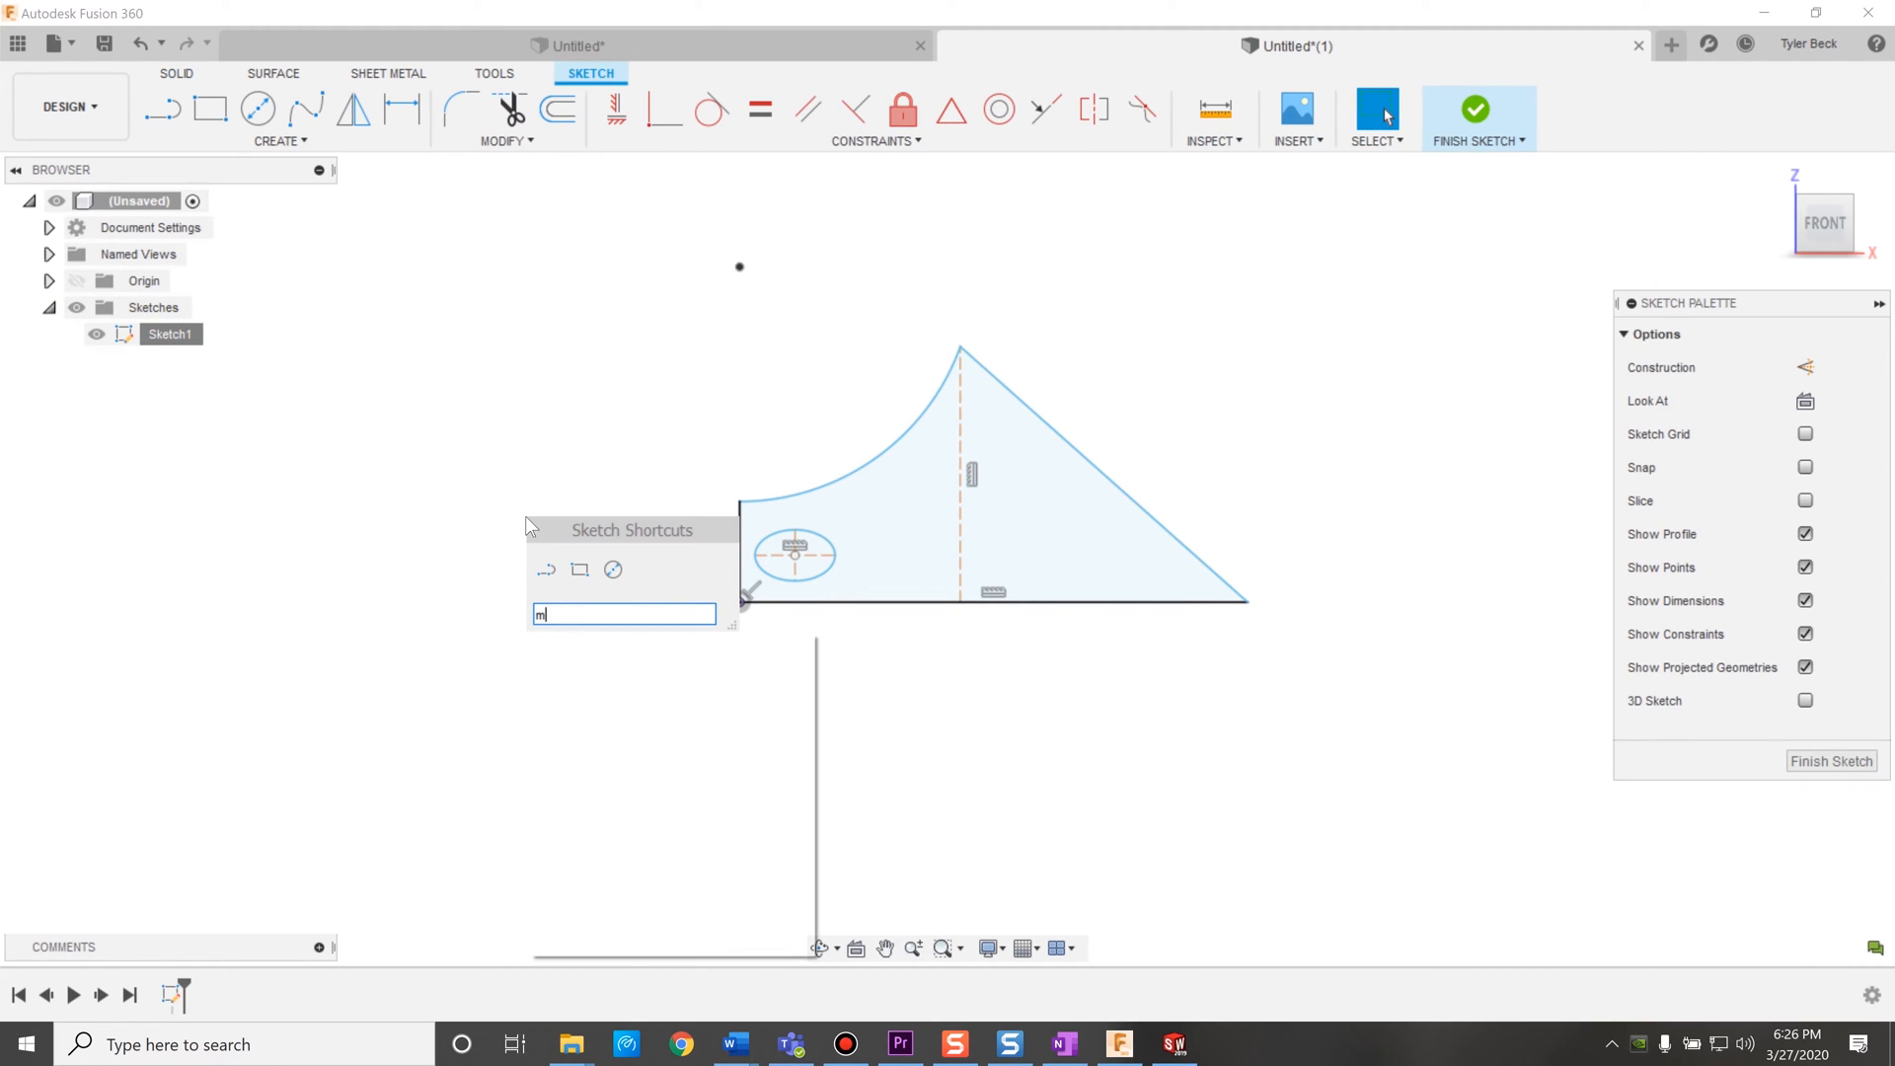
text(irr)
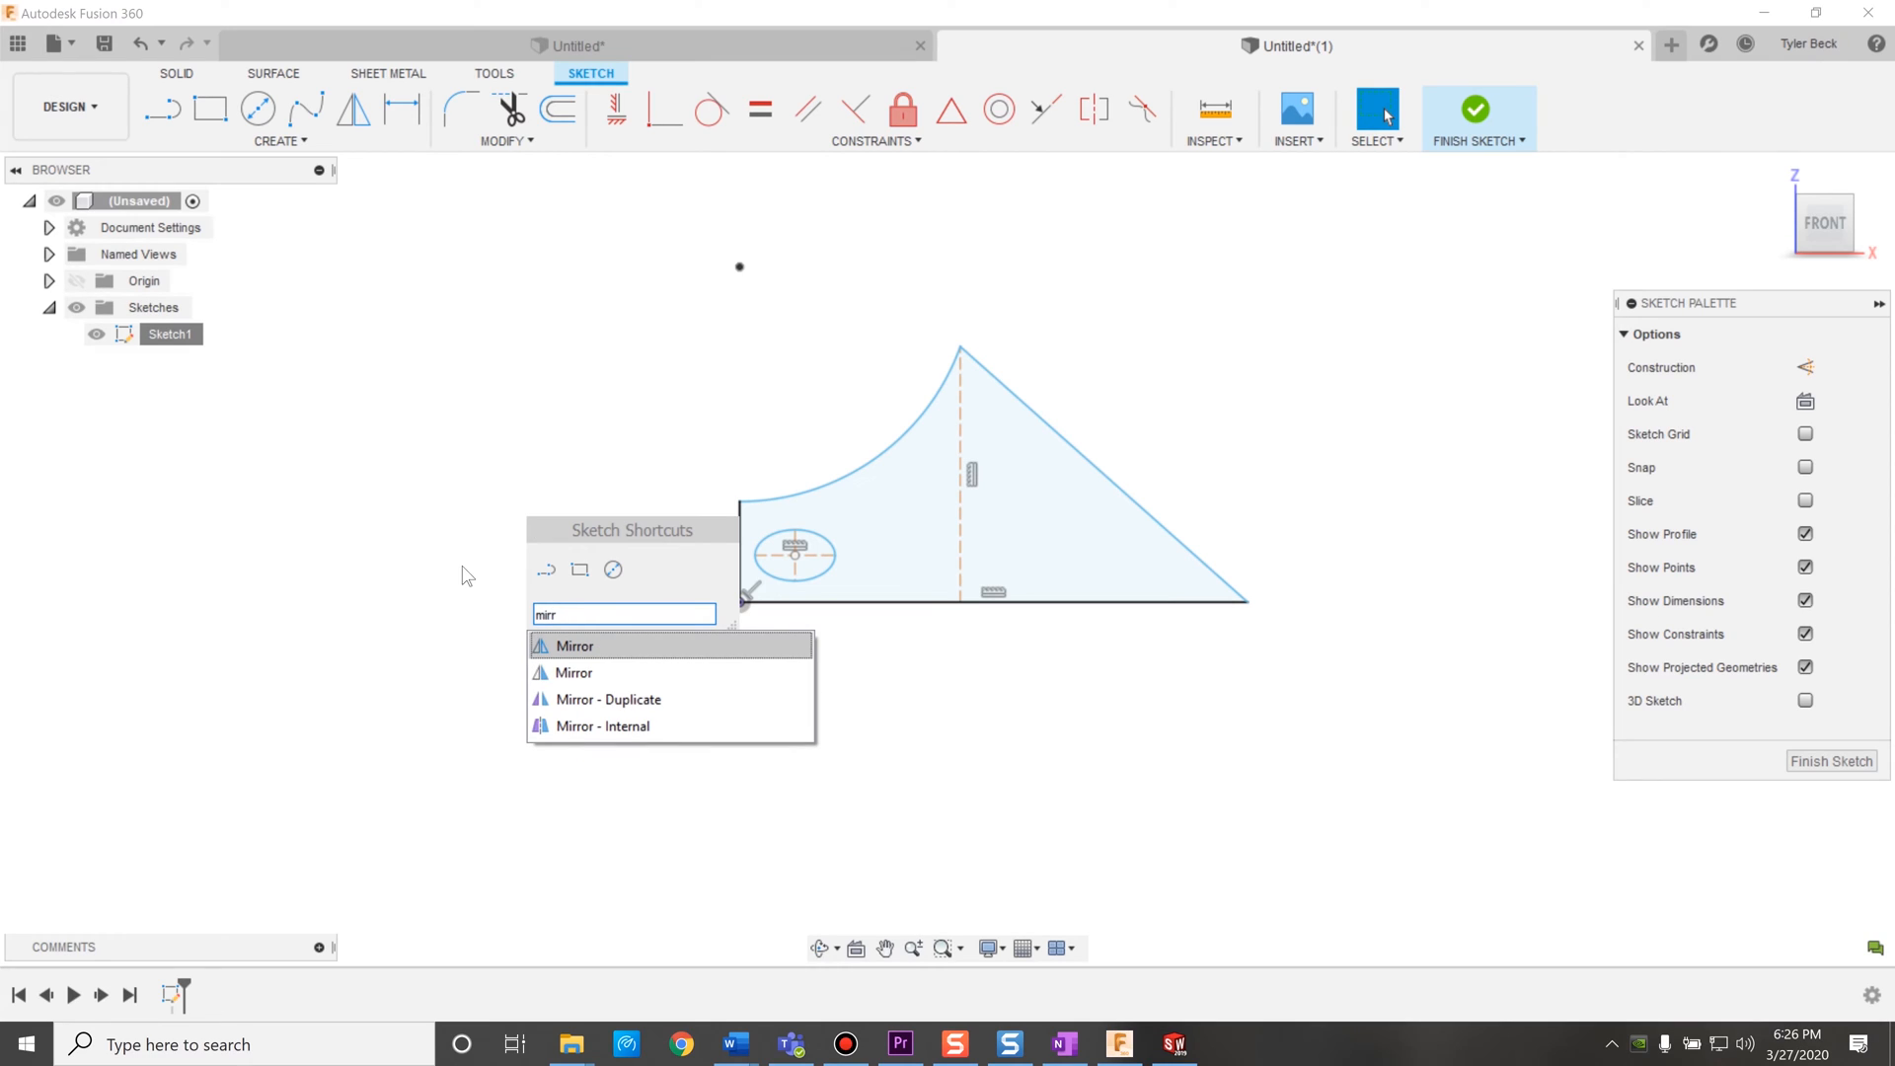
mouse_move(608, 656)
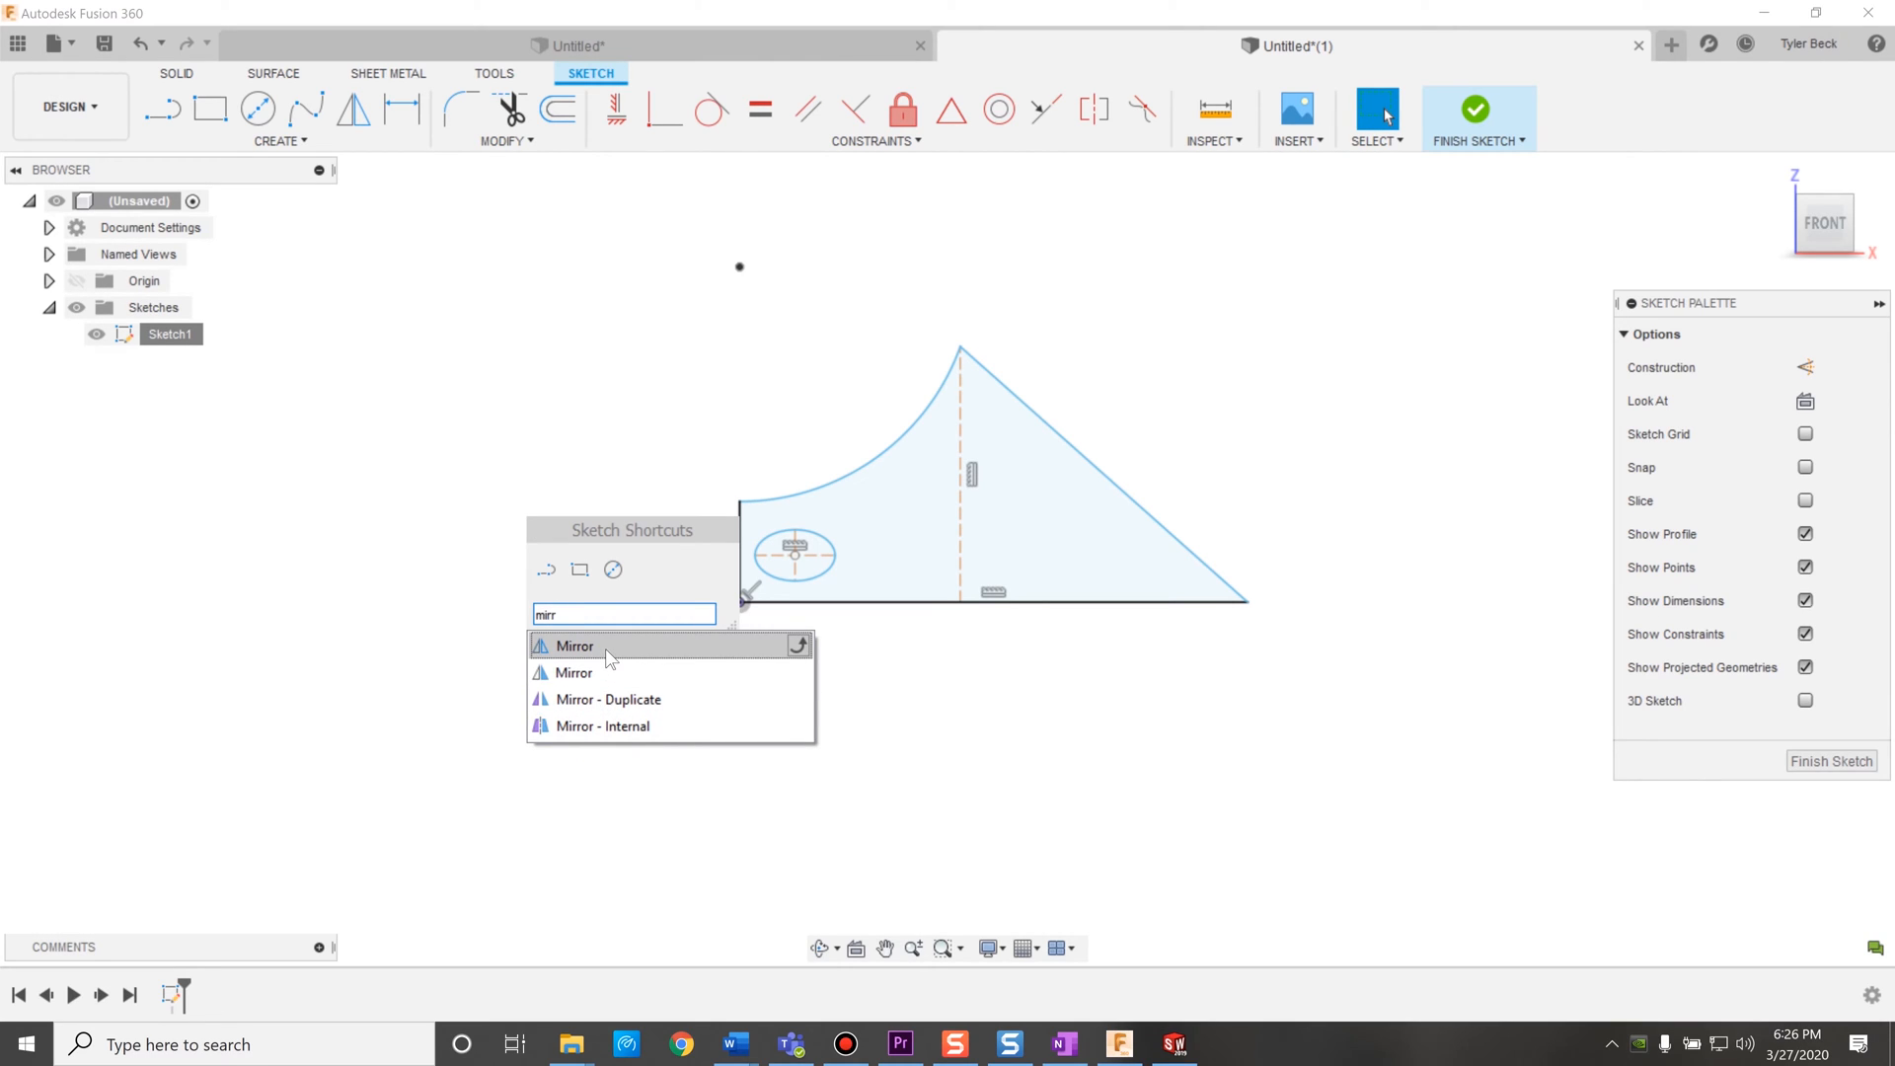
click(574, 645)
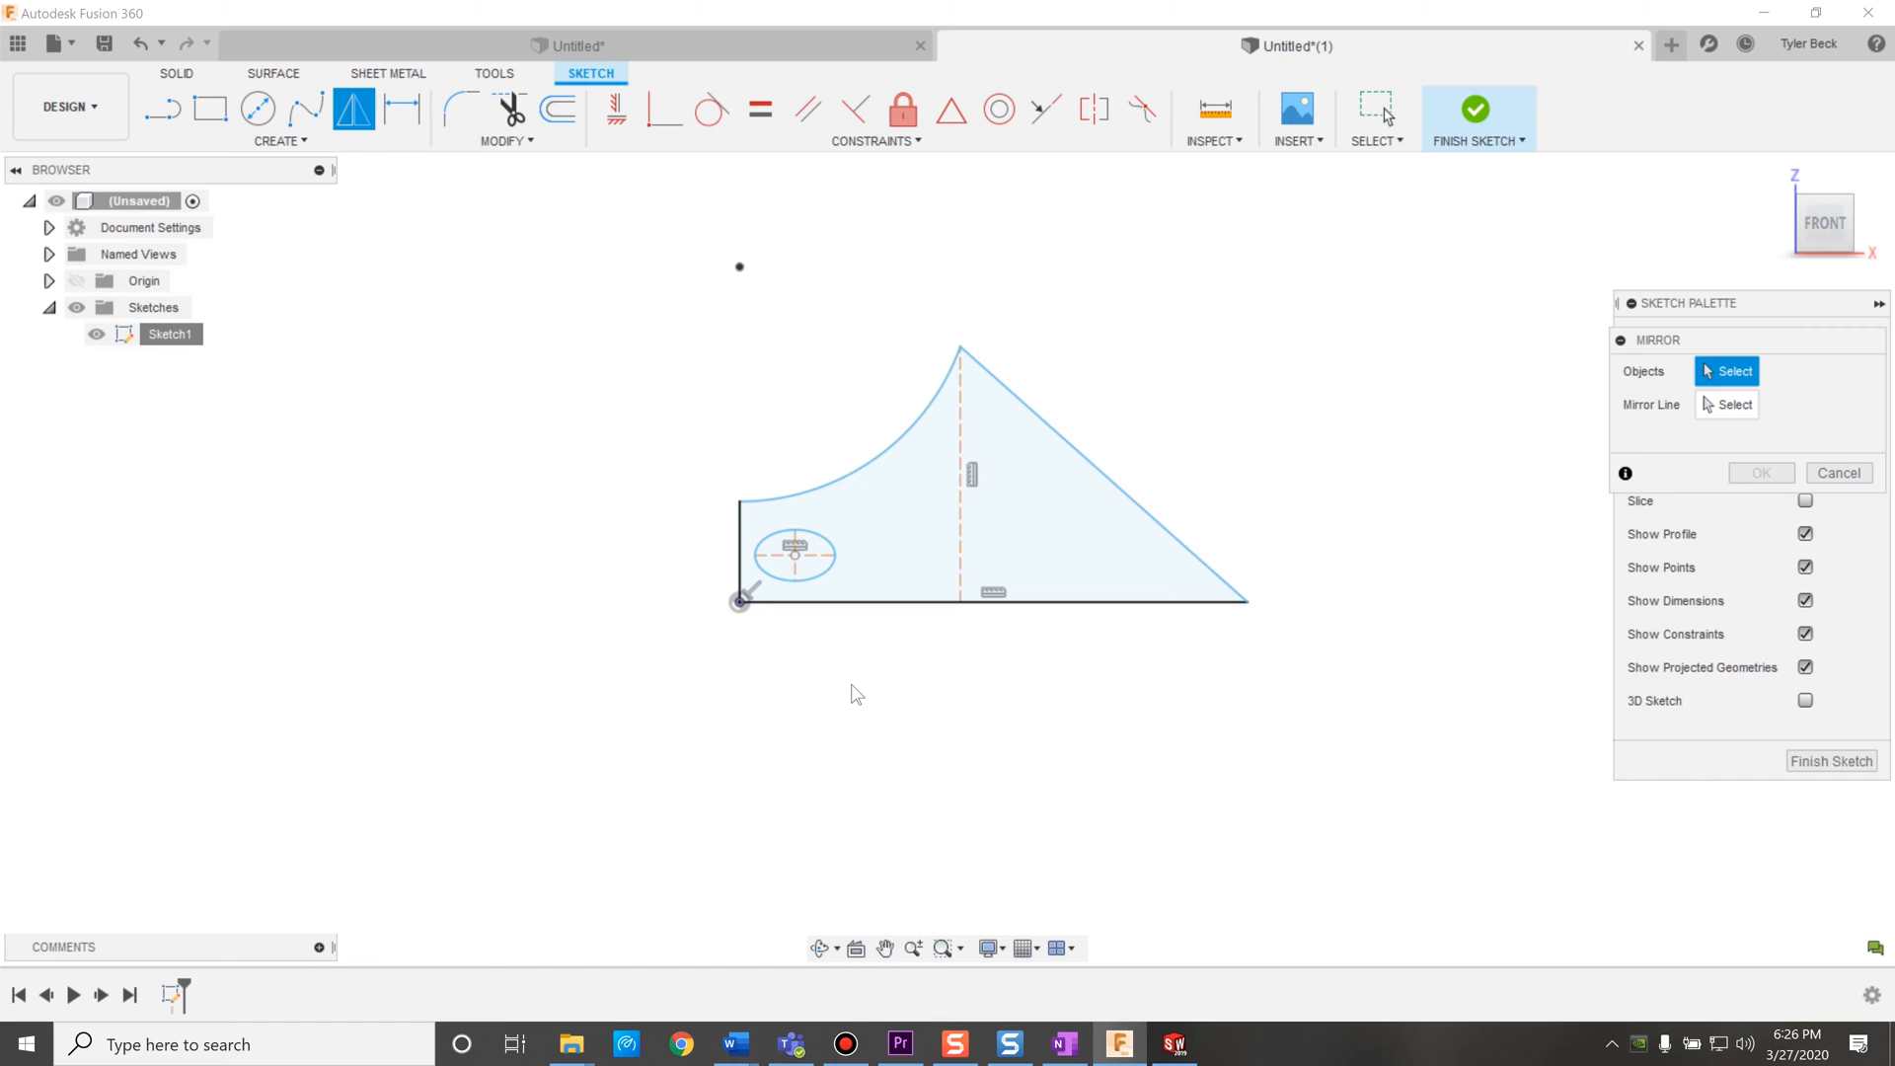
click(794, 555)
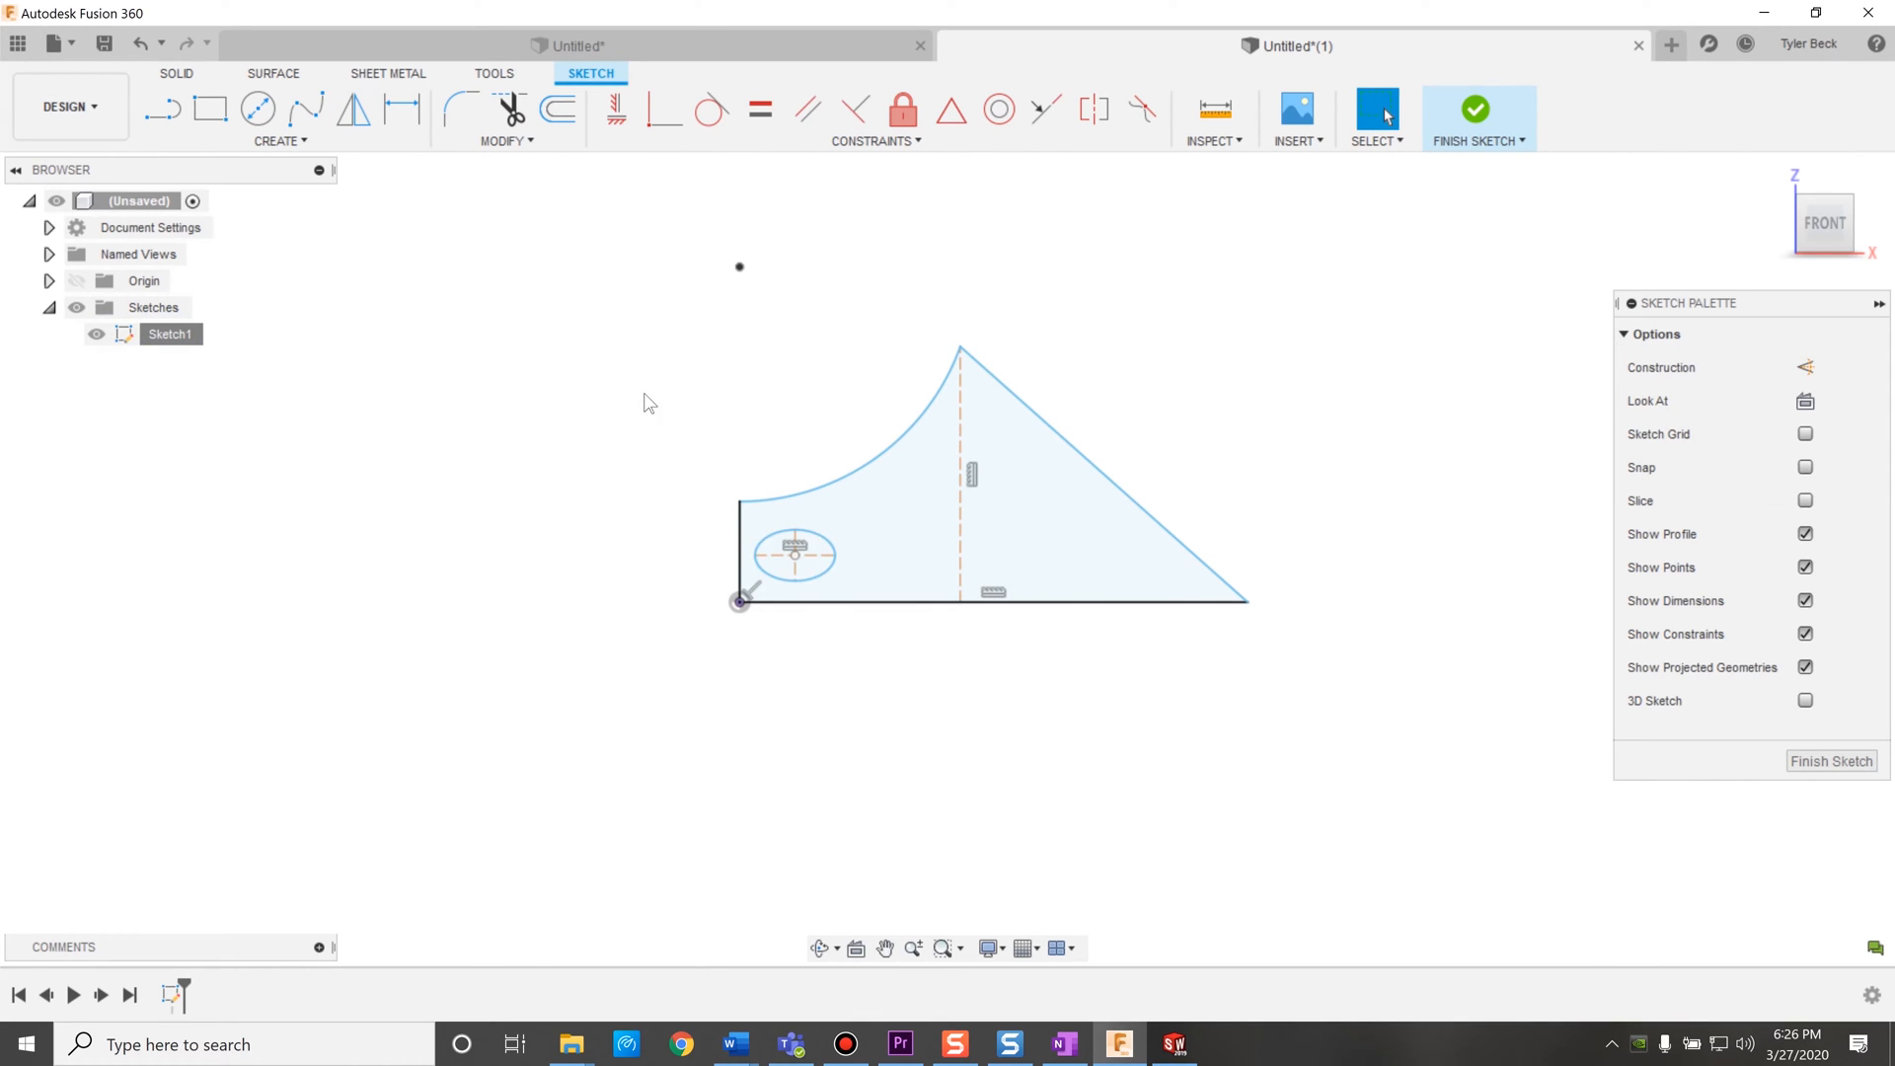
mouse_move(1338, 360)
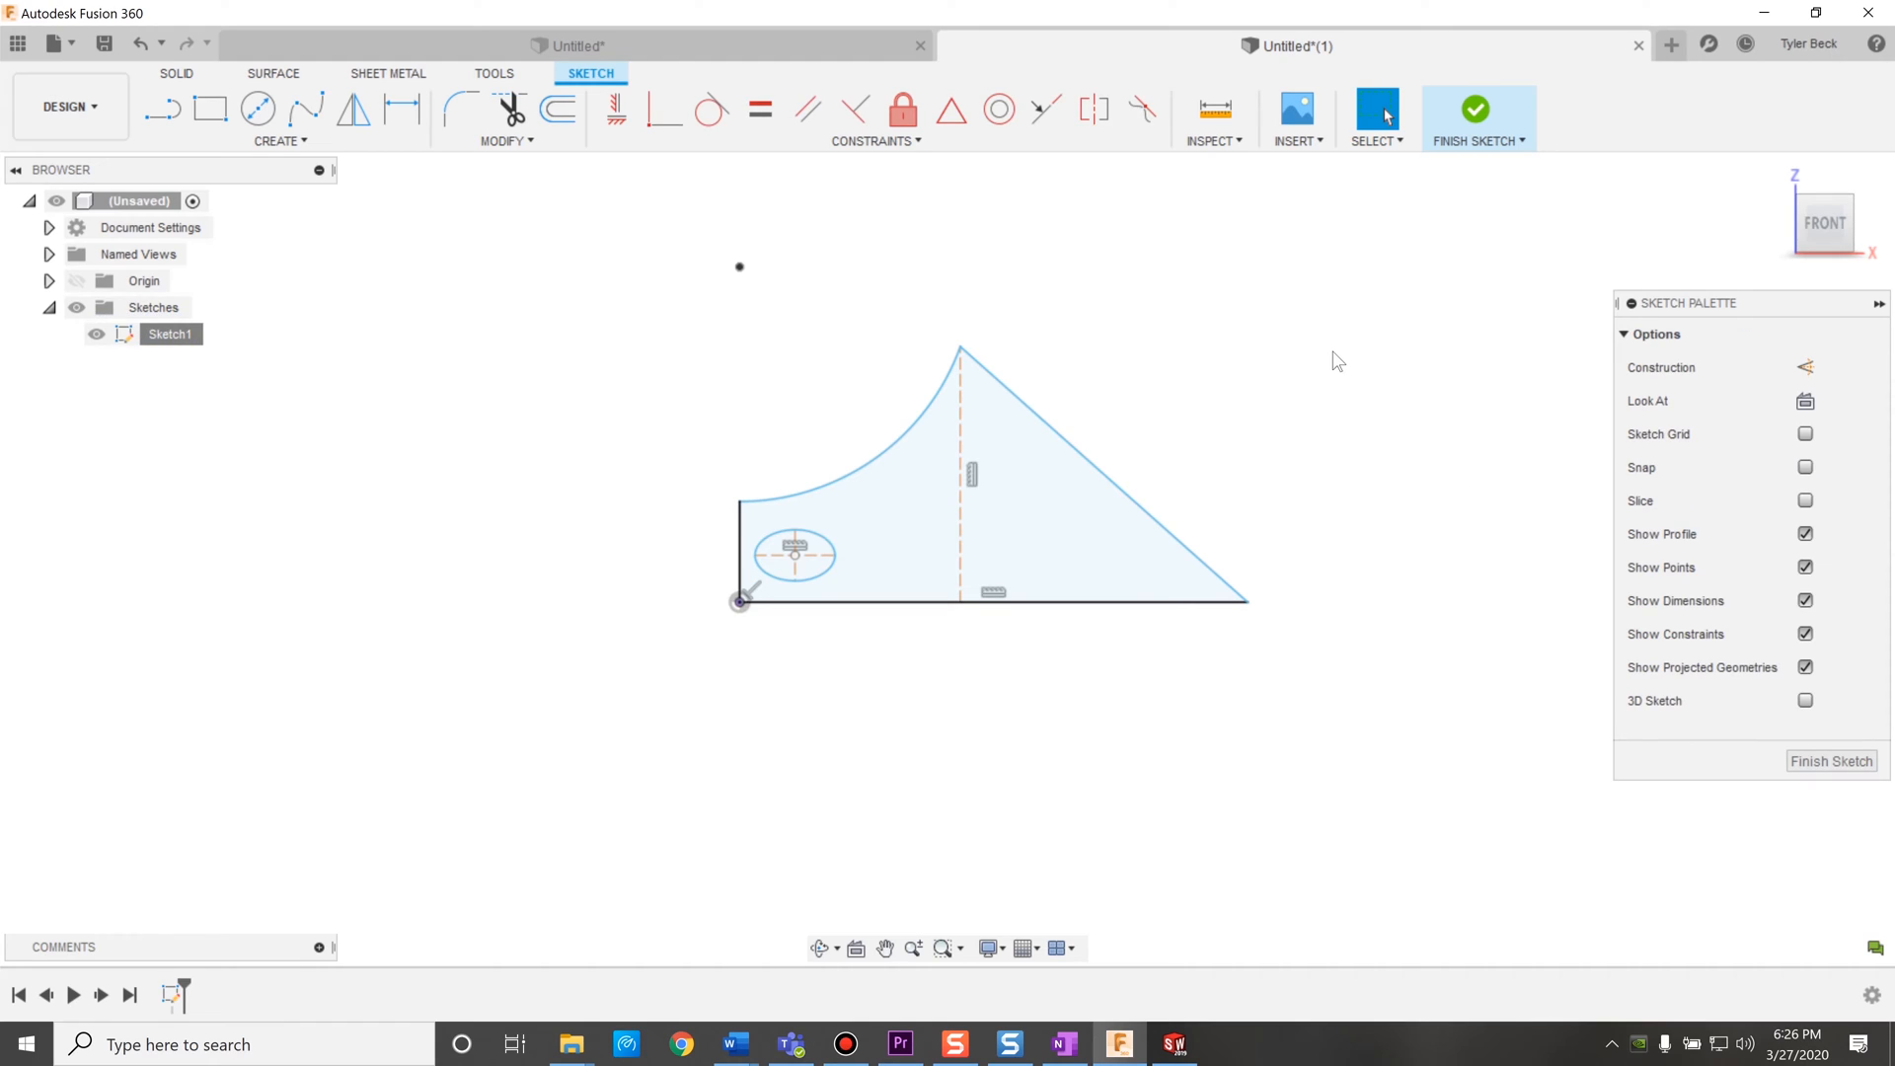
click(354, 110)
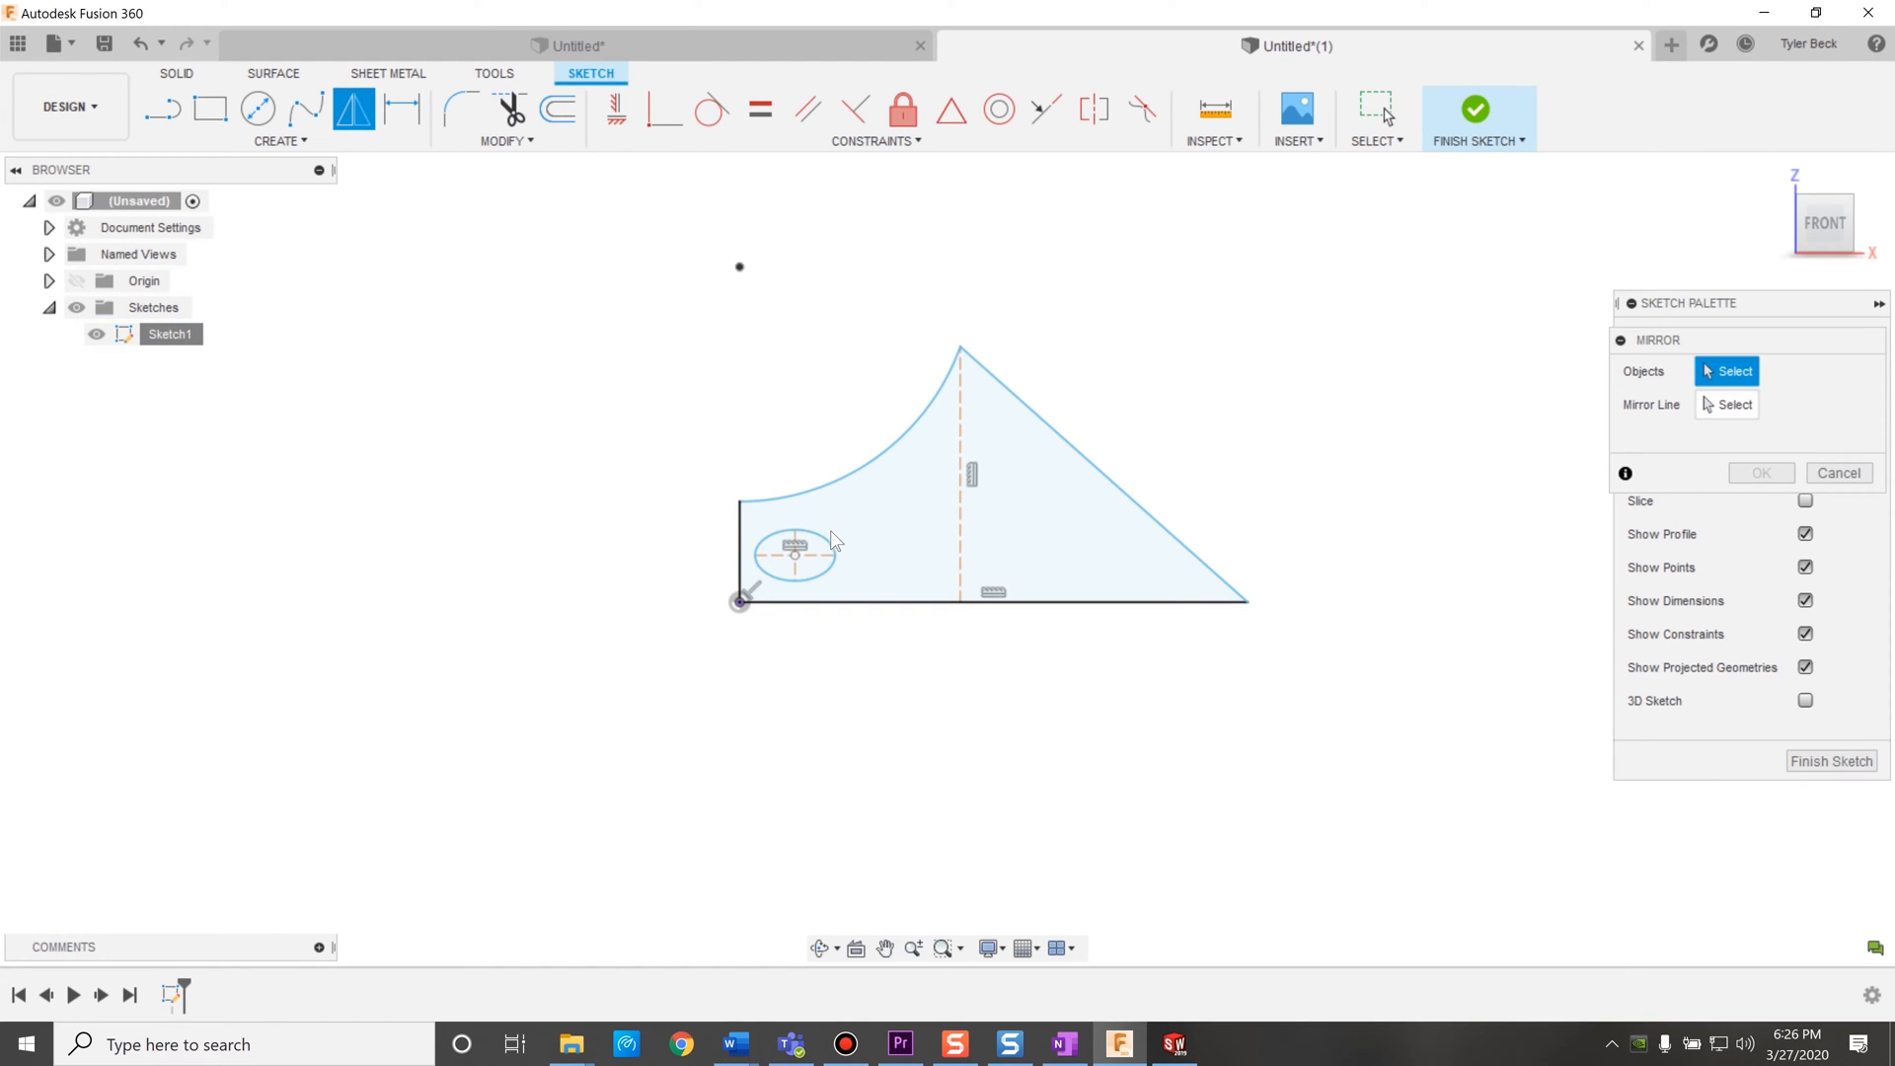
click(795, 555)
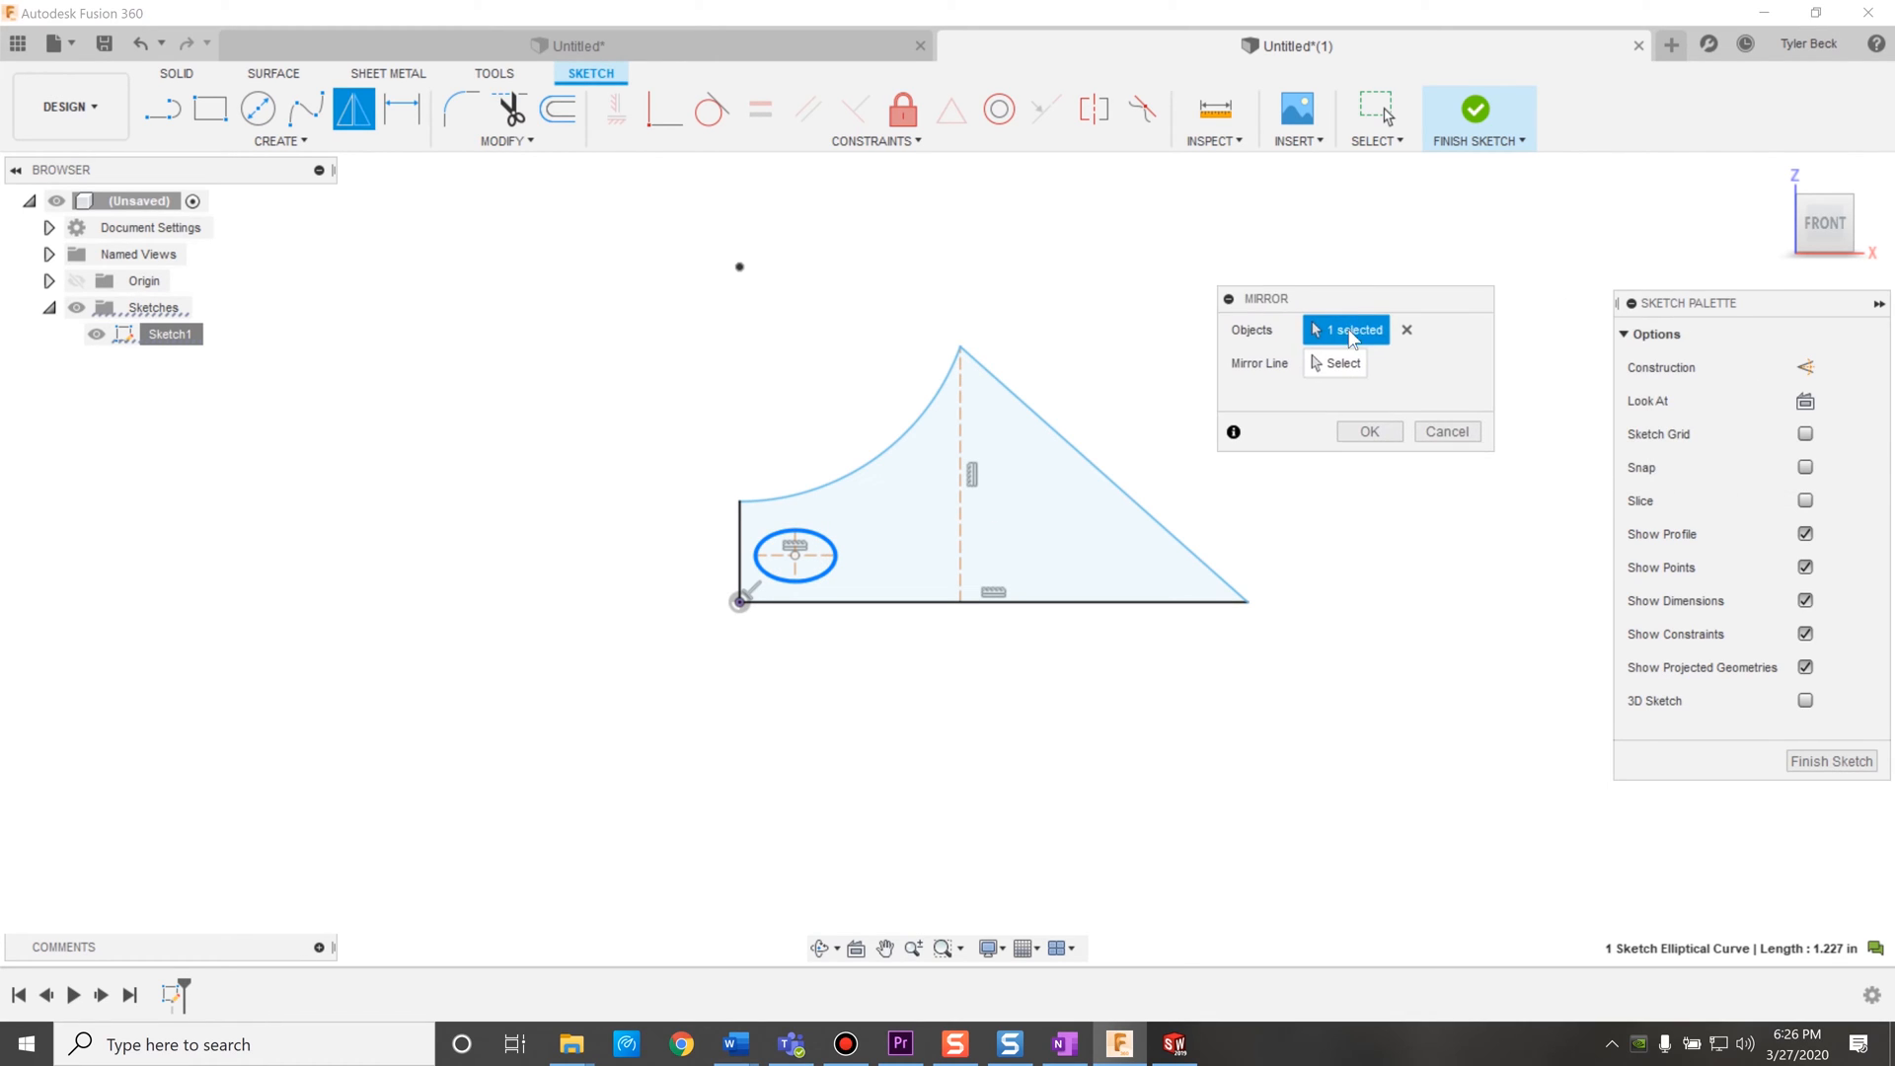
click(1342, 362)
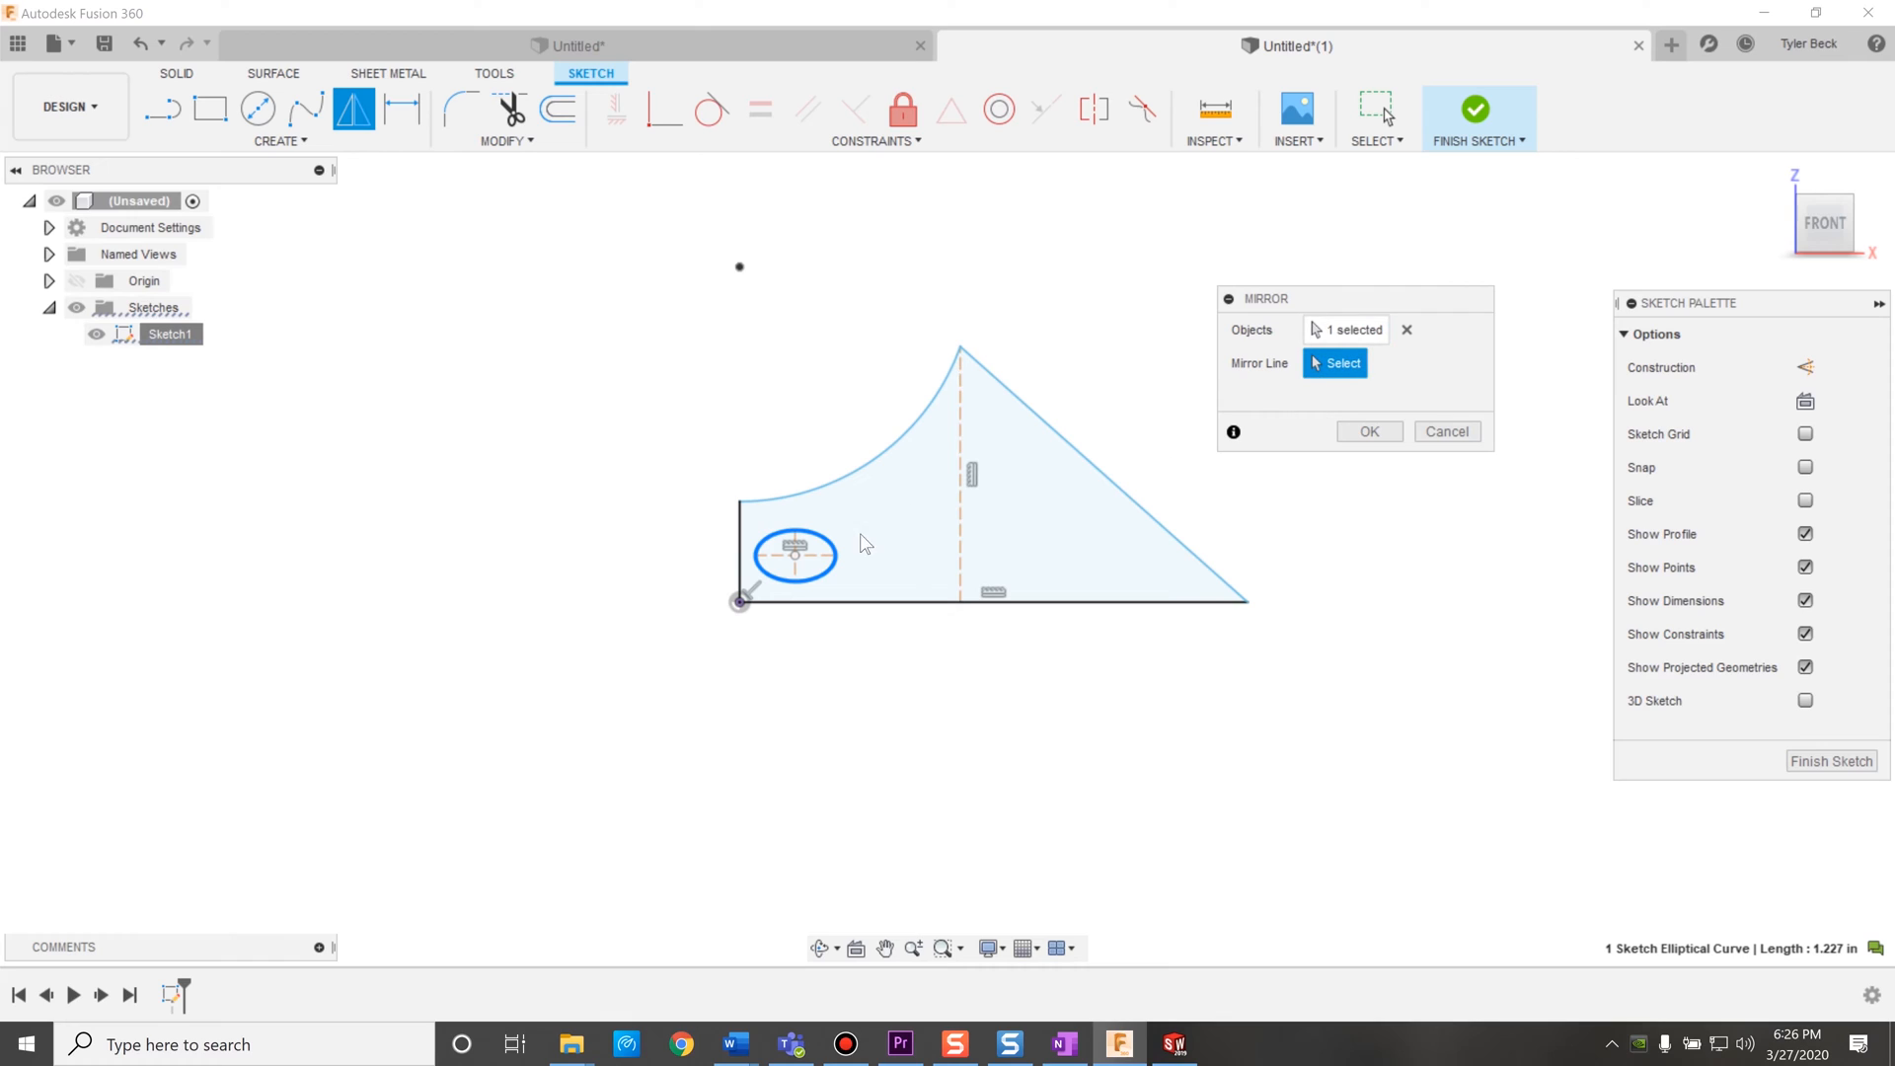
click(961, 472)
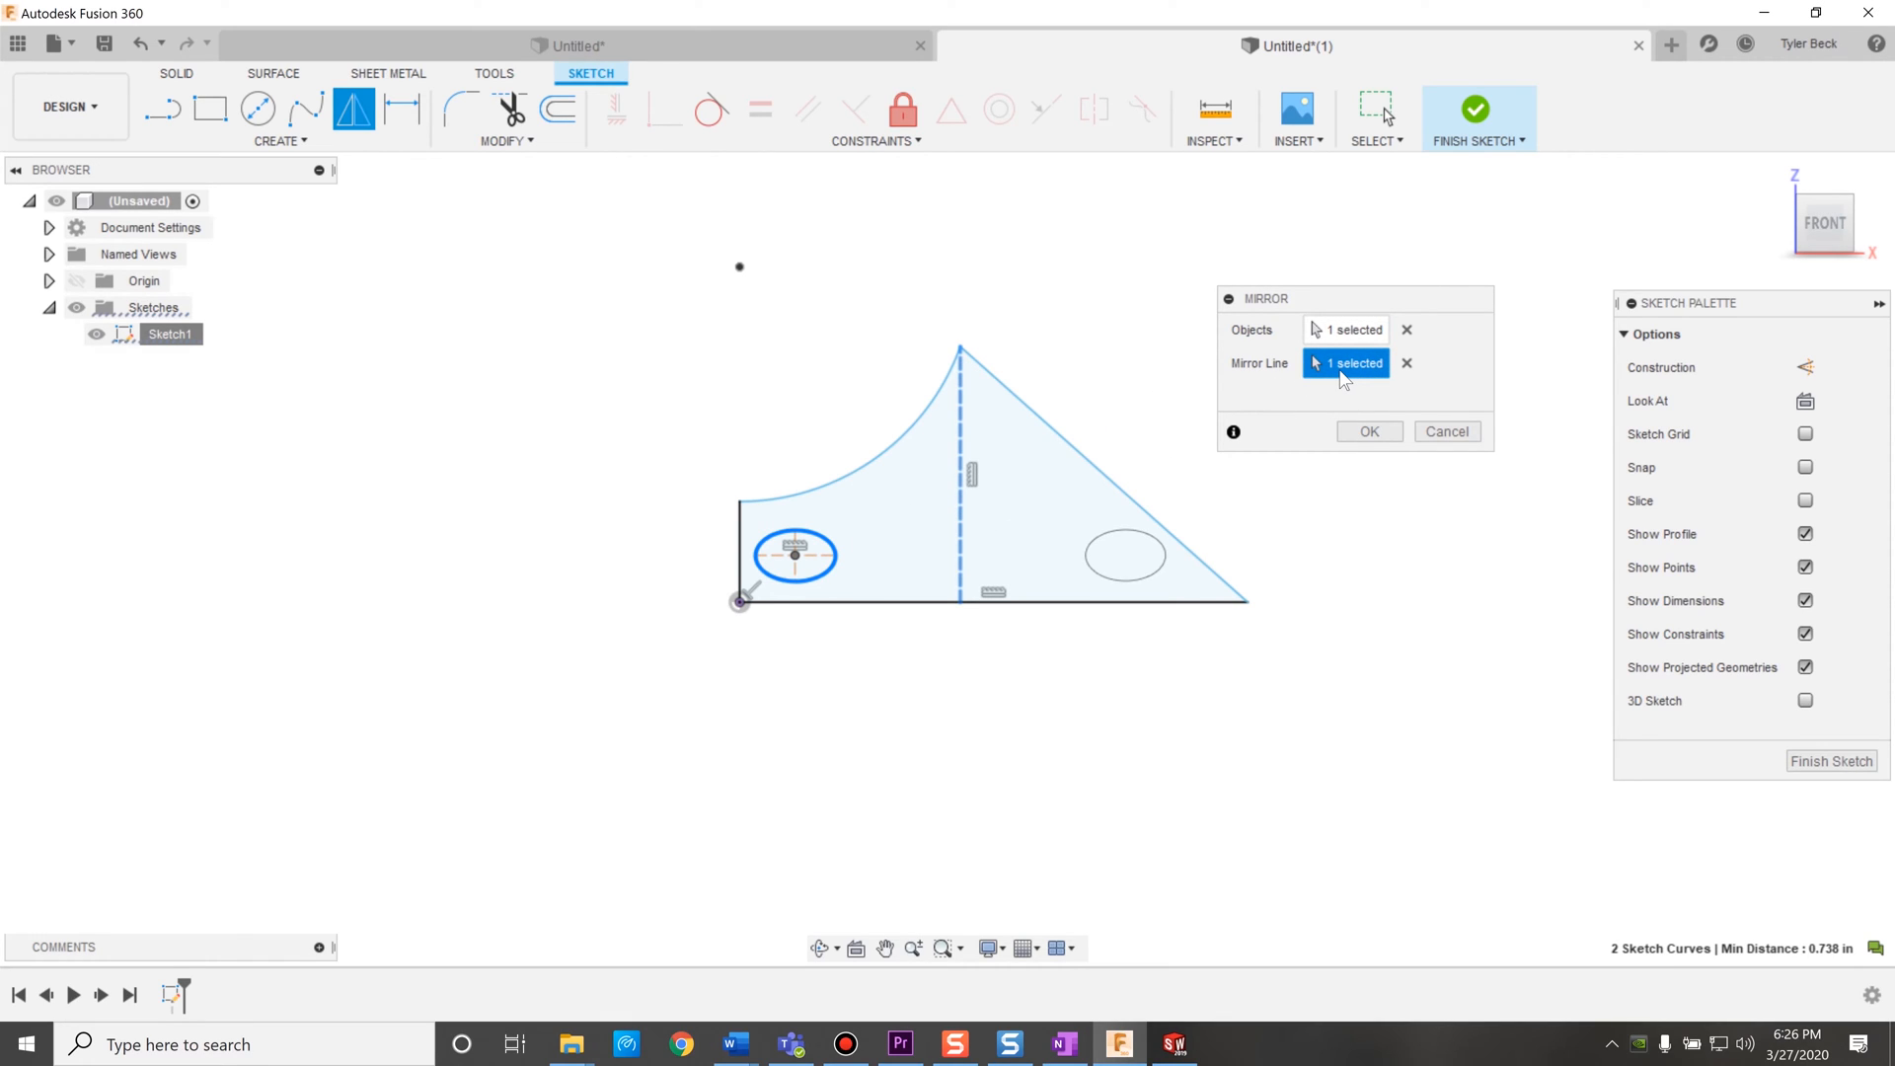
mouse_move(1345, 381)
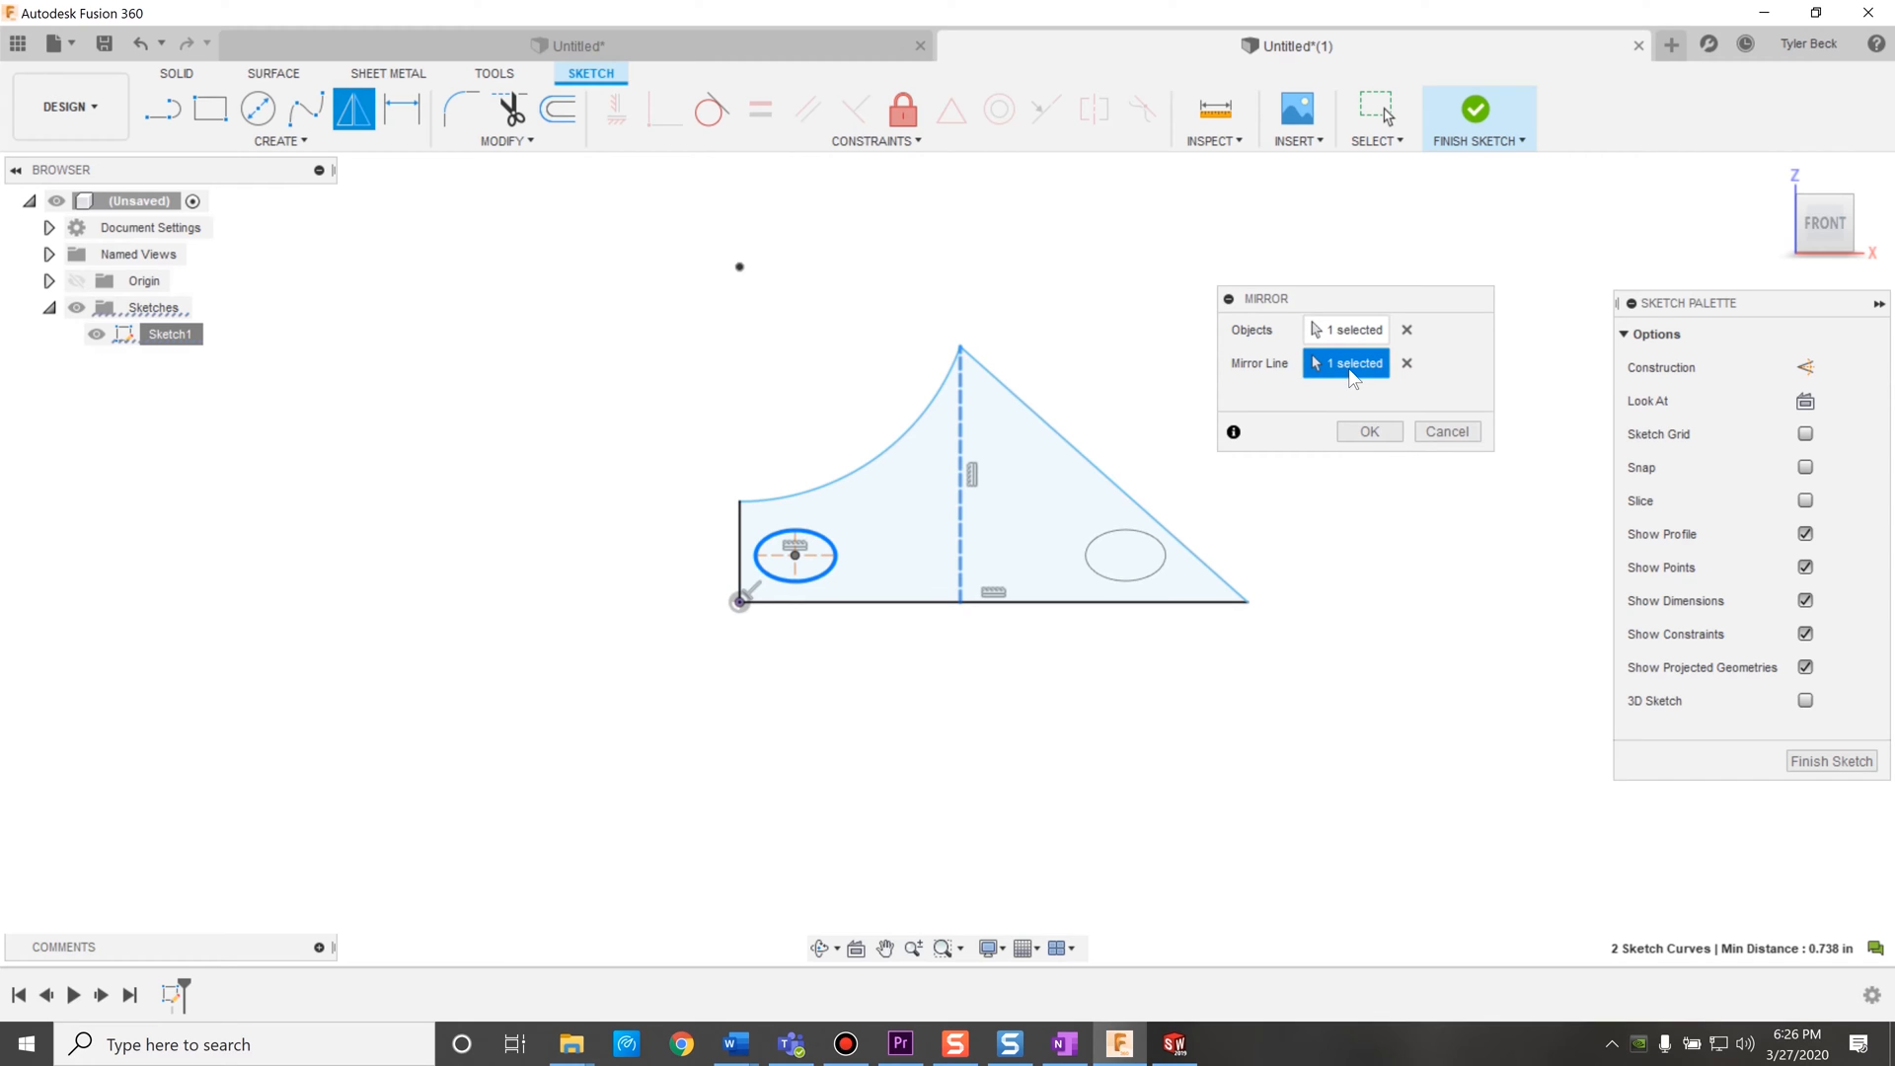
mouse_move(1319, 368)
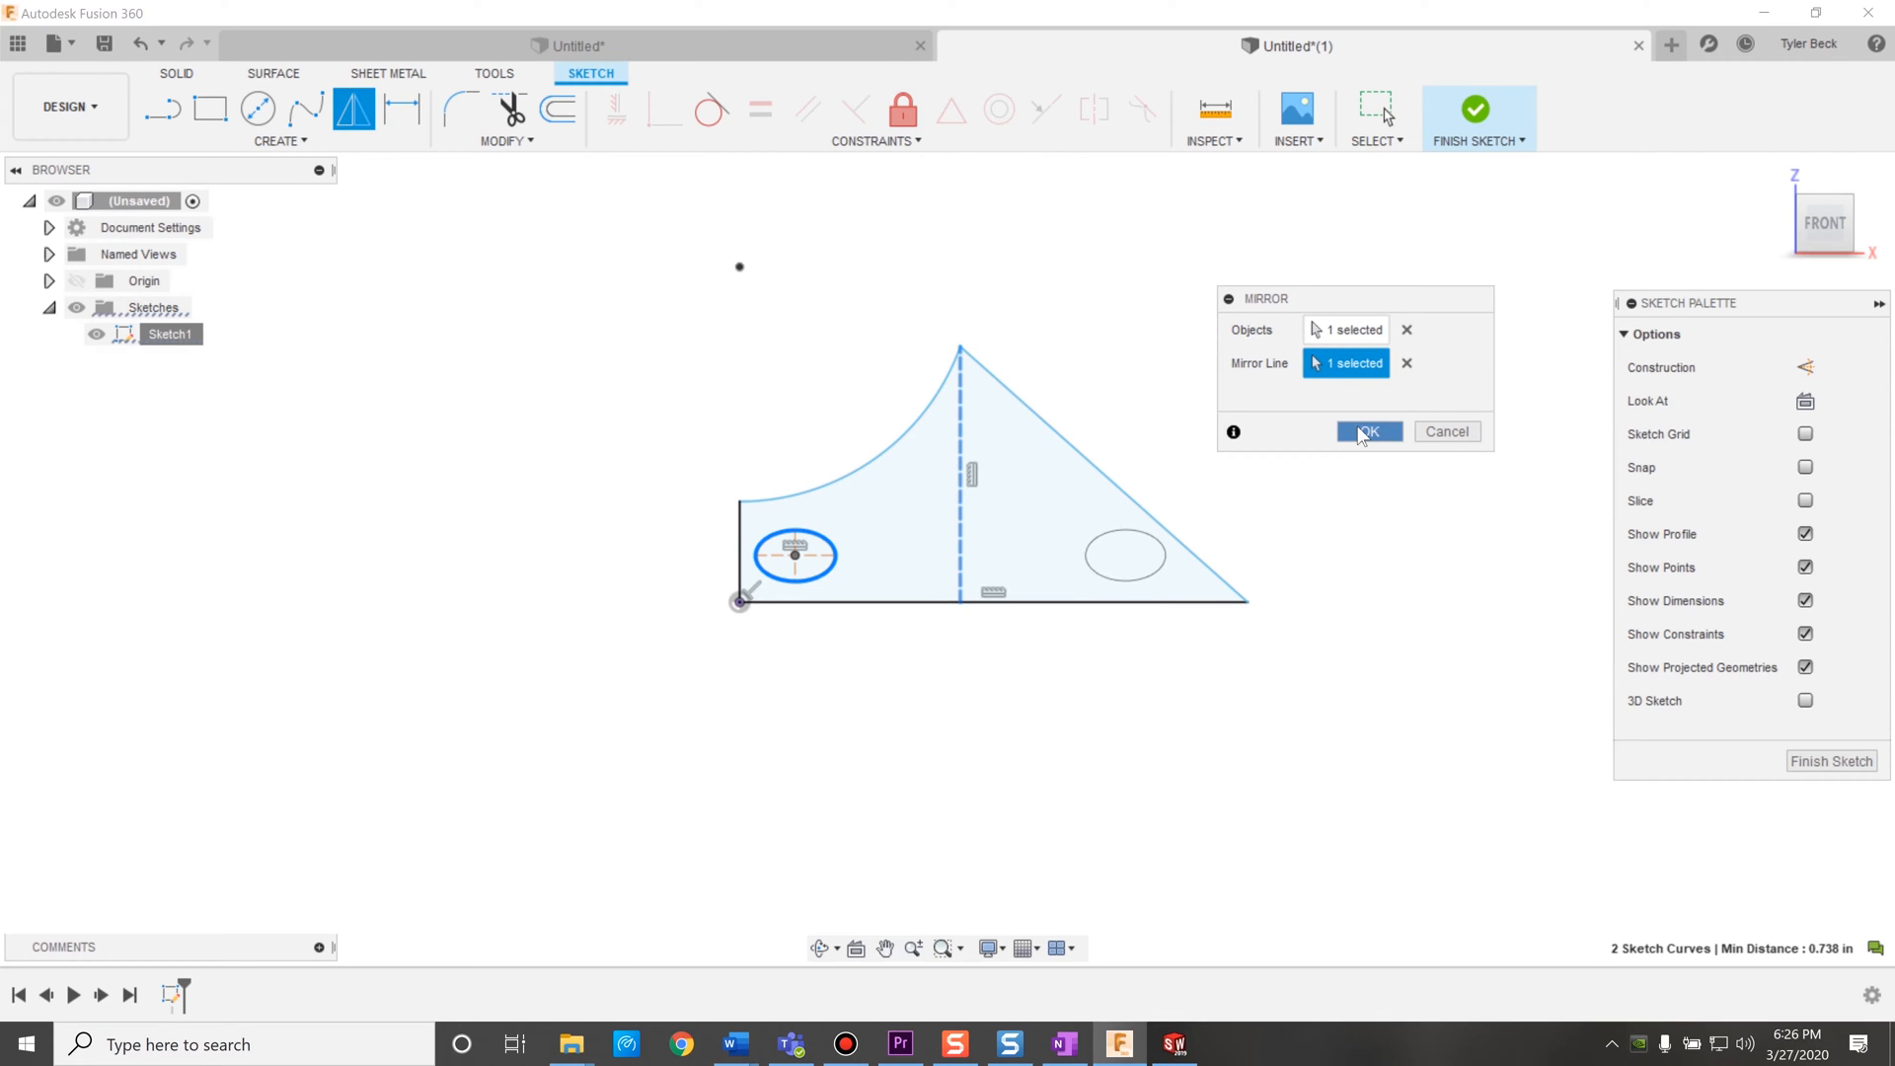
Confirm the ellipse mirror and dimension the left hole centre 0.50 across and 0.25 up.
click(1368, 431)
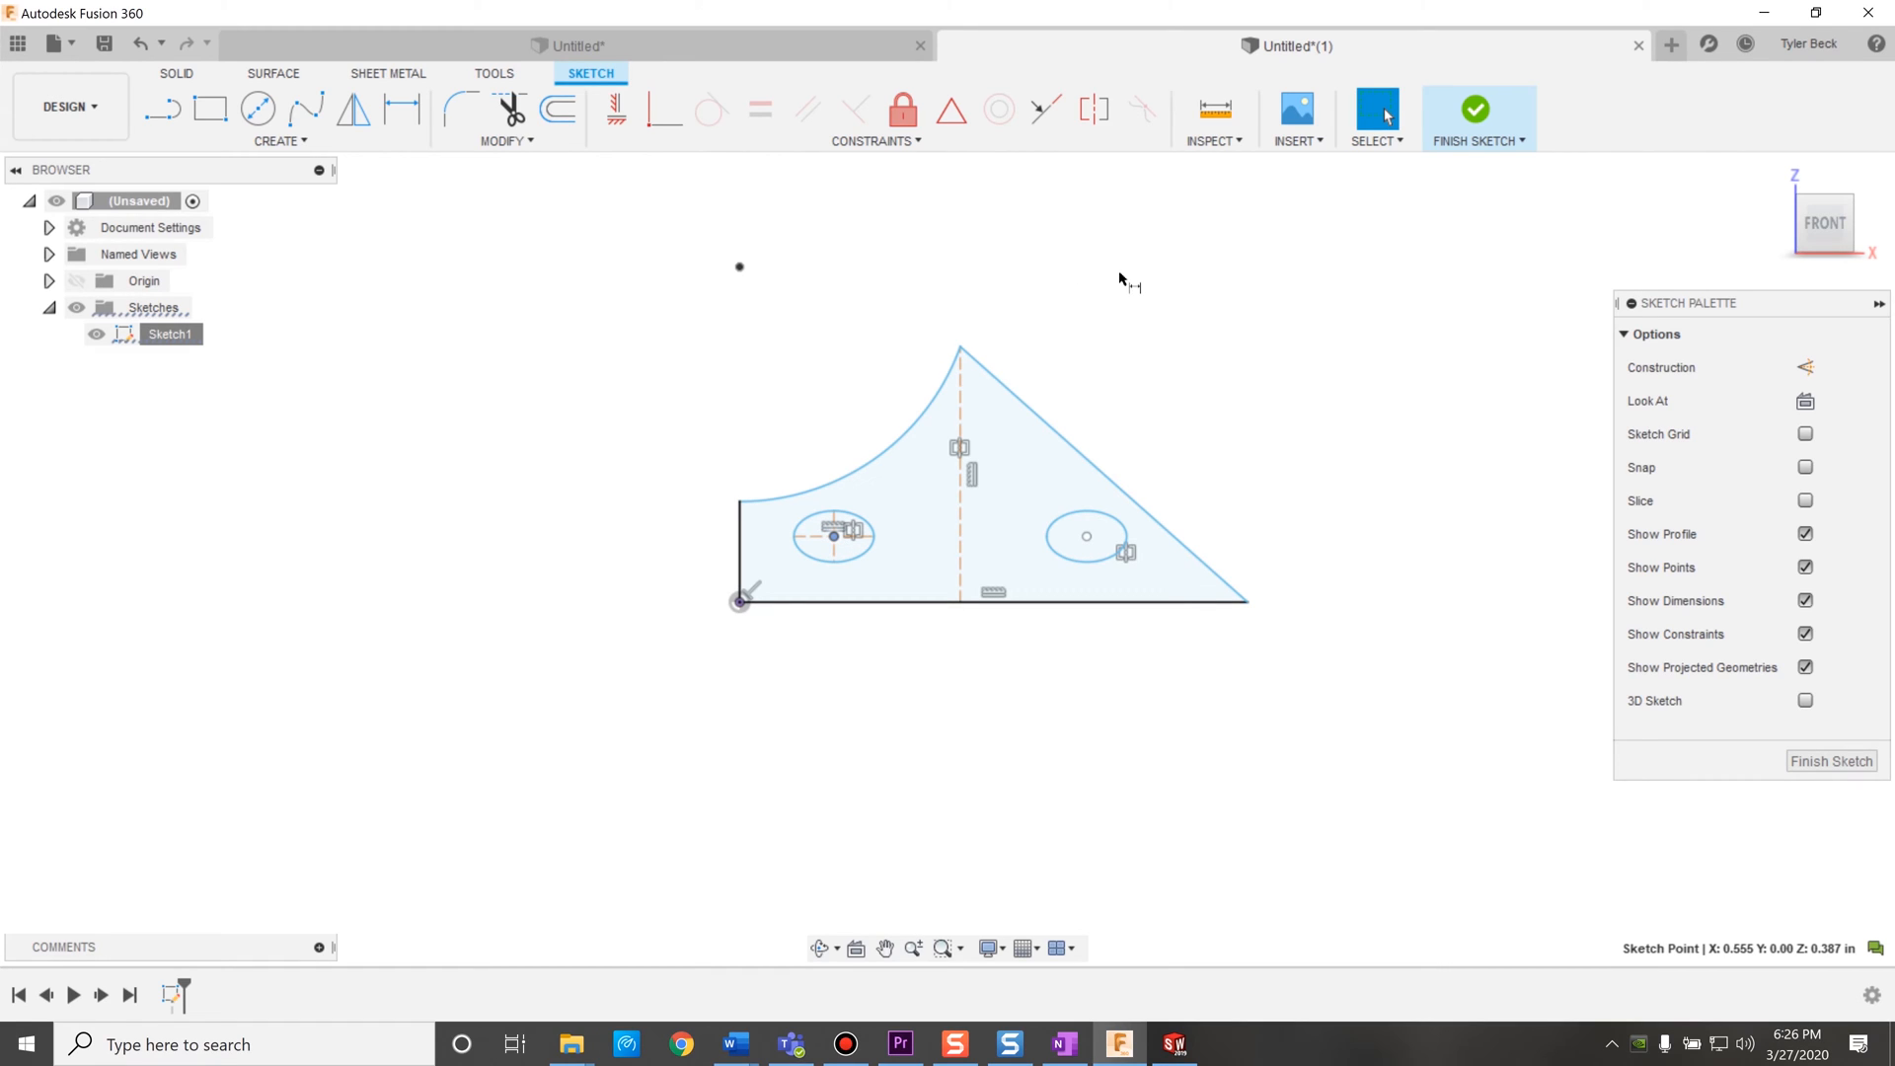
click(402, 109)
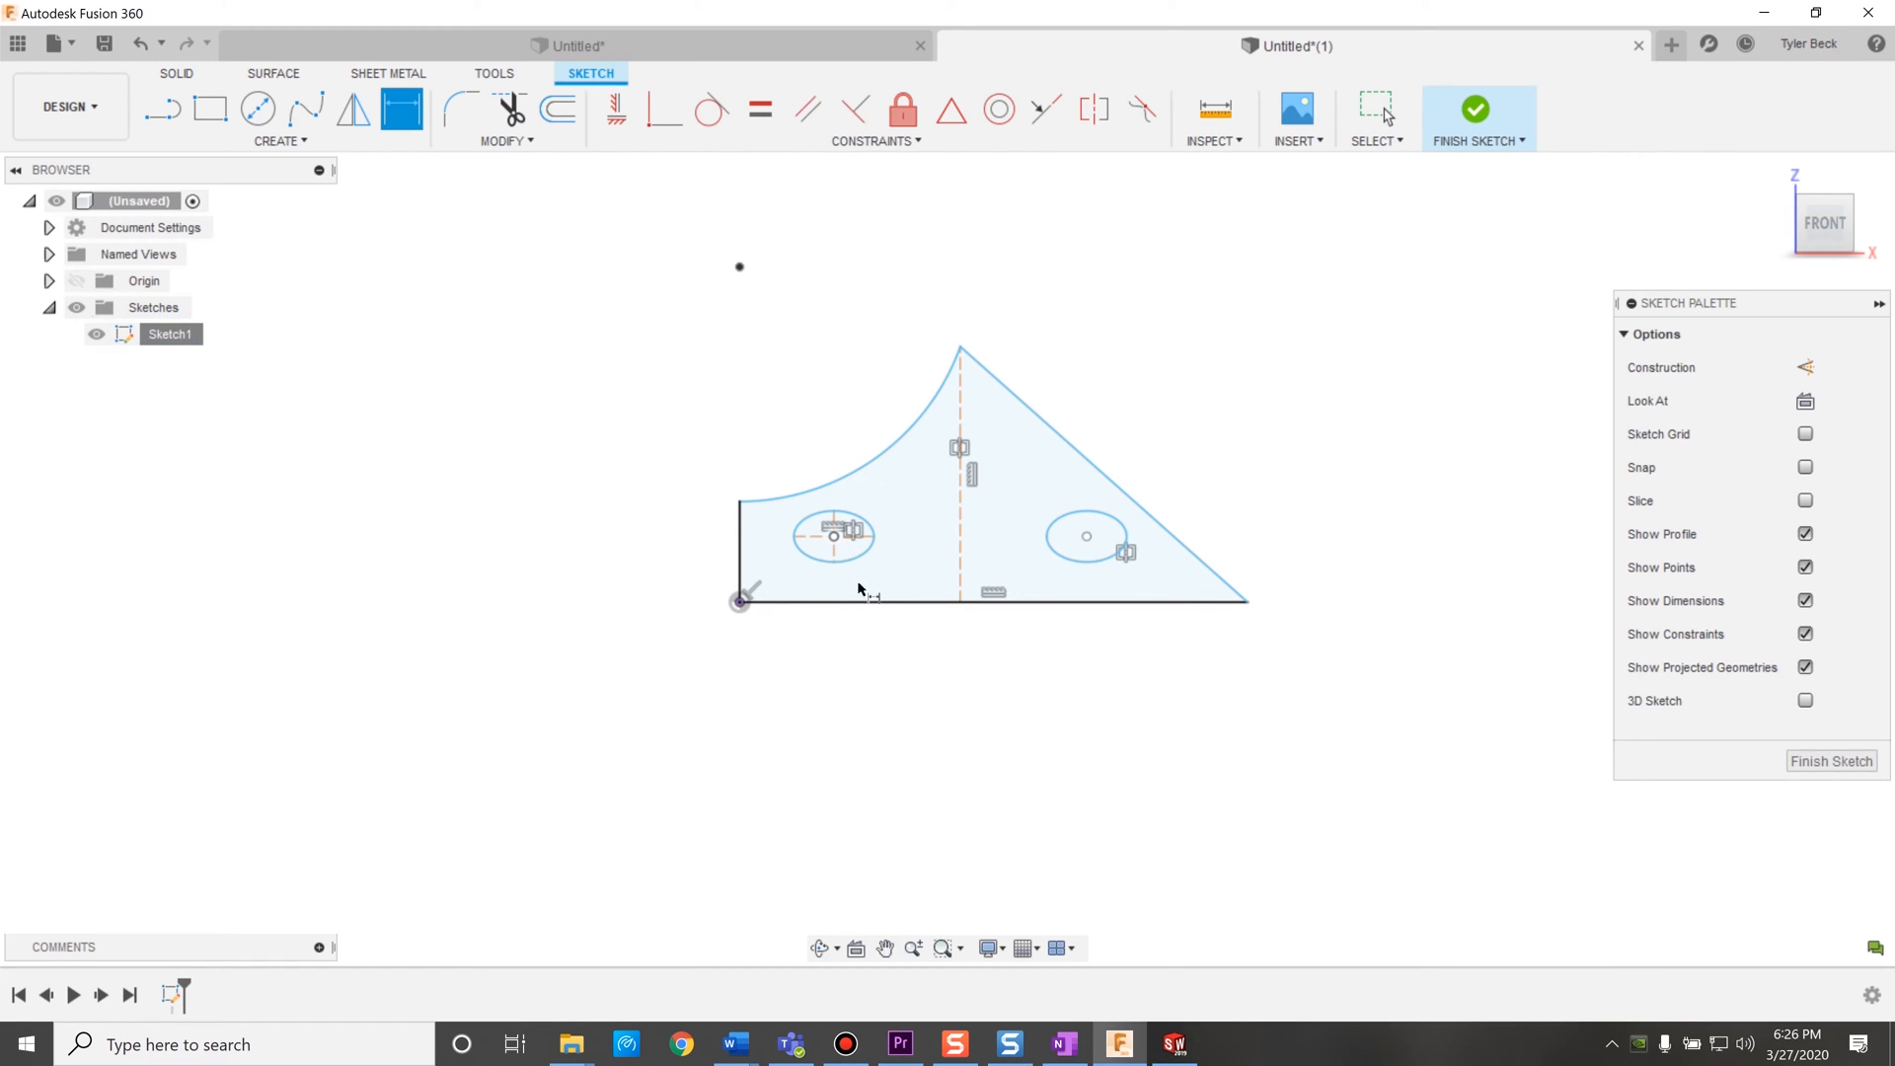
click(991, 604)
text(25)
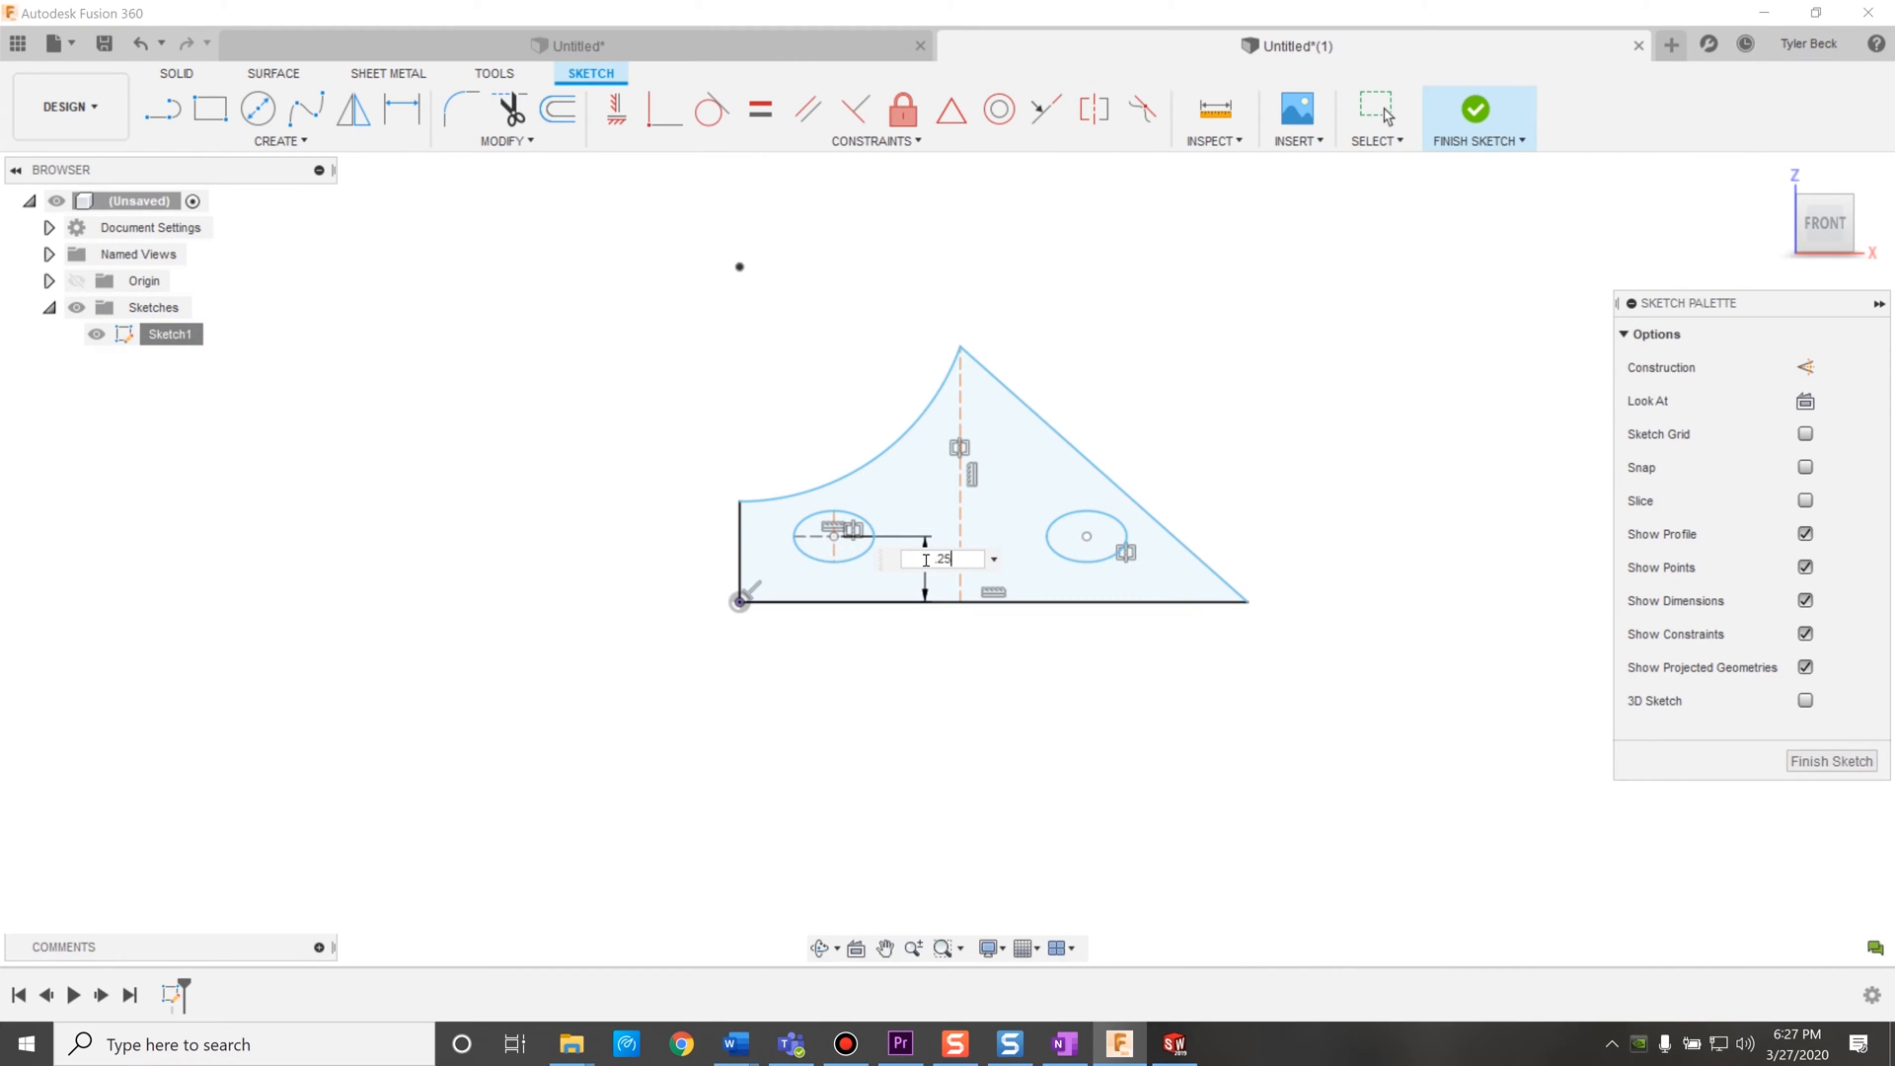
key(Return)
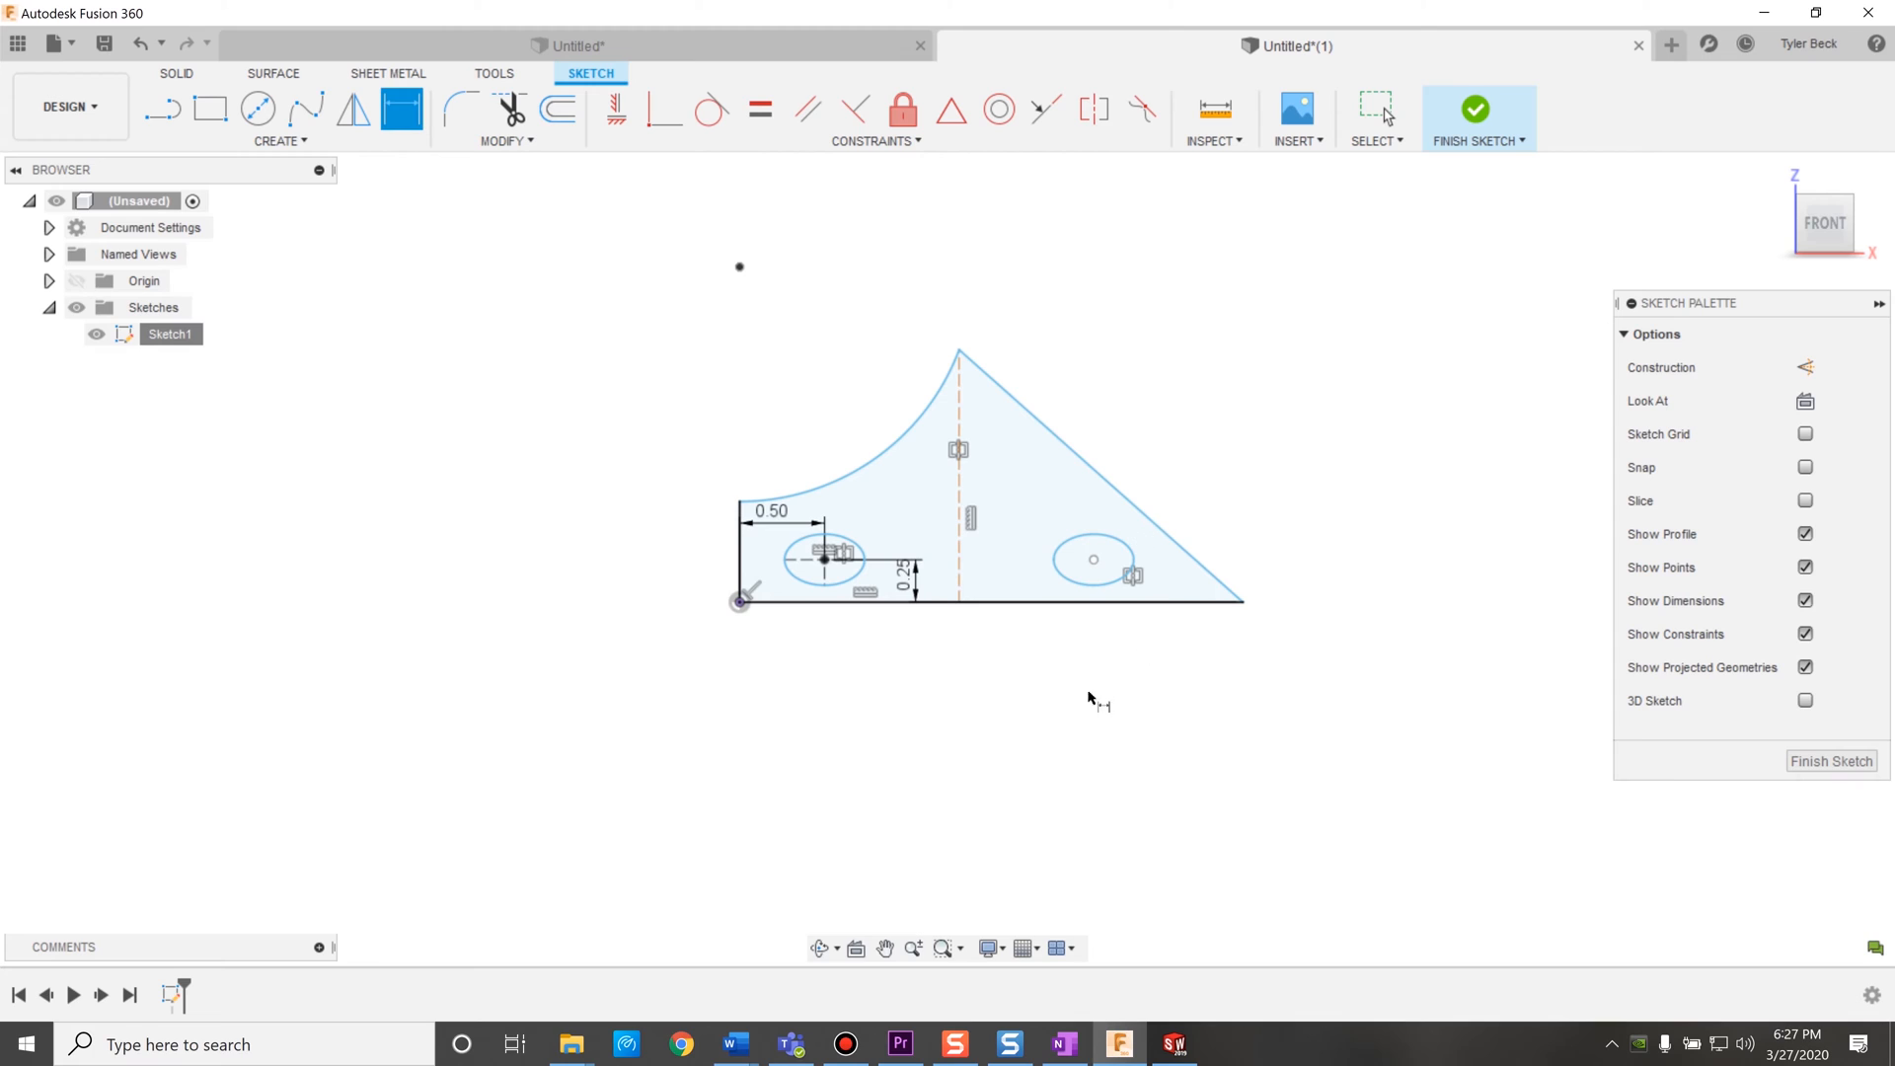
mouse_move(1022, 534)
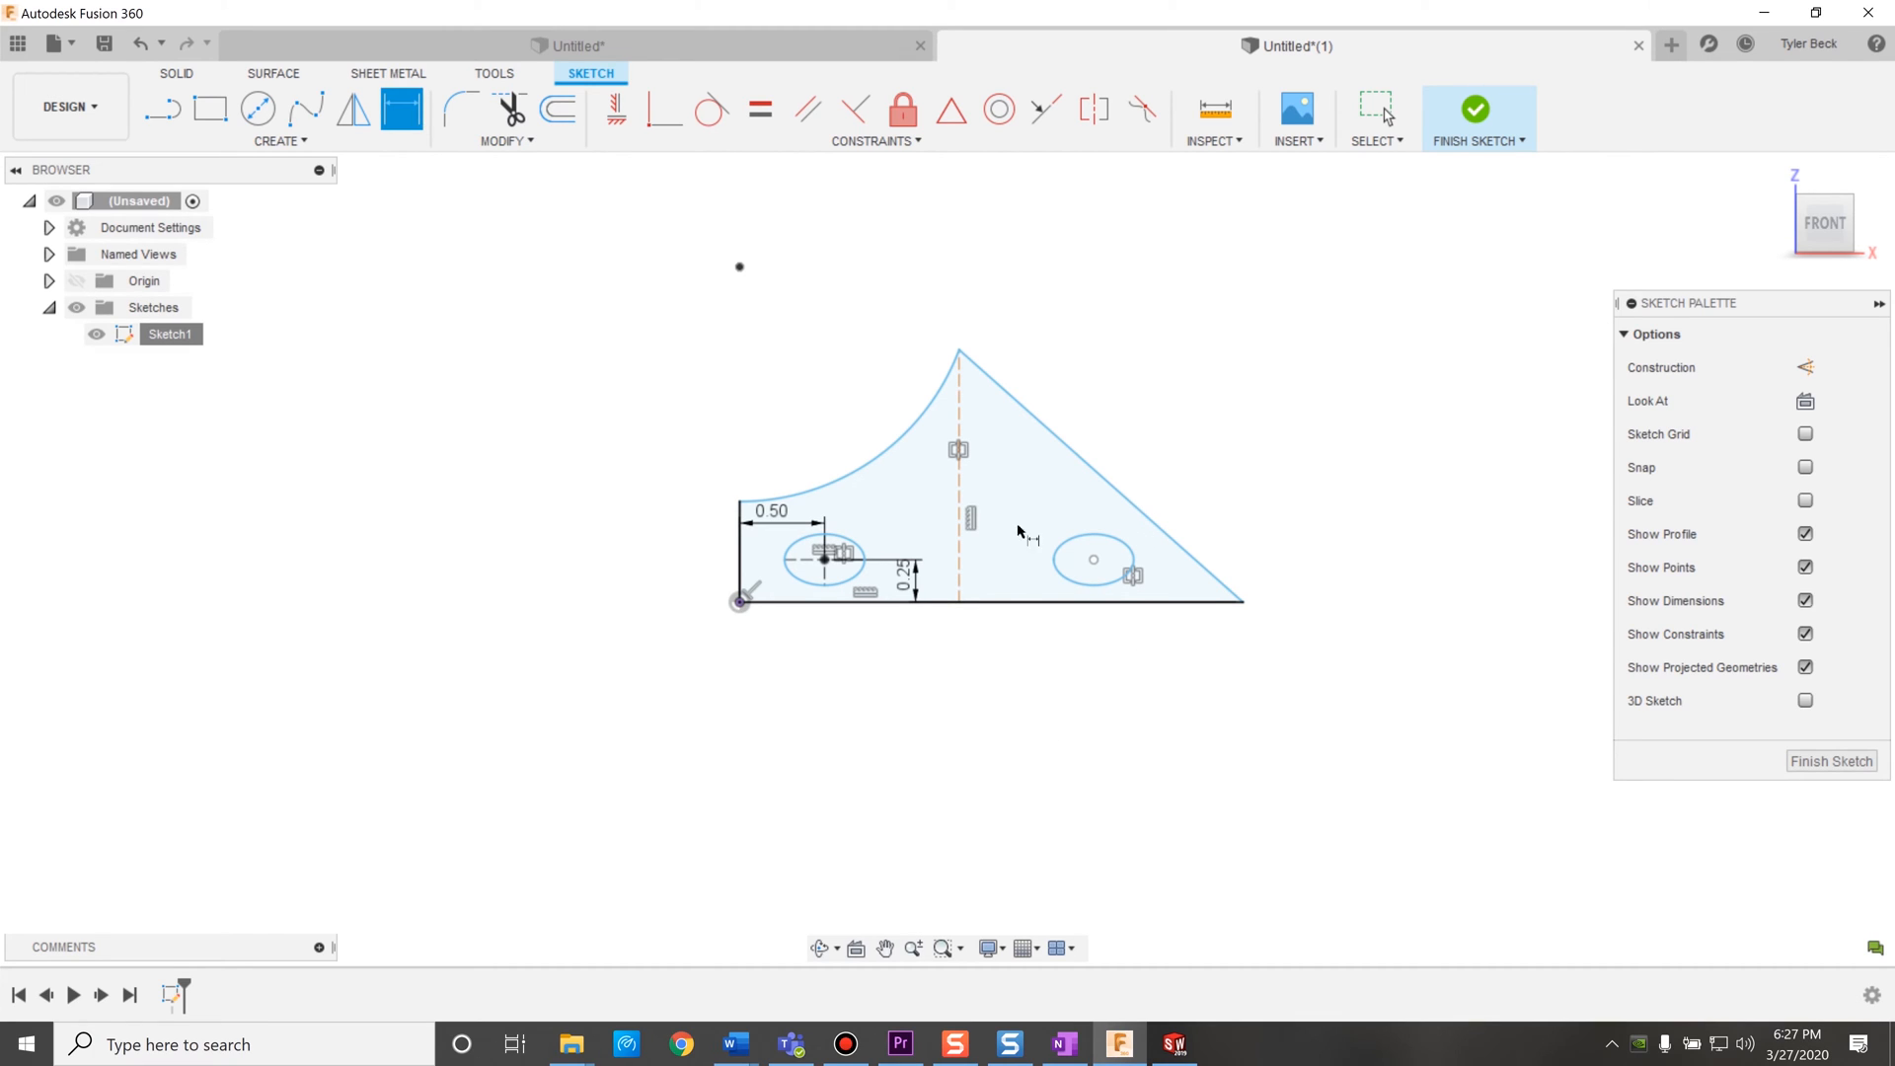
Extrude the sketch profile into a solid block with two through holes.
click(1475, 108)
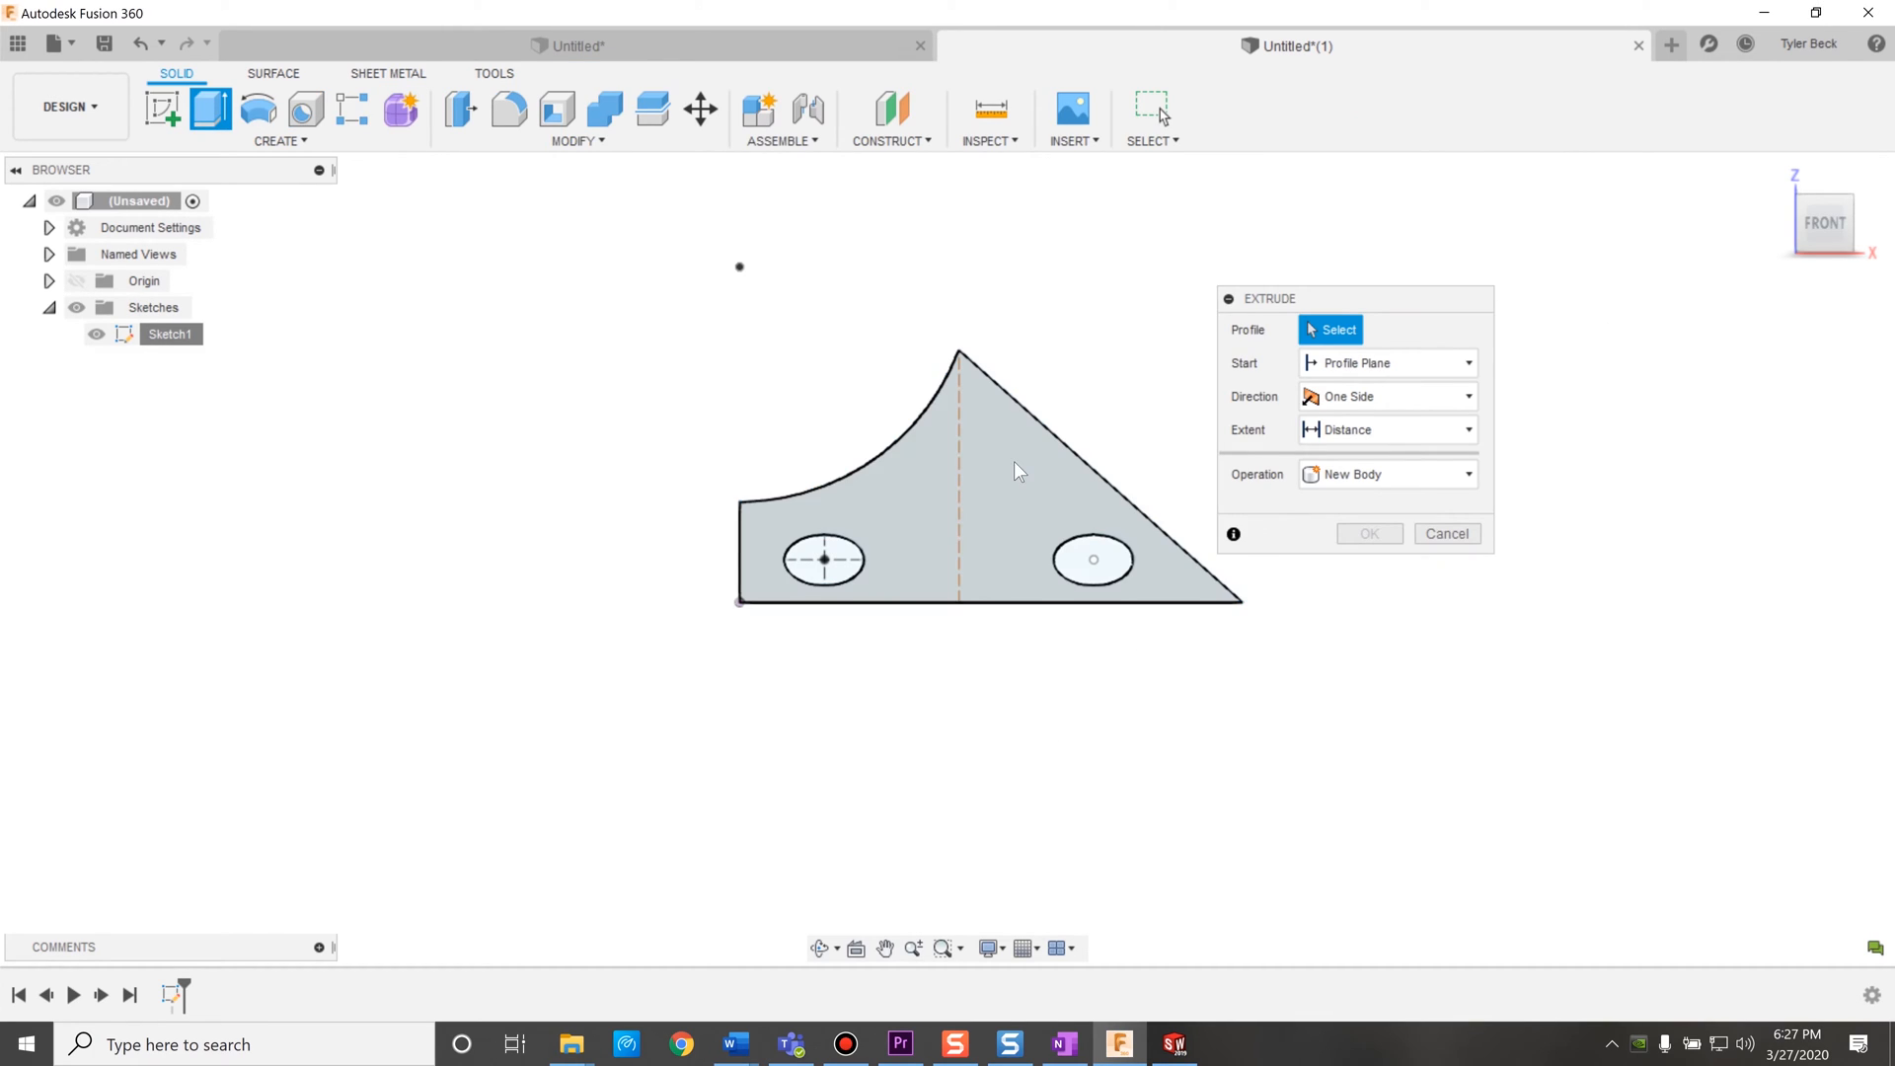
click(1015, 472)
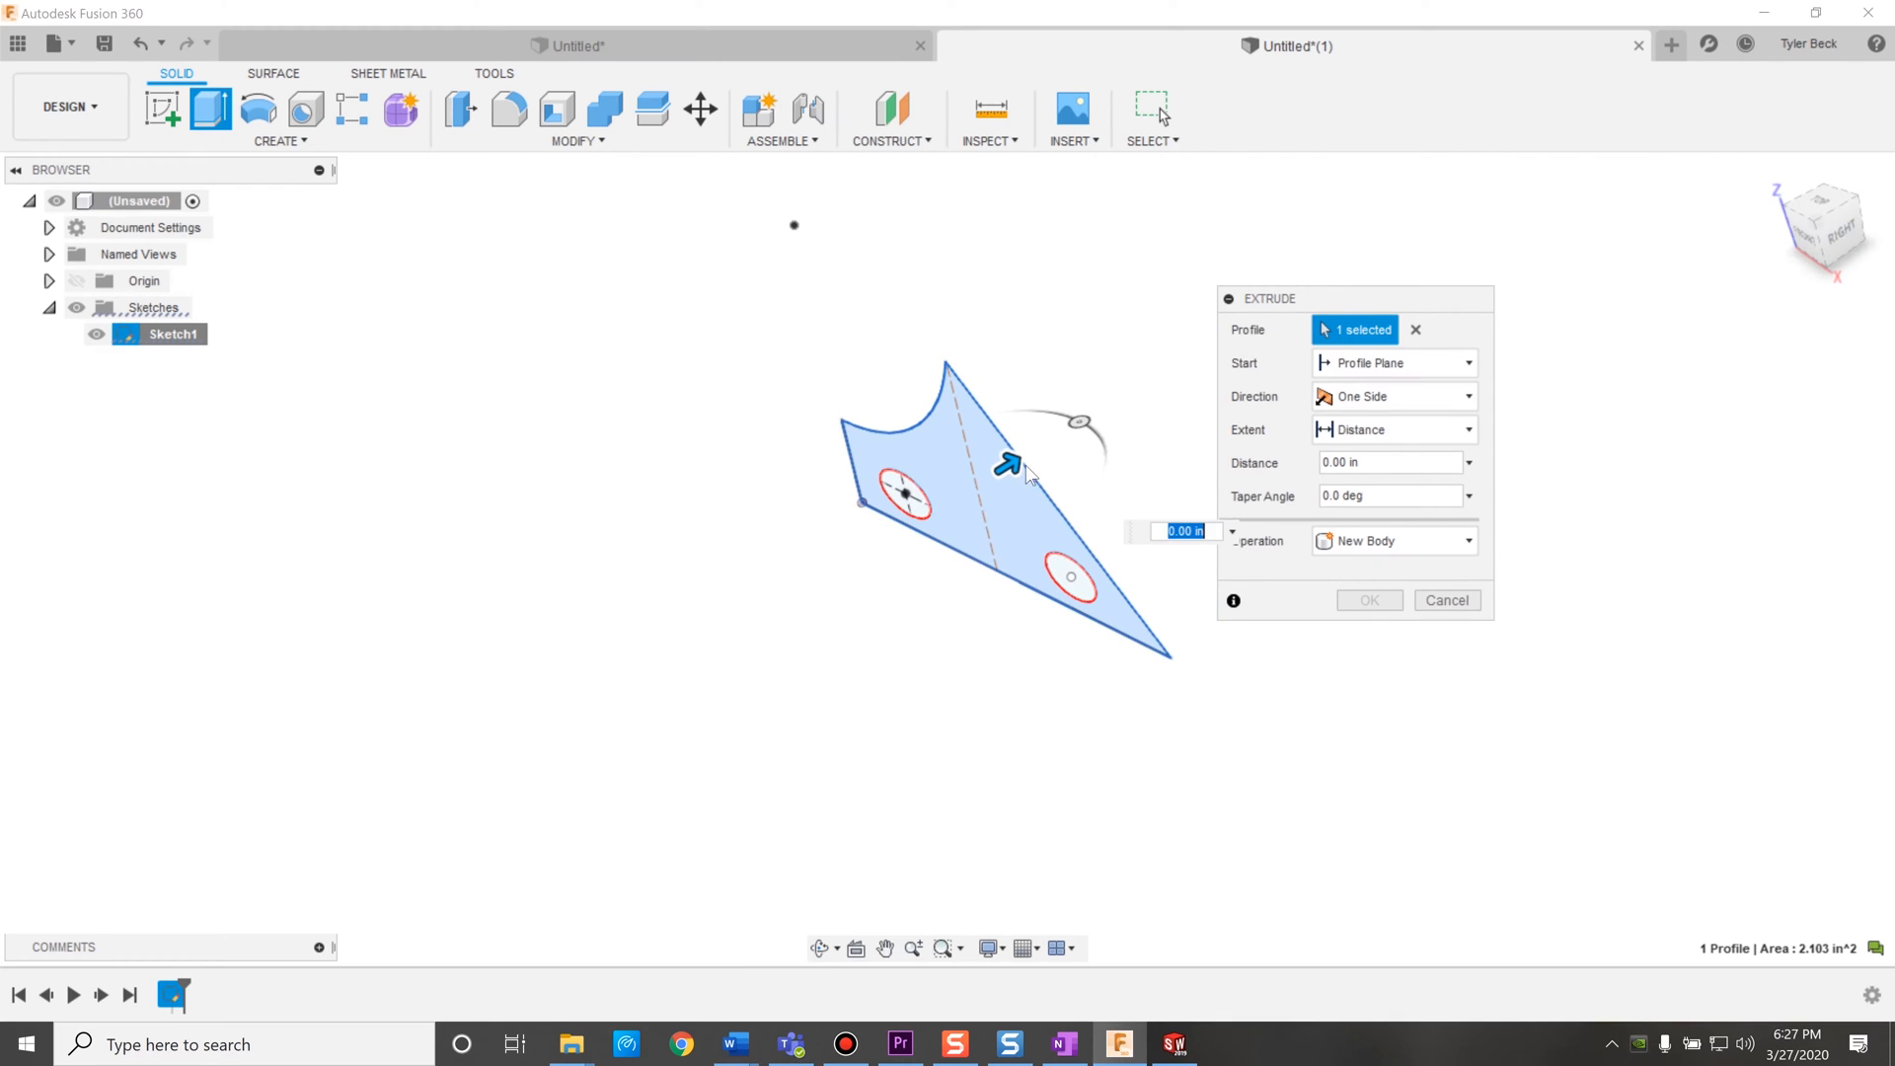
click(1368, 599)
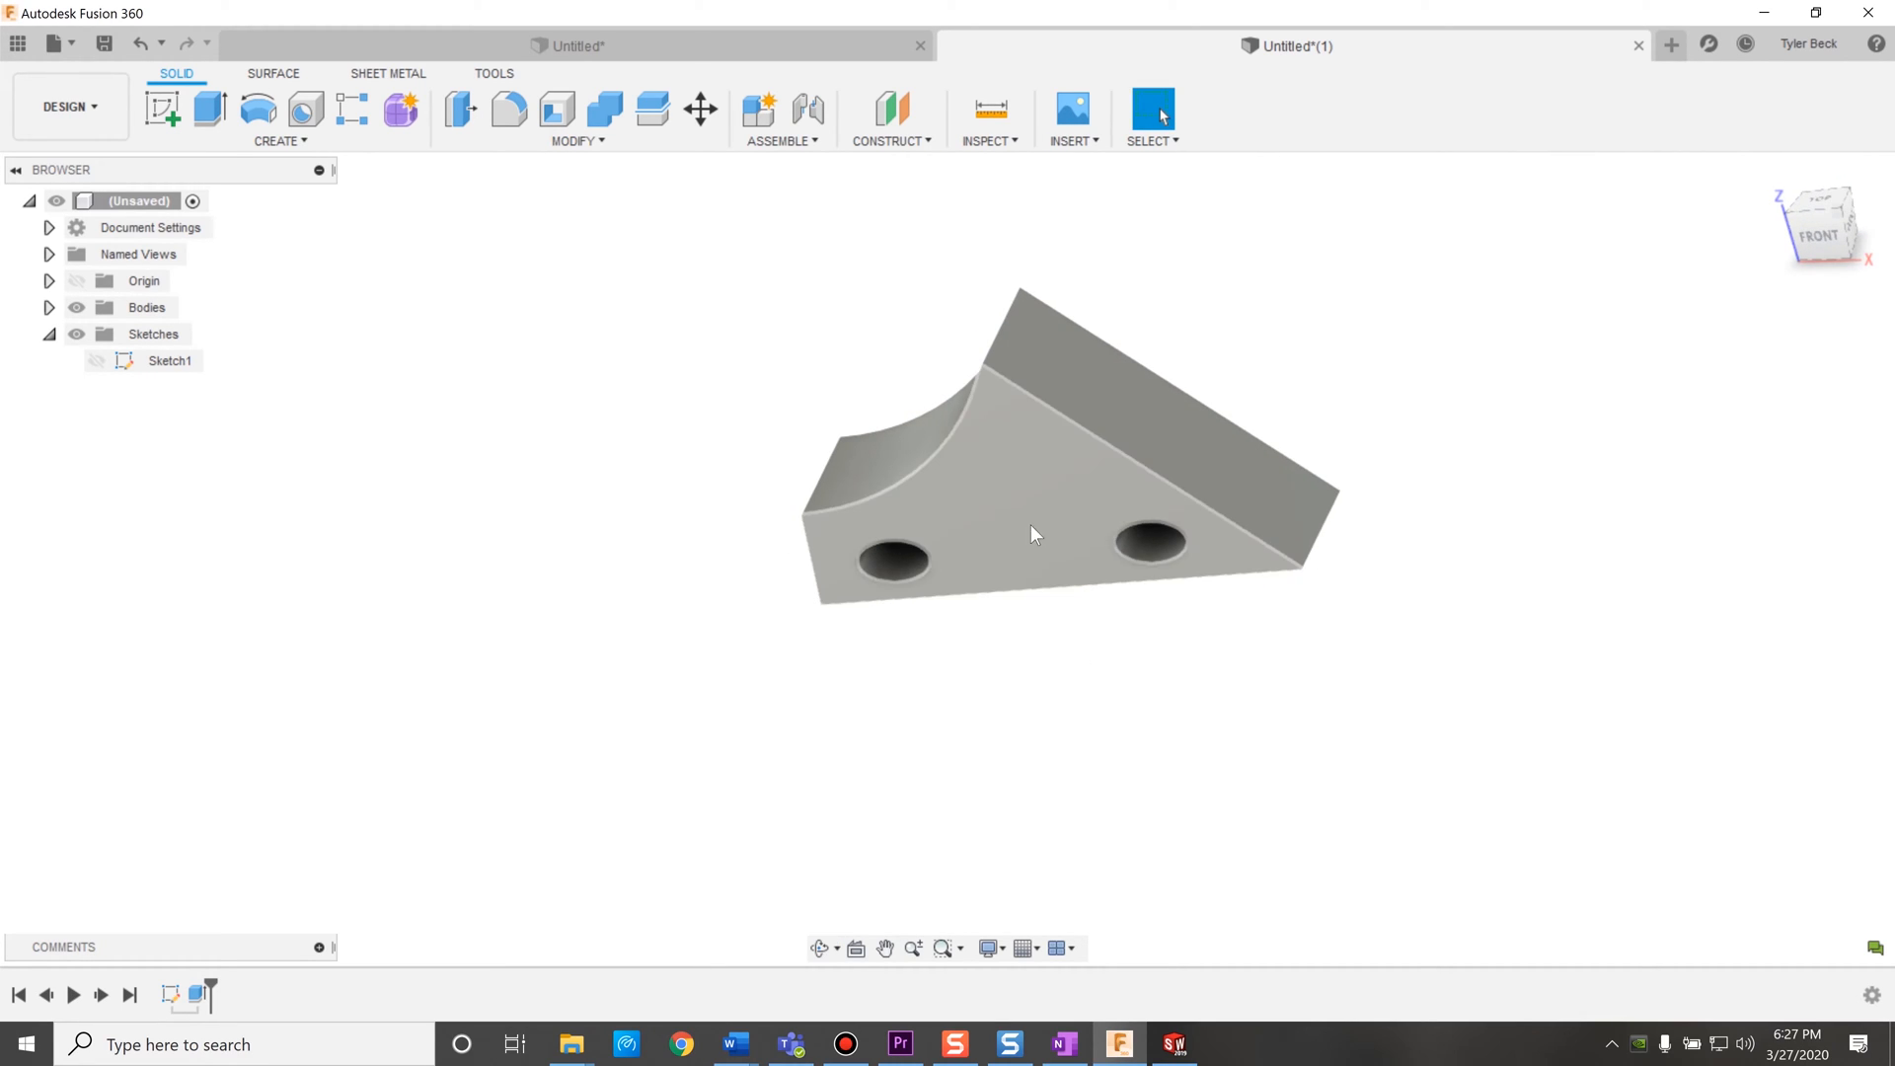
Reopen Sketch1 from the timeline and finish the sketch again.
right_click(168, 361)
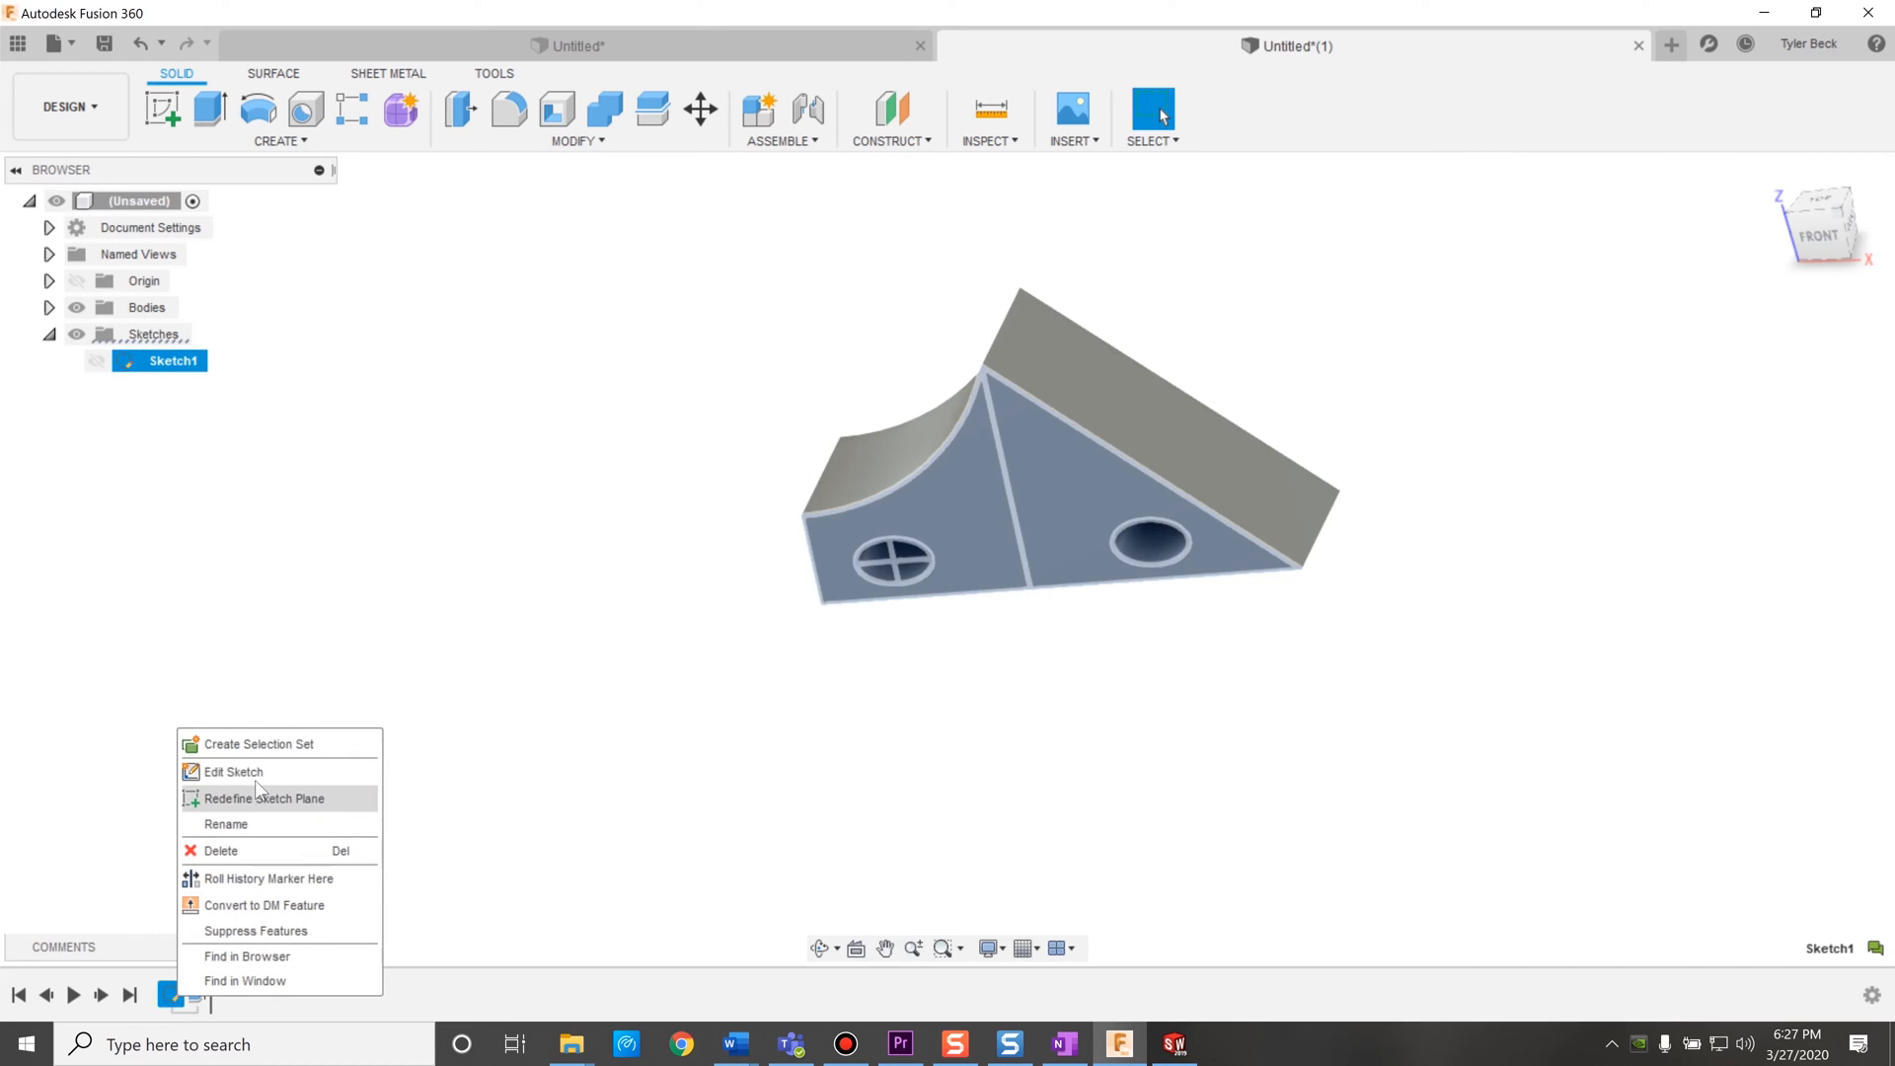
click(233, 771)
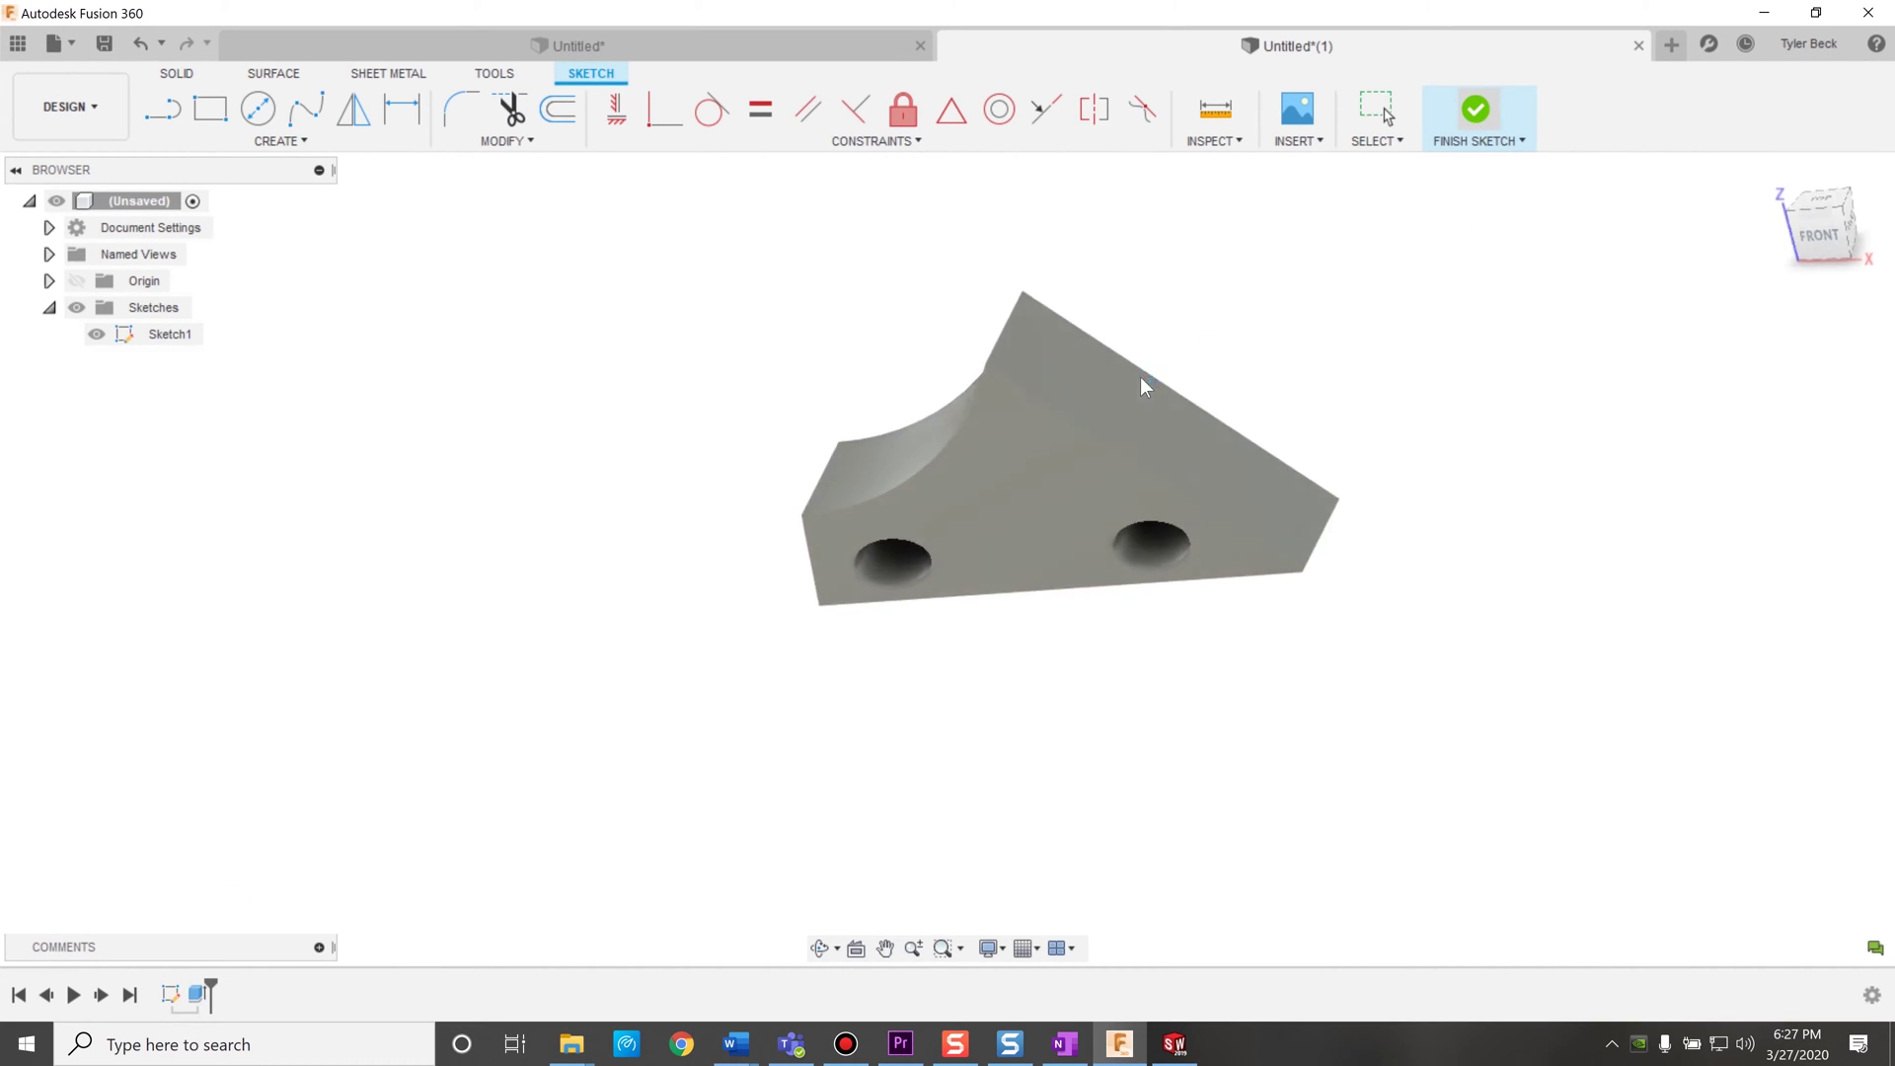
click(1475, 108)
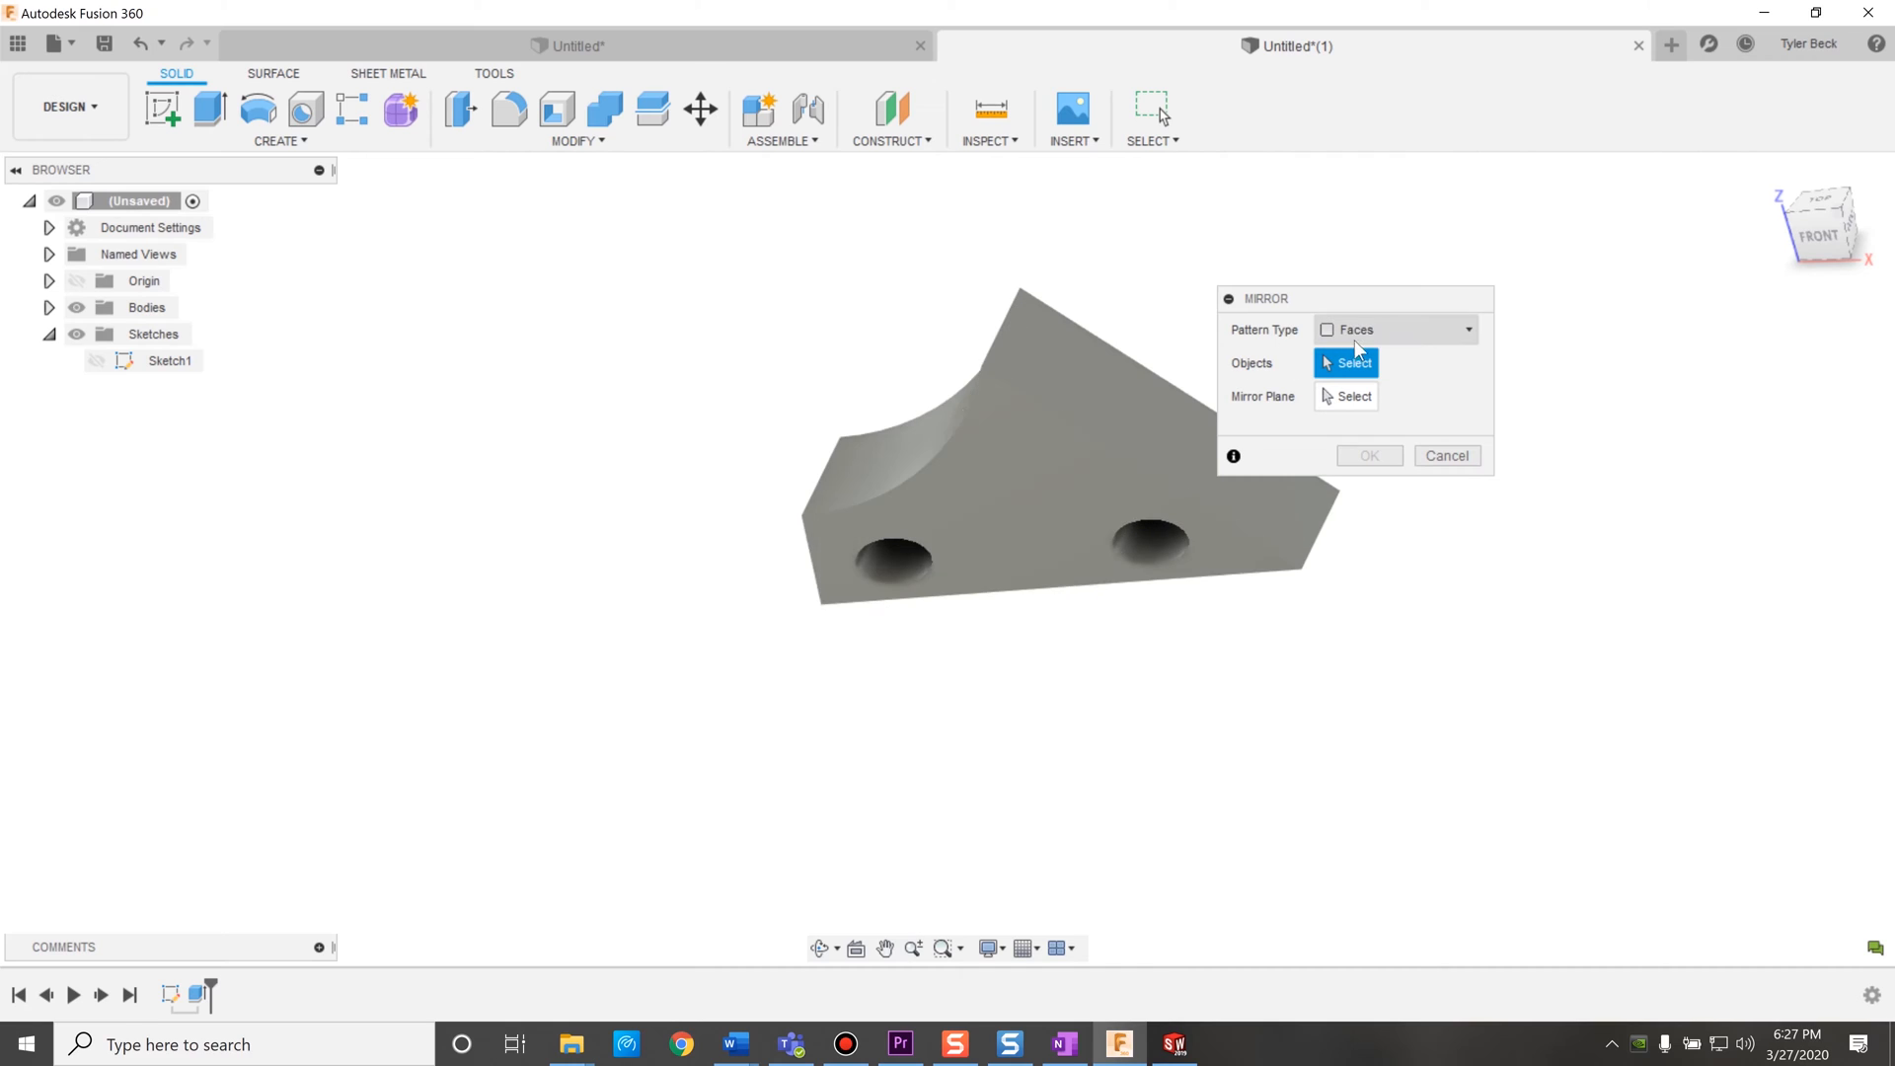
Mirror the block as a body across its side face, giving four holes.
click(1064, 480)
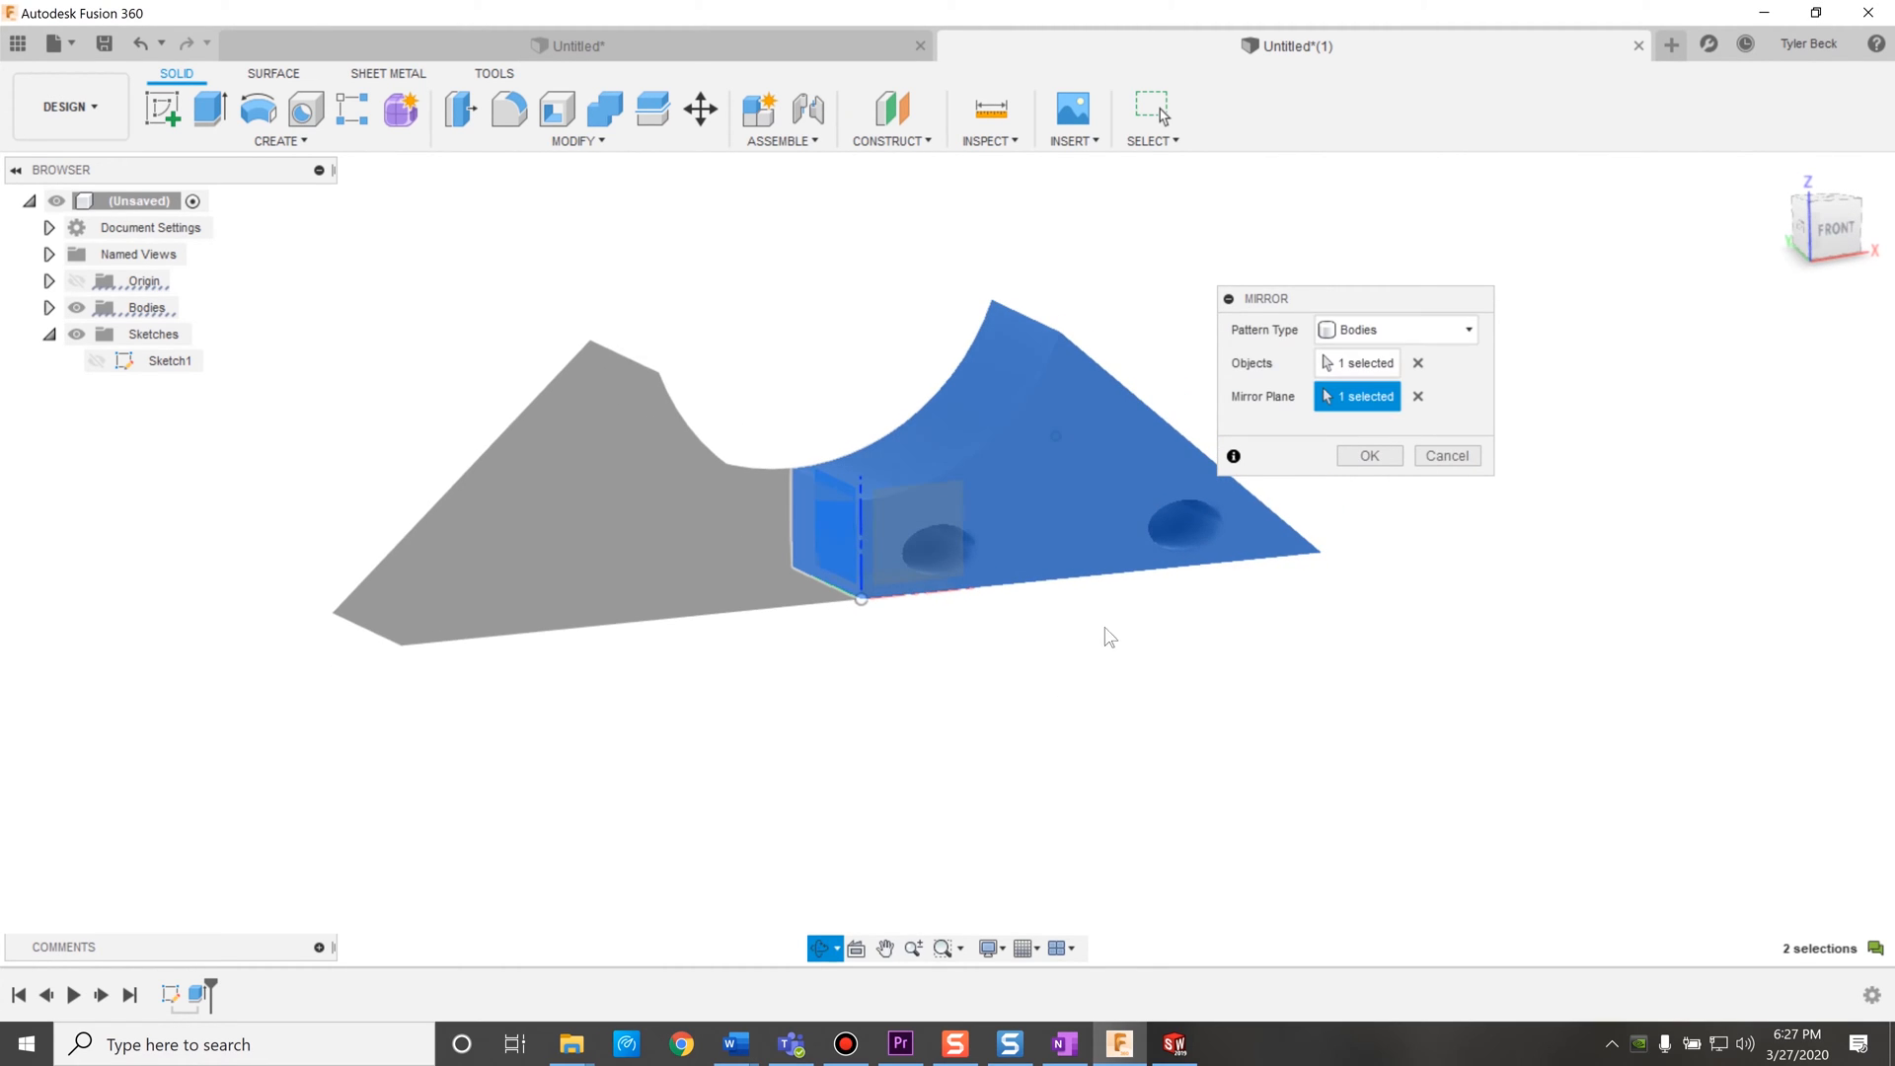
mouse_move(1296, 478)
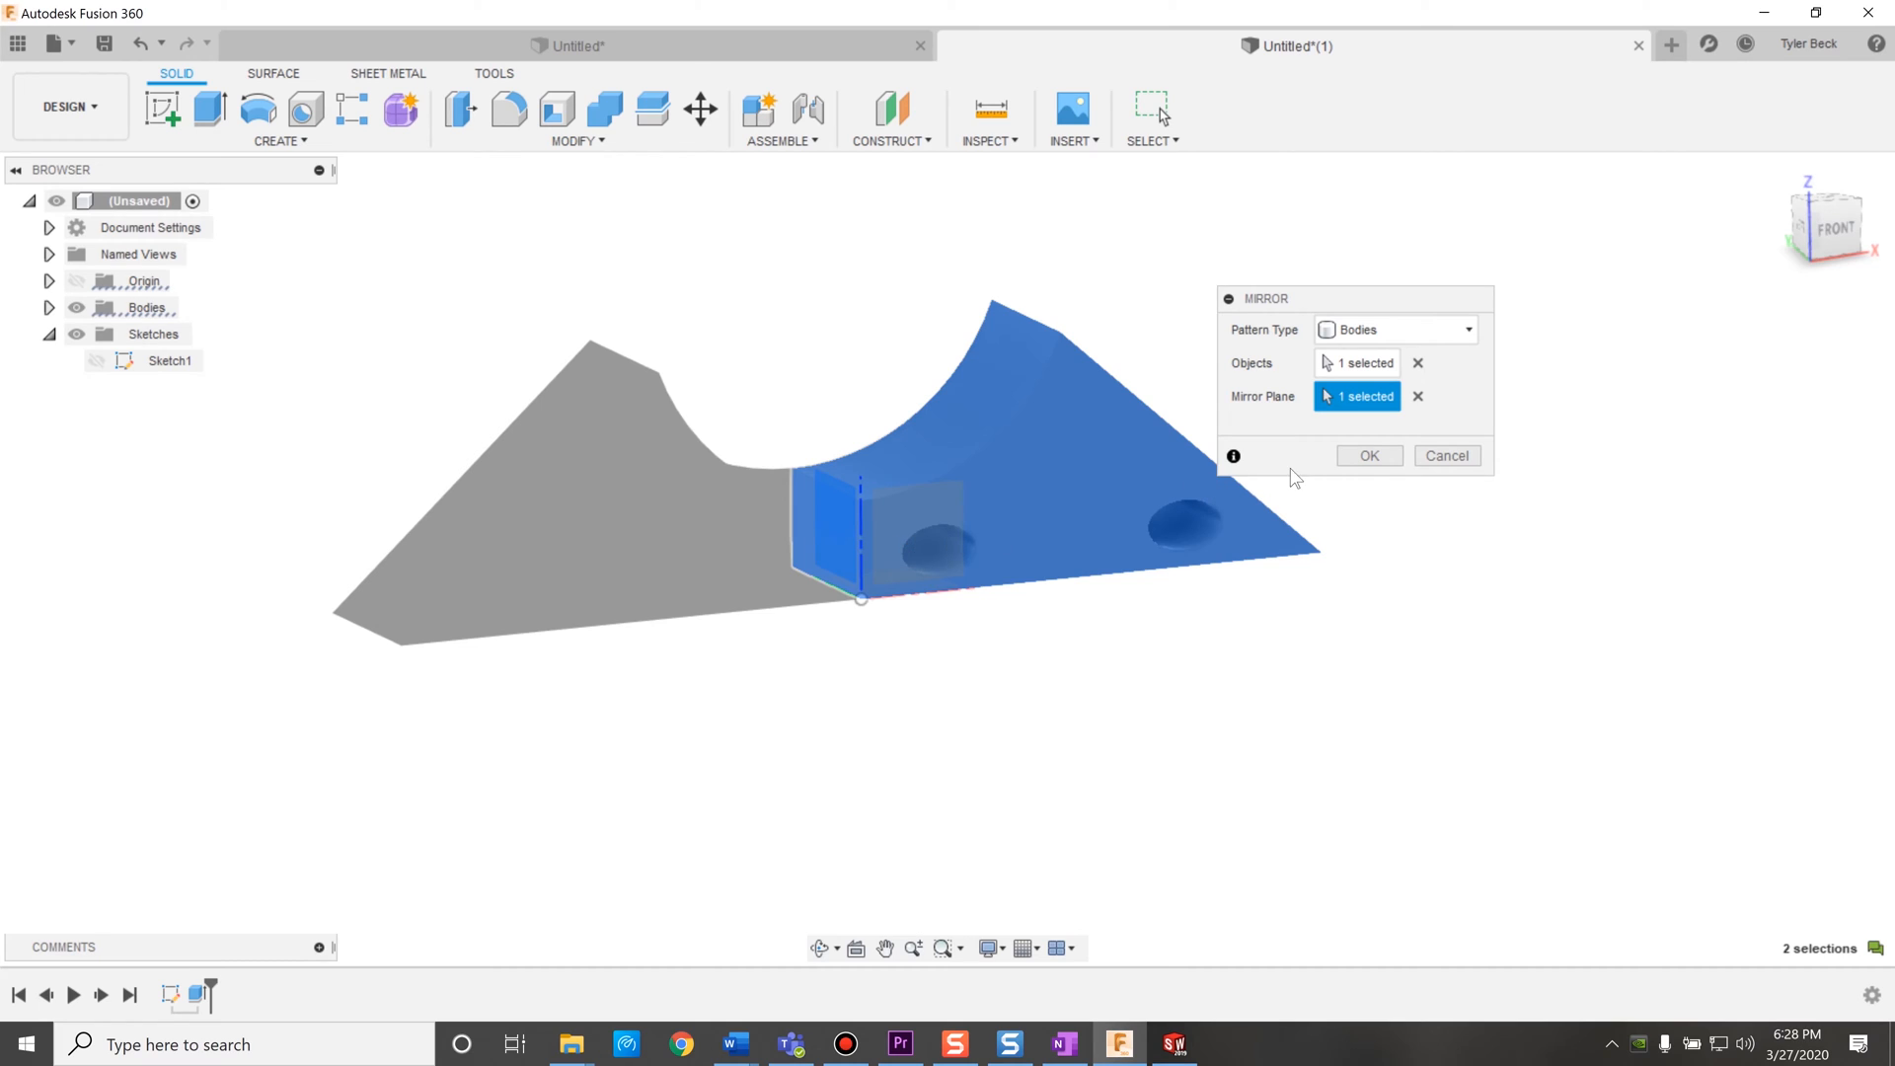
click(1367, 456)
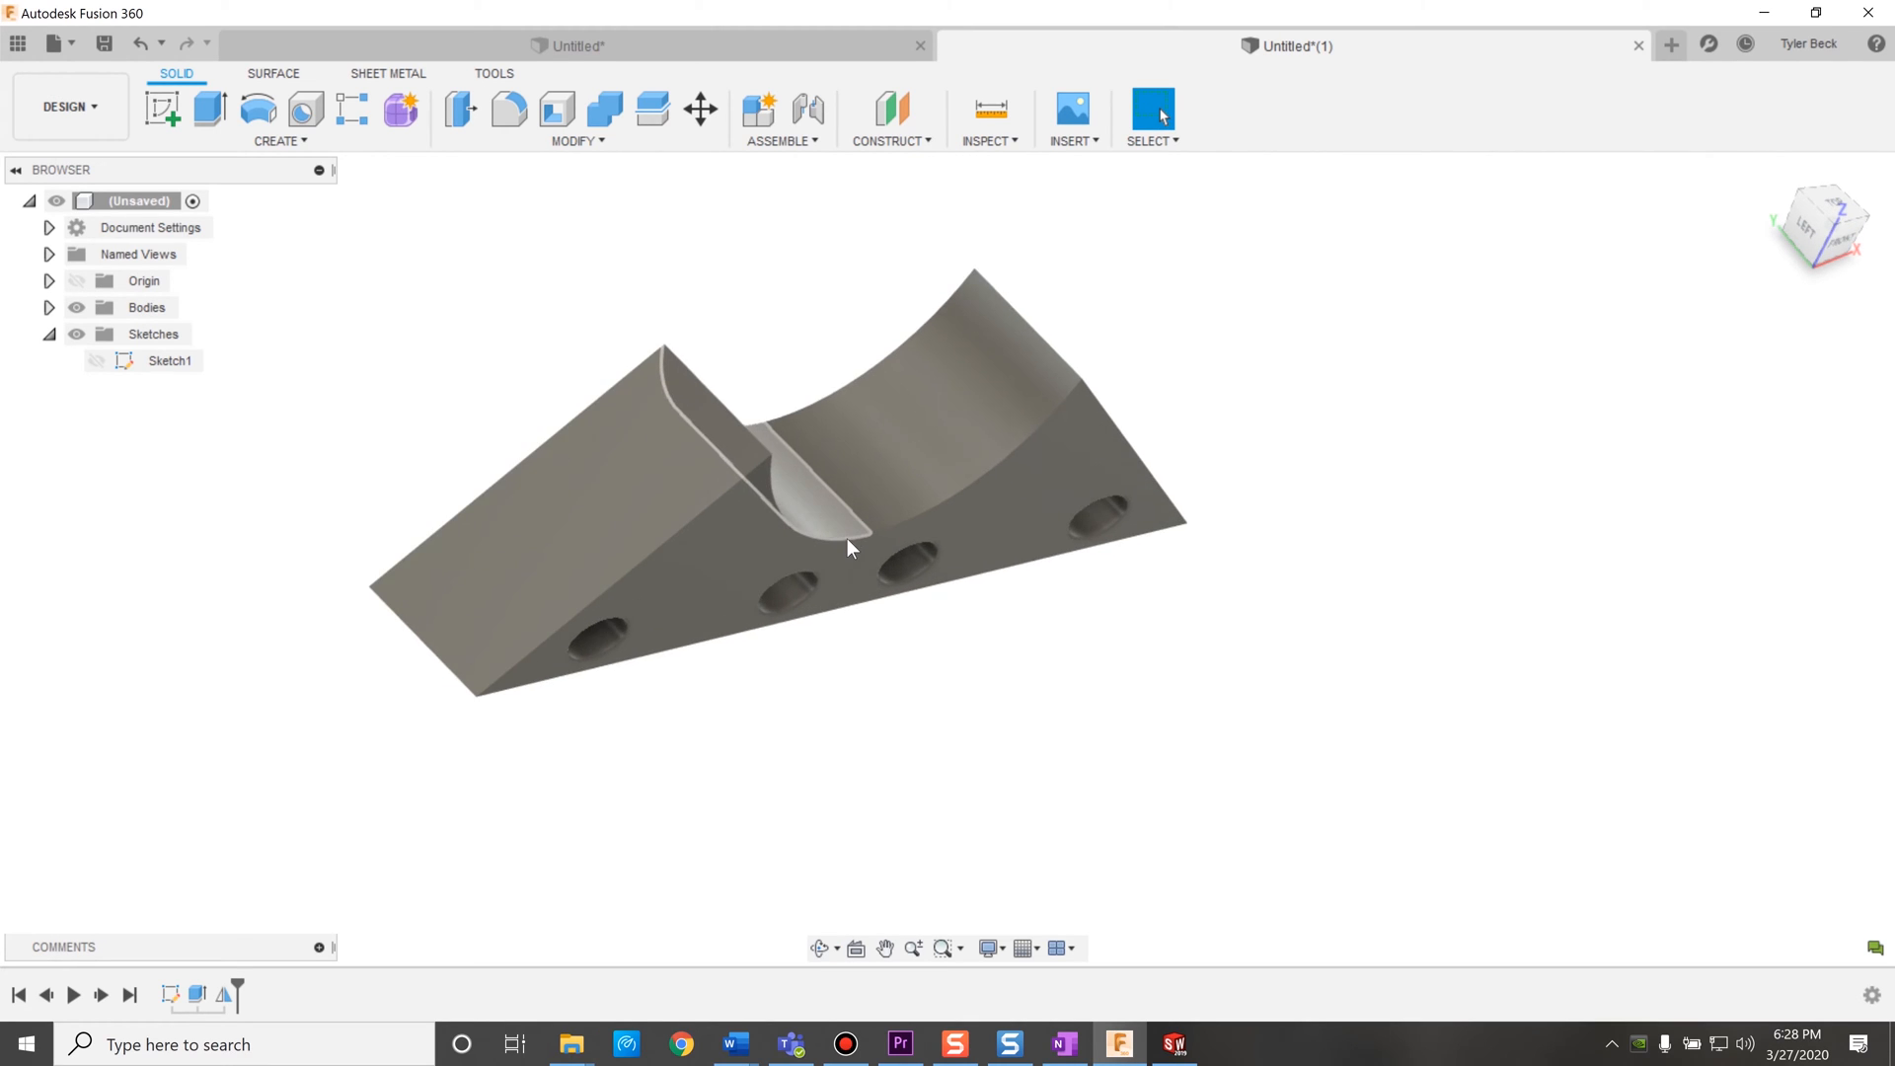
Combine Body1 and Body2 with Join into a single body.
click(49, 307)
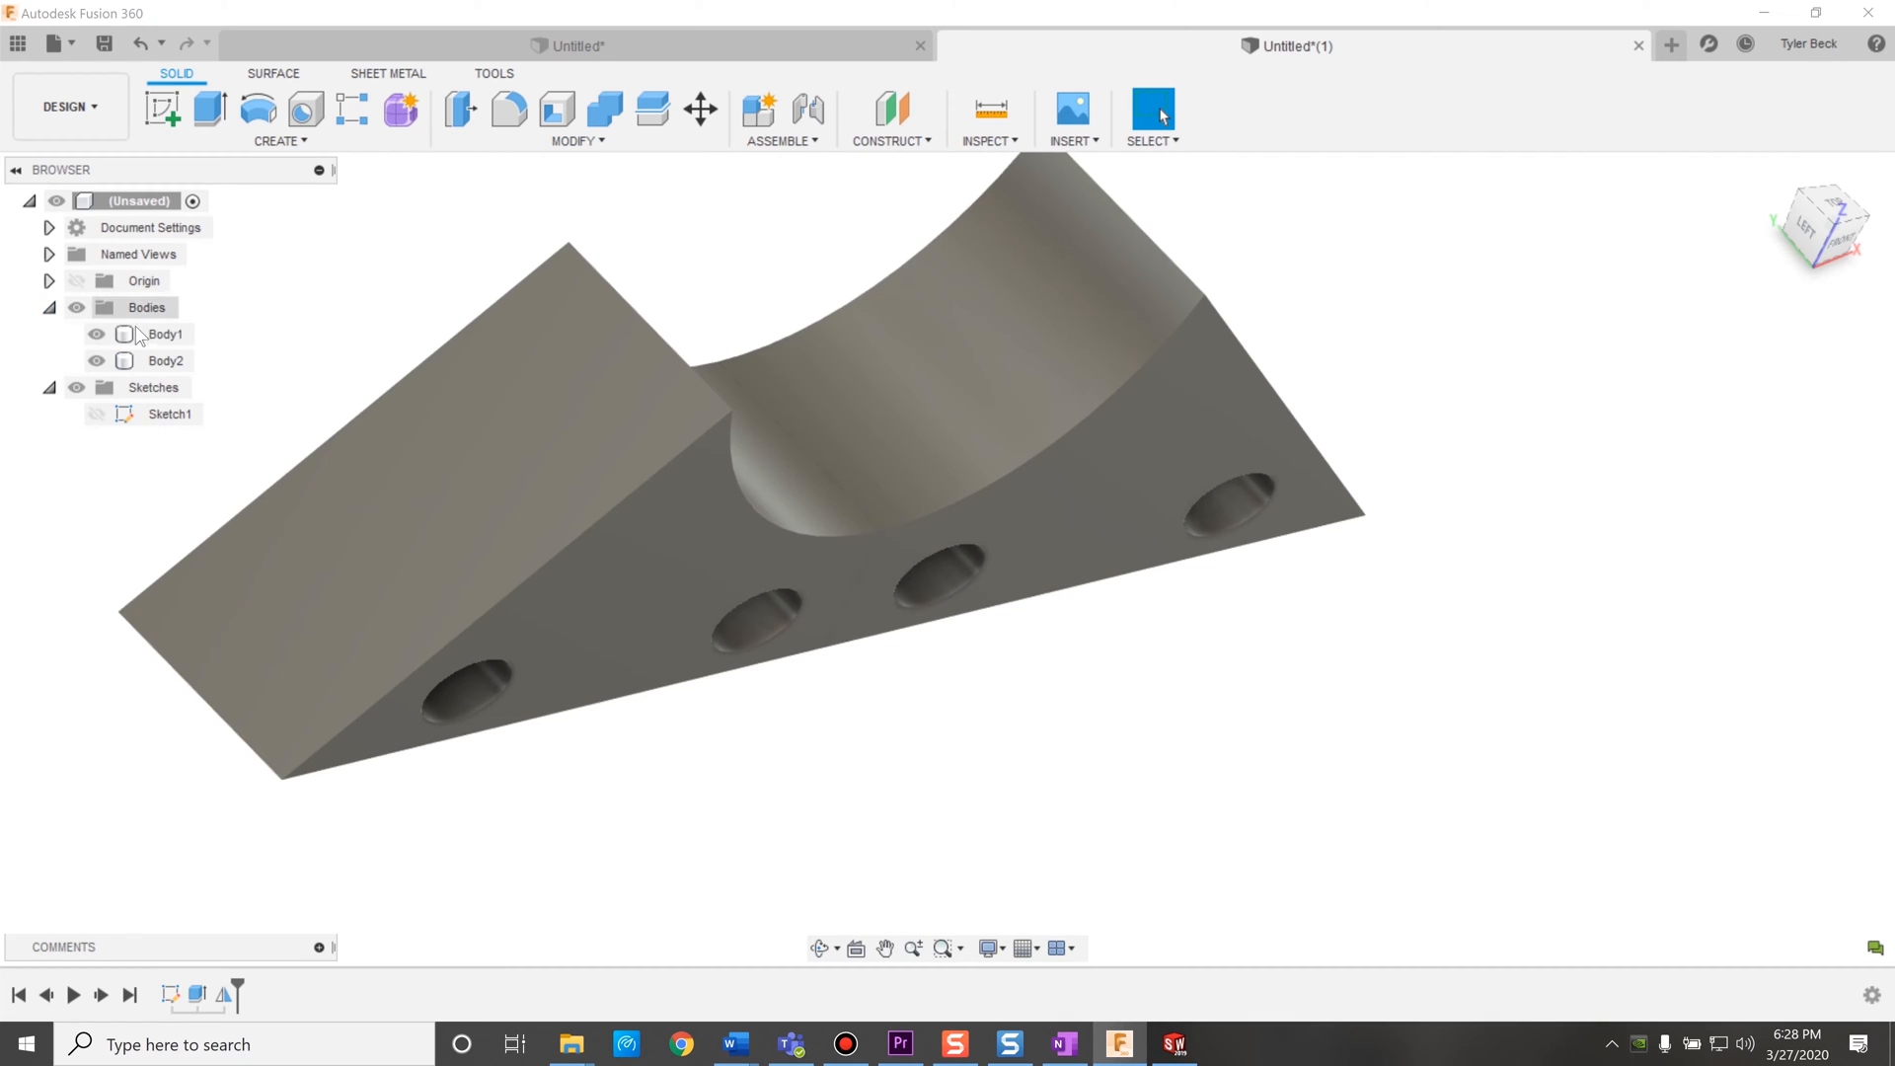
mouse_move(1034, 770)
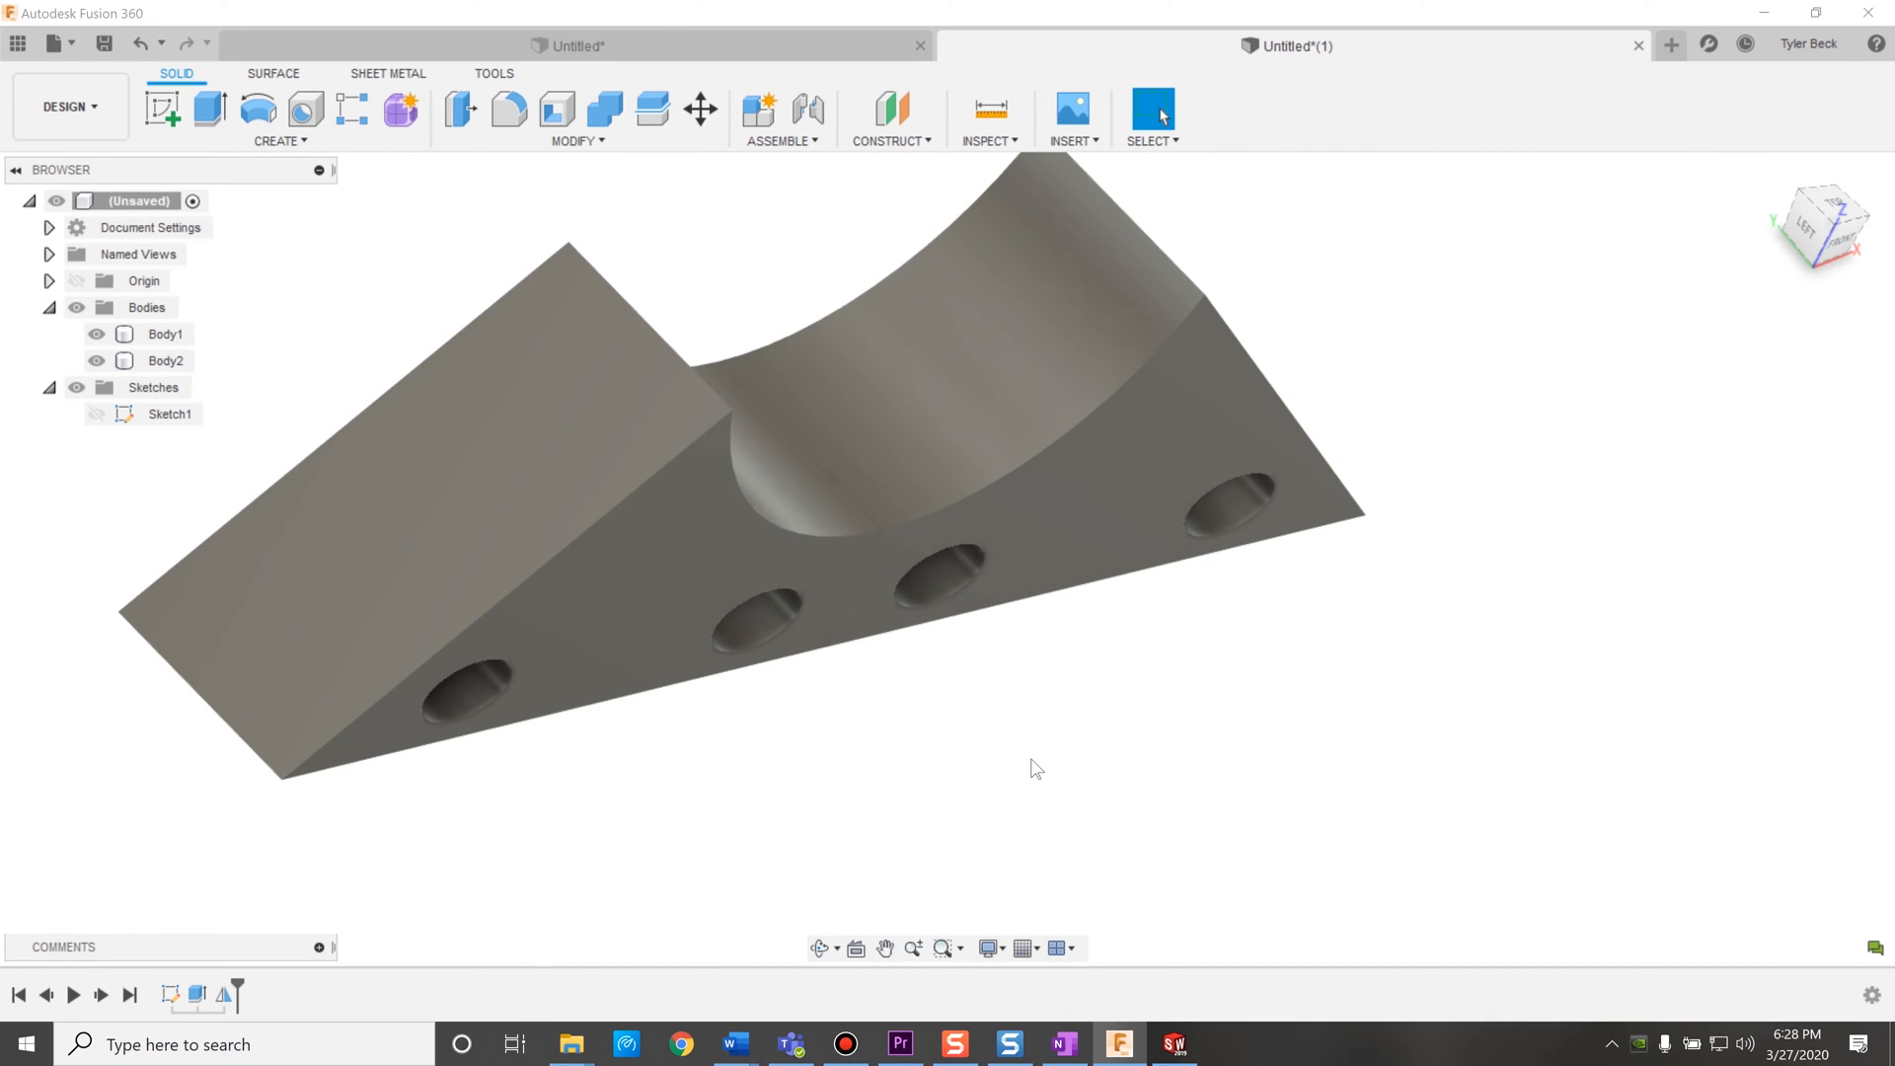
text(comb)
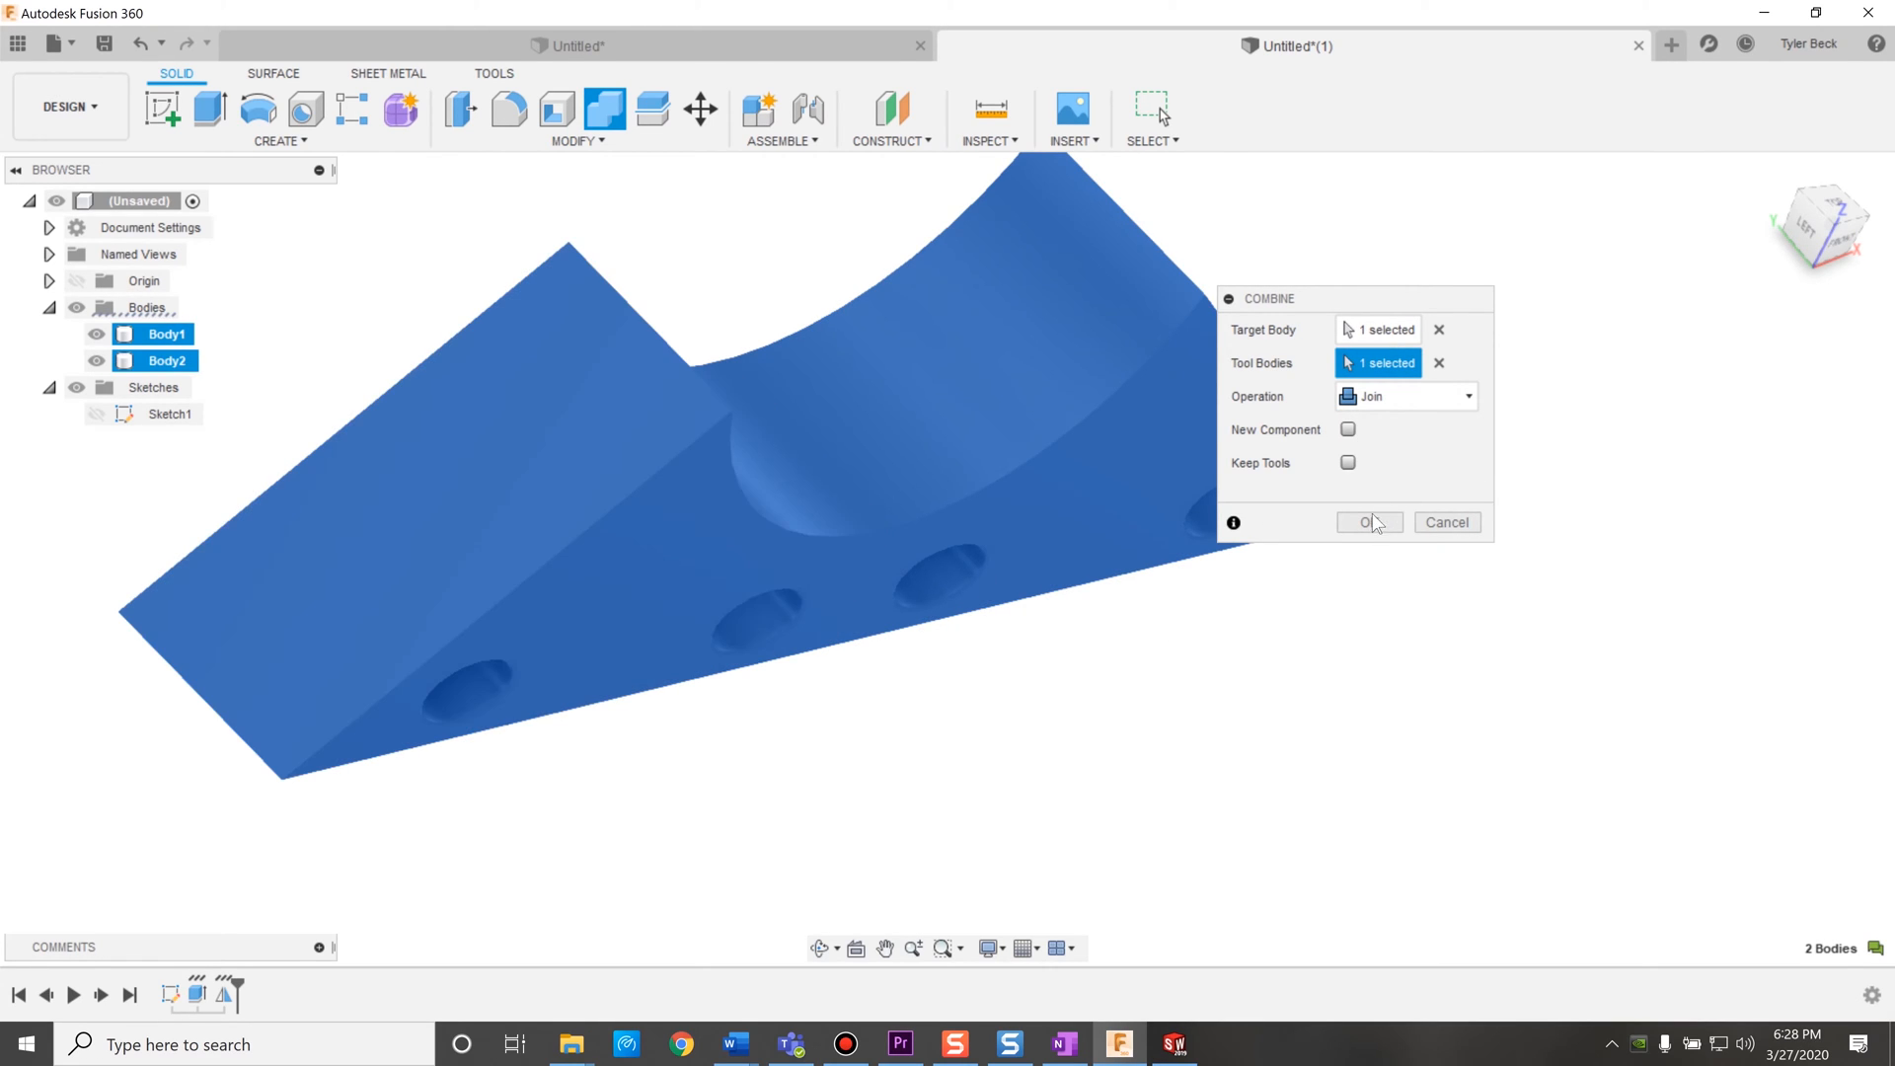
click(1363, 522)
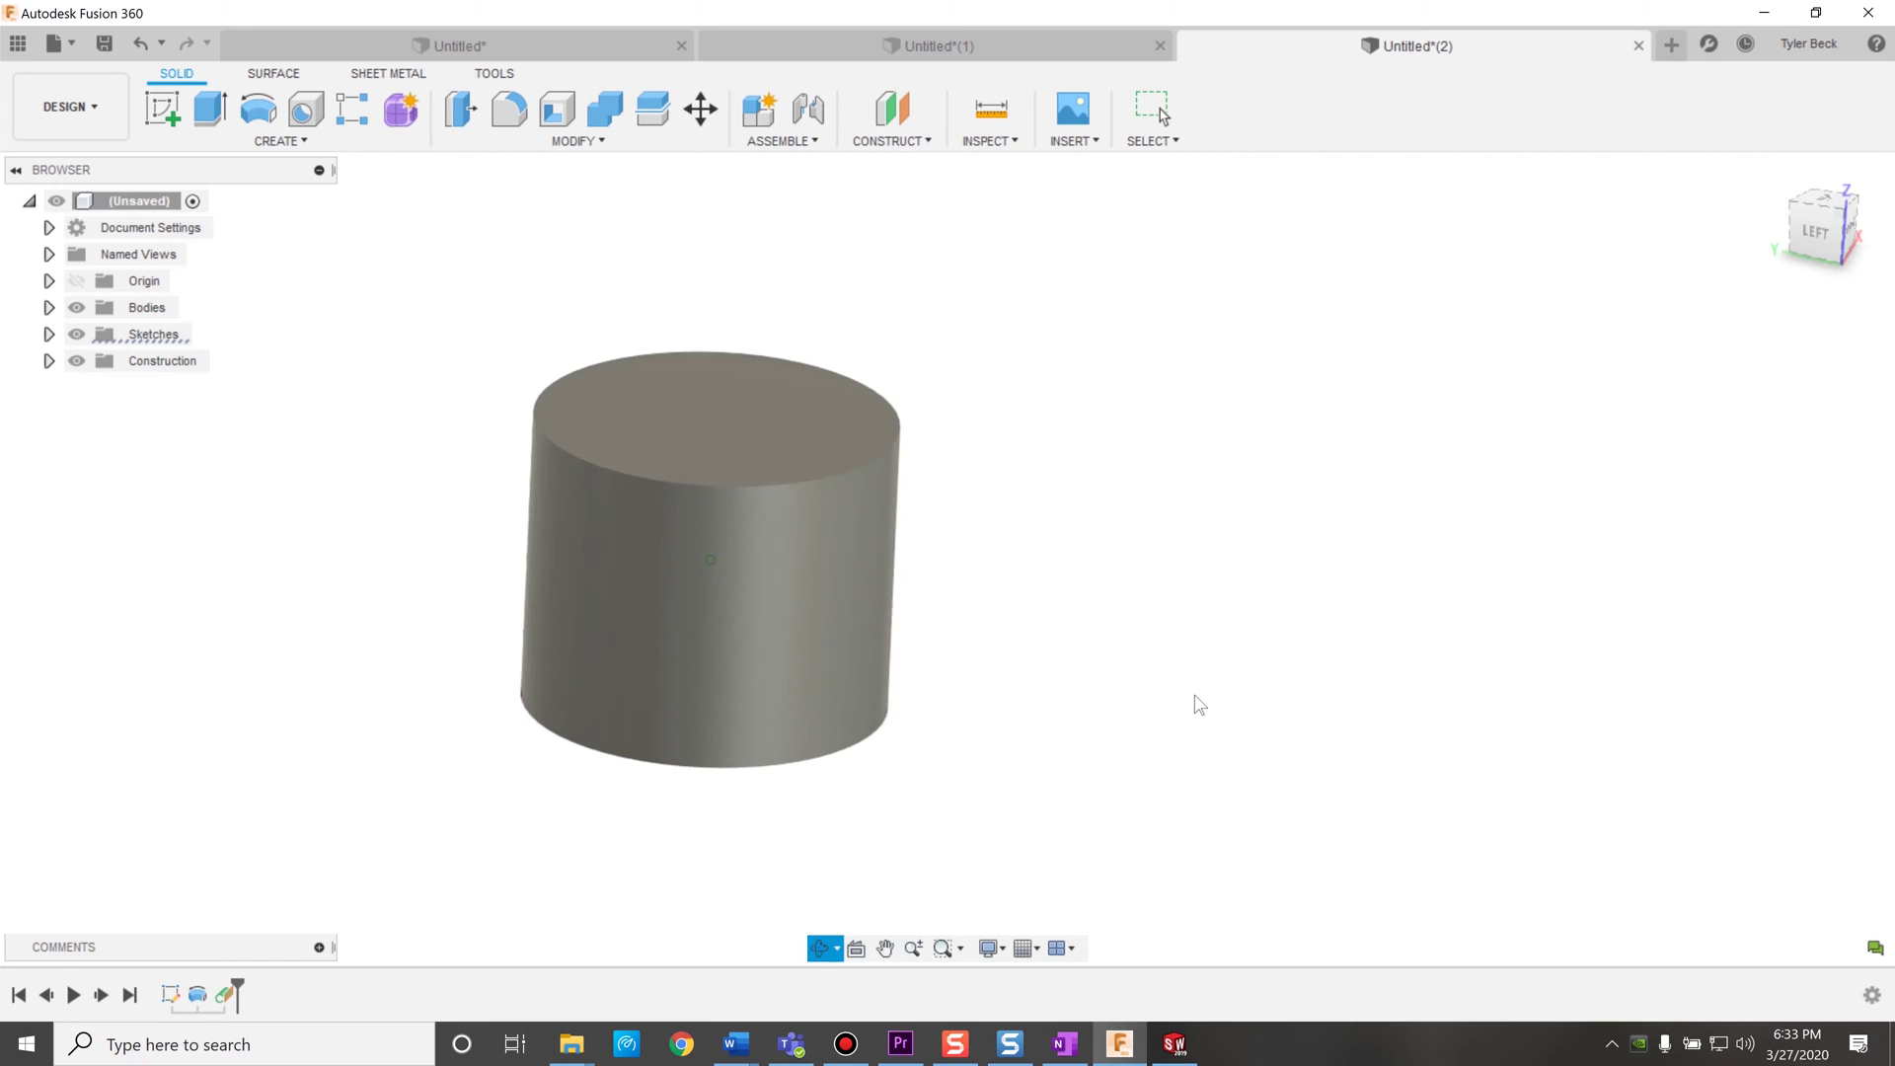
Cut the piston with a YZ-plane section analysis and create construction plane Plane2.
click(1149, 108)
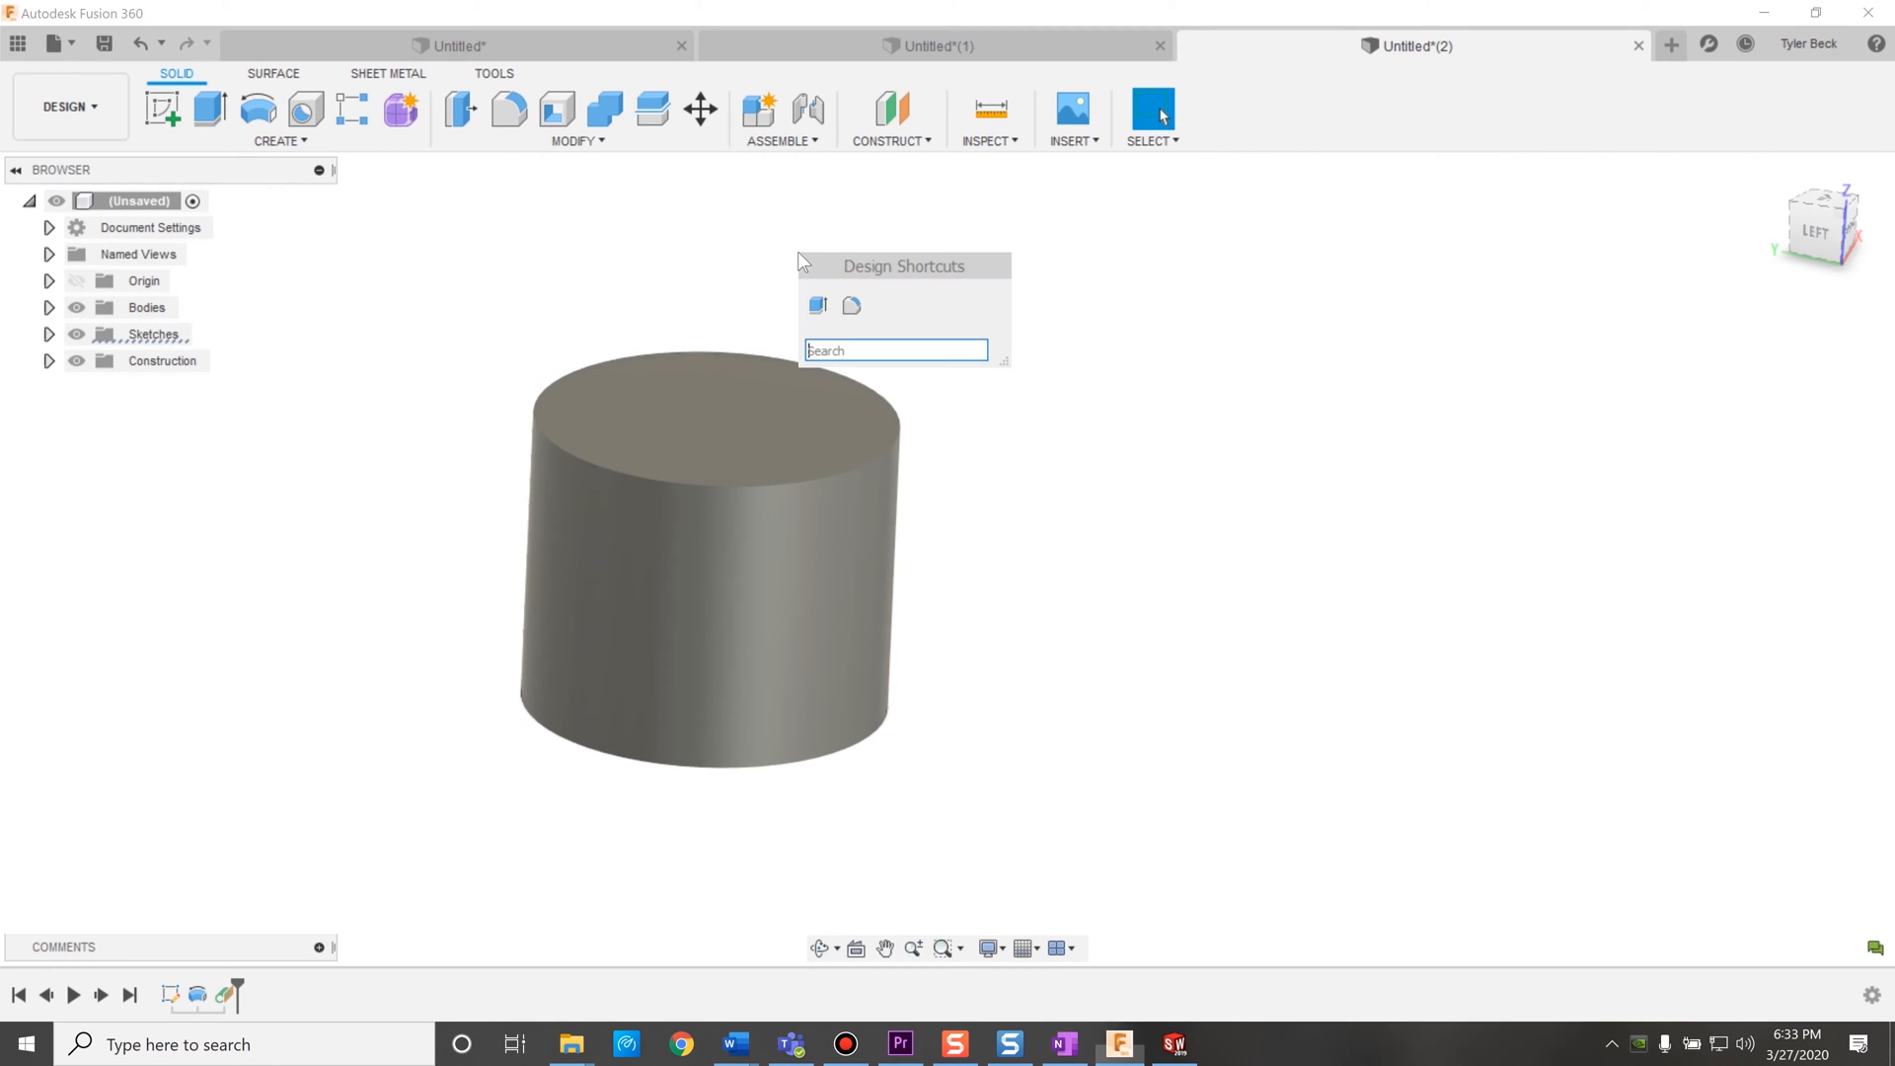
click(801, 261)
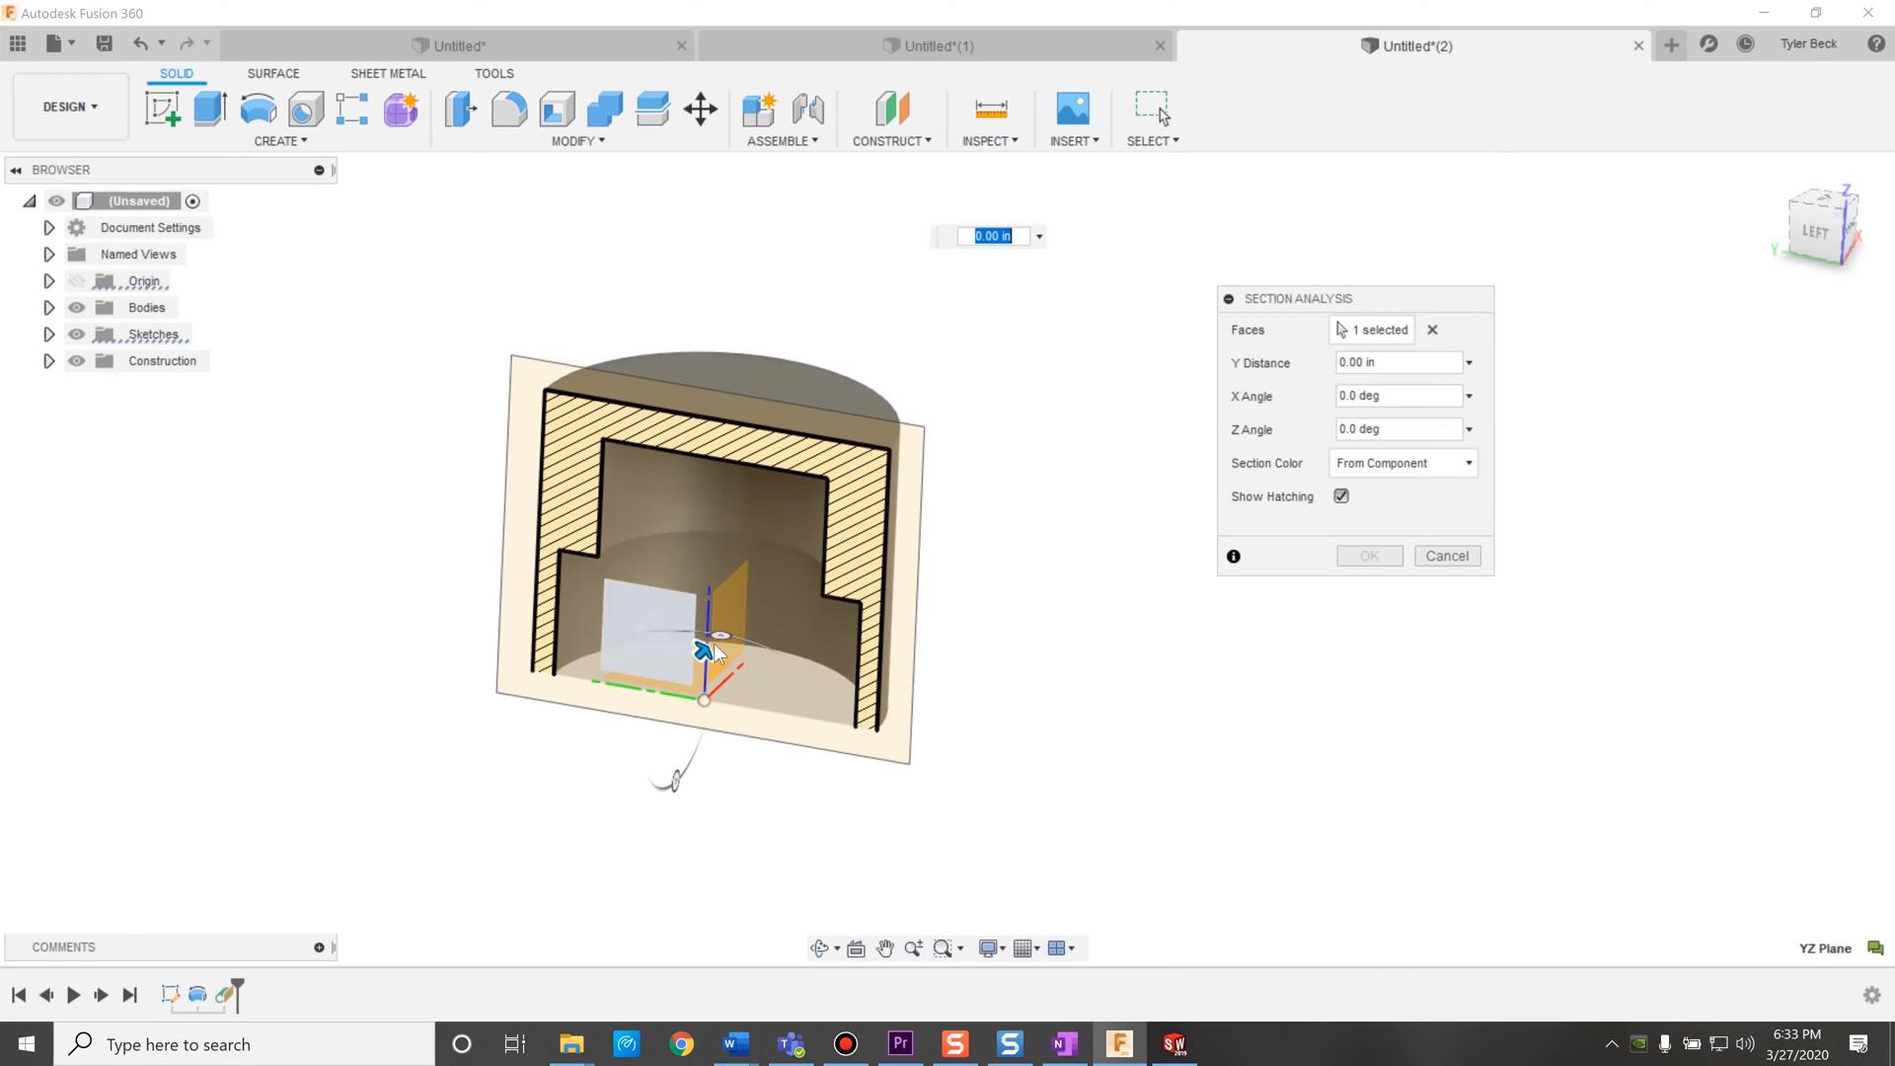
click(1368, 554)
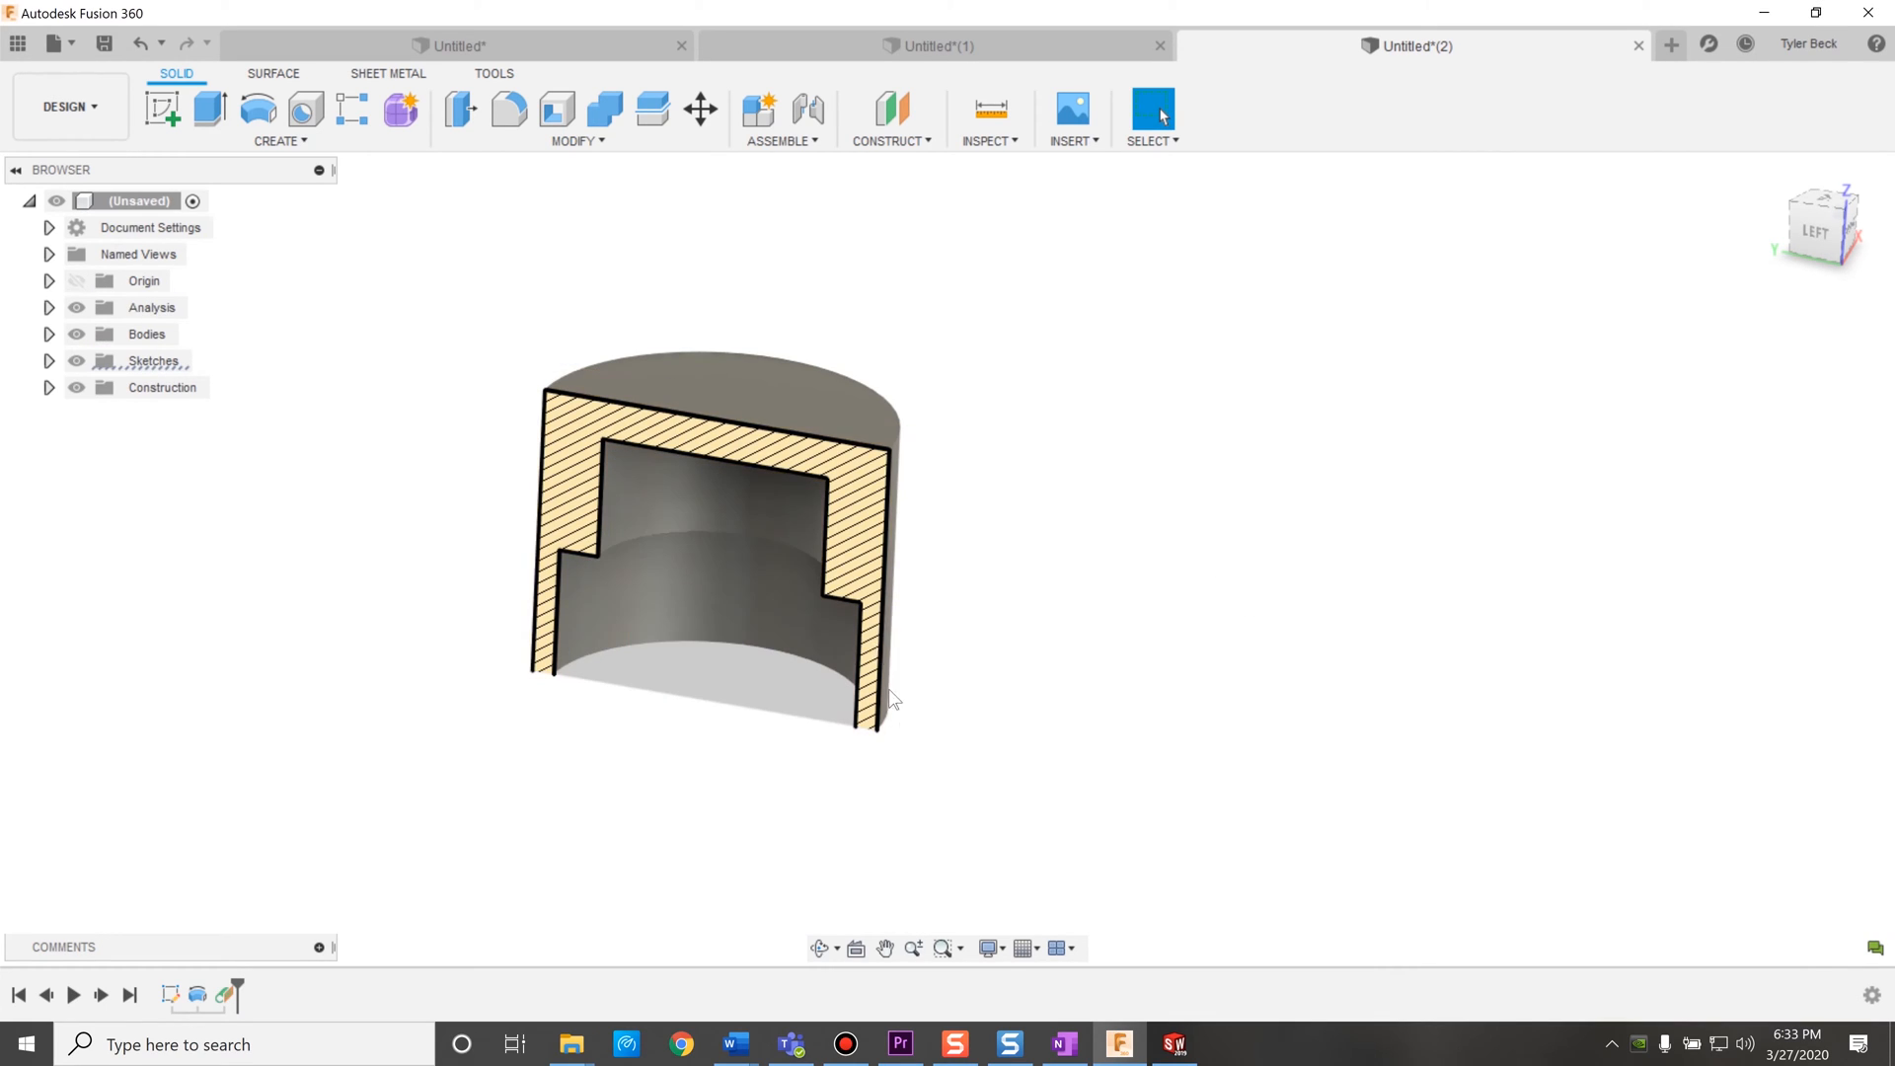
click(890, 141)
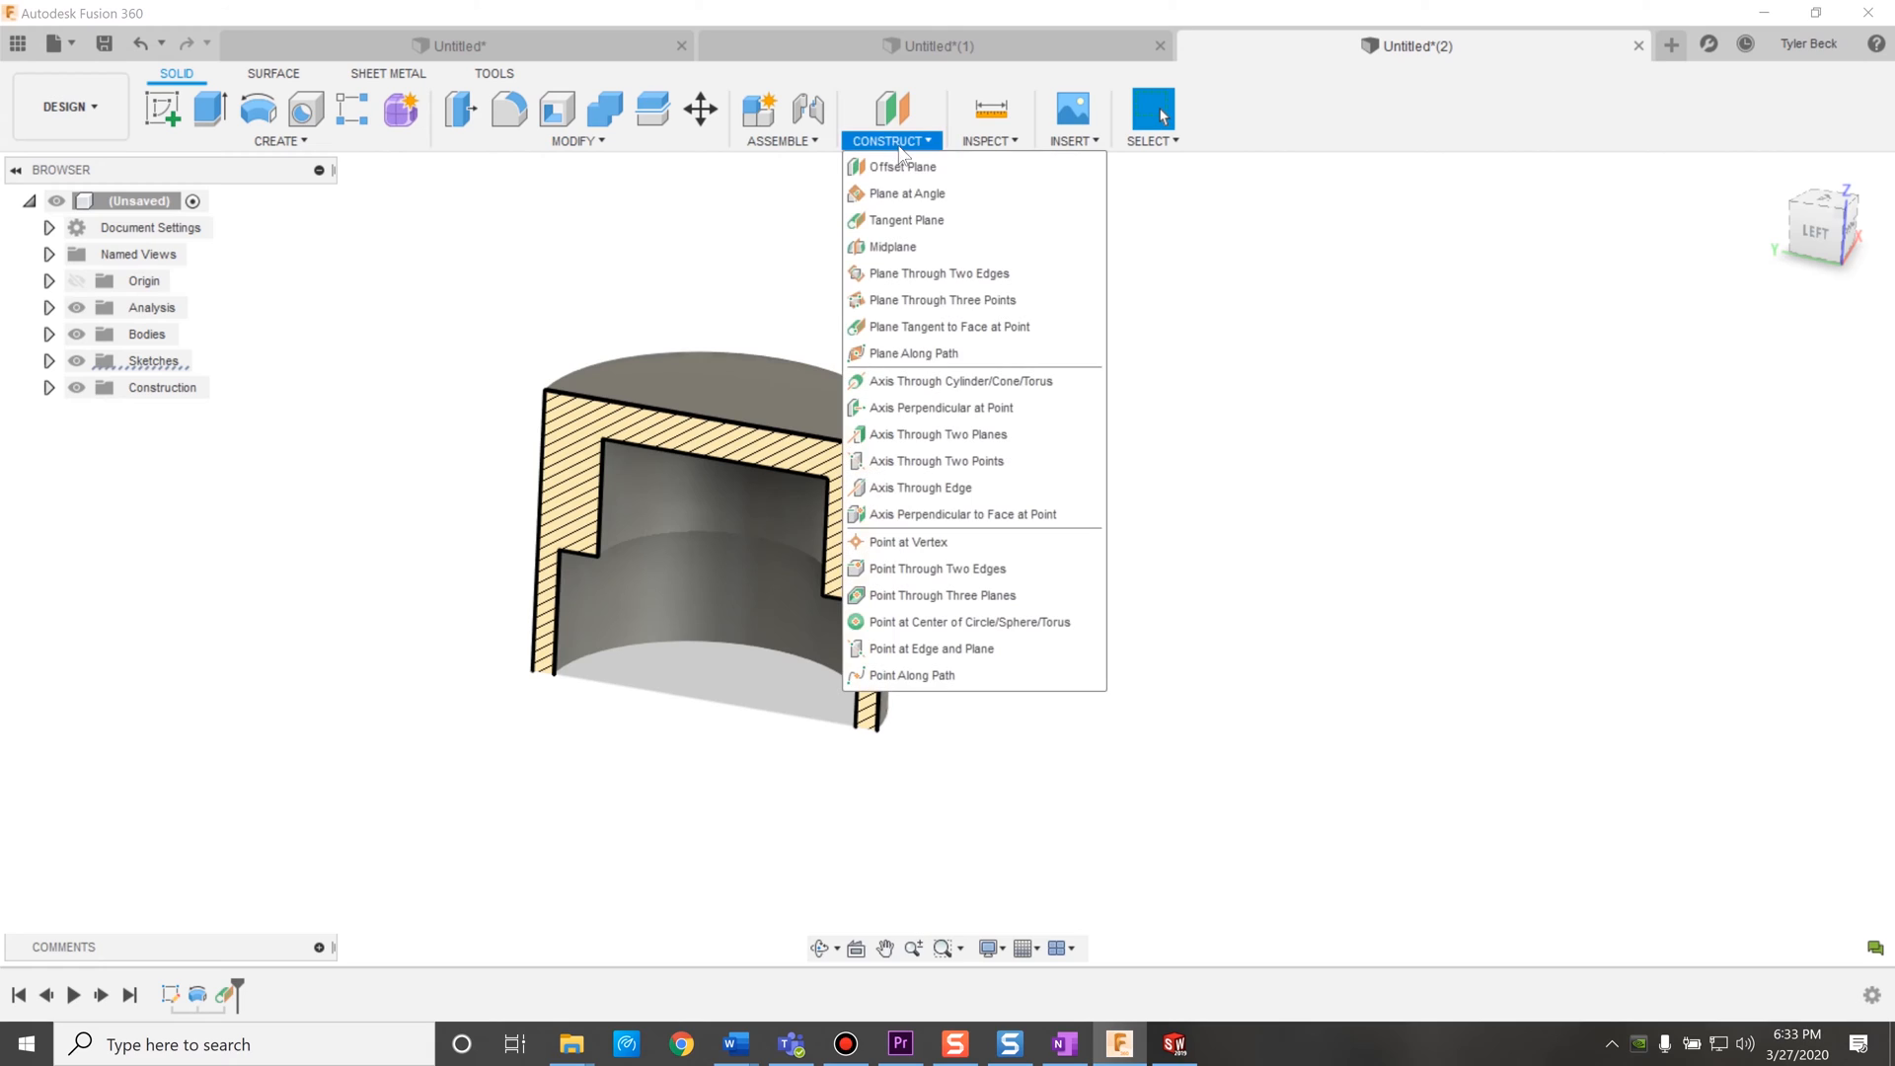
click(901, 167)
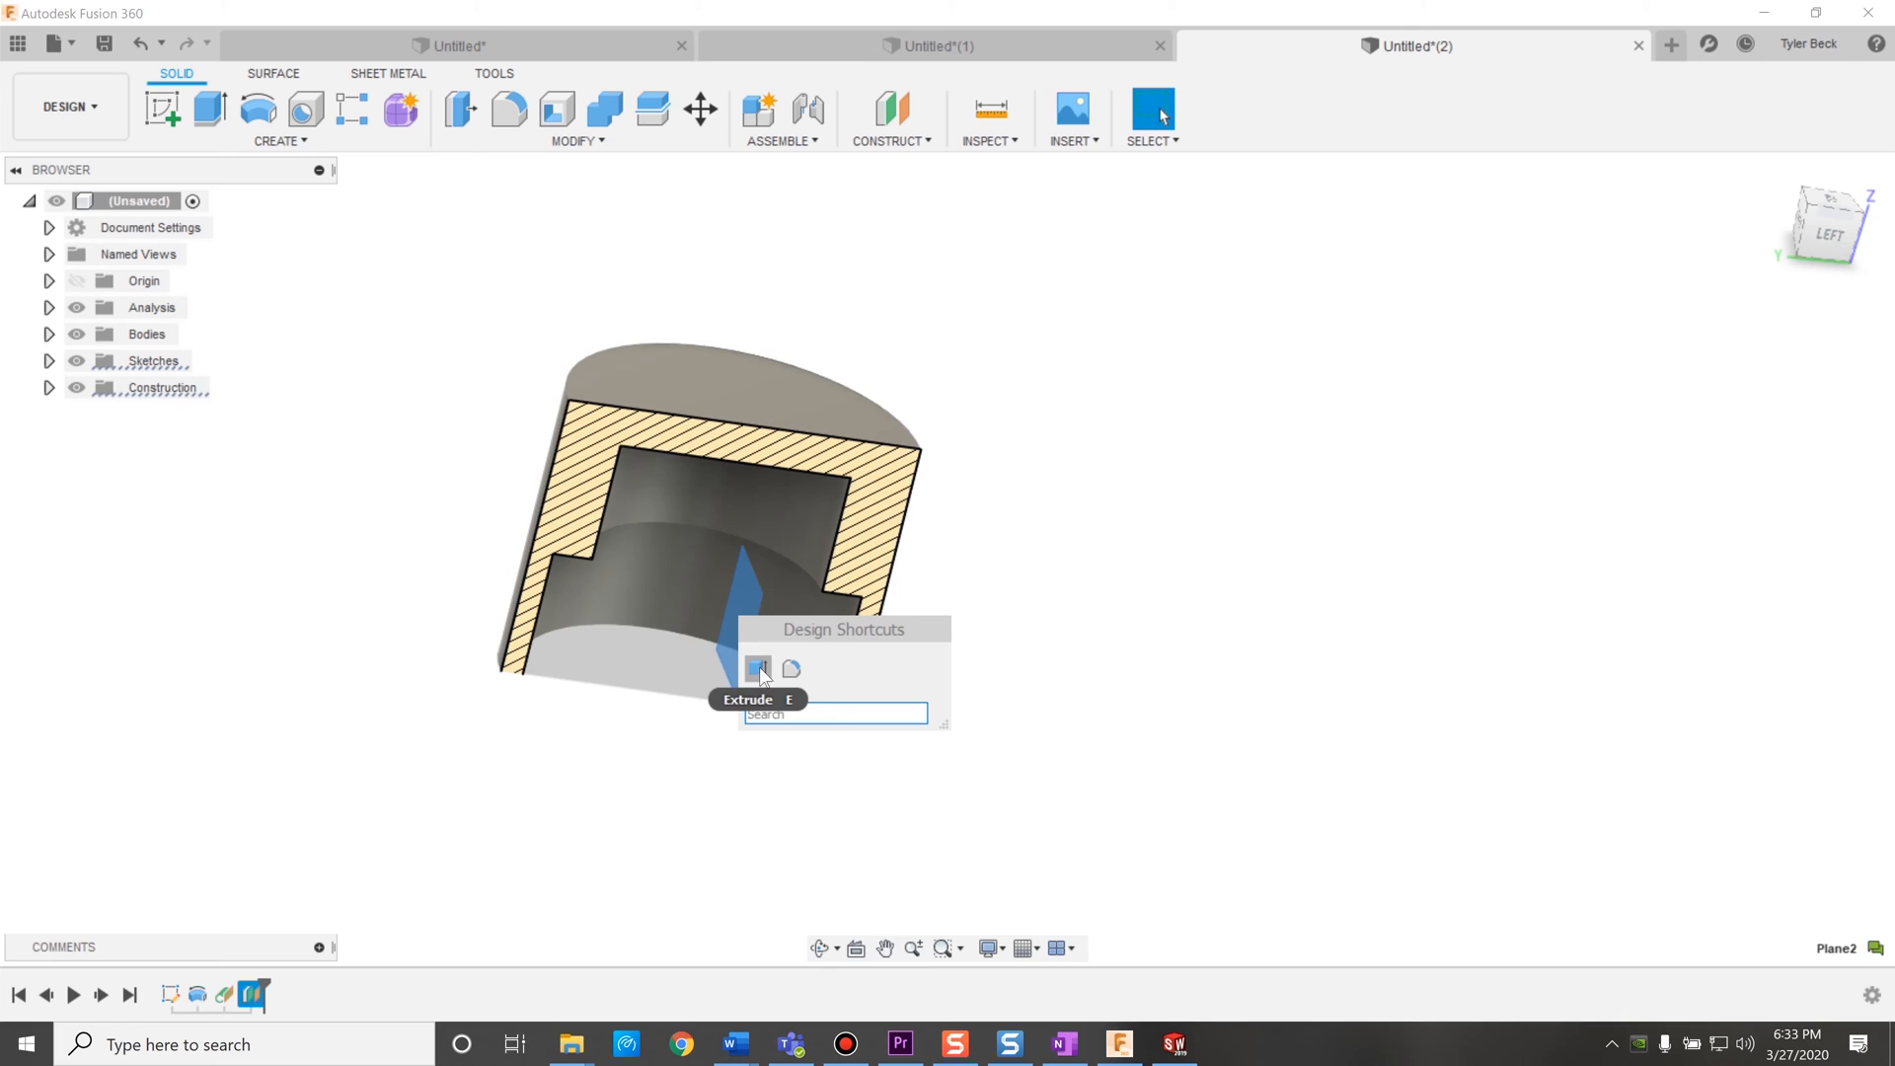
On Plane2, sketch a 2.10-diameter circle 2.50 above the piston base and start Press Pull.
click(760, 669)
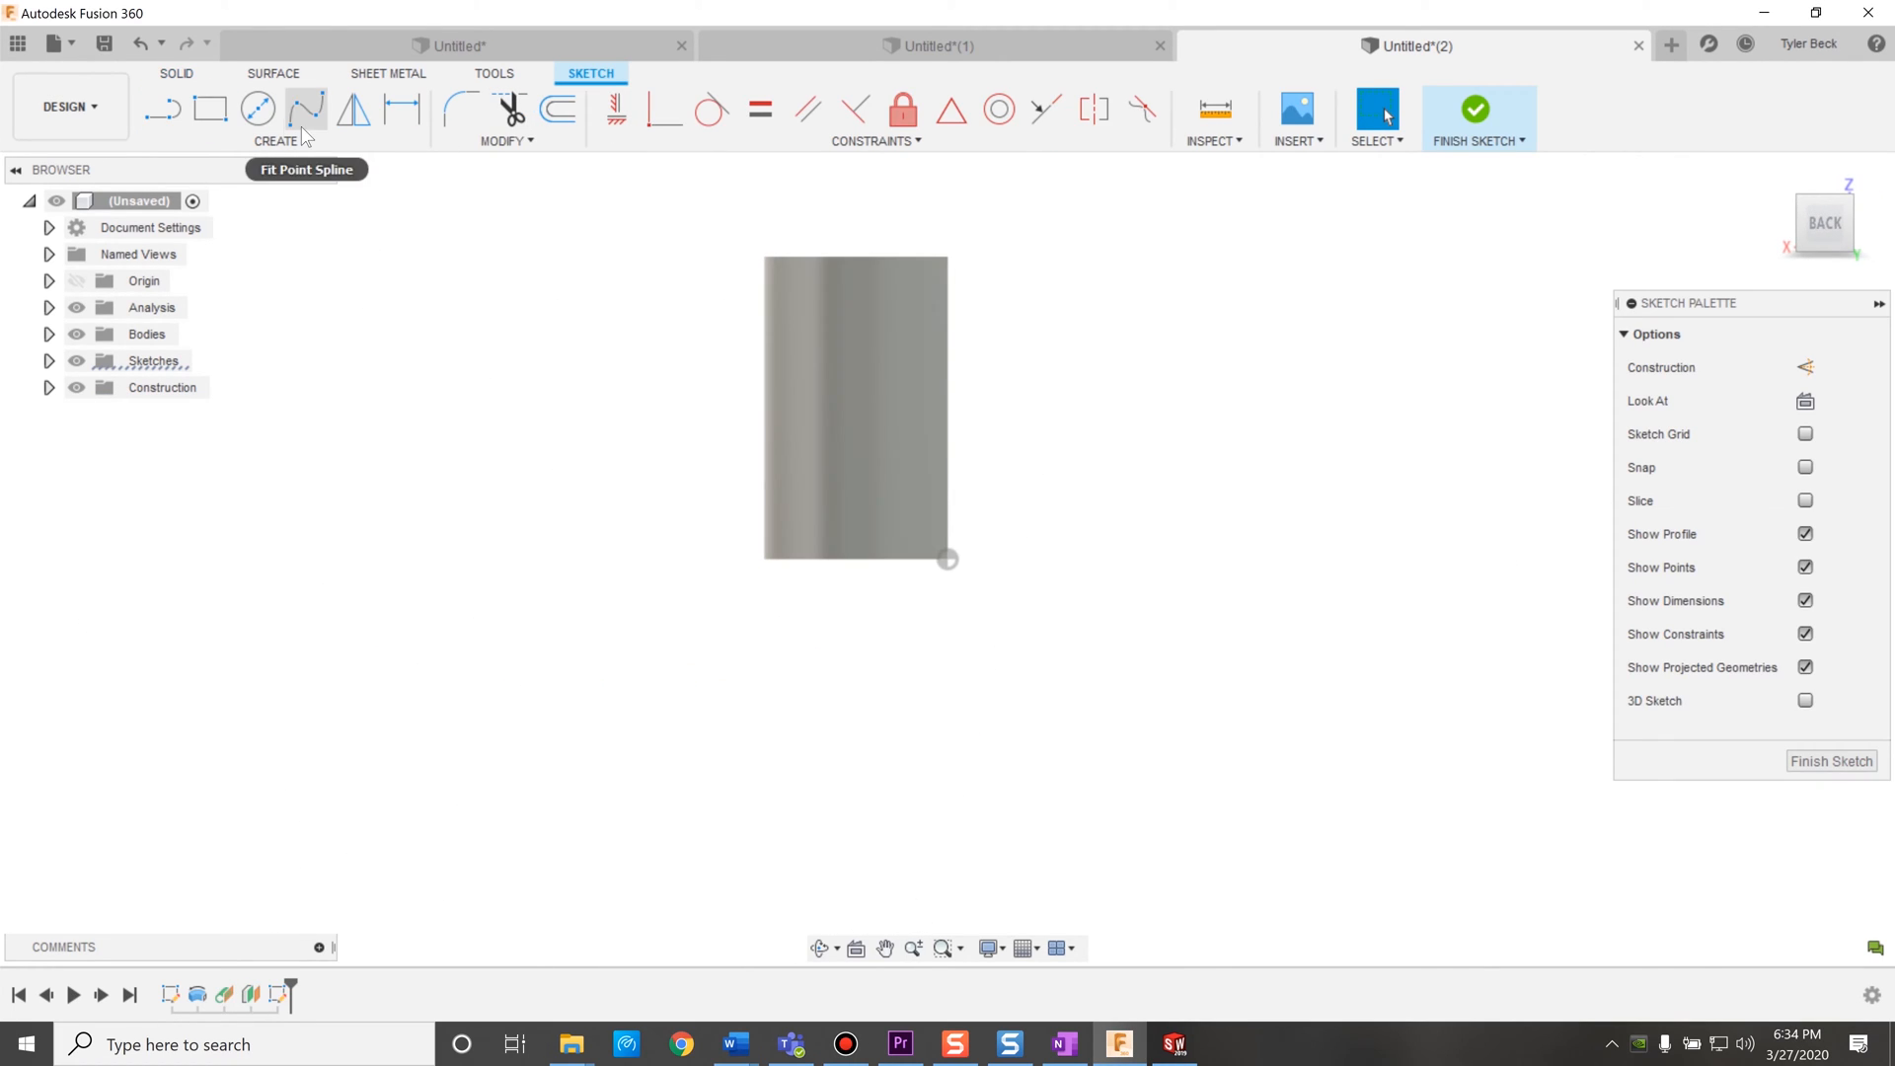
click(256, 109)
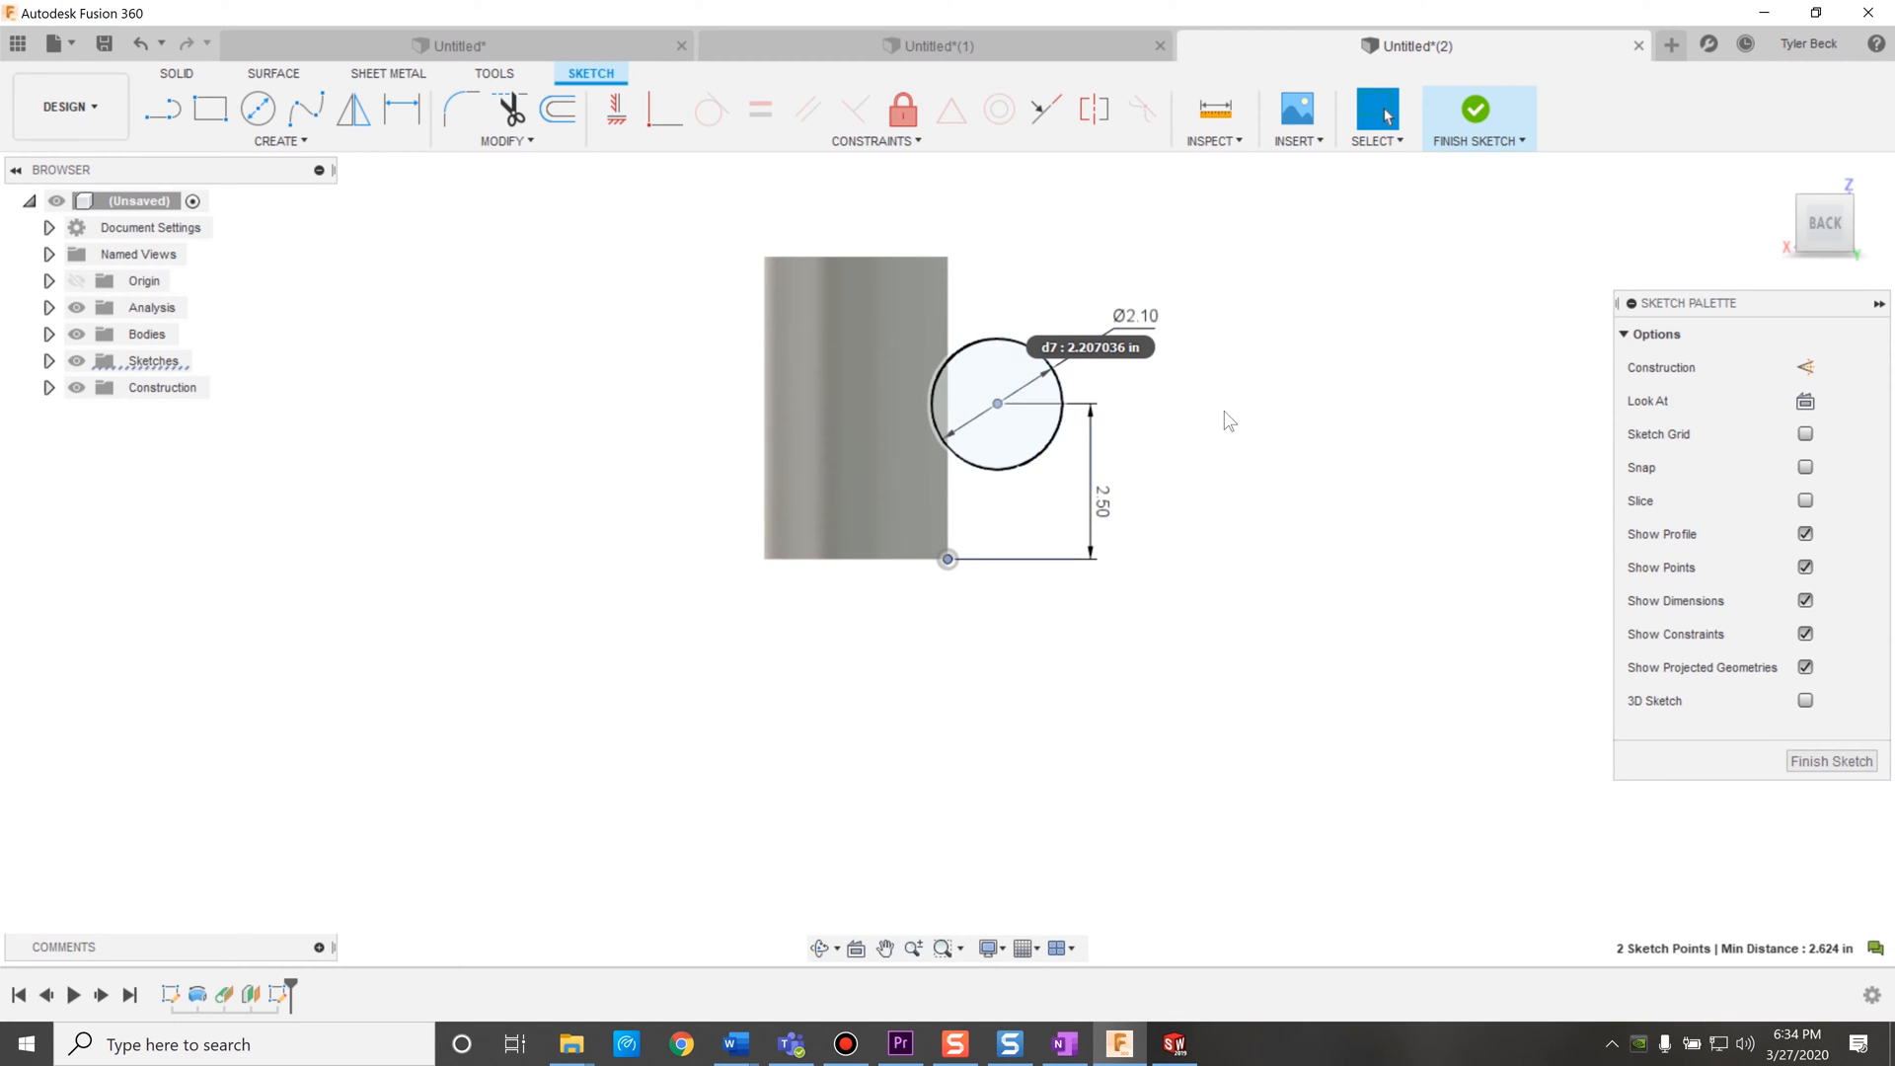
right_click(996, 403)
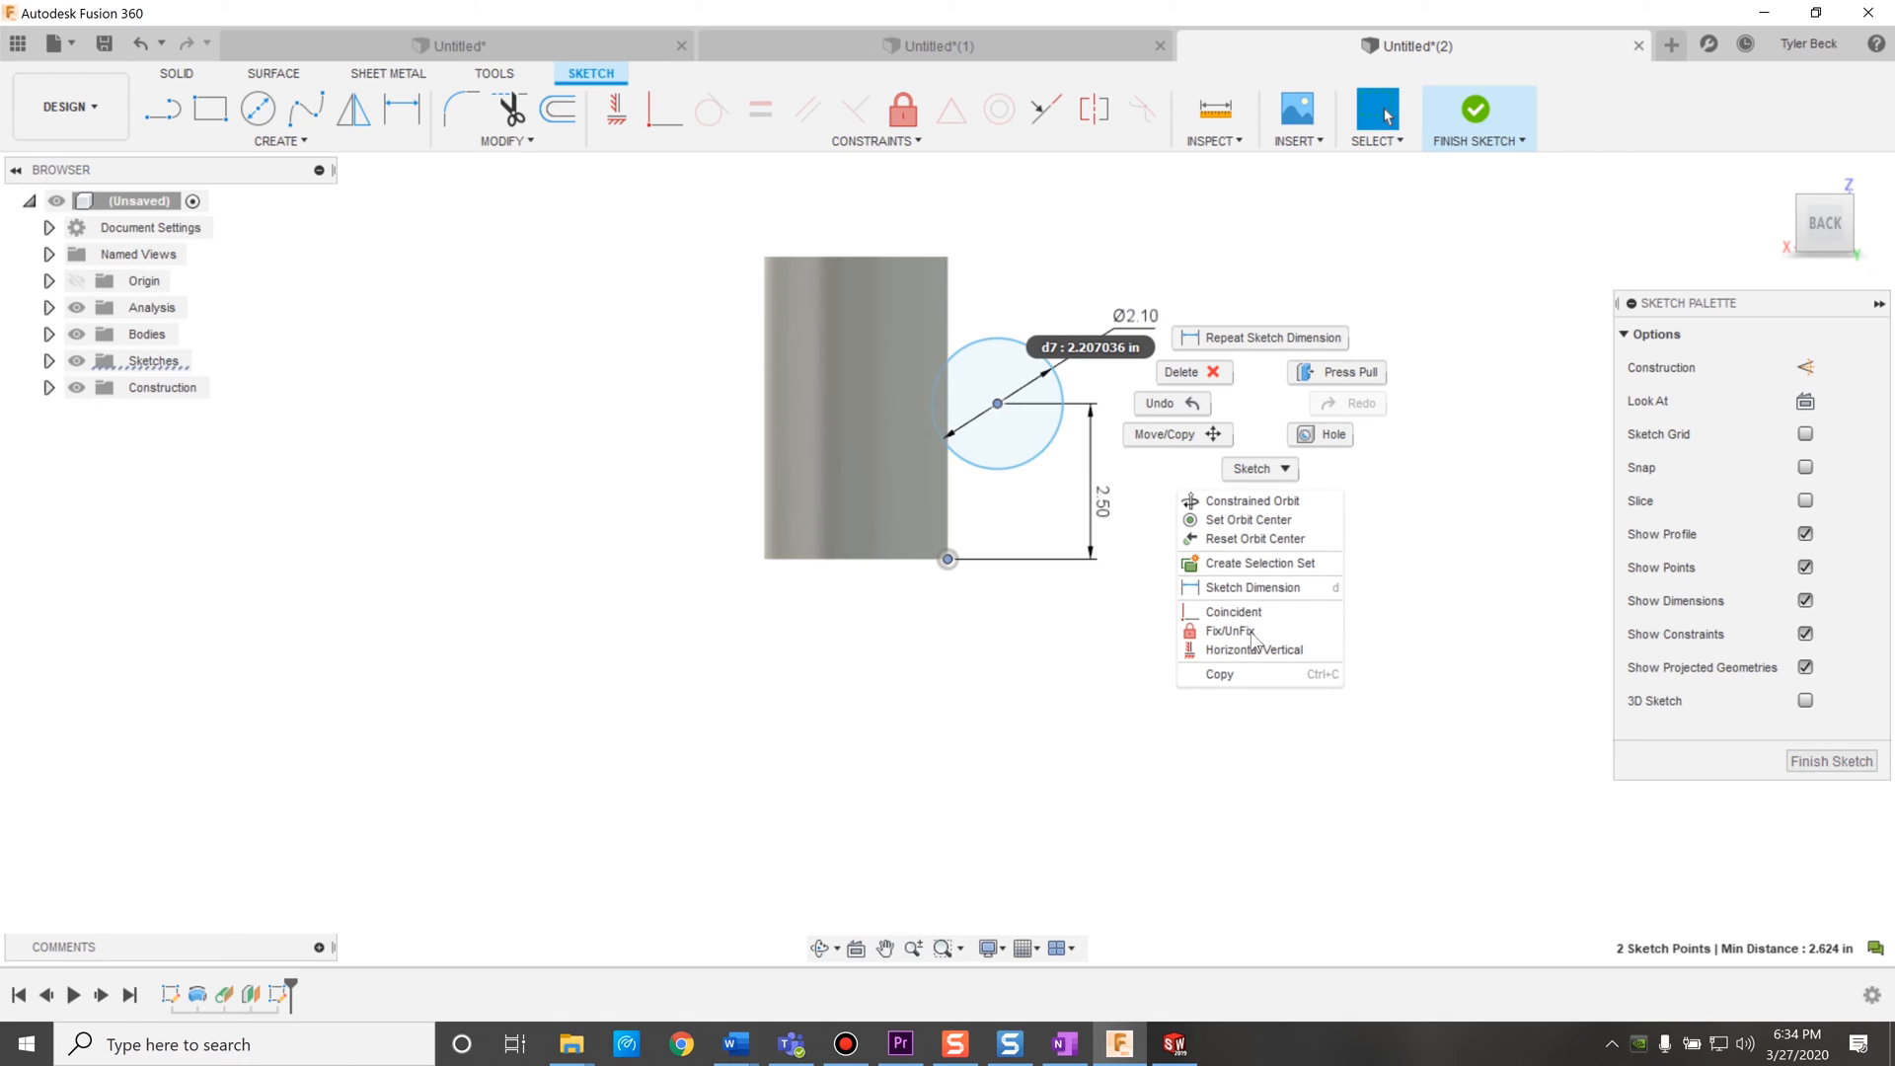
click(1143, 506)
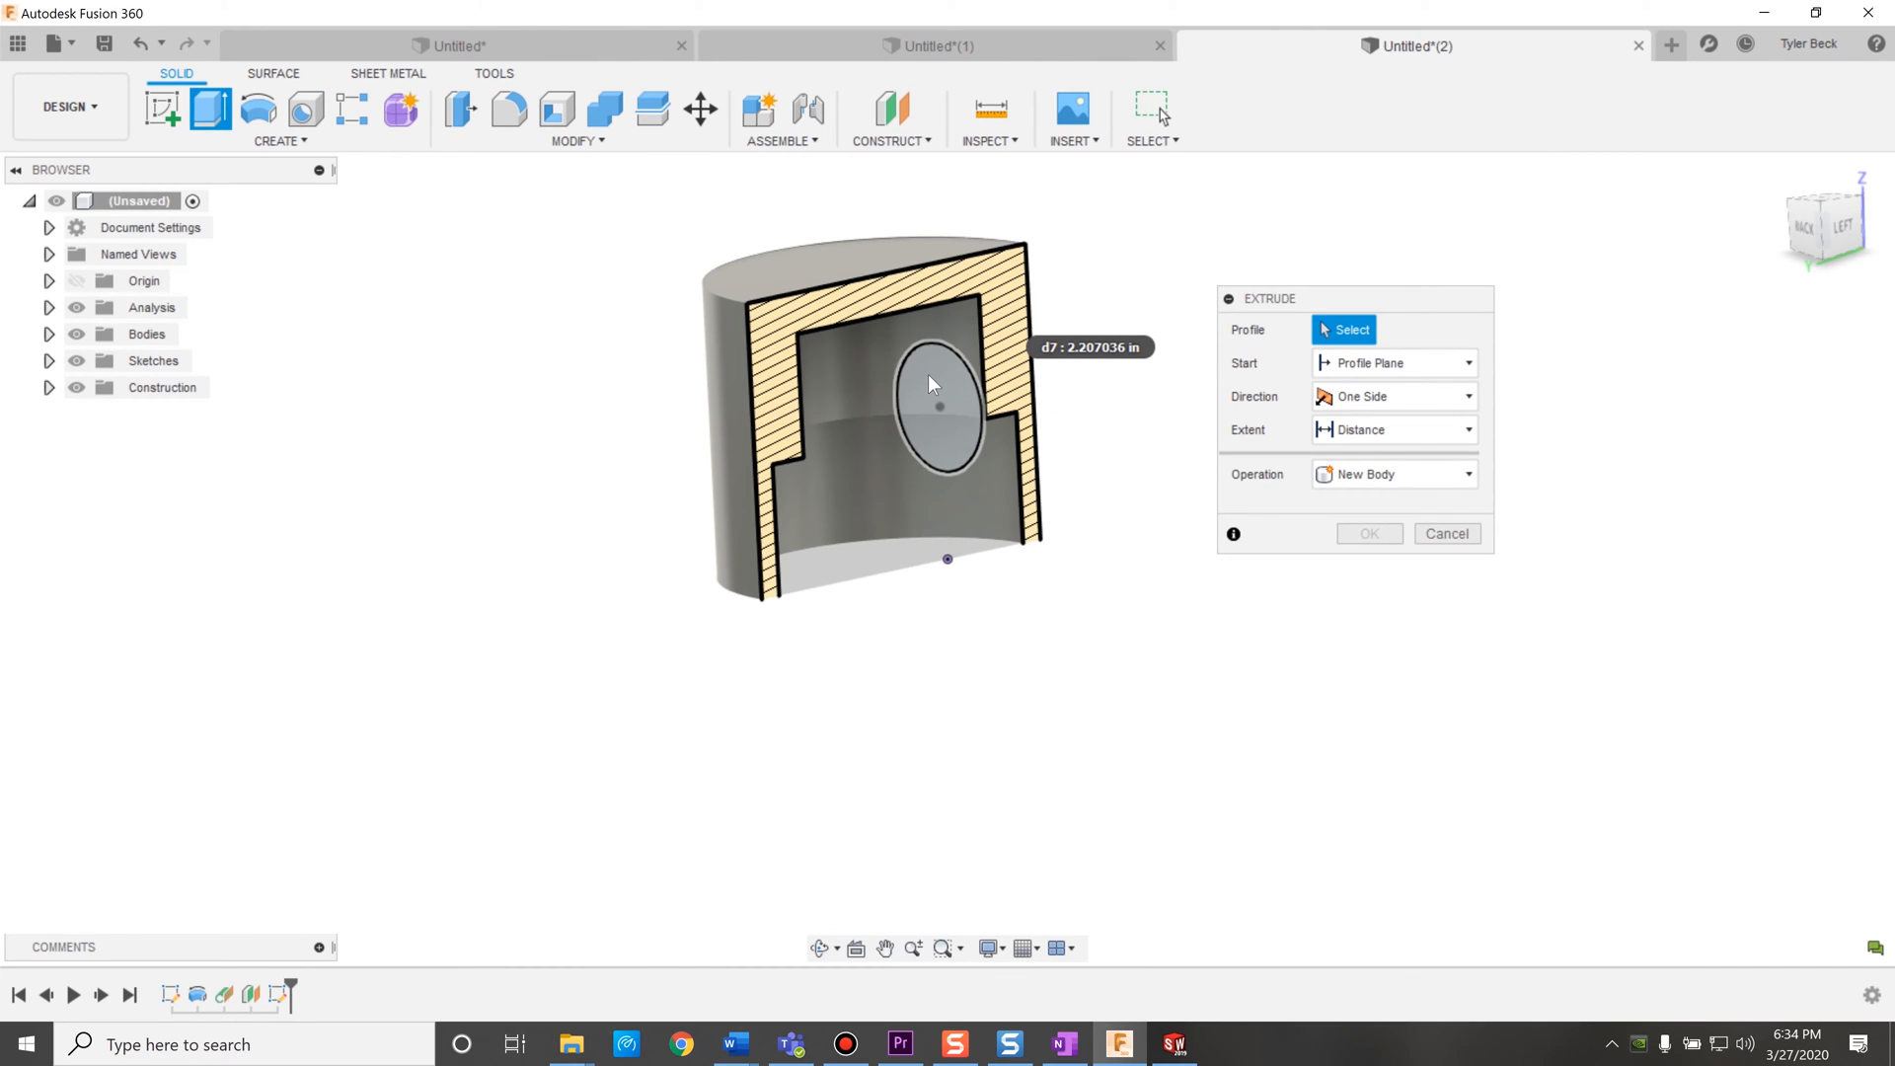
Extrude the circle To Object up to the piston's inner wall, joining the body.
click(932, 384)
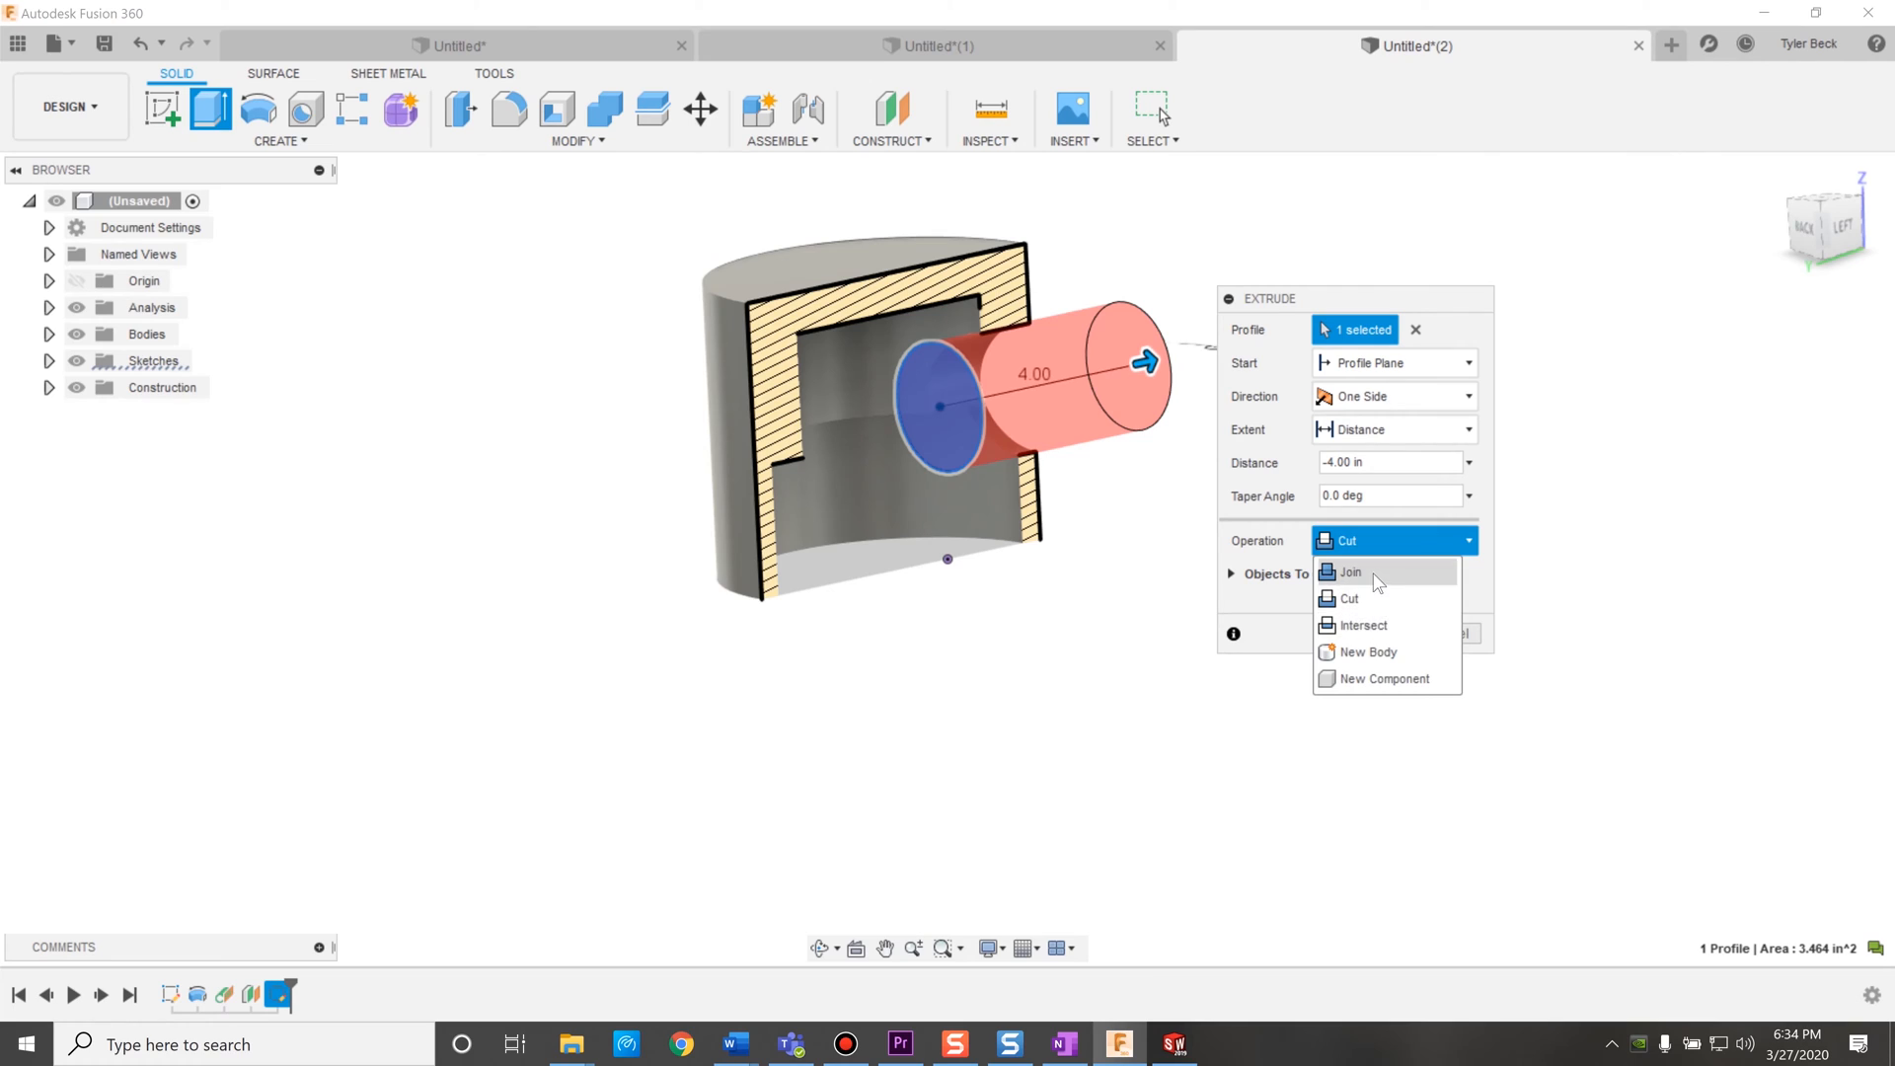
click(1349, 570)
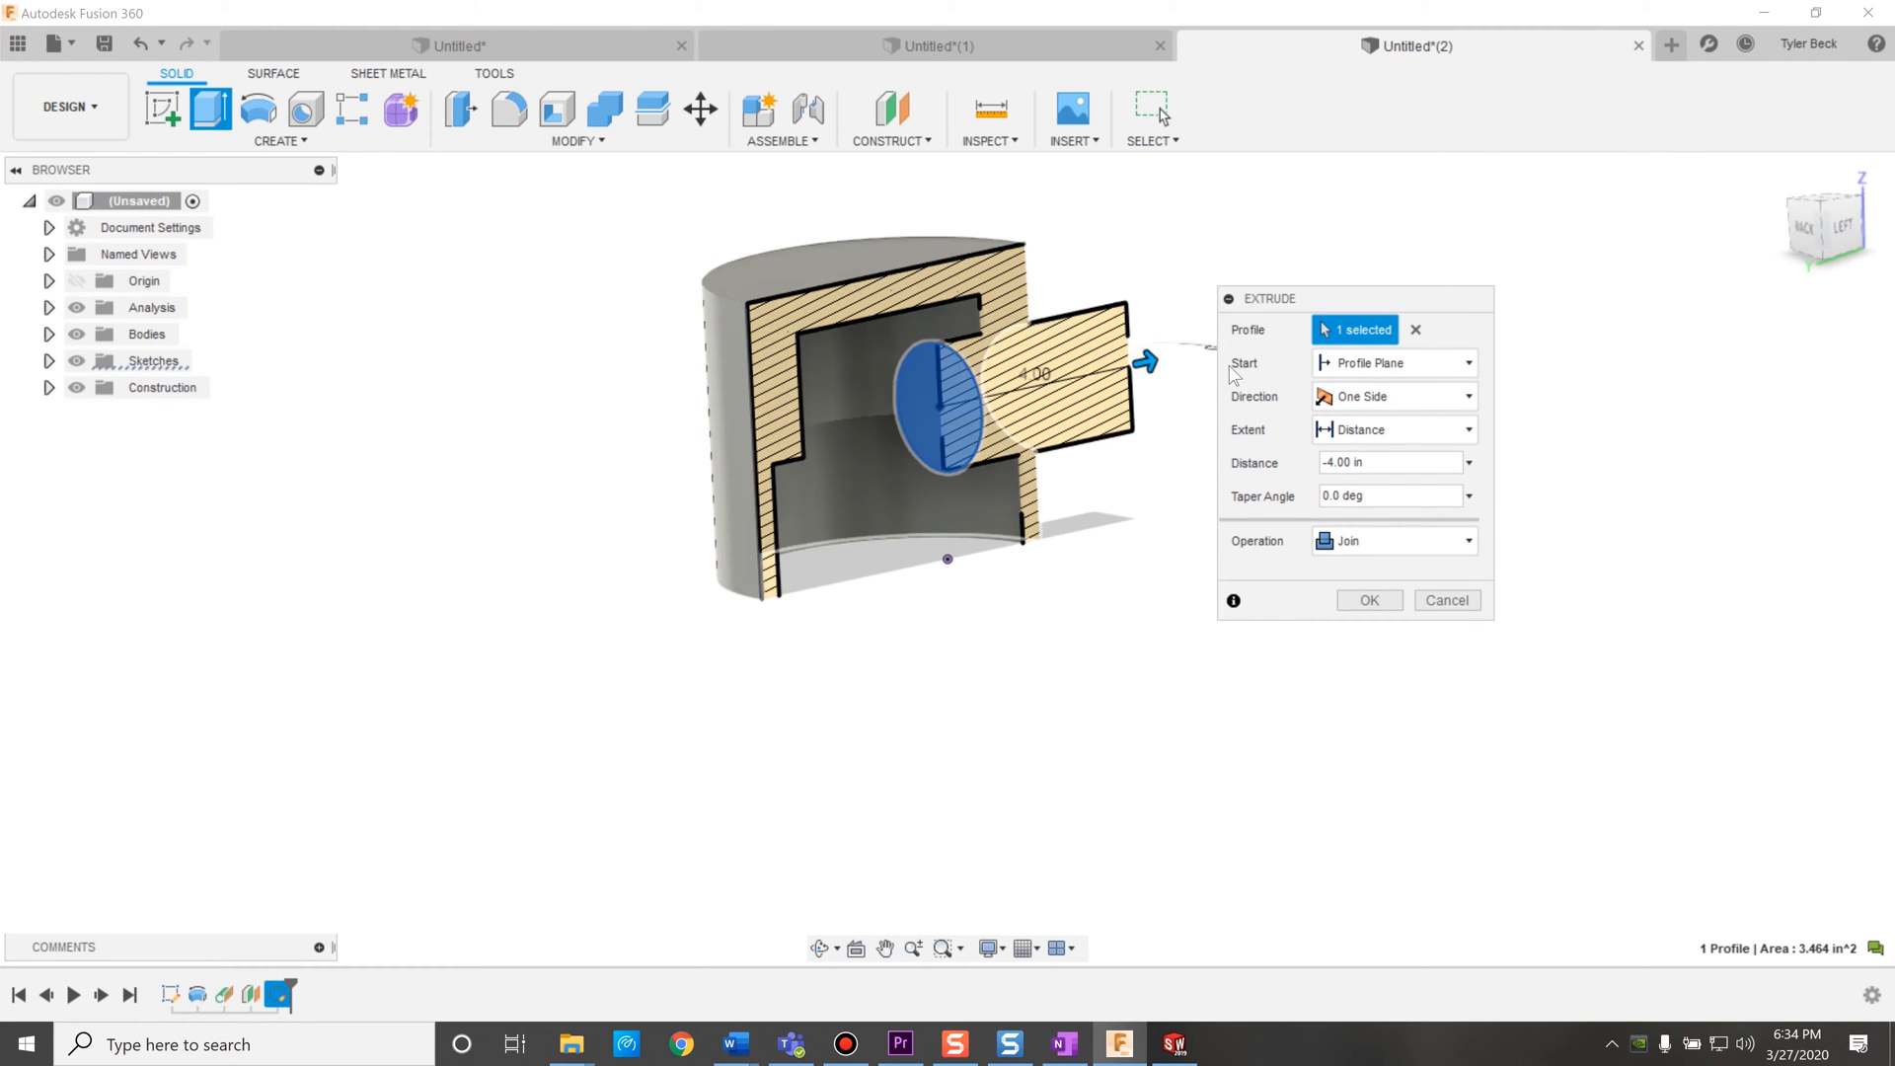
click(1393, 429)
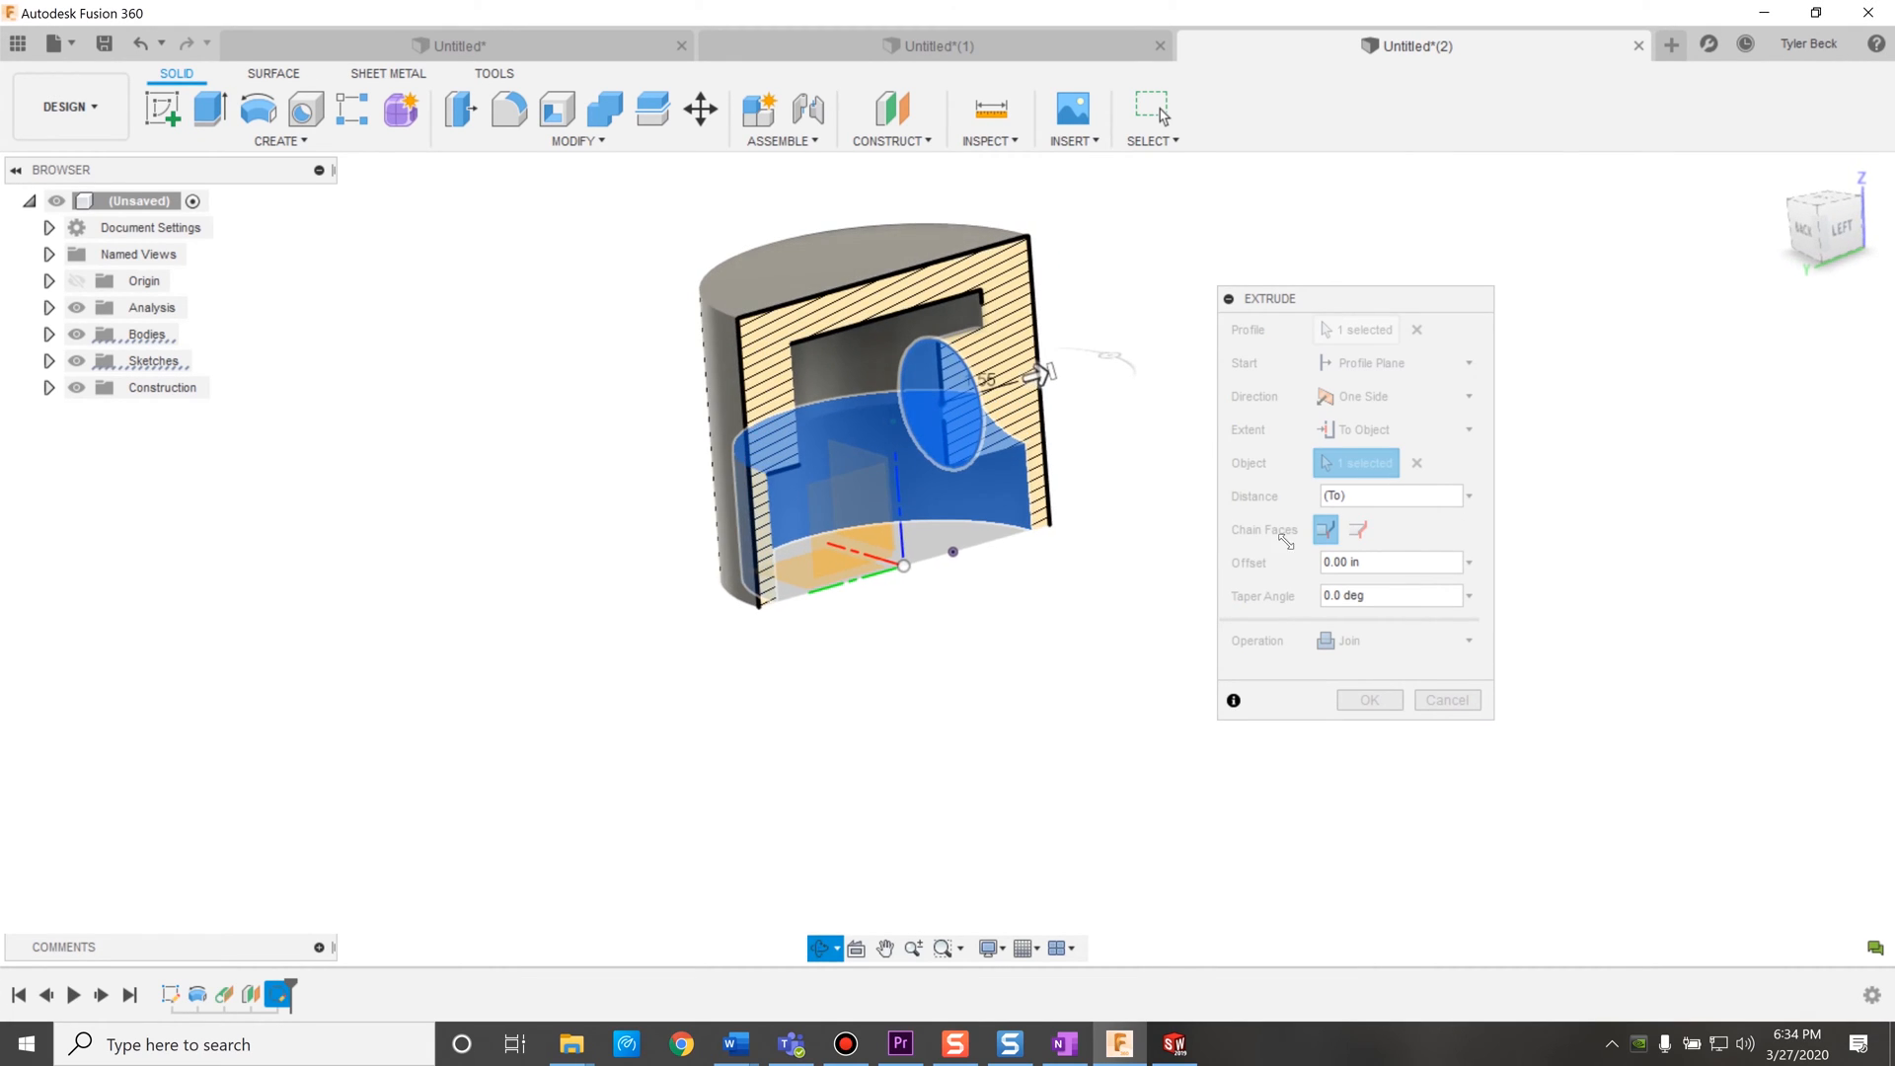
click(1369, 700)
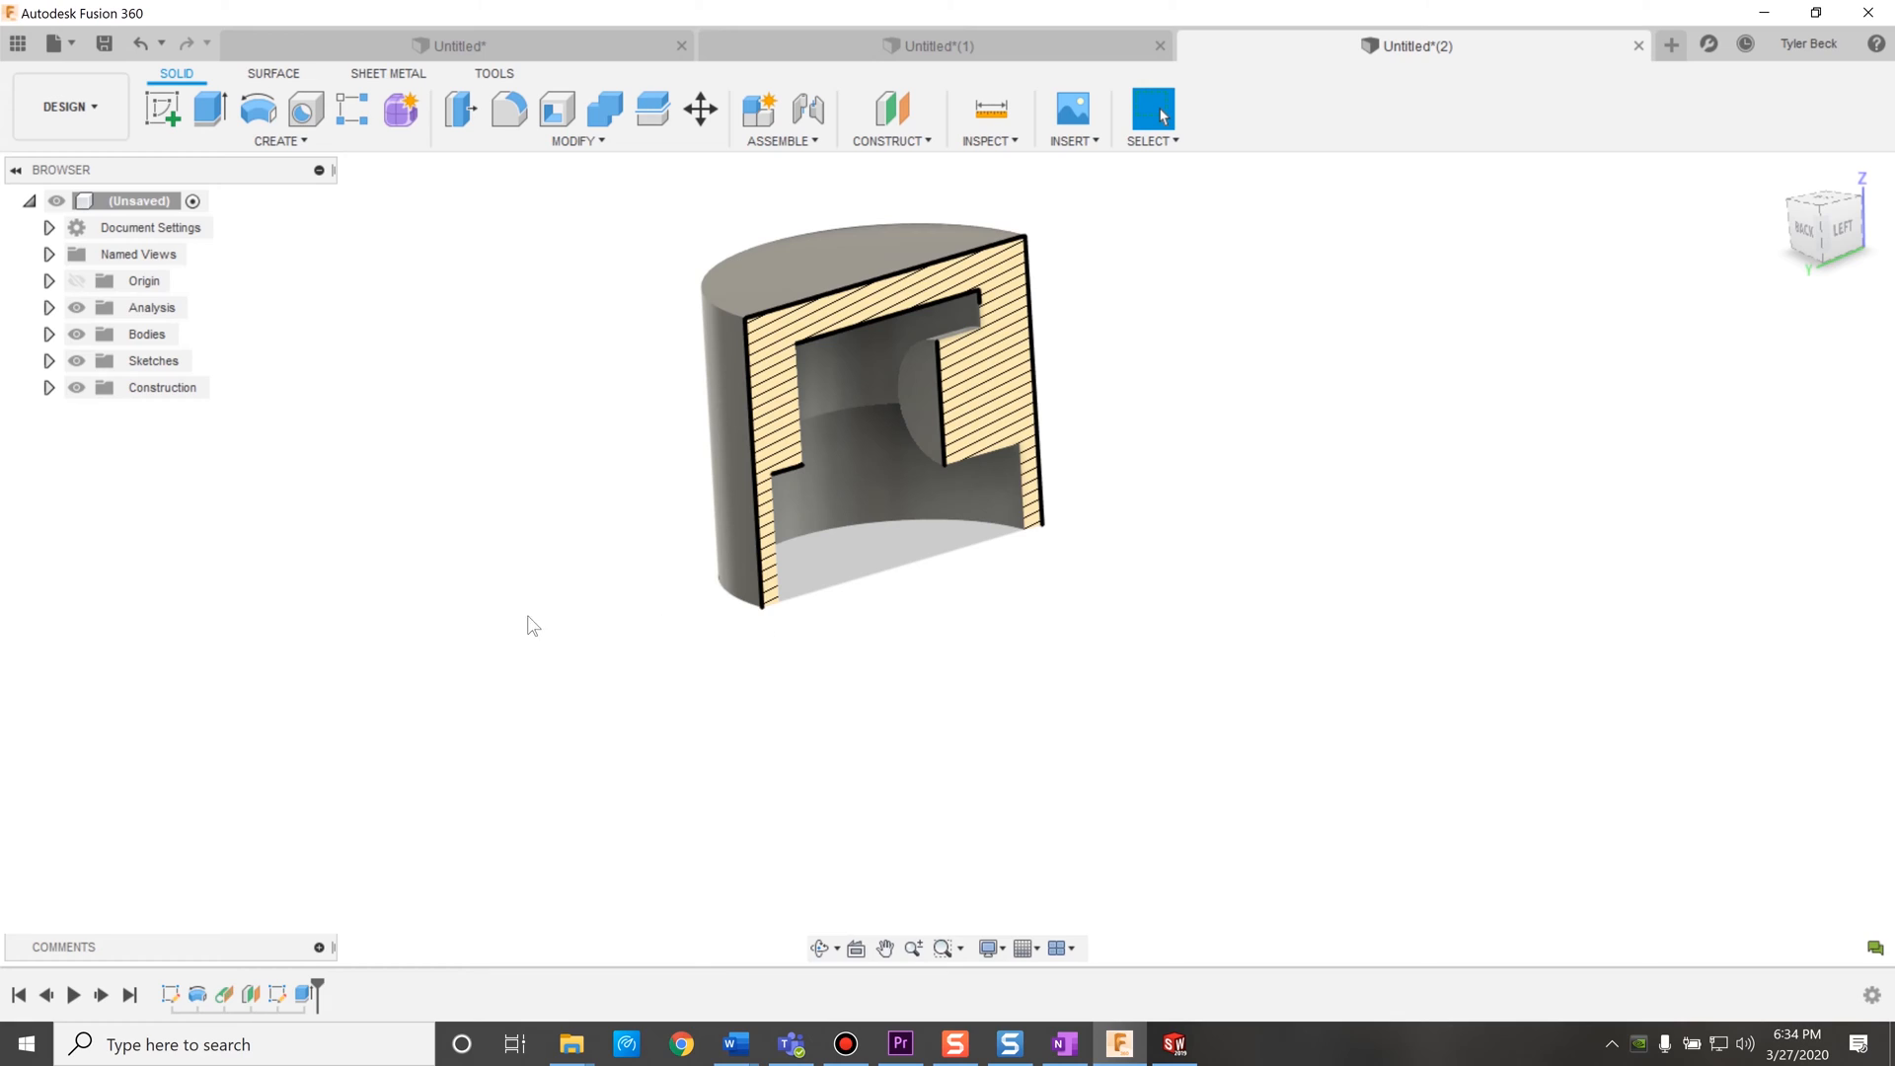
Hide Section1 in the browser and orbit to view the piston's underside.
click(49, 307)
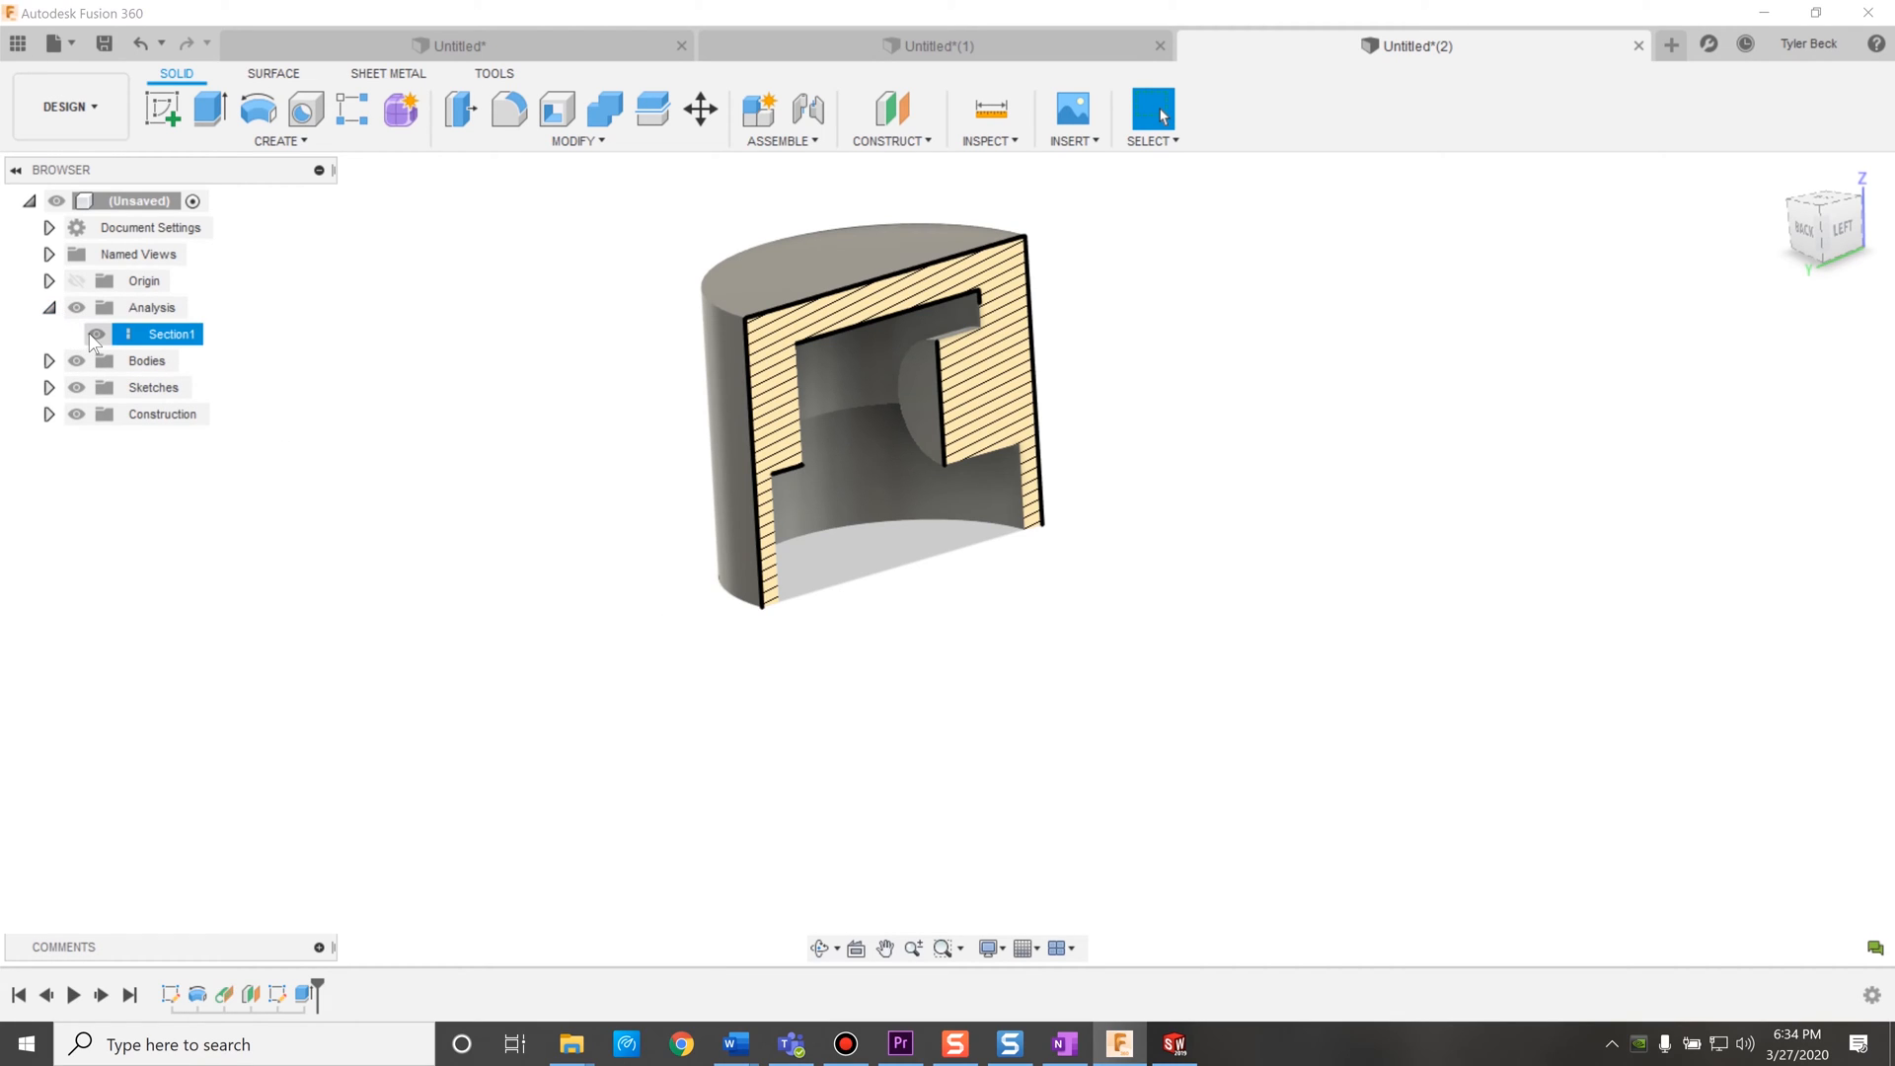
click(96, 334)
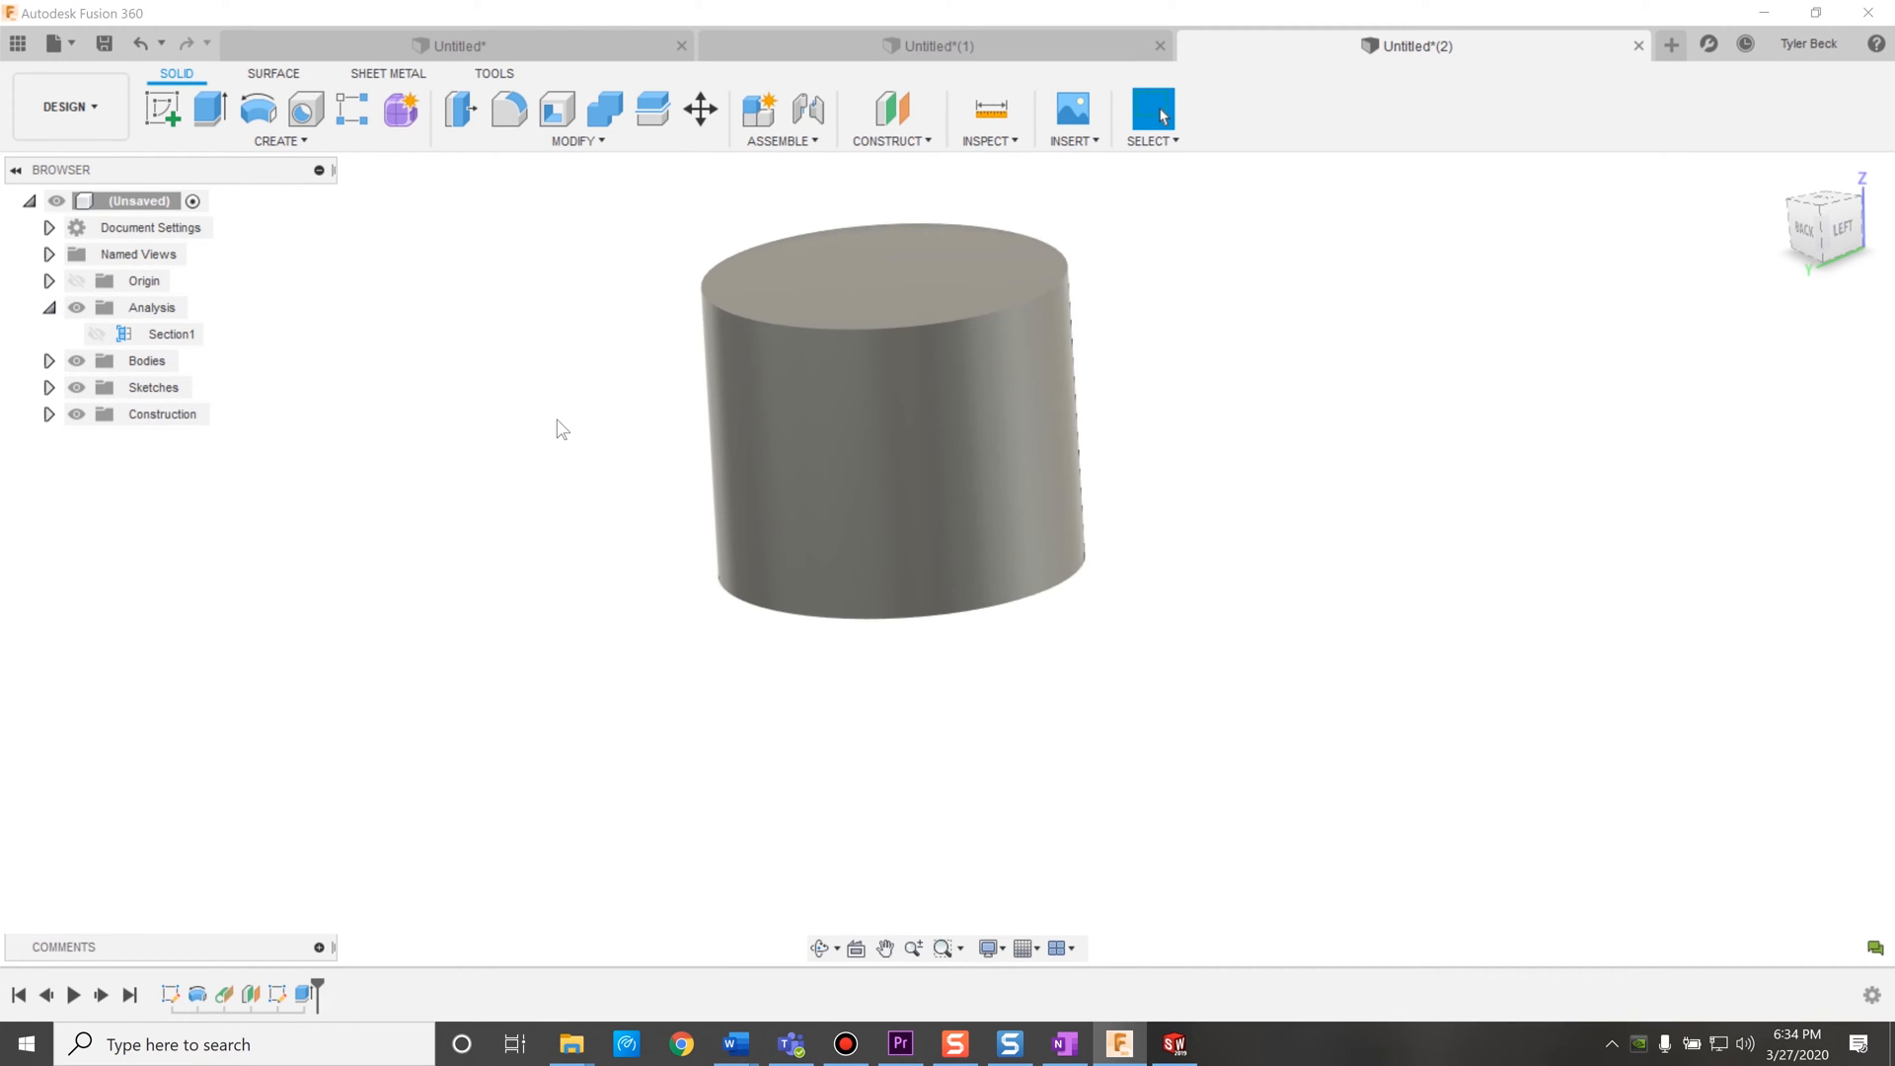
drag(895, 424, 641, 292)
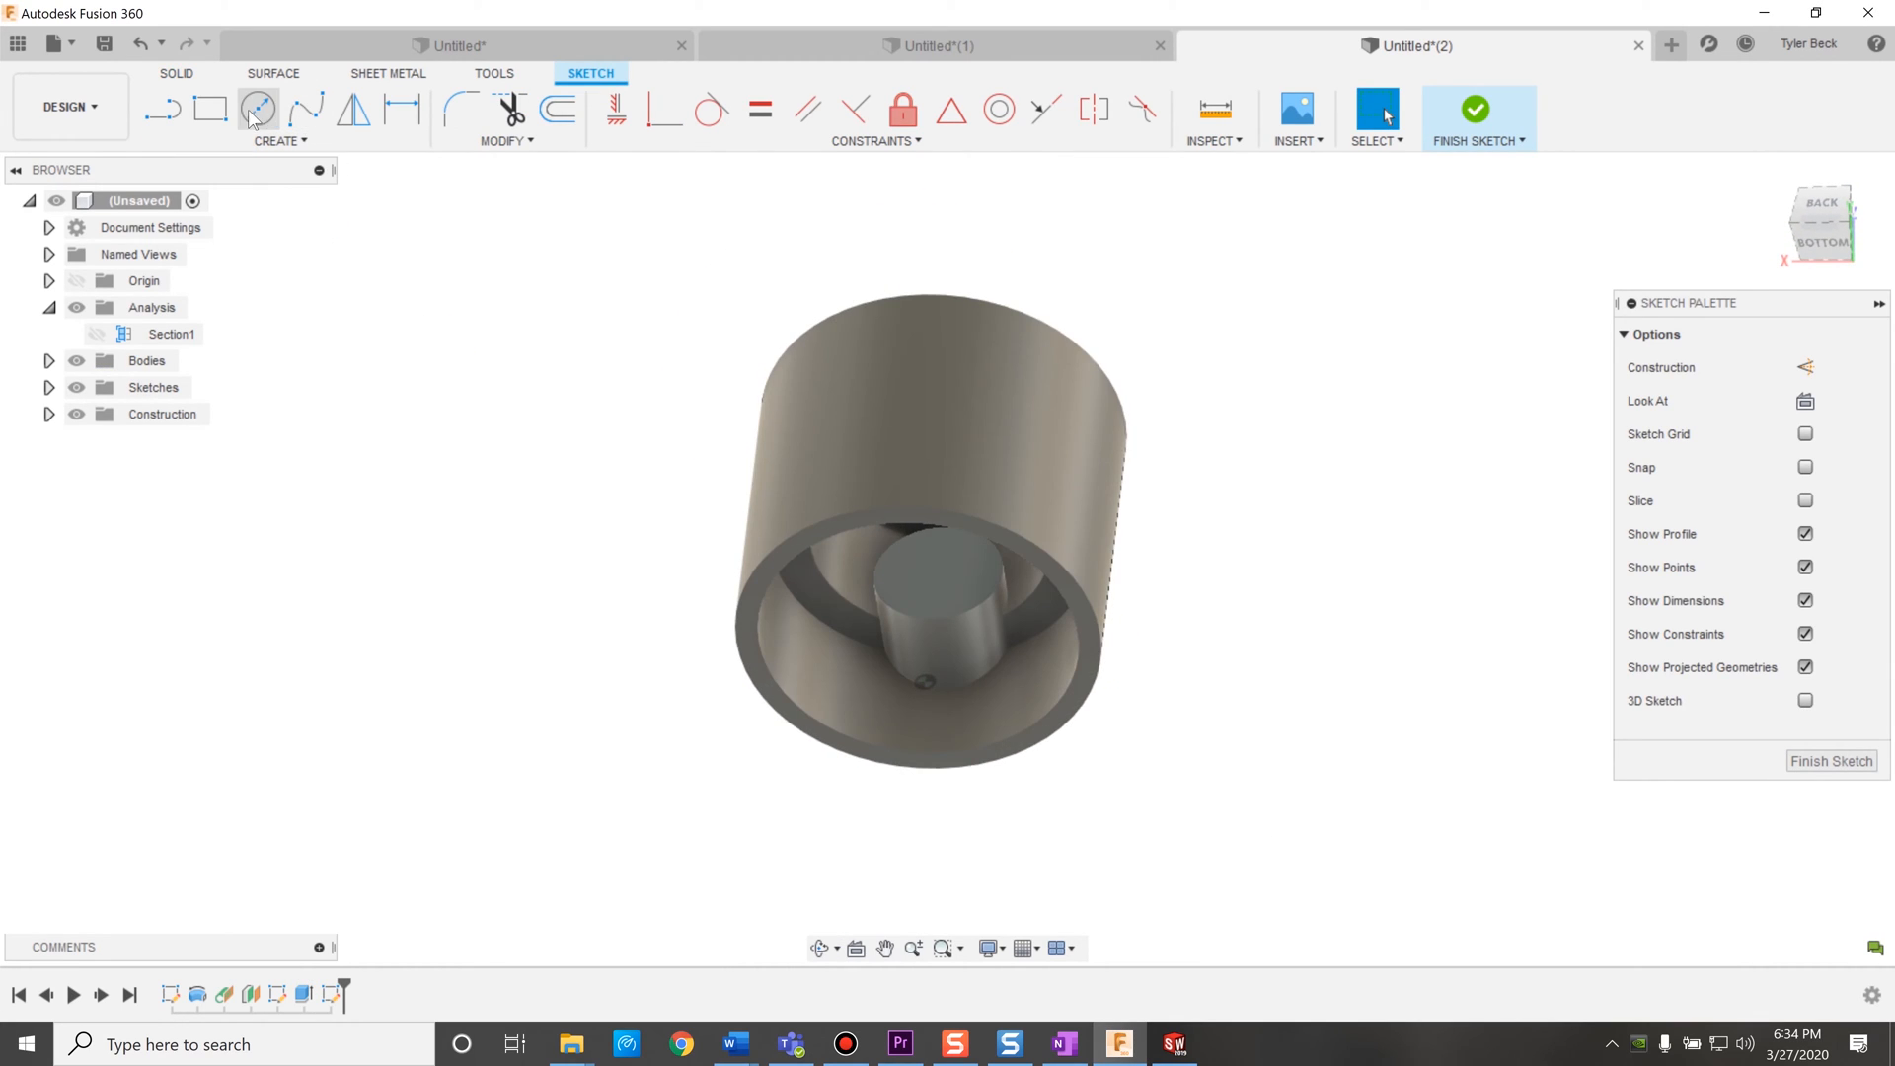
click(258, 109)
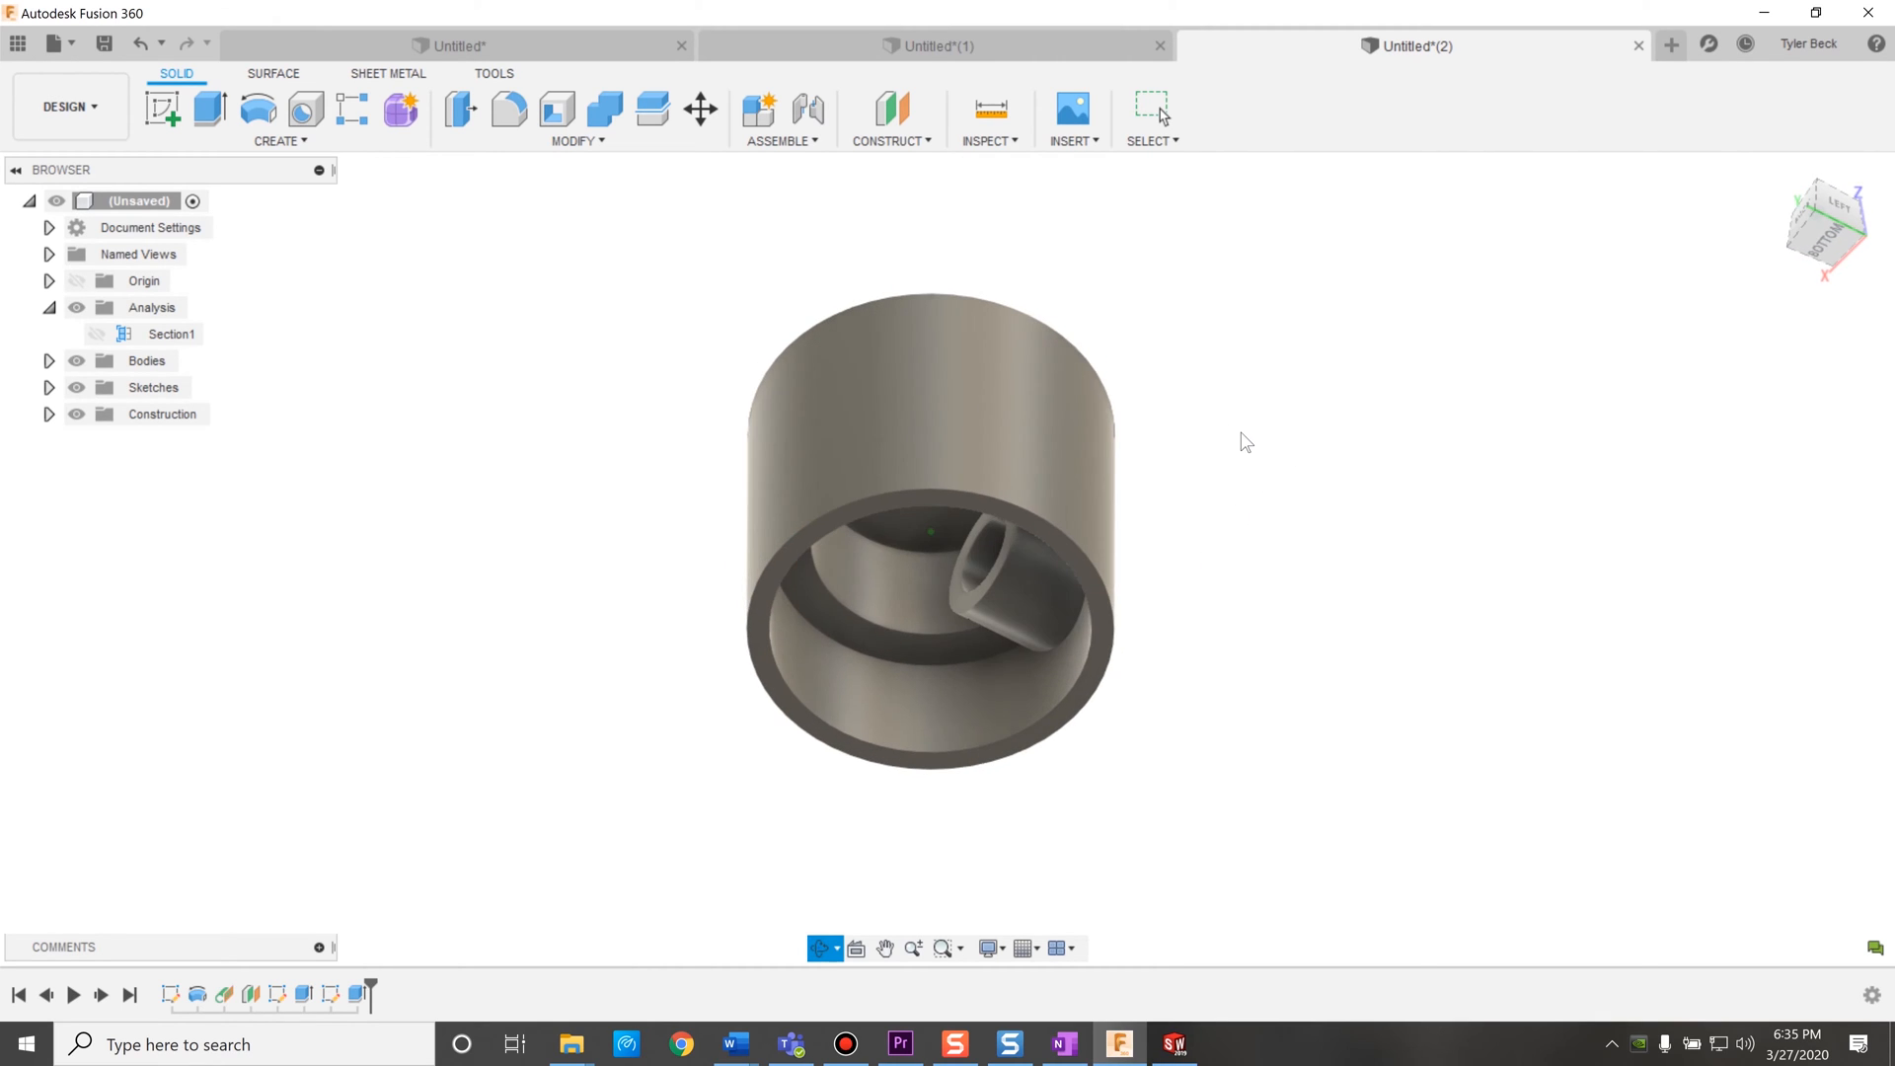
click(1151, 109)
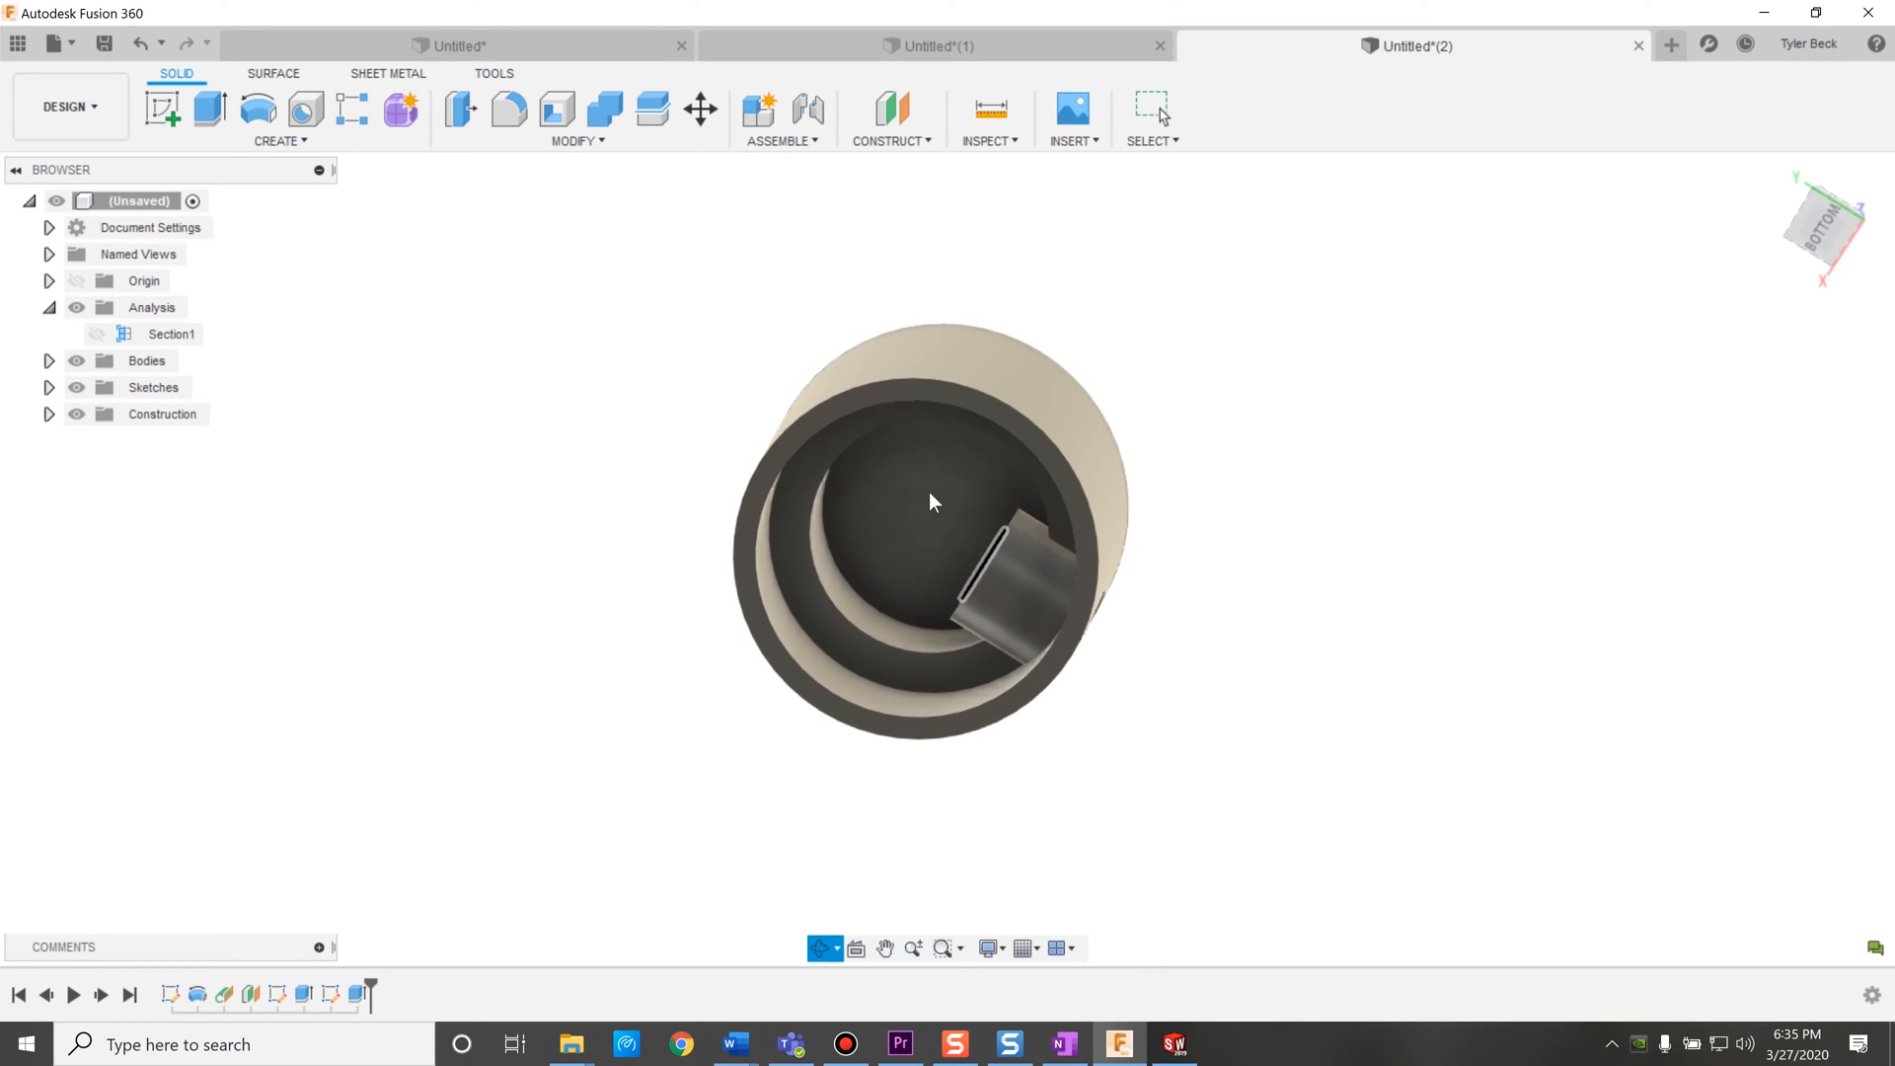
click(1151, 108)
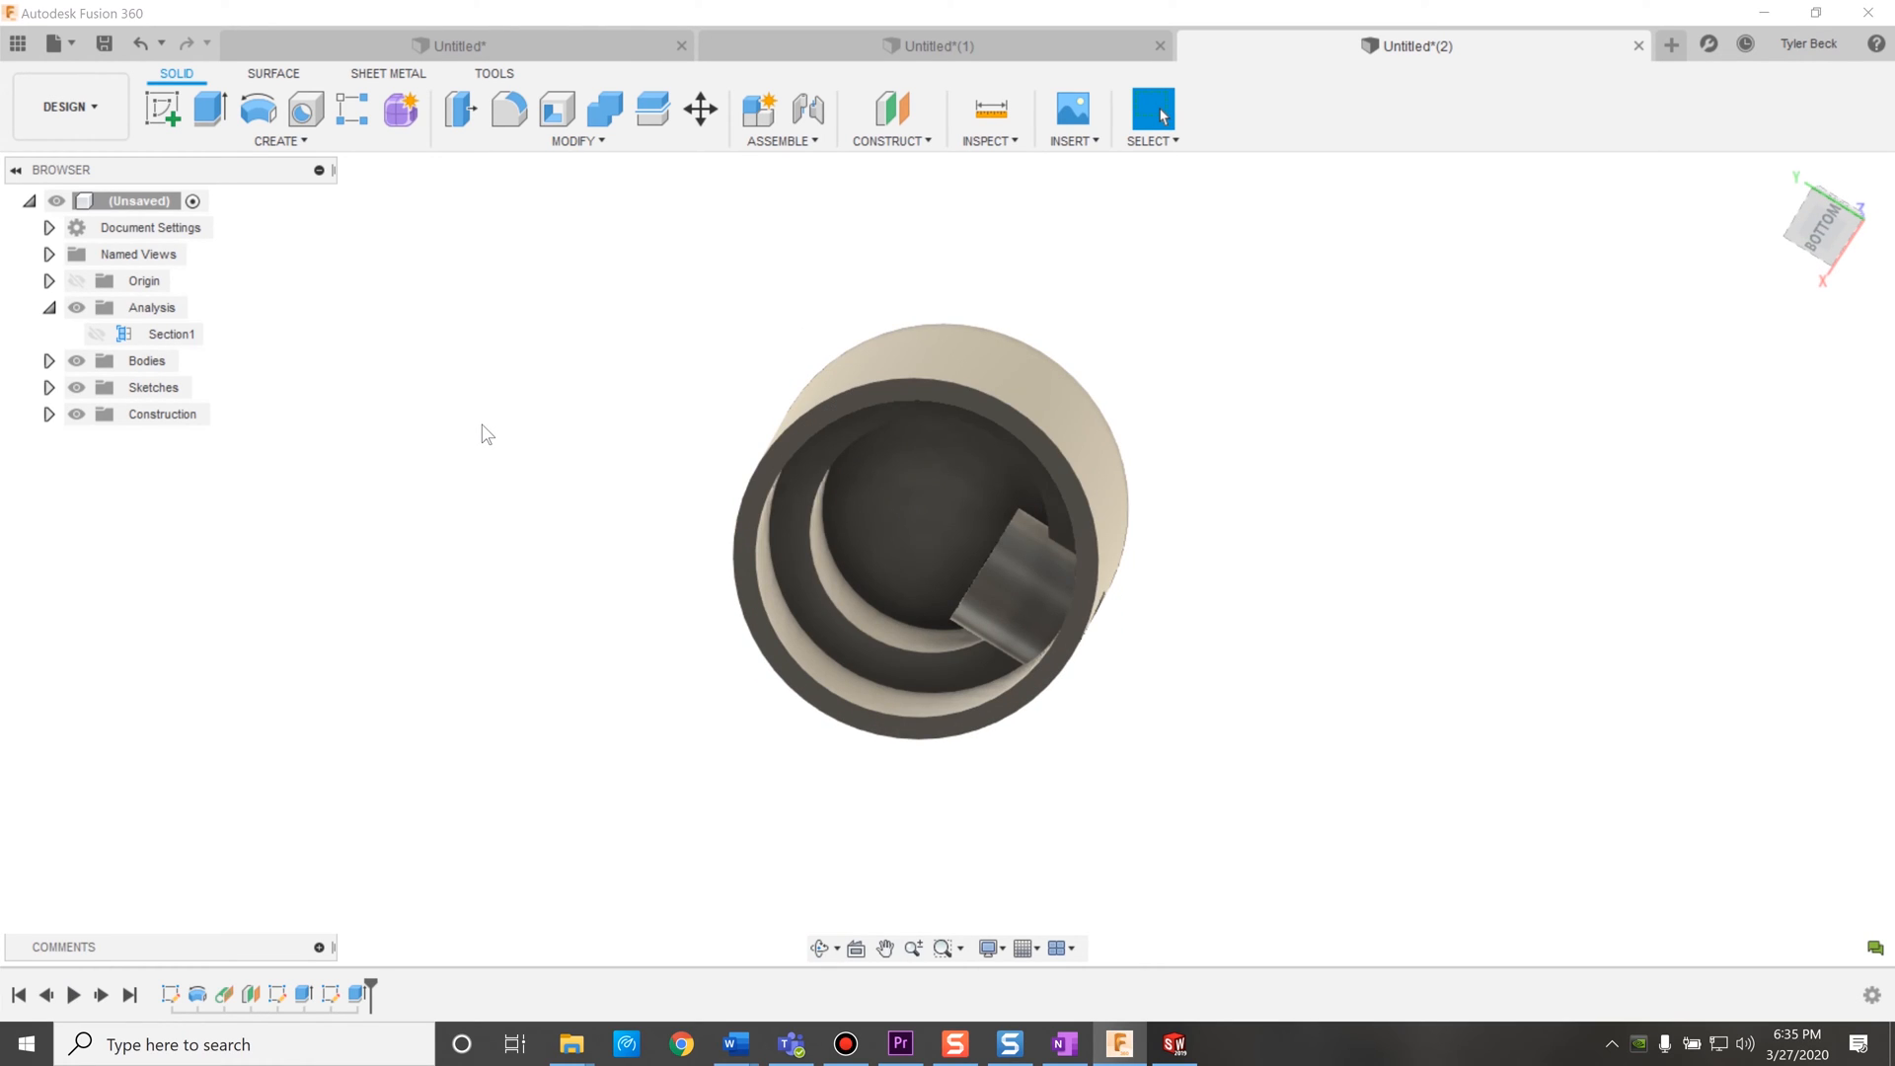
Start a Mirror with Pattern Type set to Features.
text(mirr)
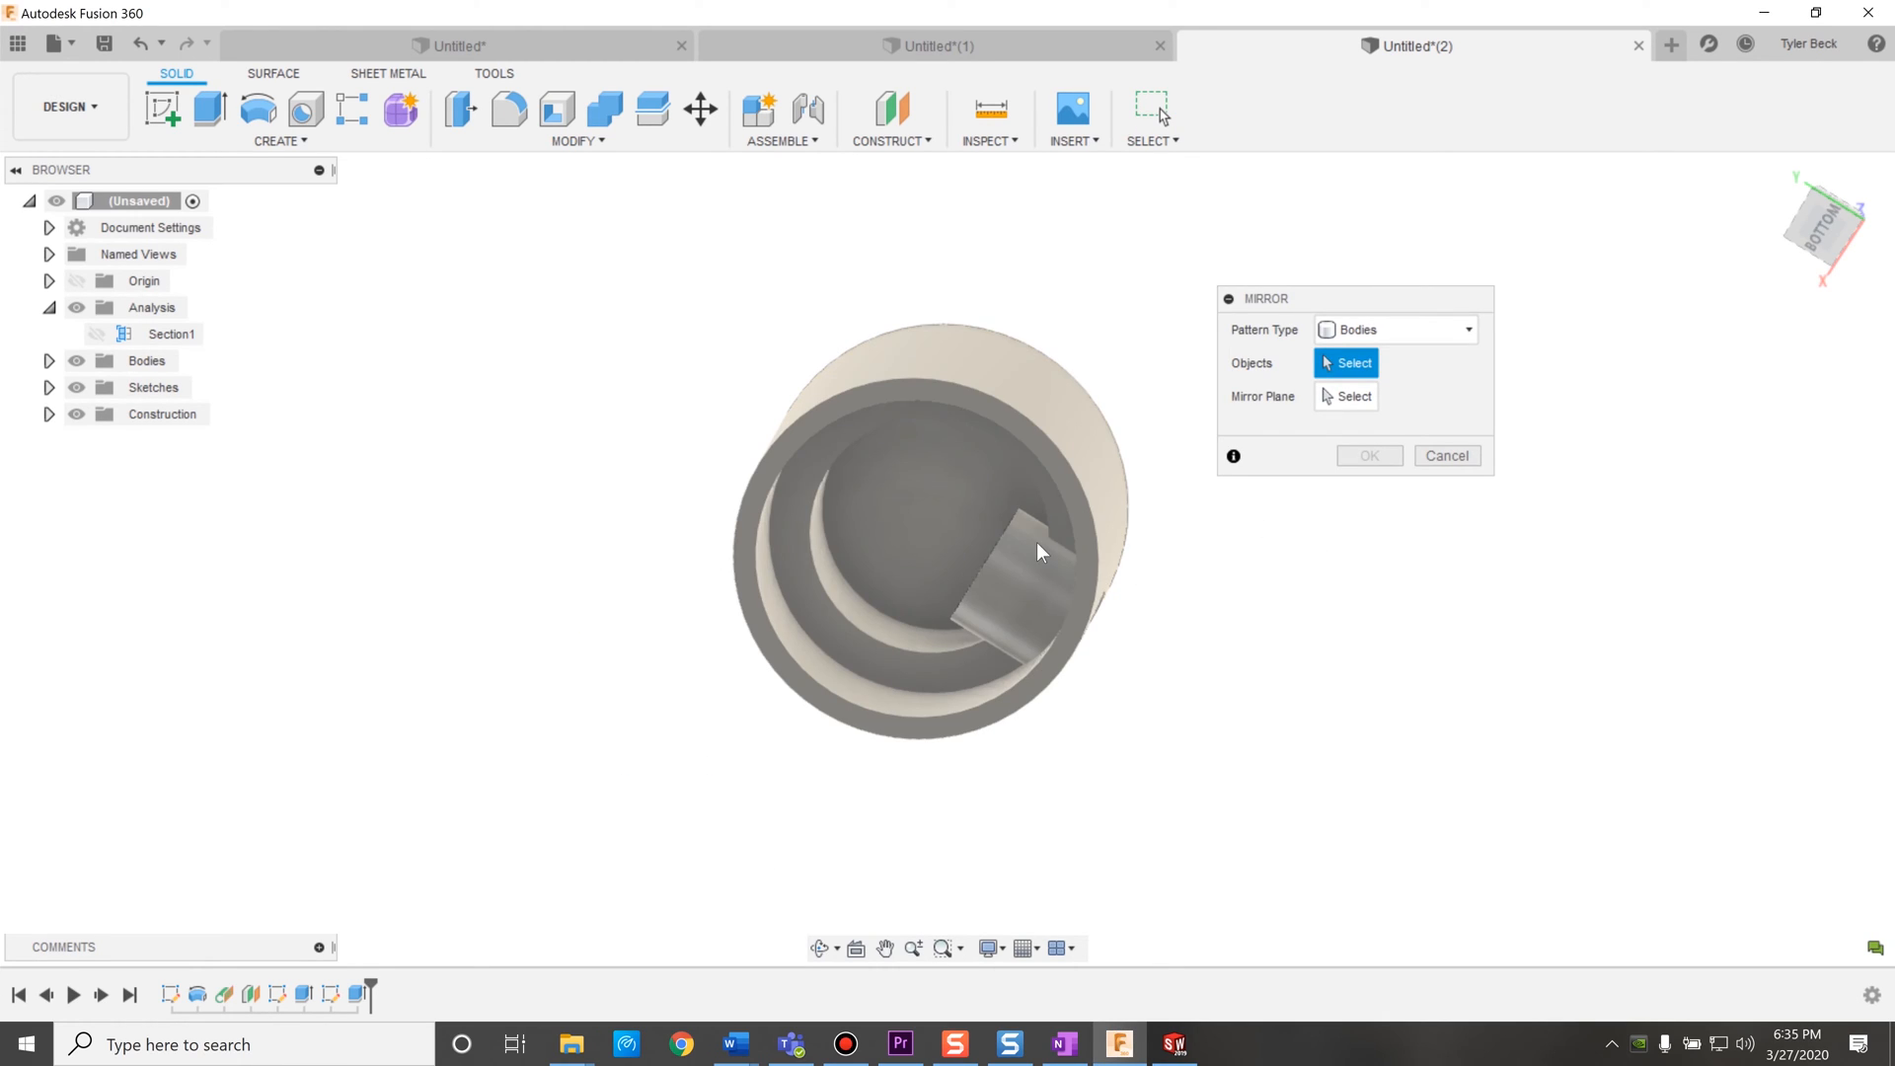
click(1394, 329)
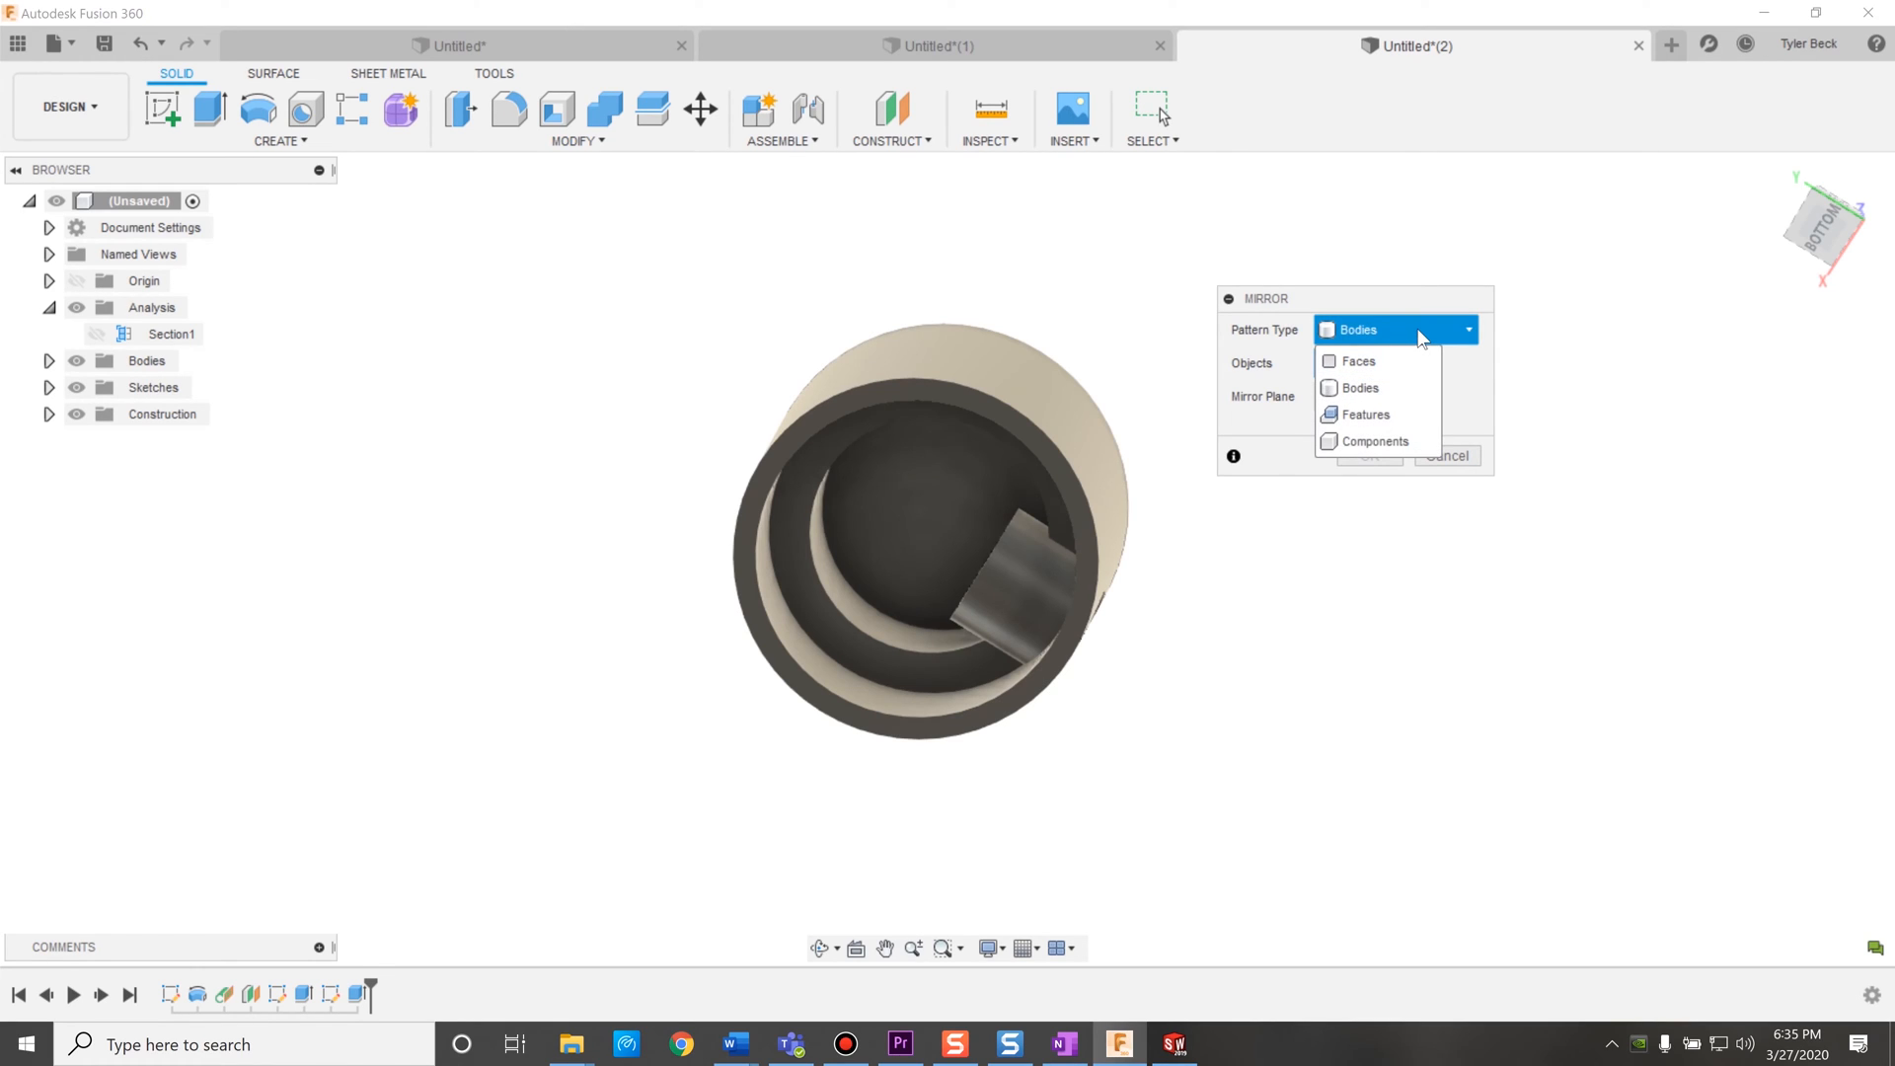
click(1358, 387)
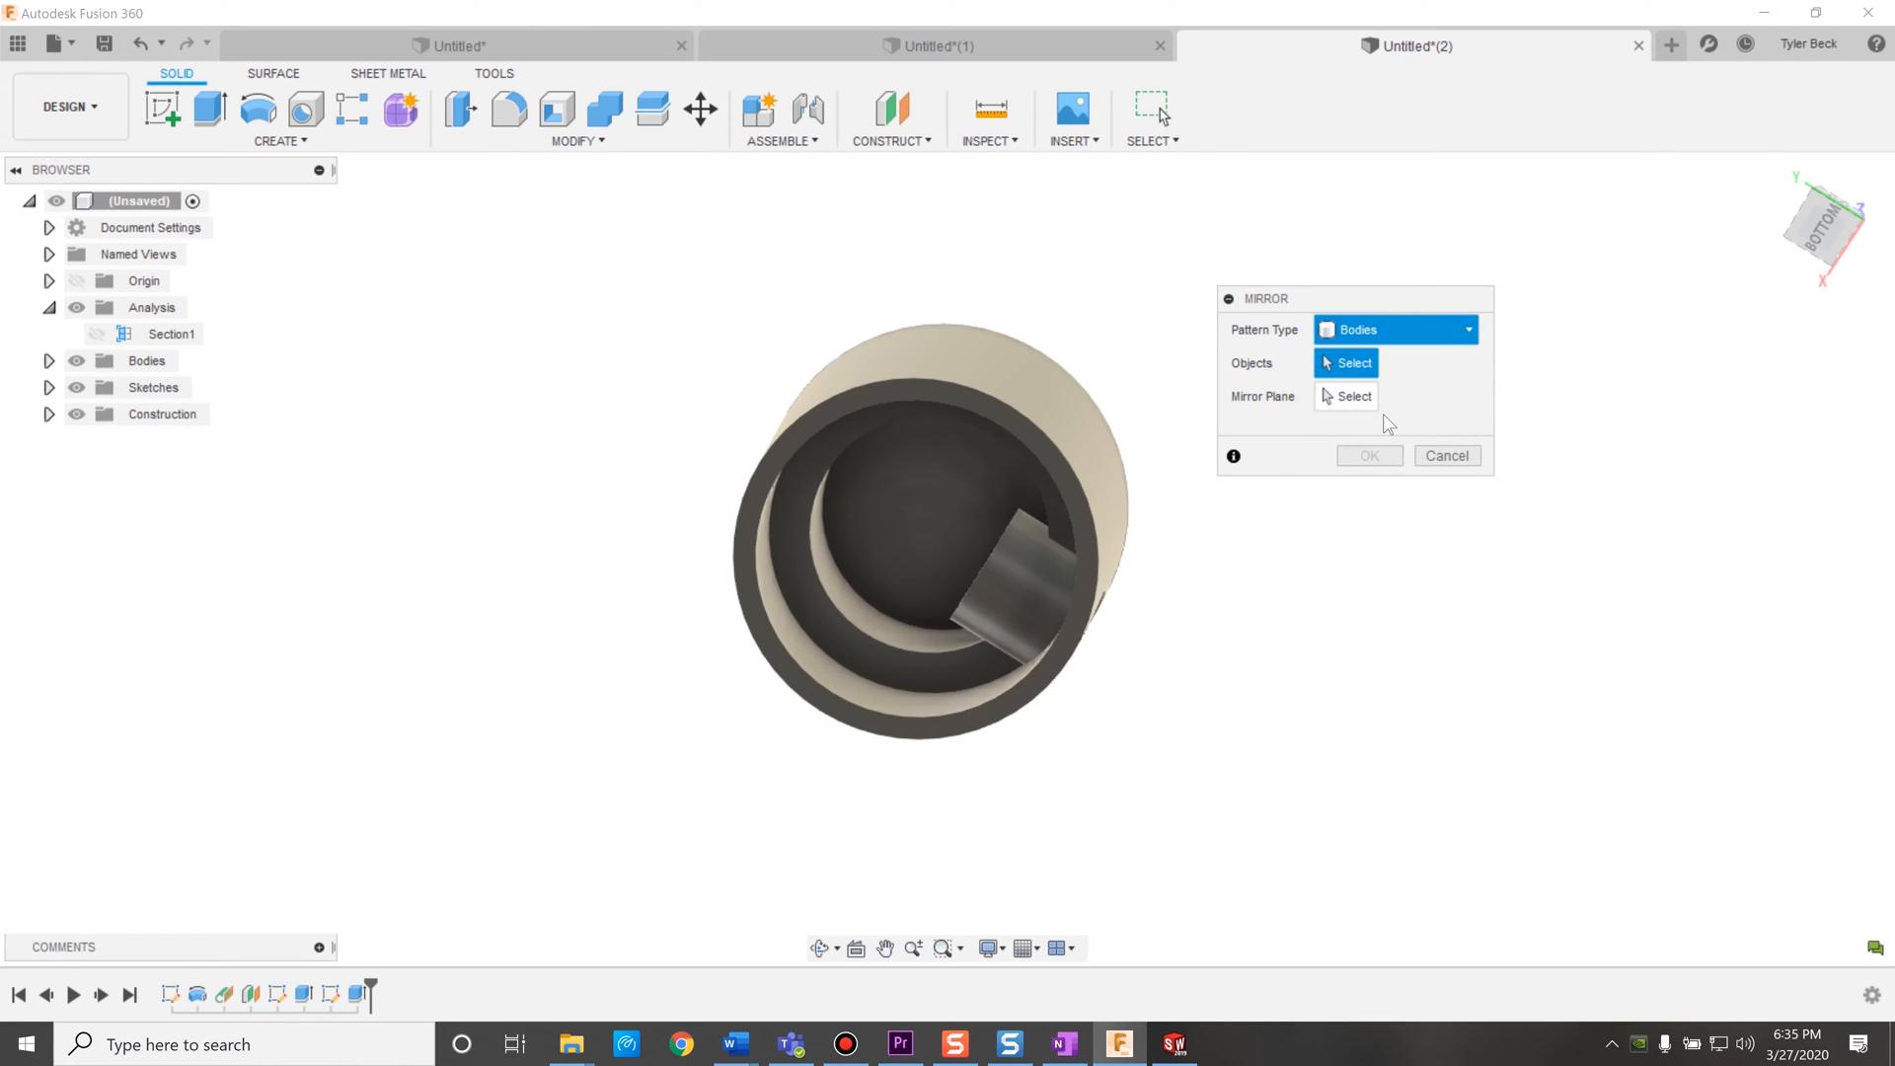
click(1394, 328)
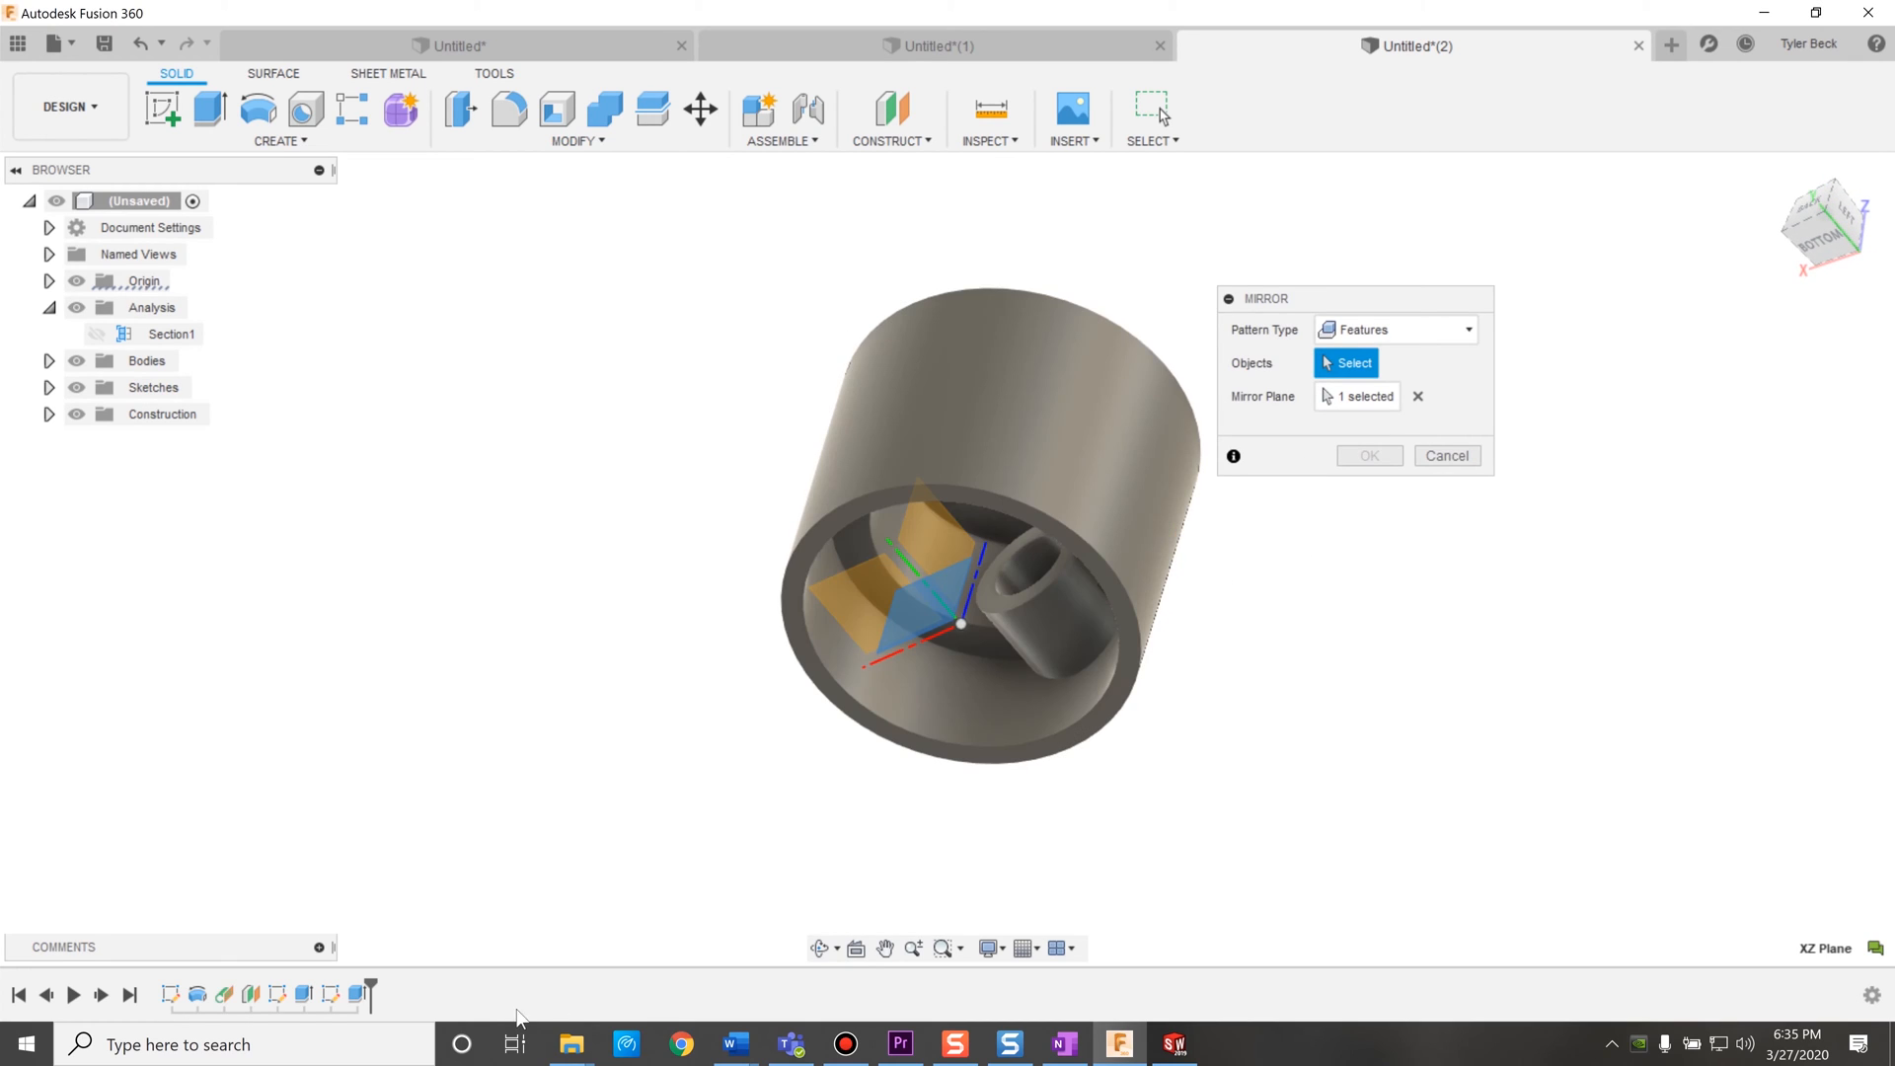
Mirror the boss and hole features from the timeline across the XZ plane.
click(1058, 604)
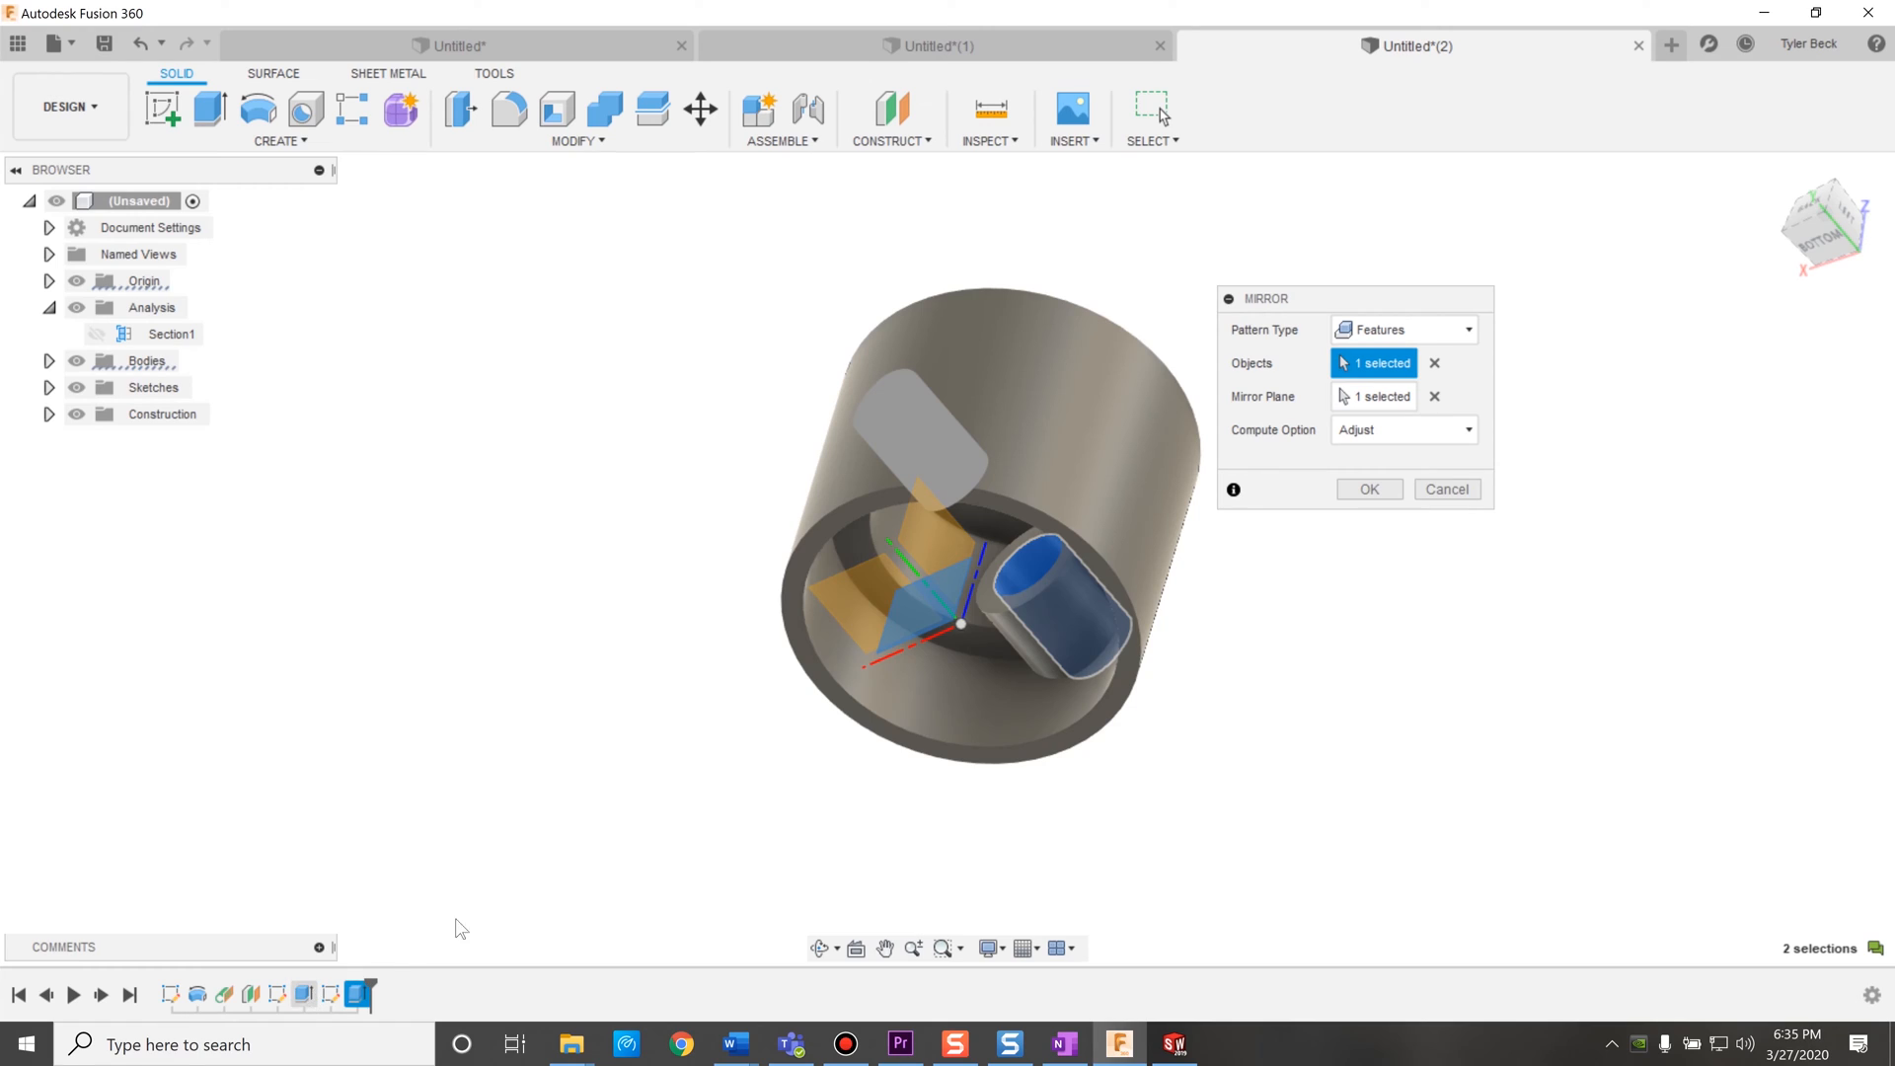
mouse_move(1436, 365)
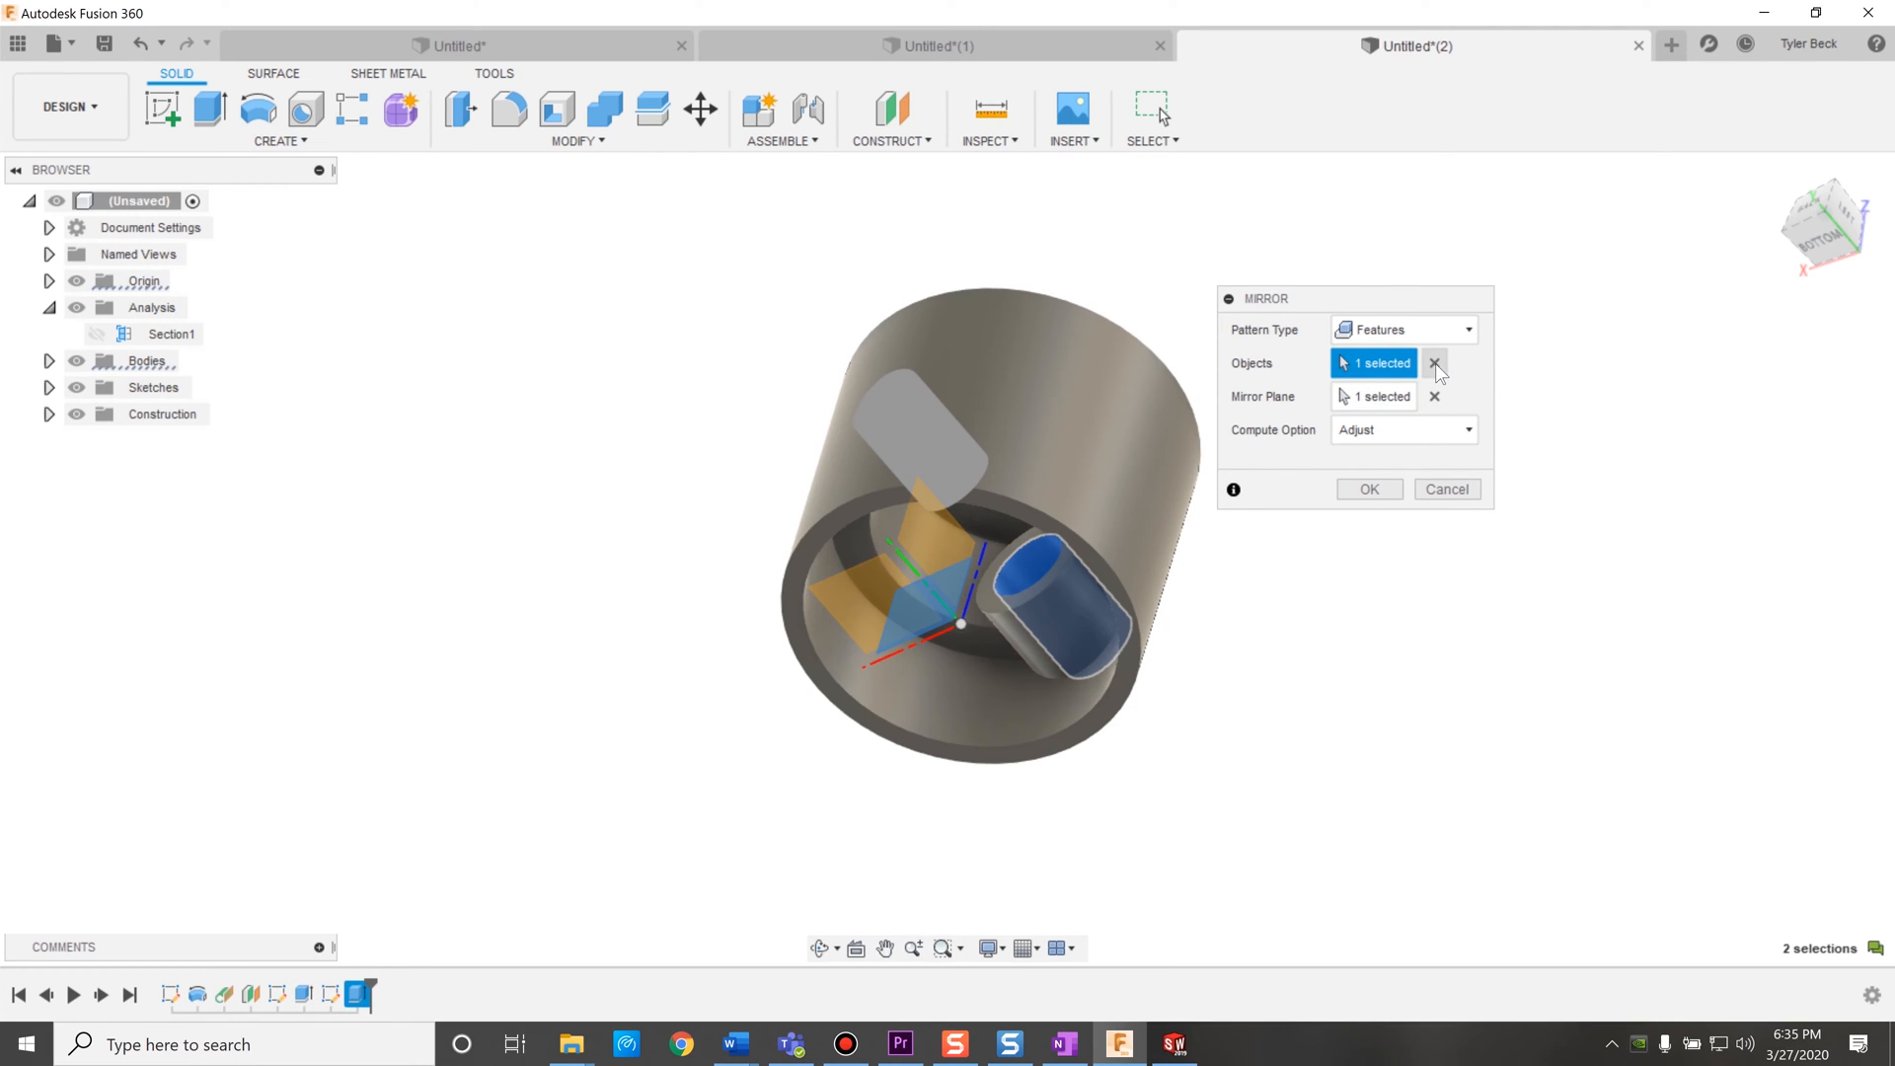
click(1434, 362)
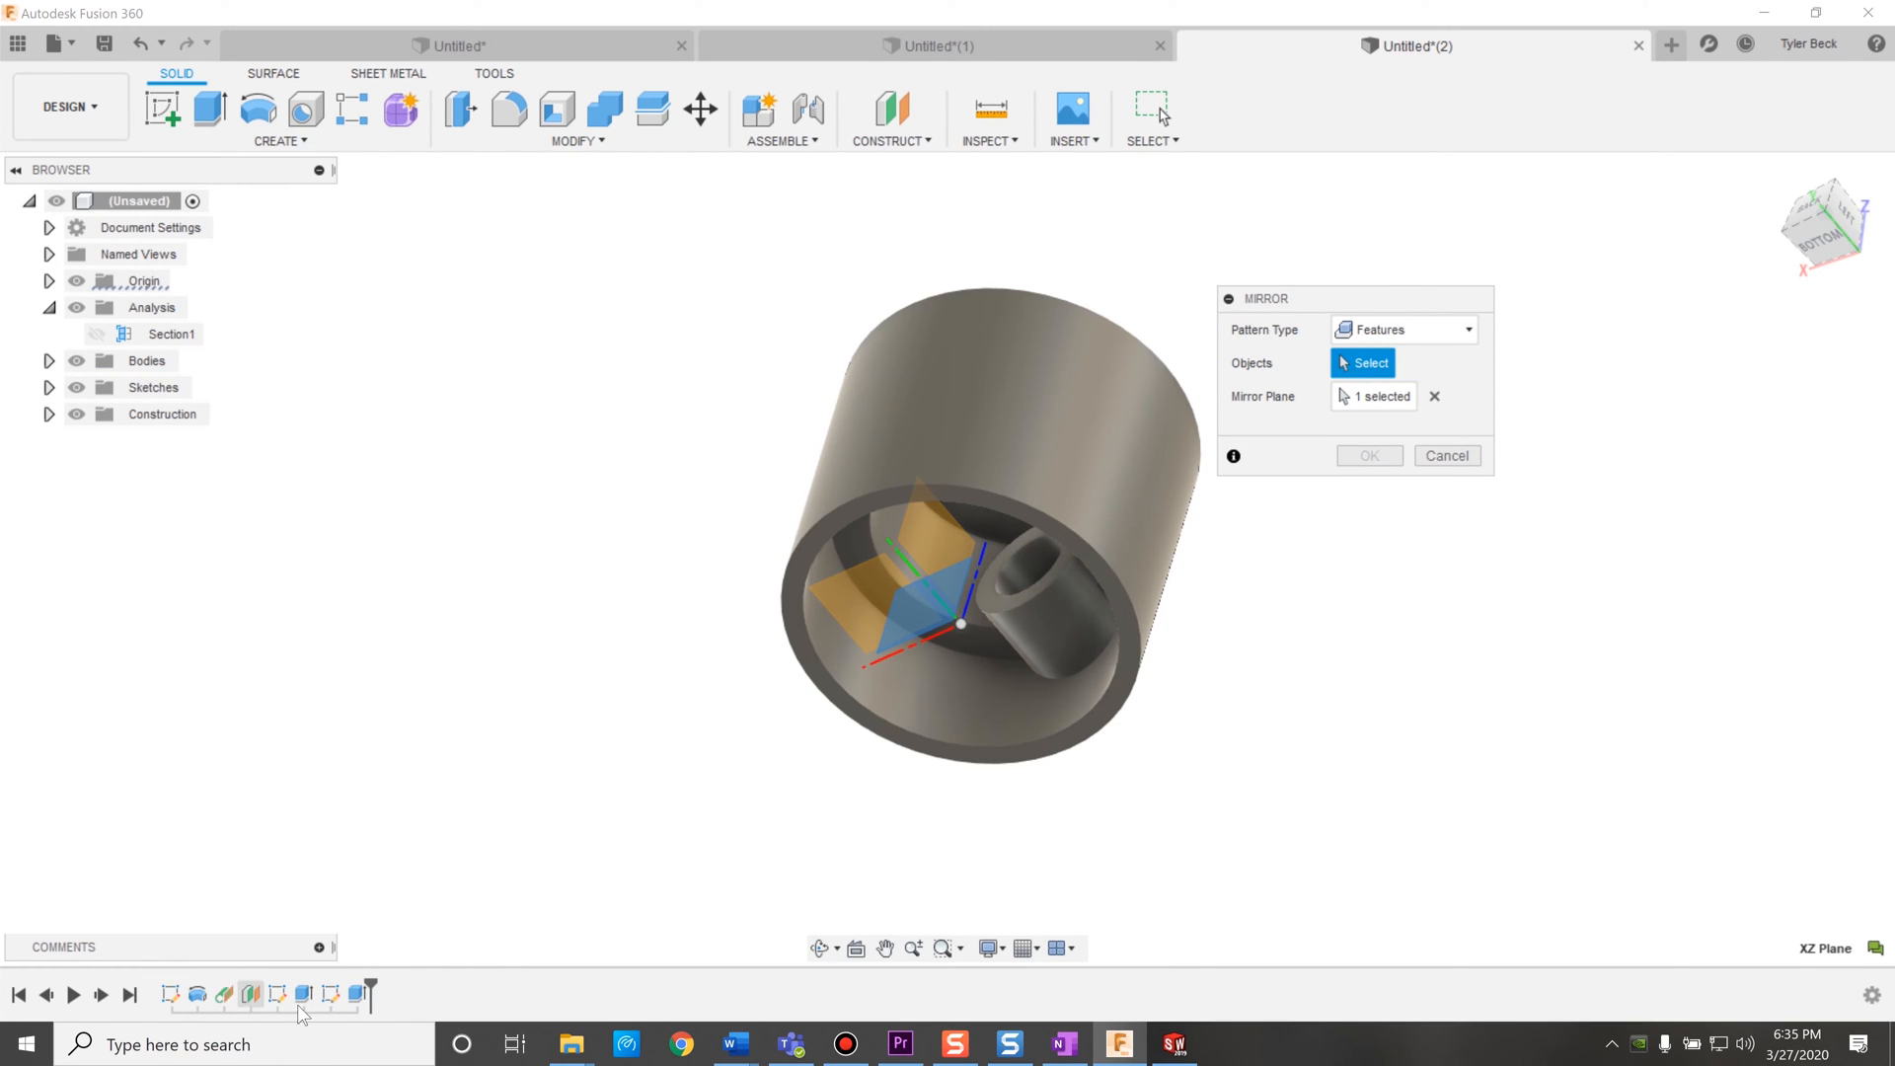
click(1051, 593)
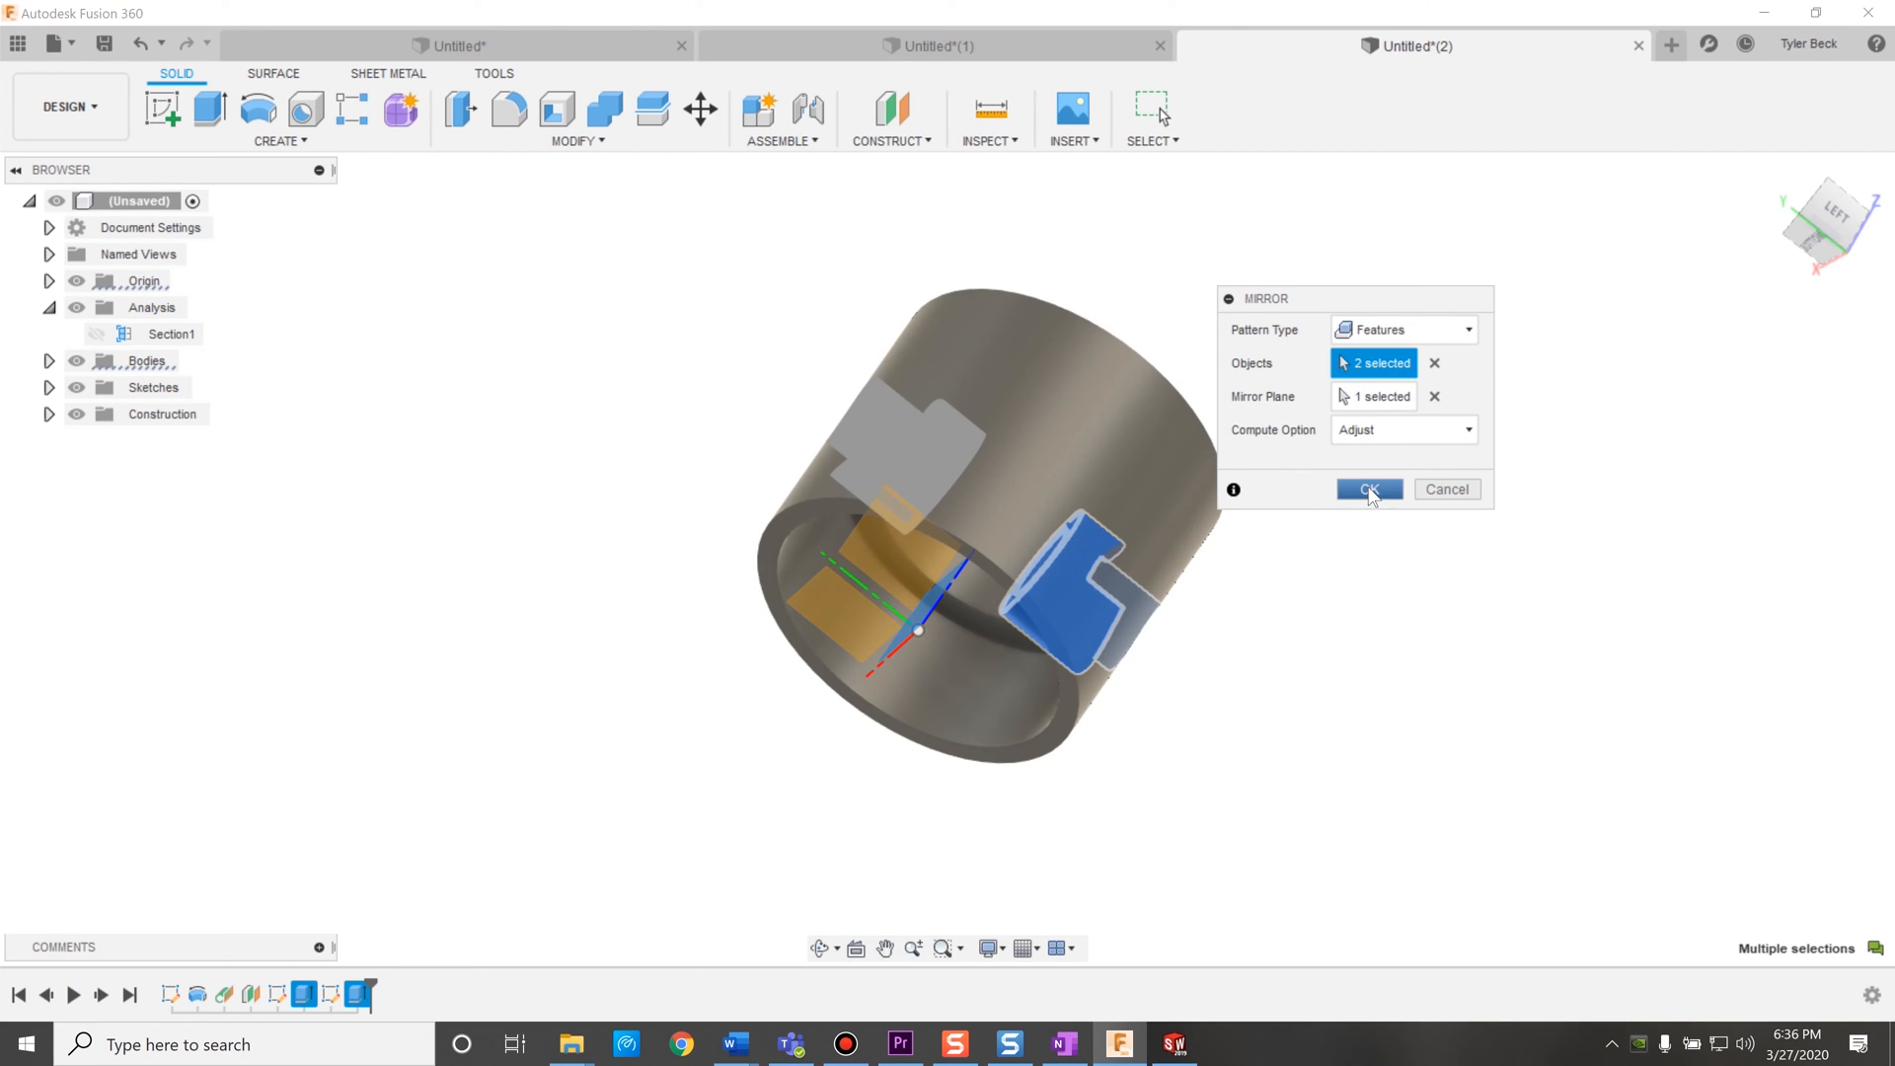
click(1368, 489)
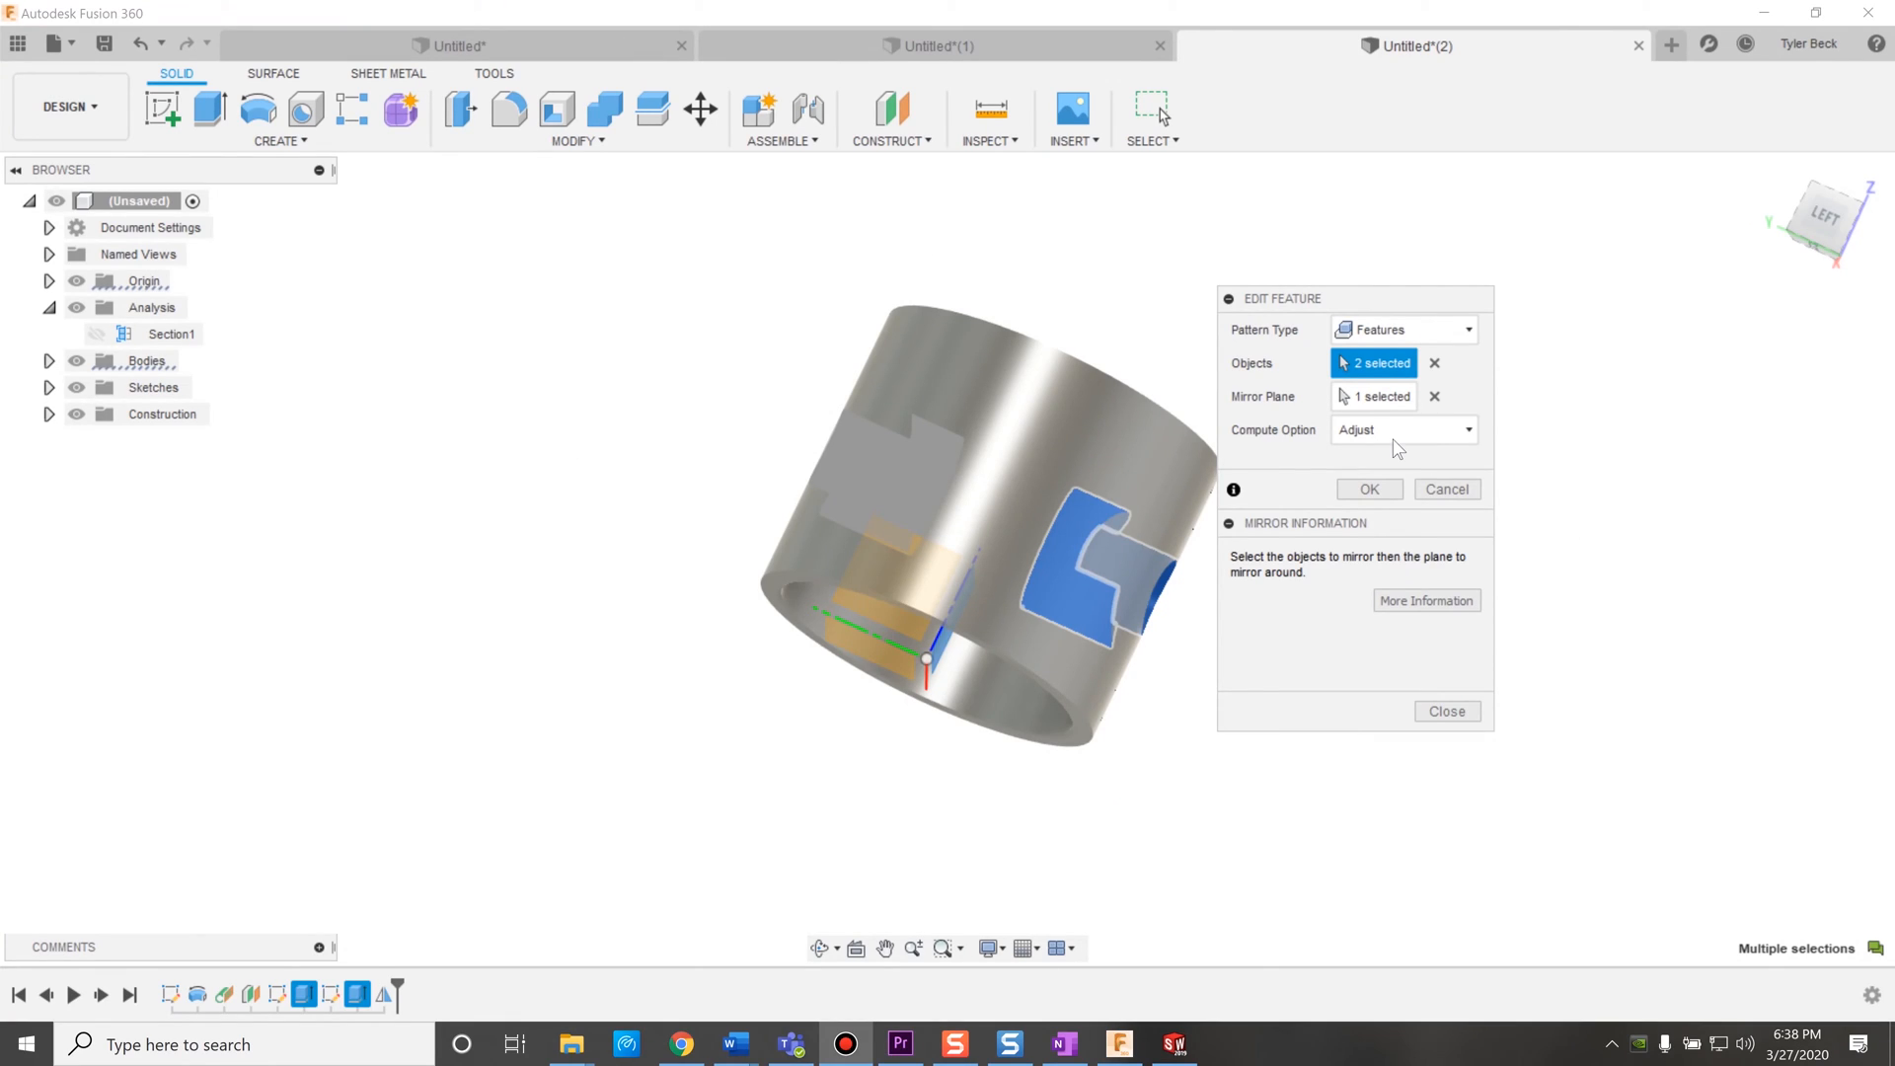
click(1402, 429)
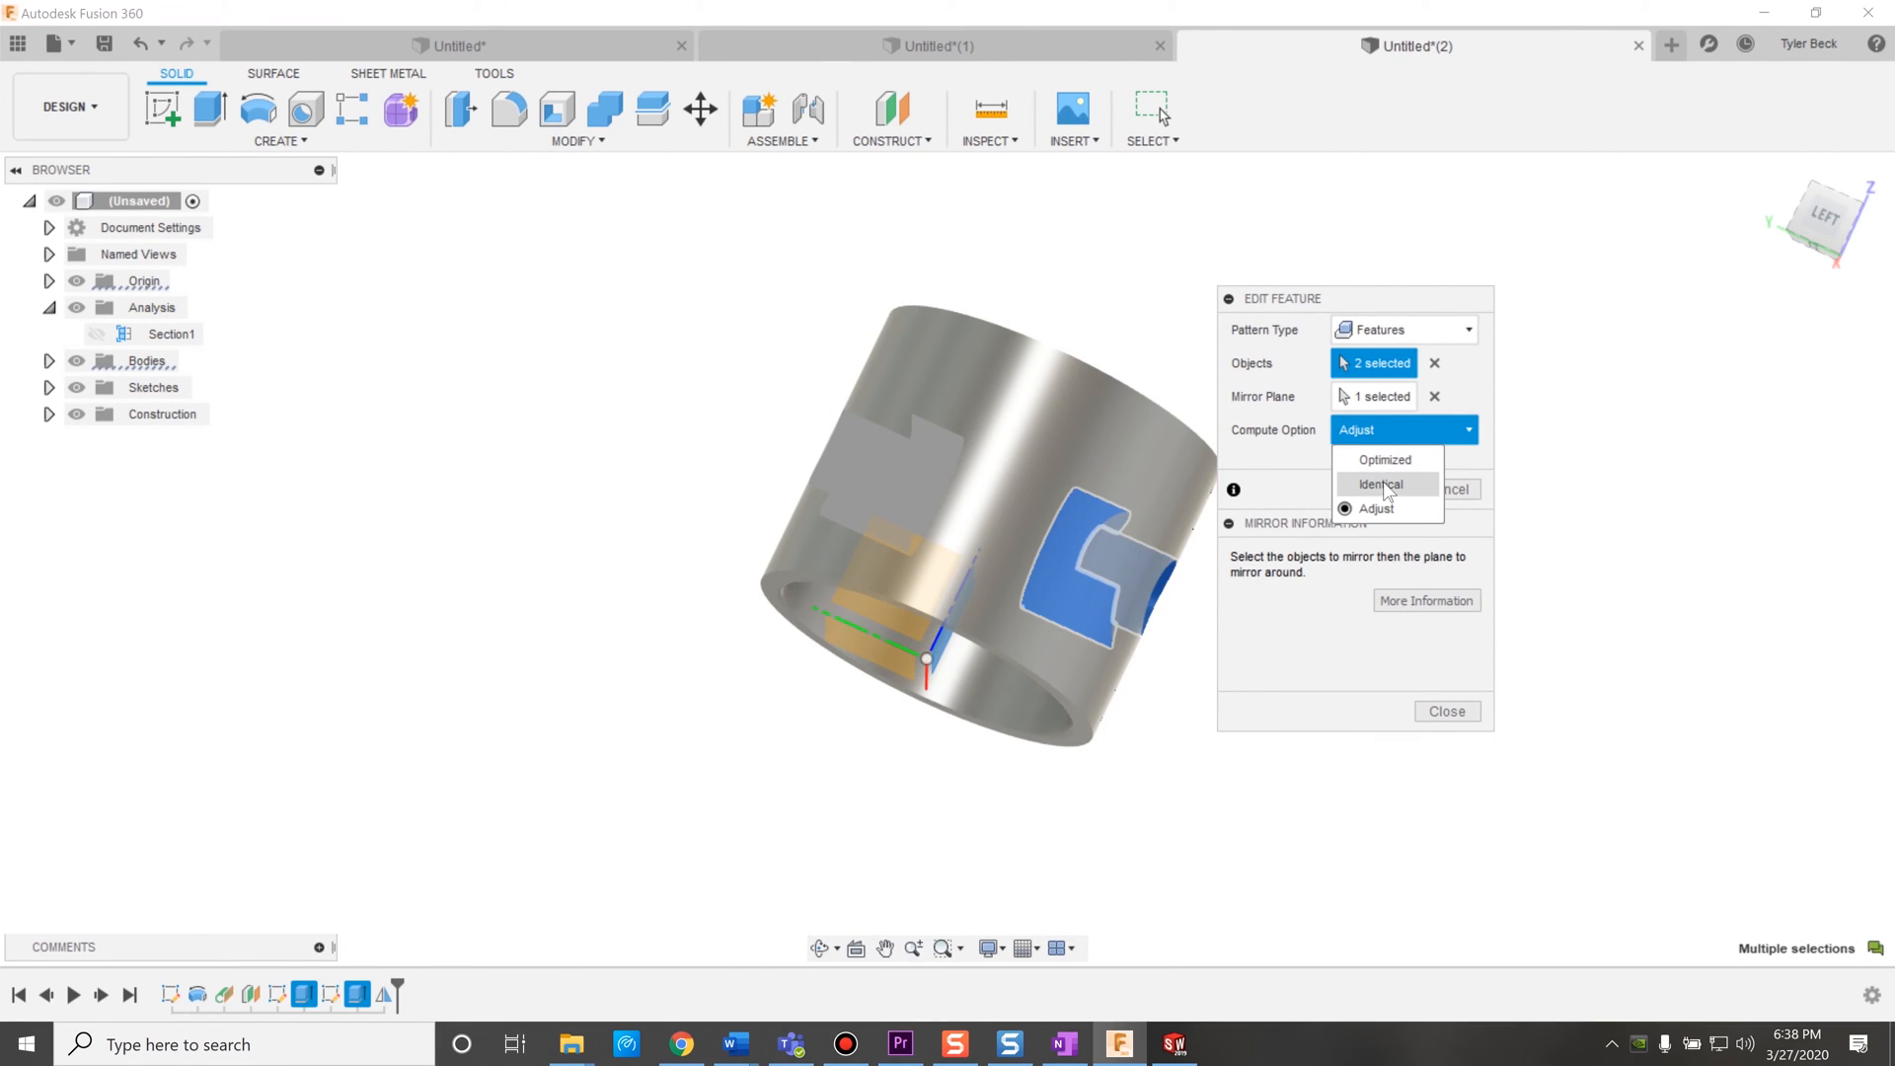
click(1377, 507)
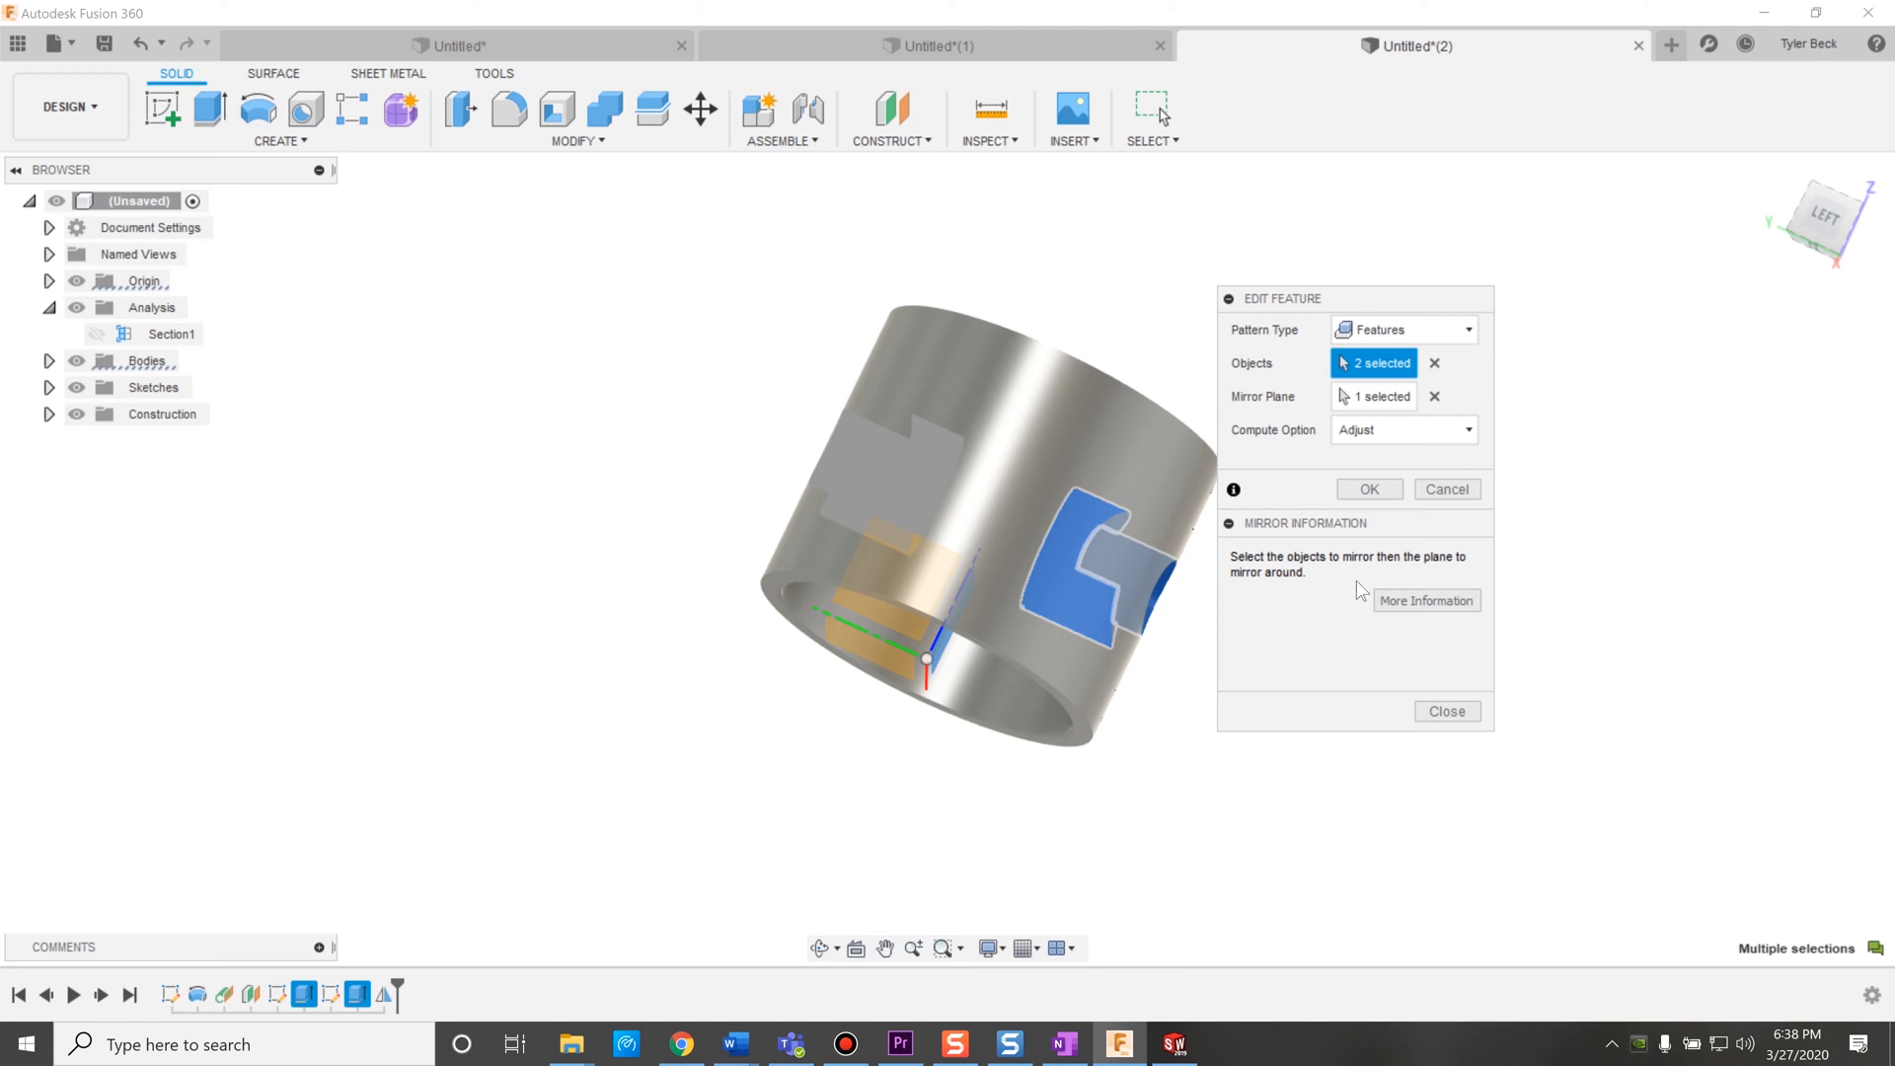
mouse_move(1260, 583)
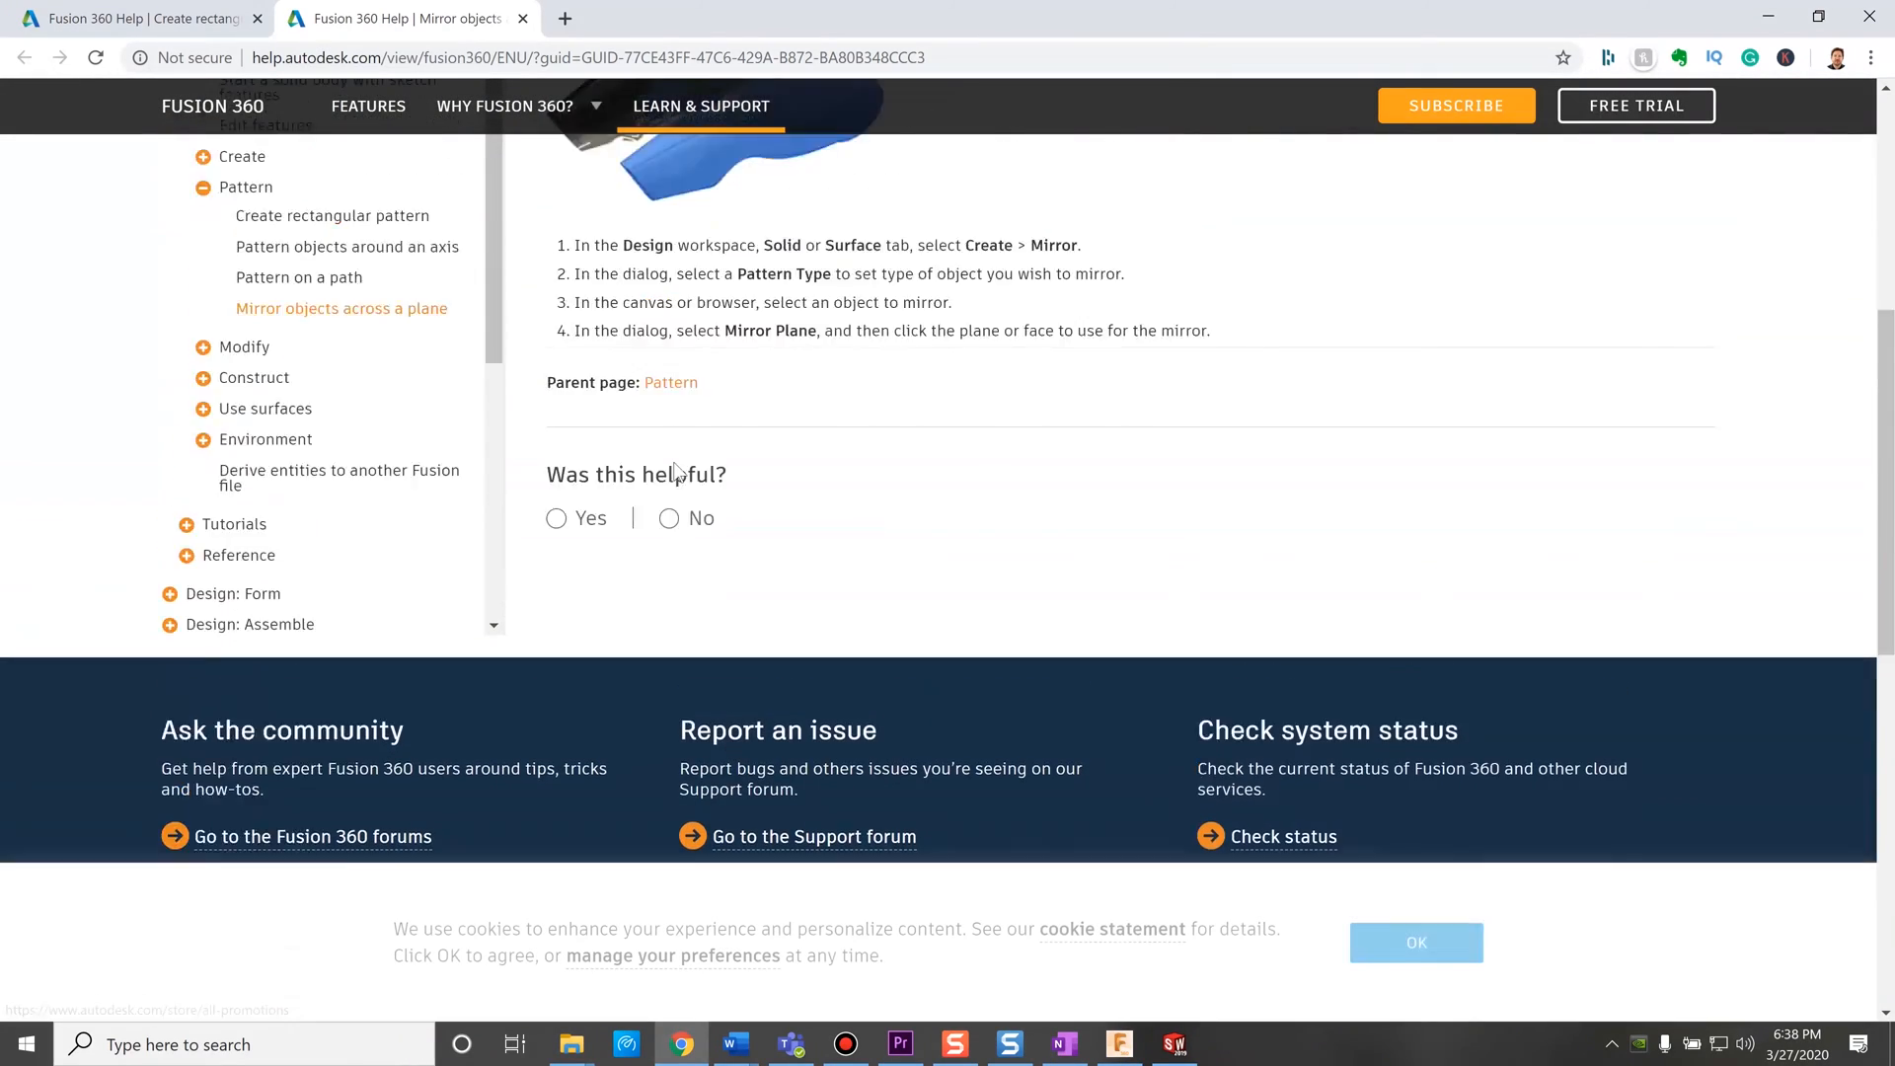
scroll(up, 3)
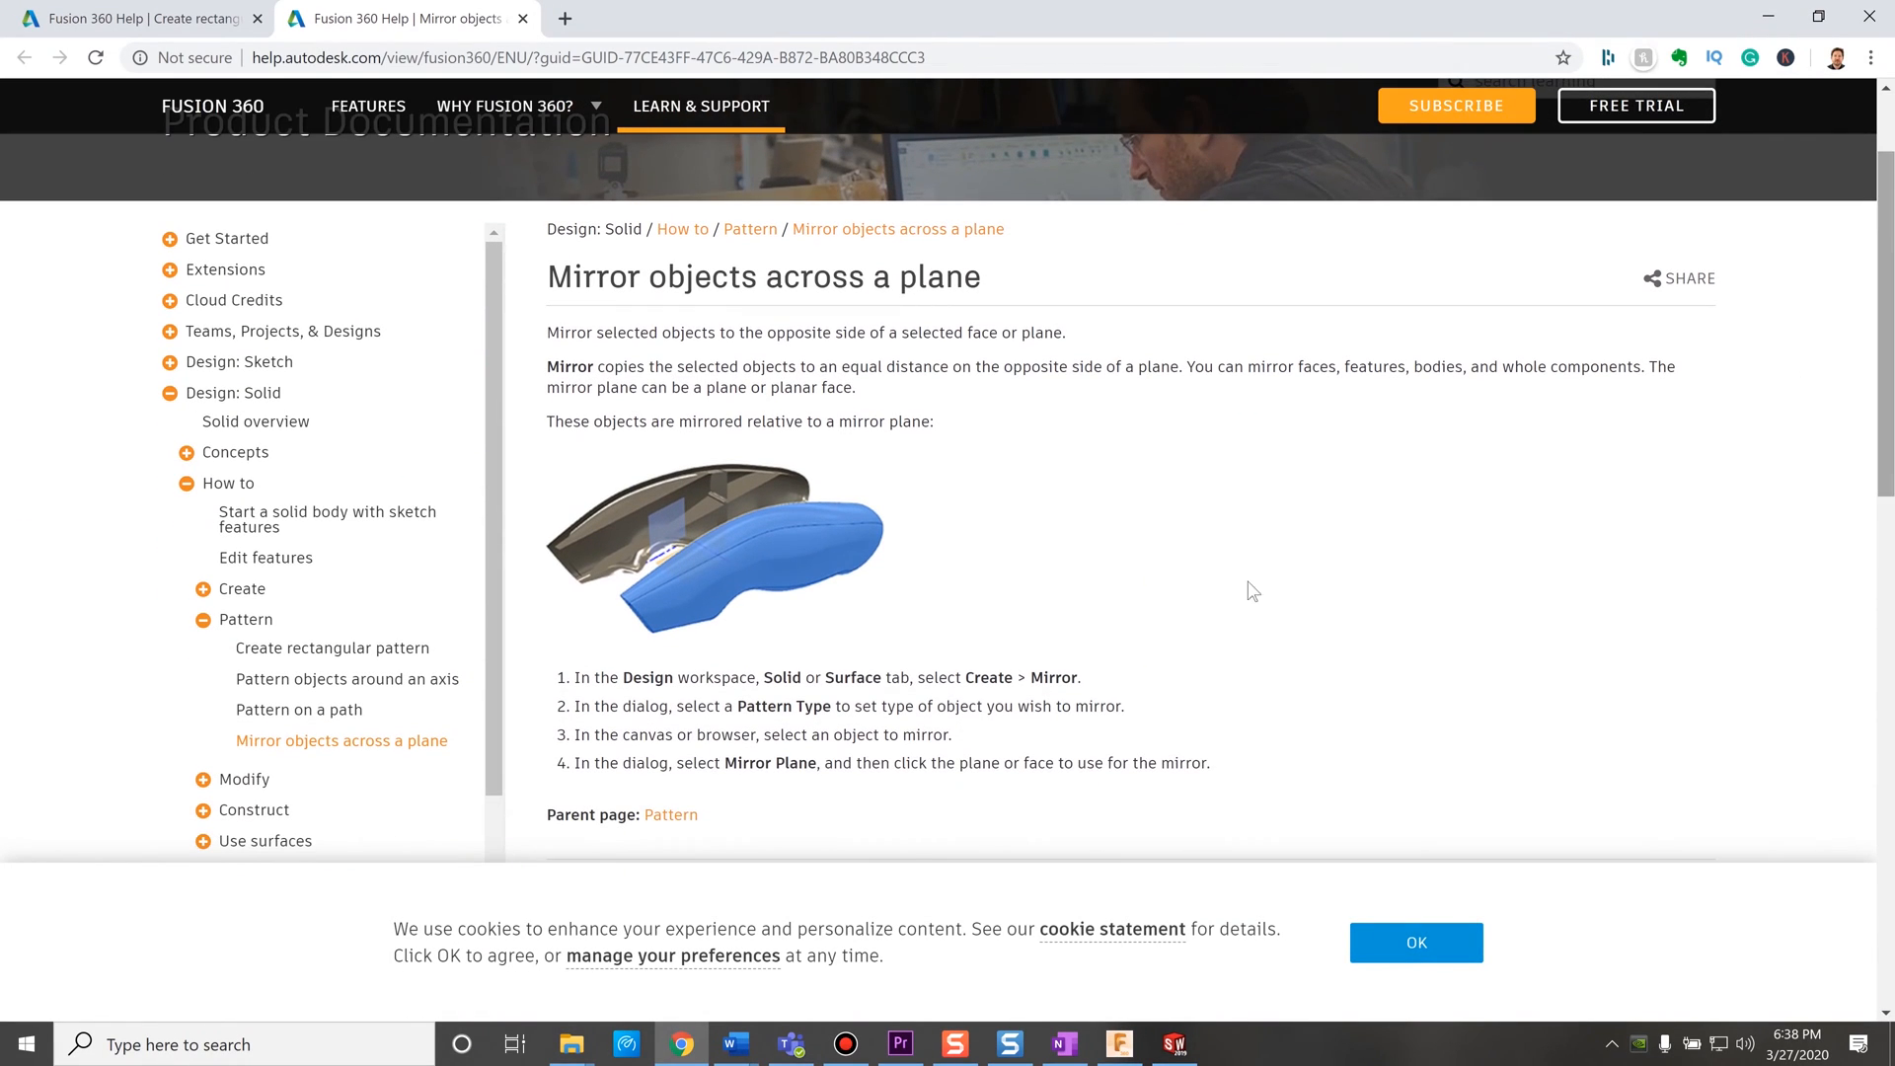
click(669, 814)
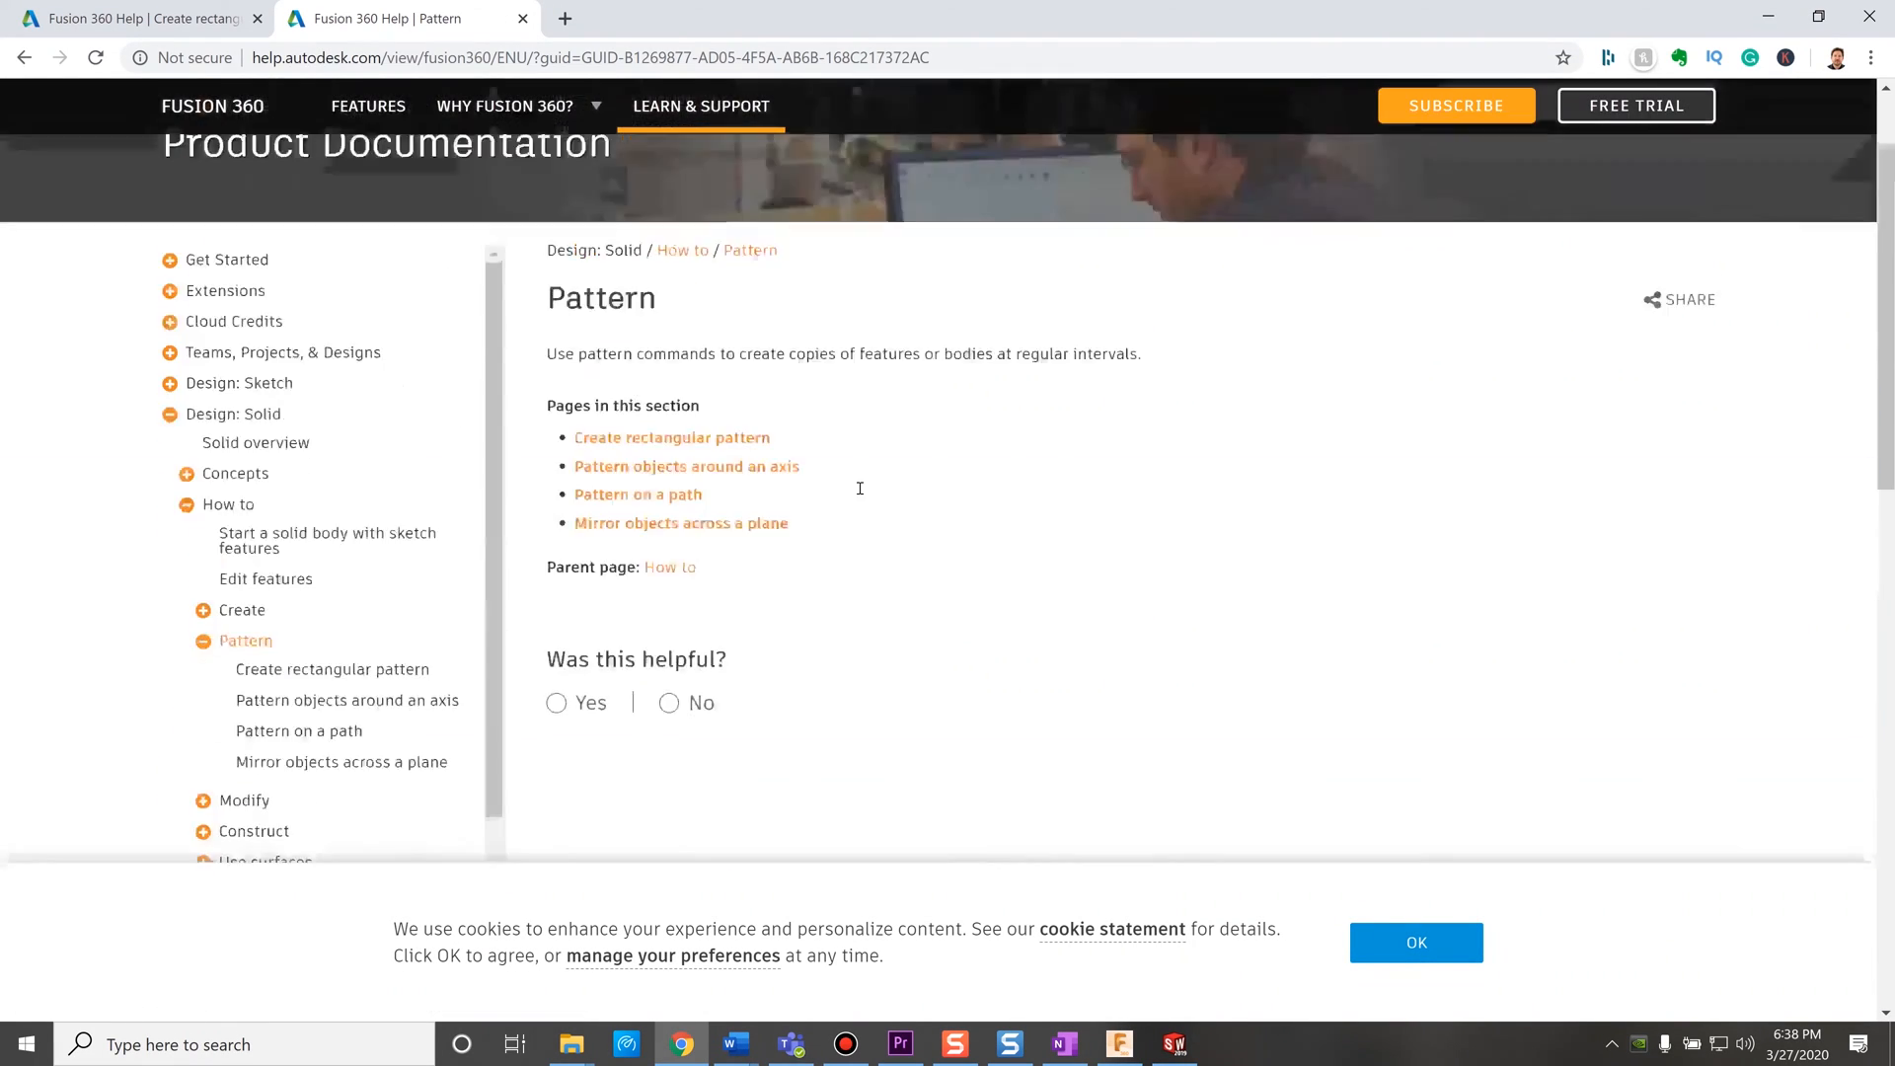
click(671, 436)
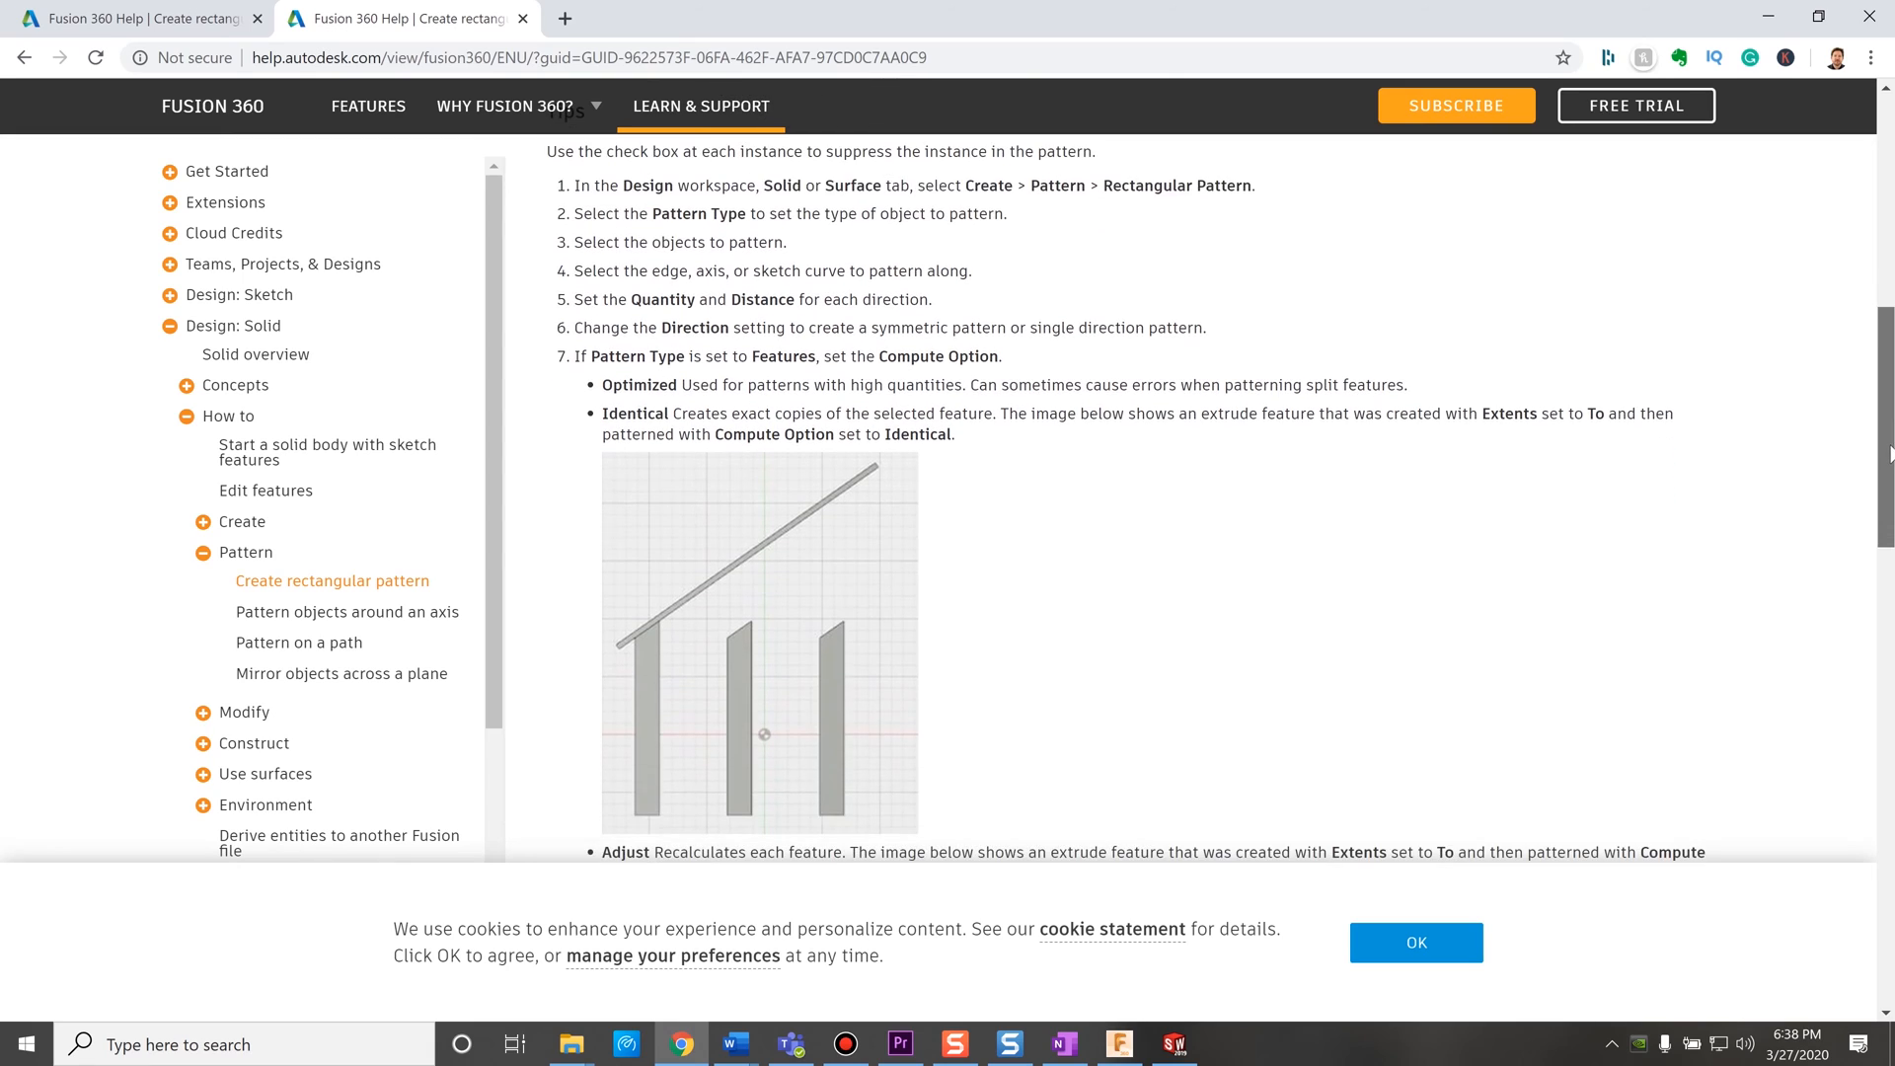
scroll(down, 3)
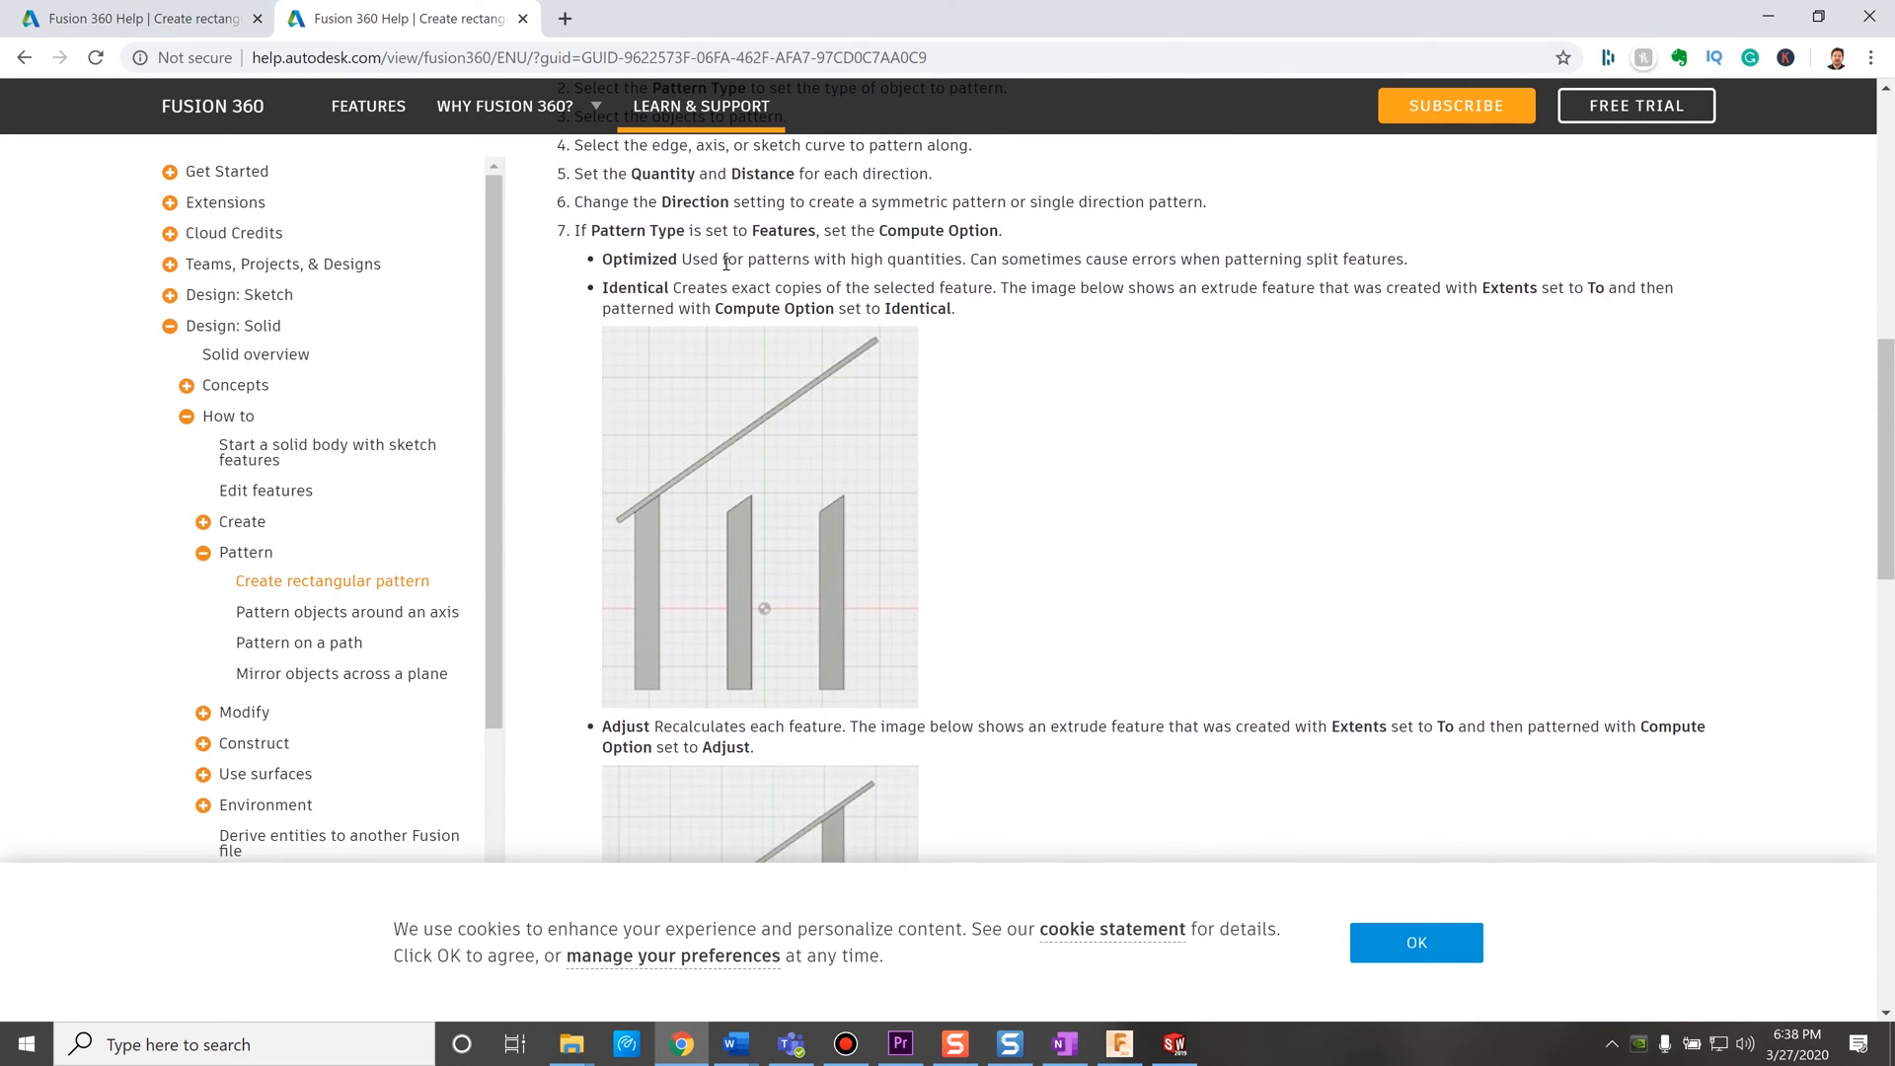
mouse_move(898, 340)
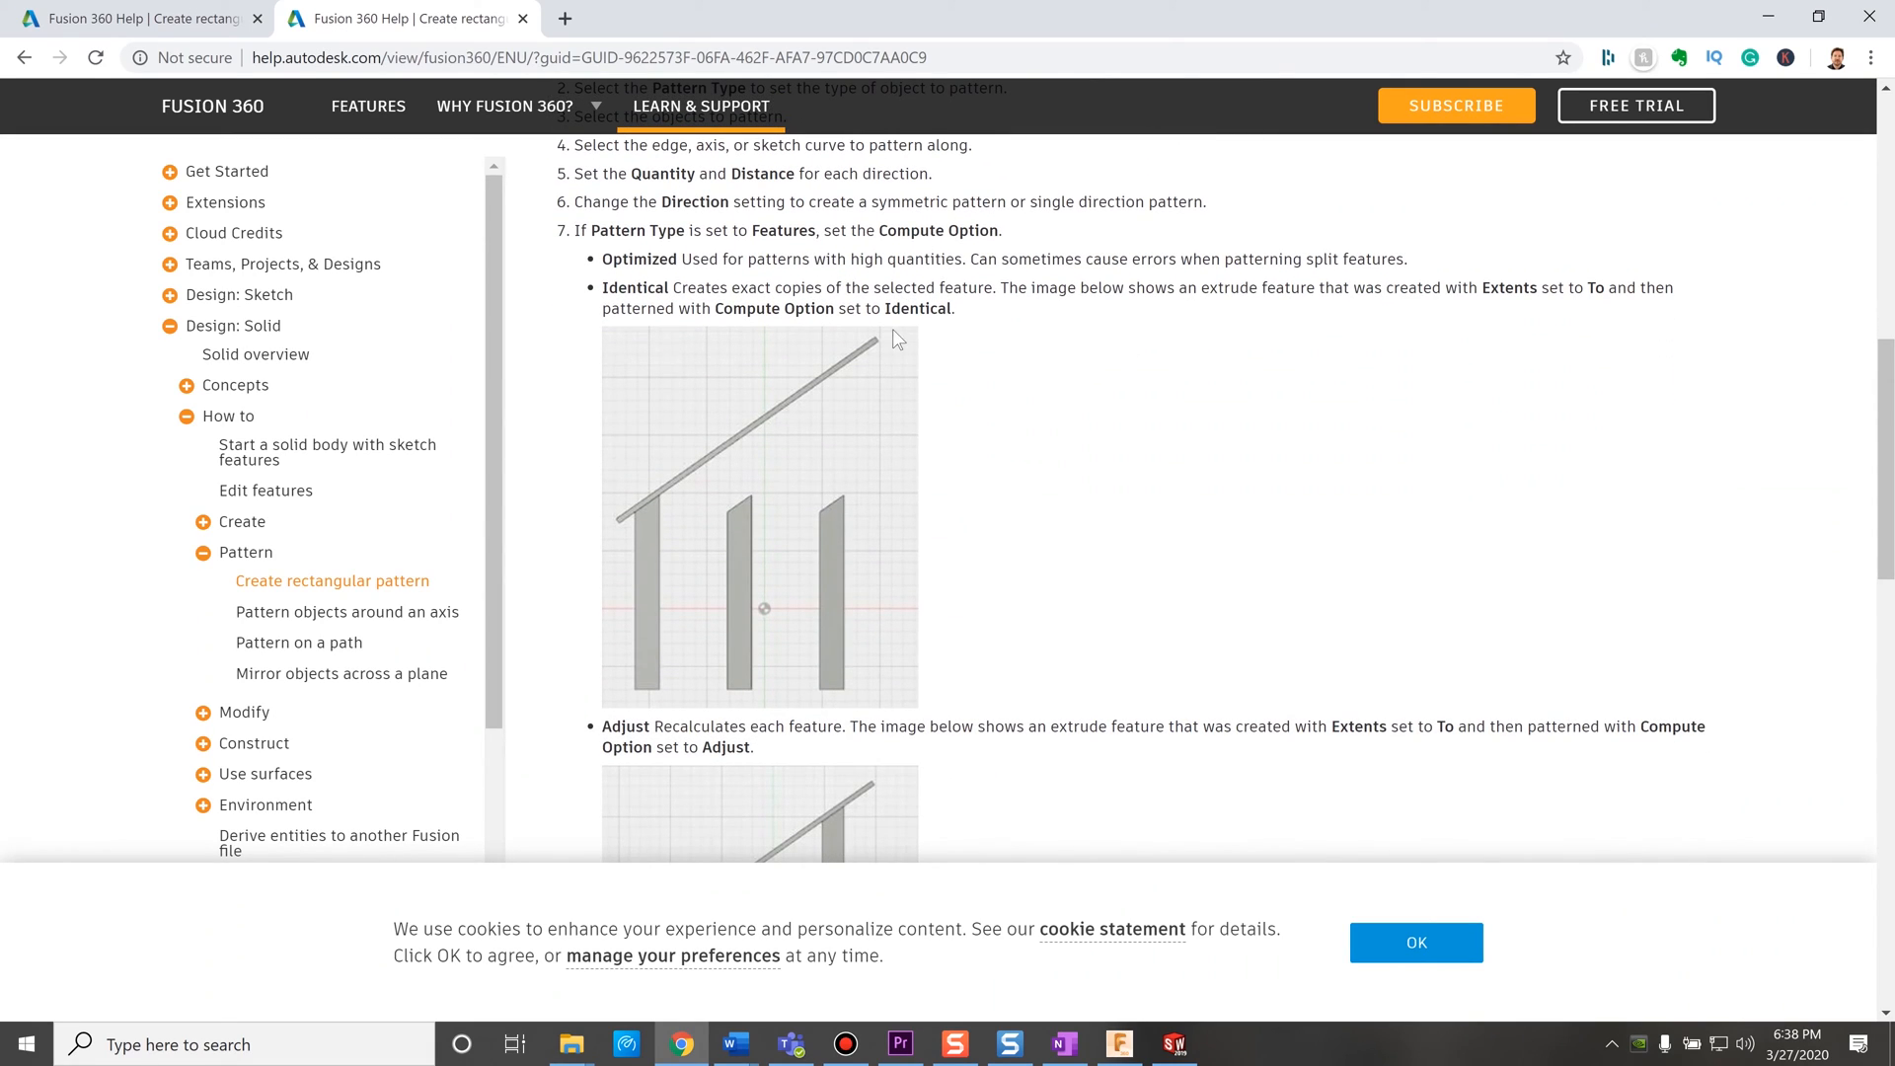
mouse_move(614, 574)
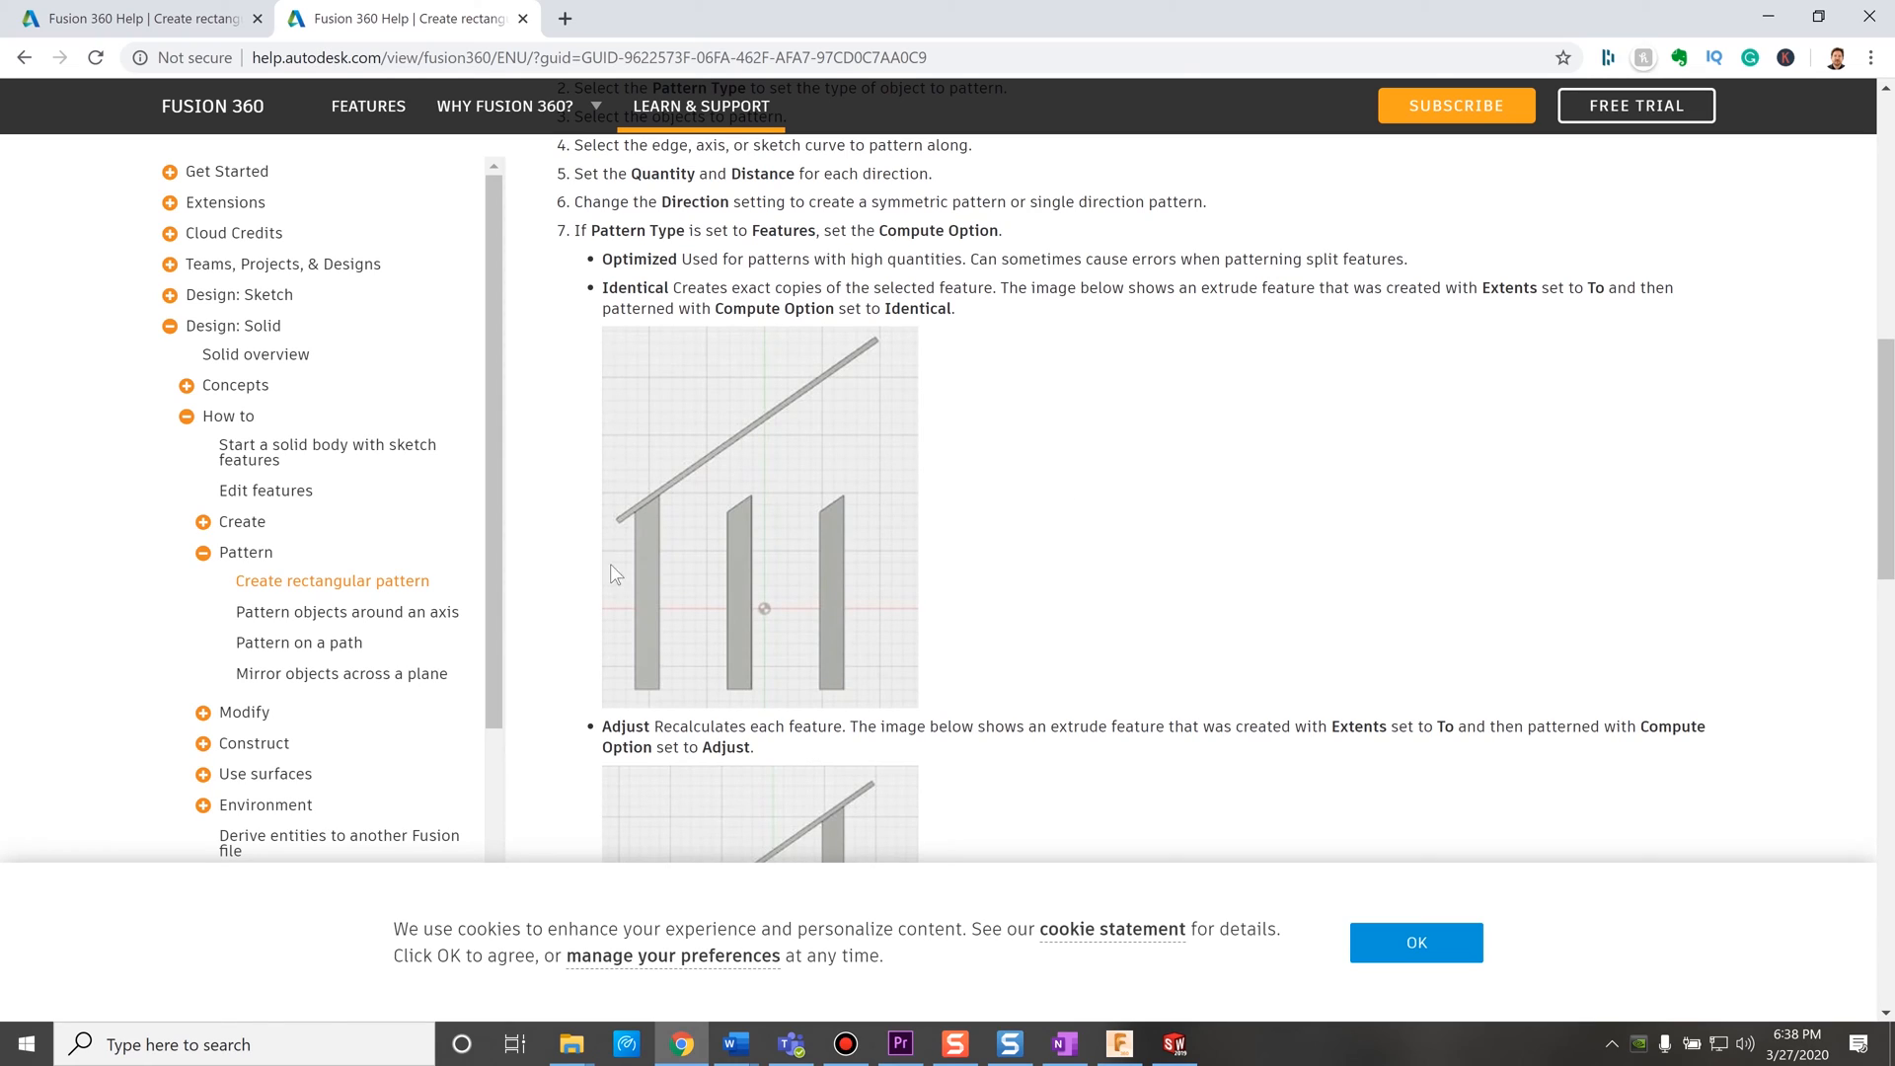
mouse_move(728, 578)
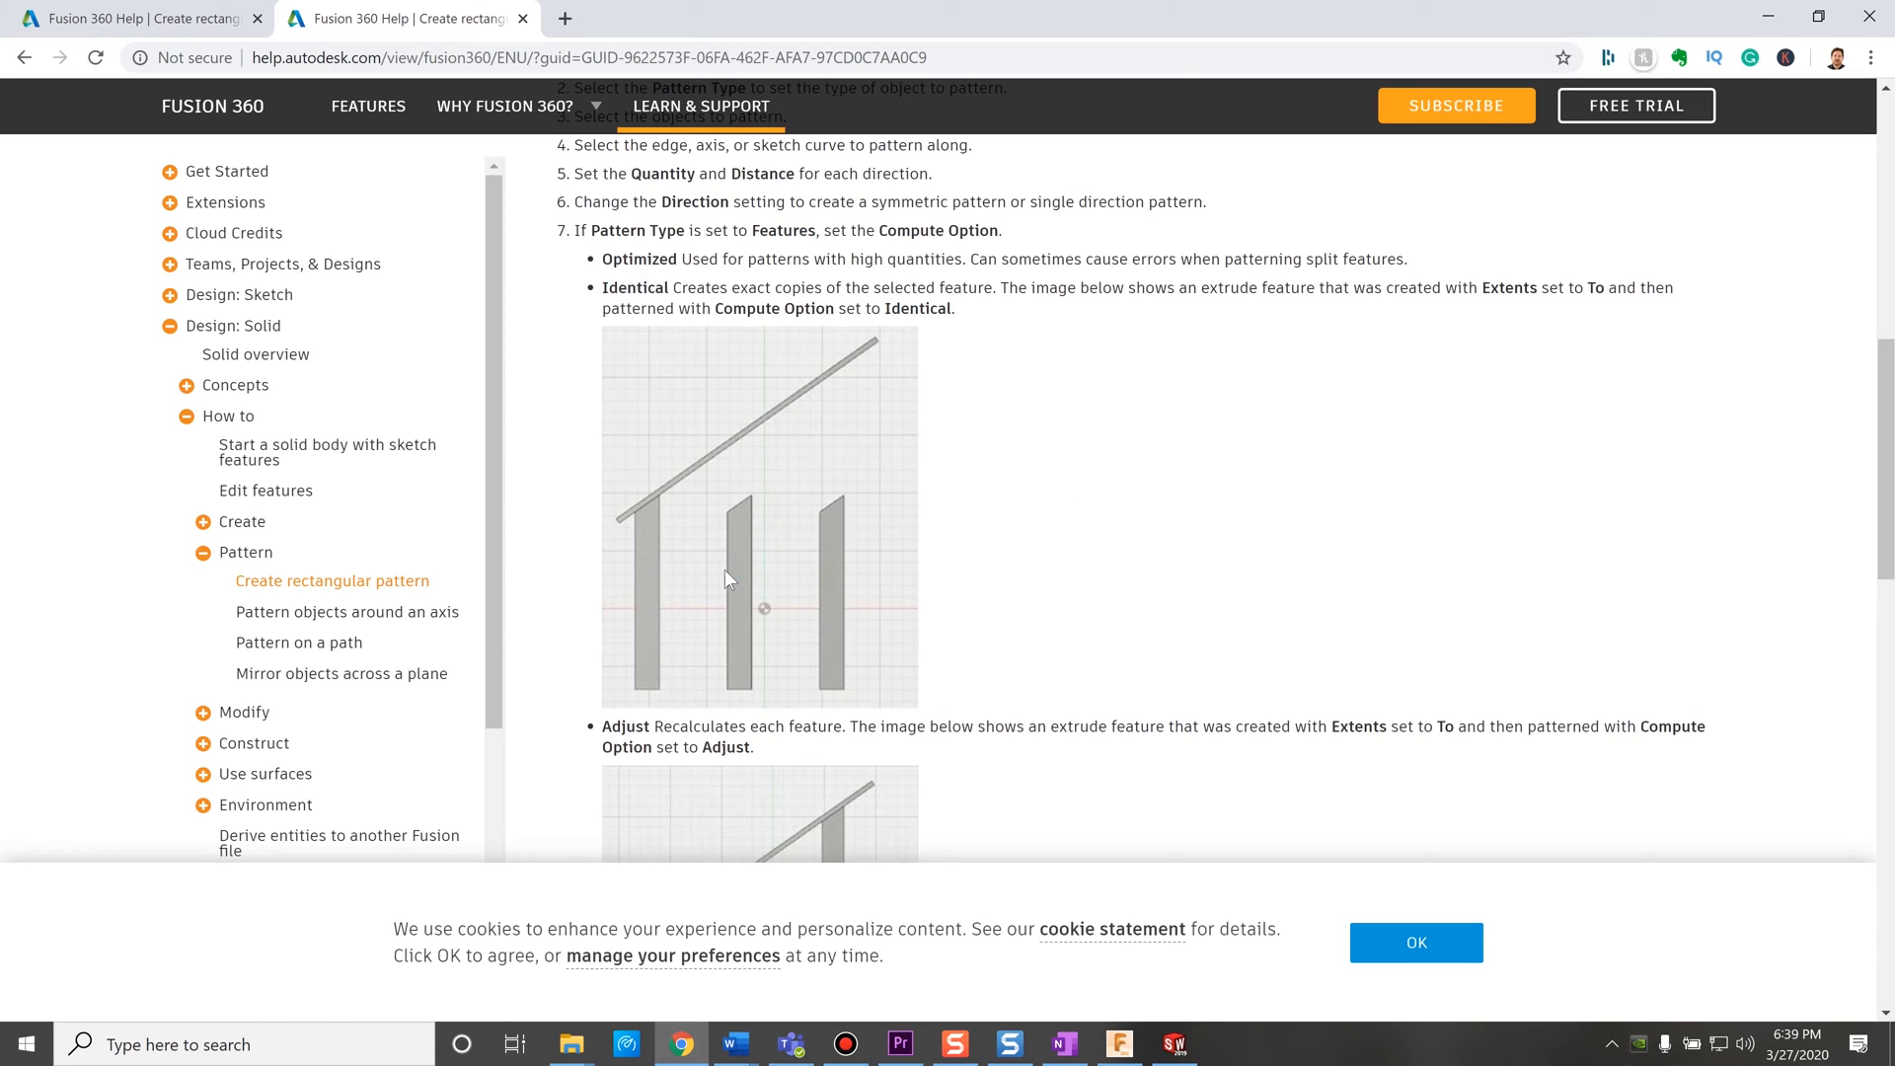
mouse_move(842, 561)
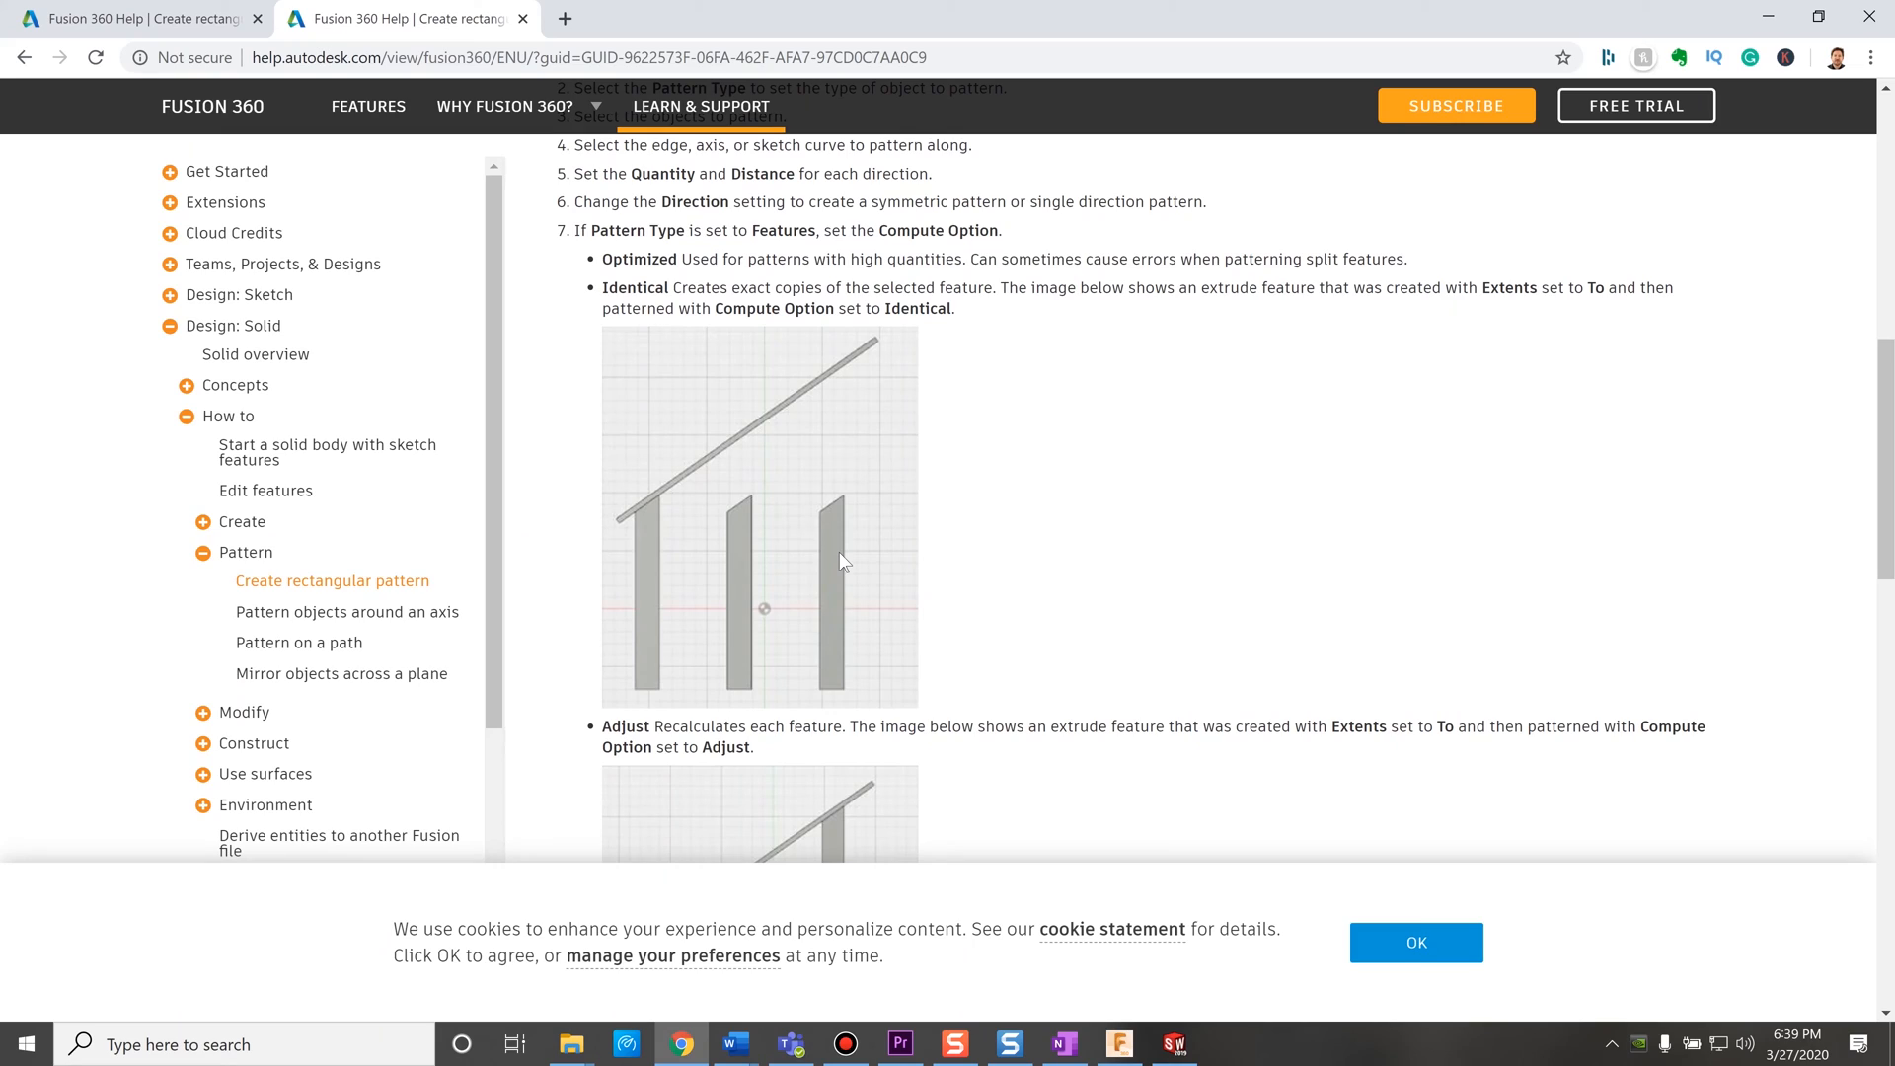
mouse_move(737, 506)
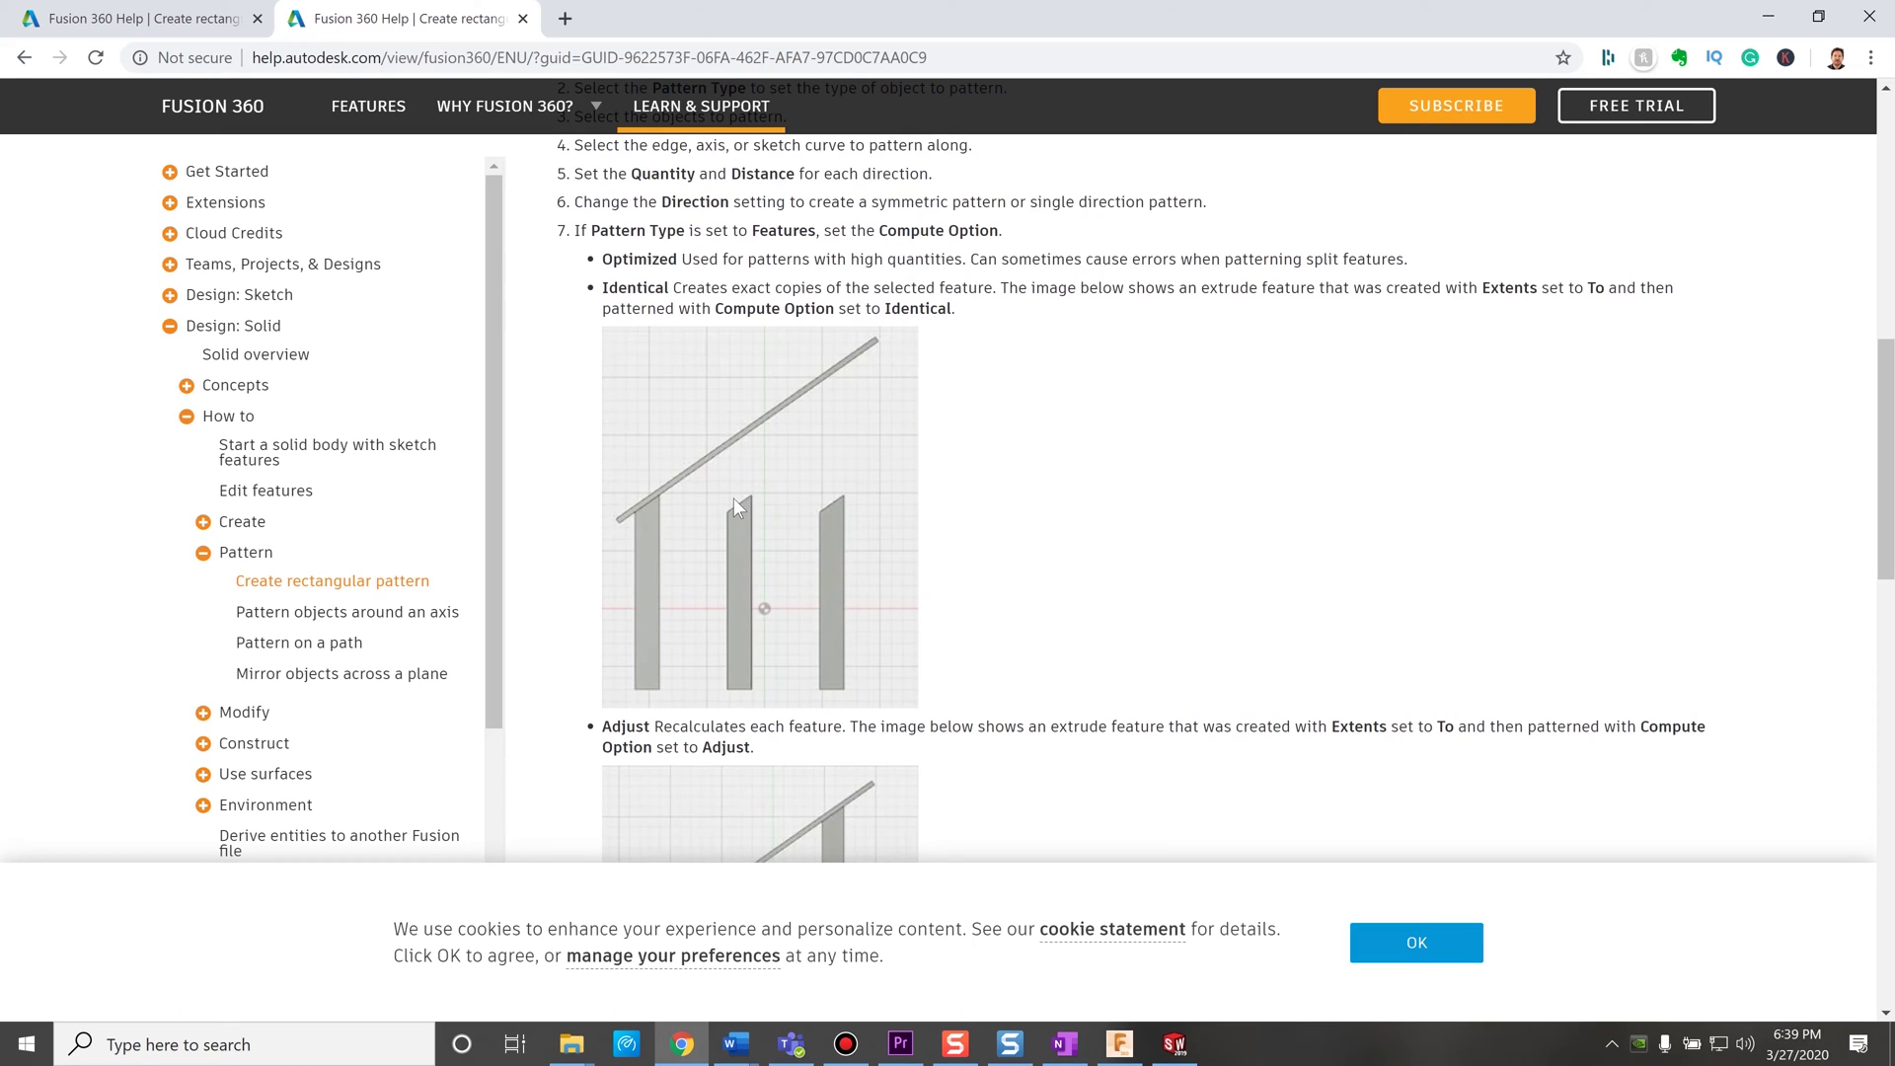
mouse_move(809, 422)
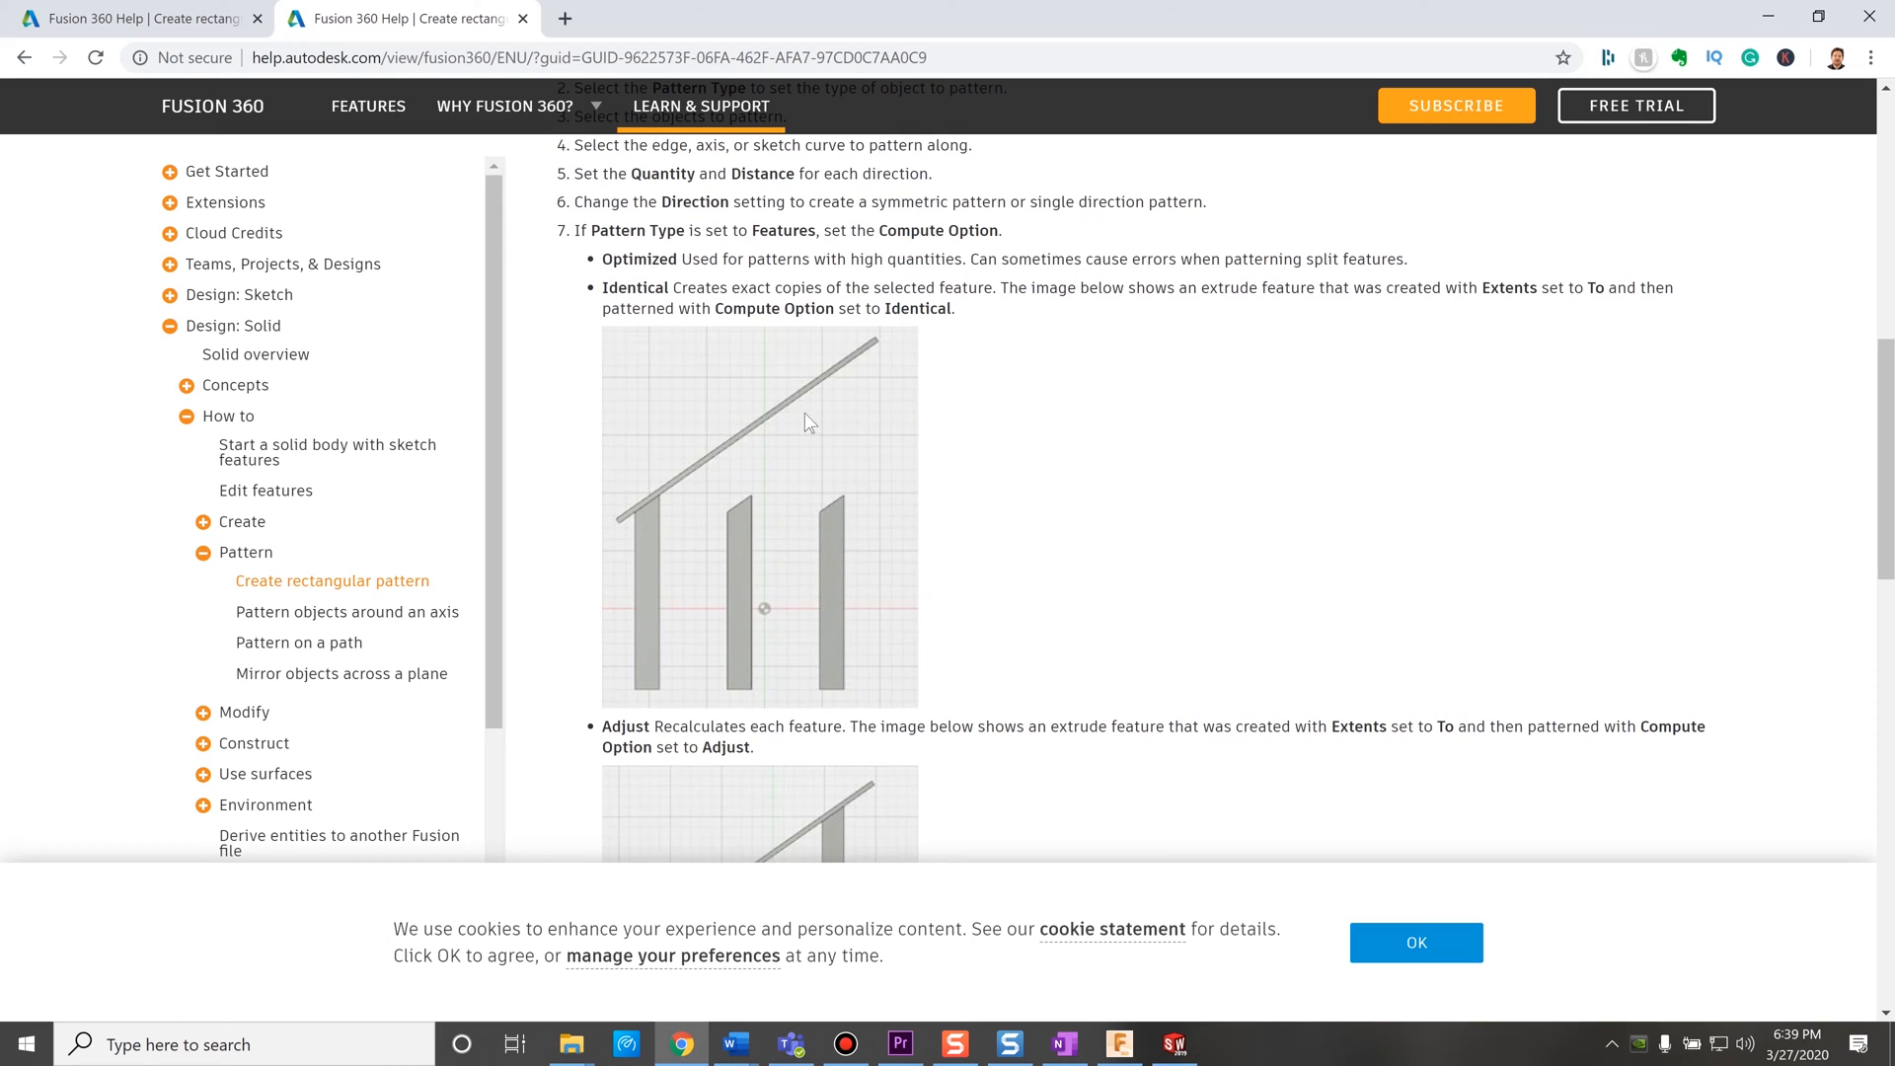
mouse_move(1487, 602)
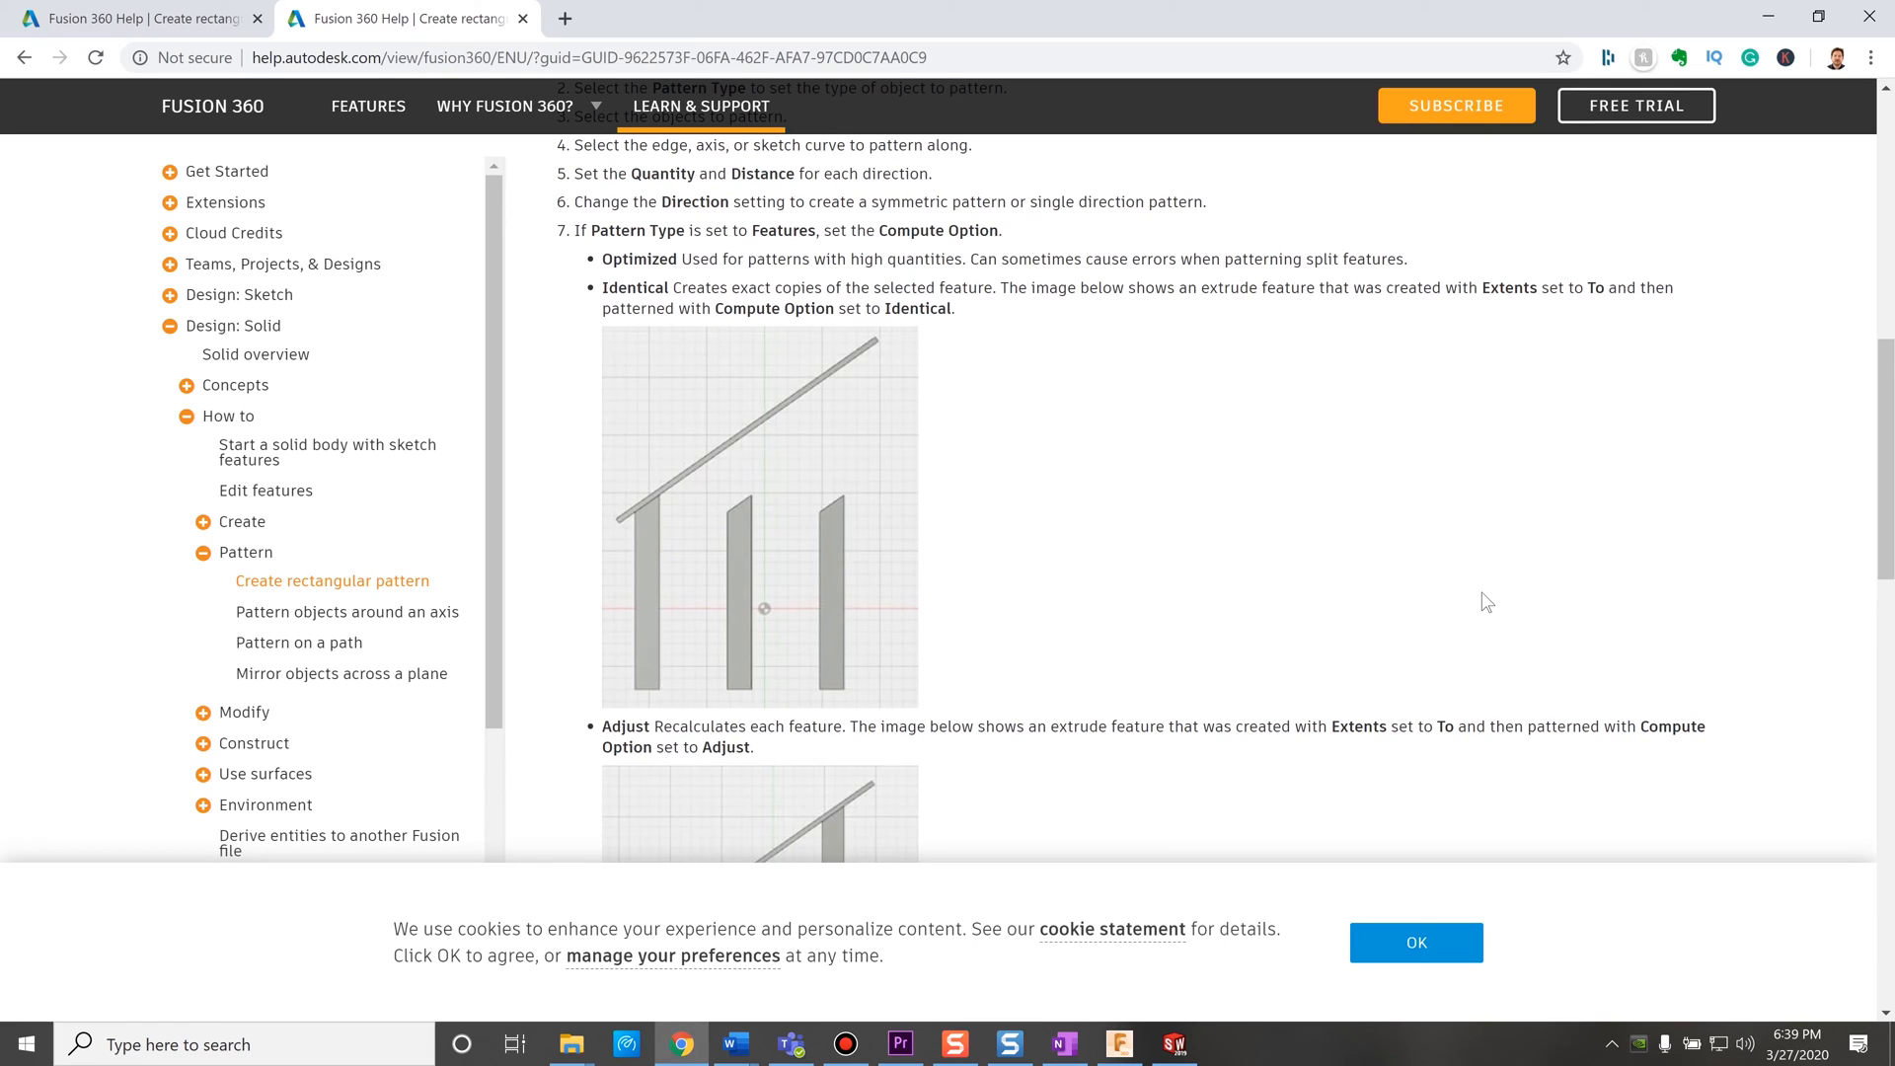
scroll(down, 3)
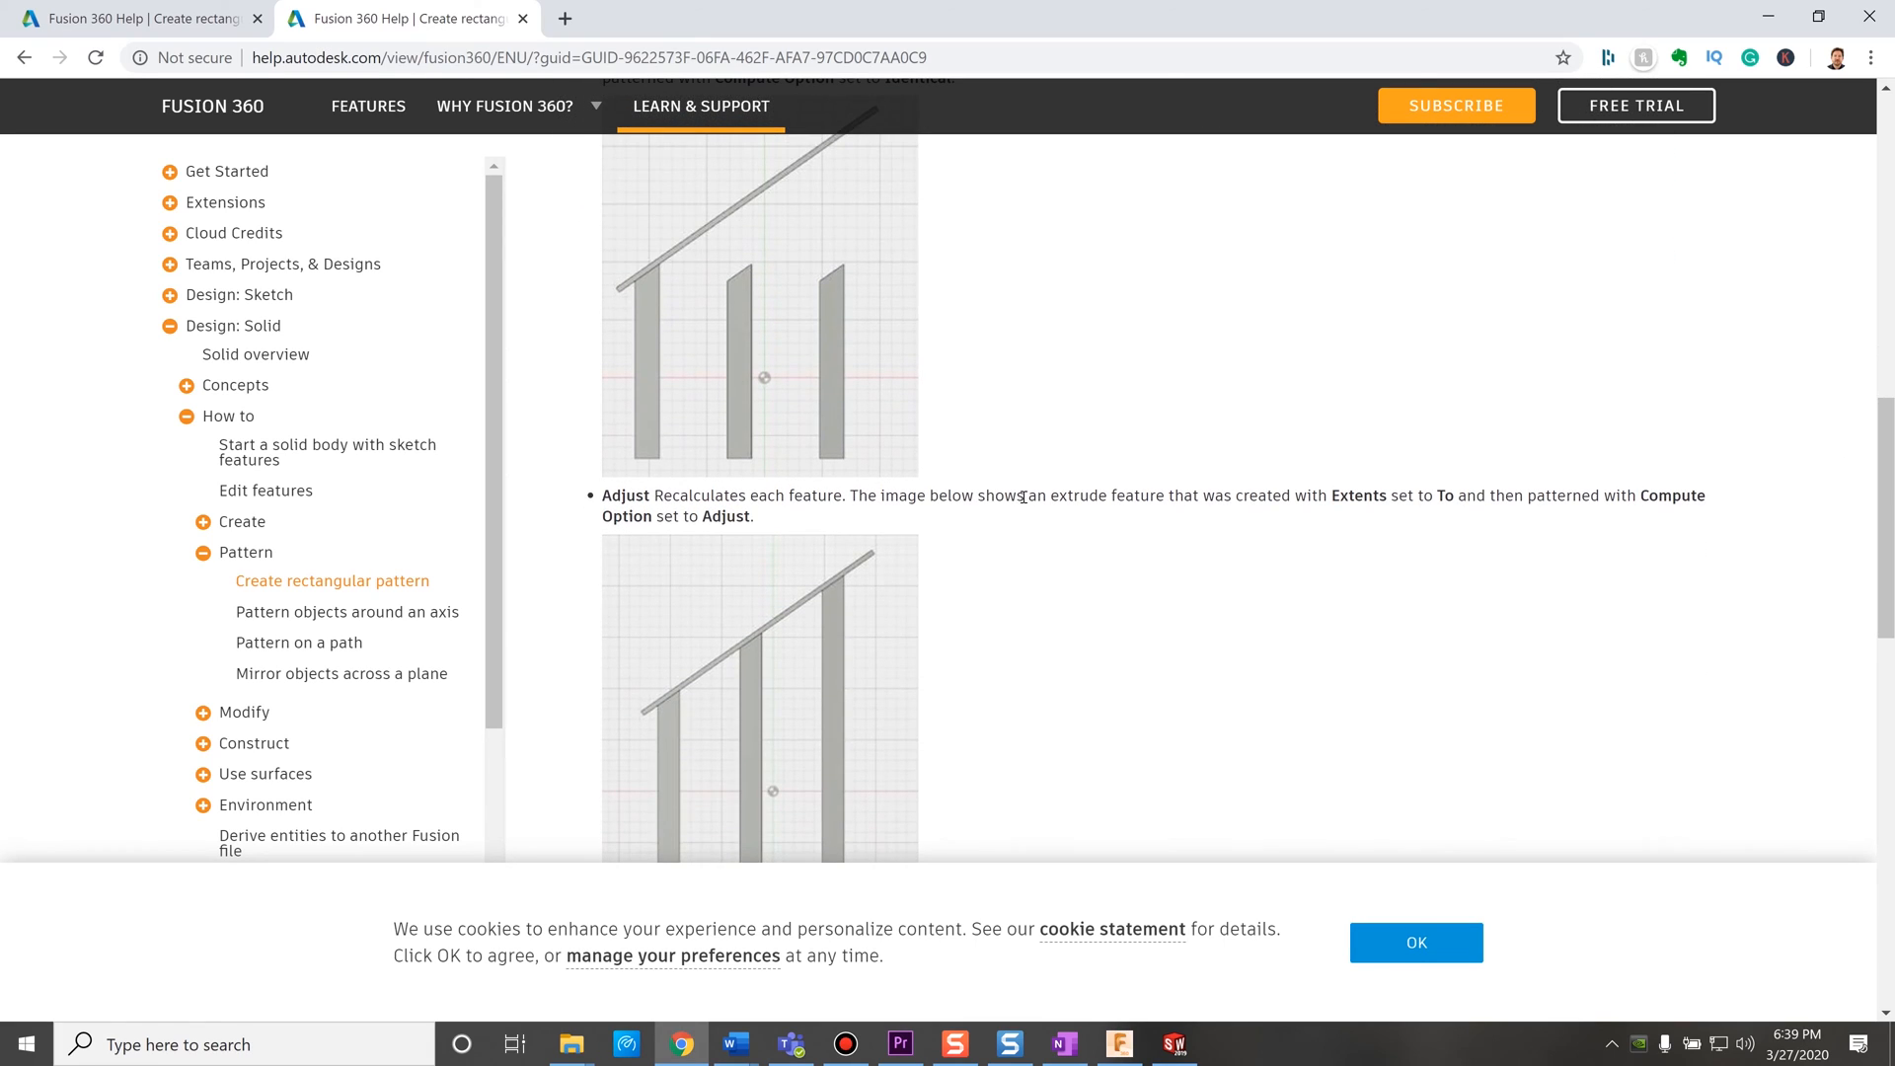
mouse_move(742, 701)
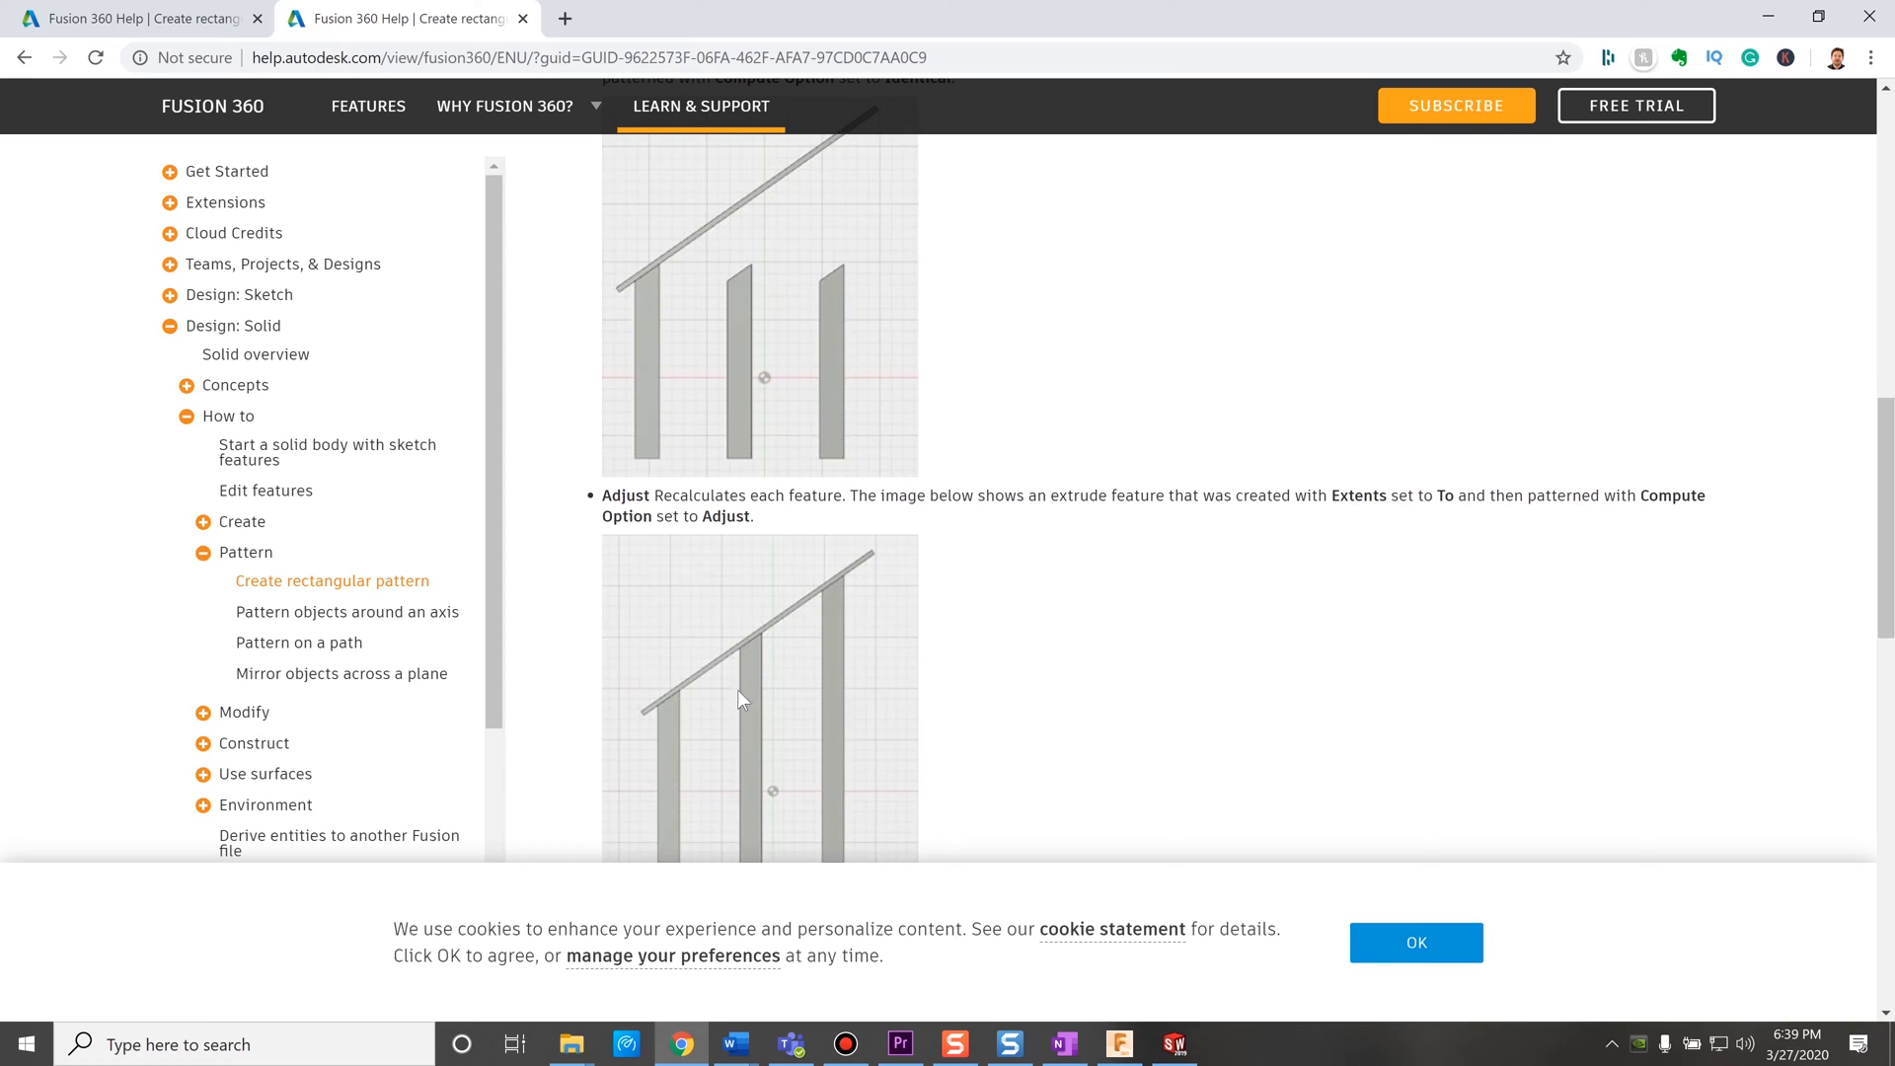
mouse_move(935, 711)
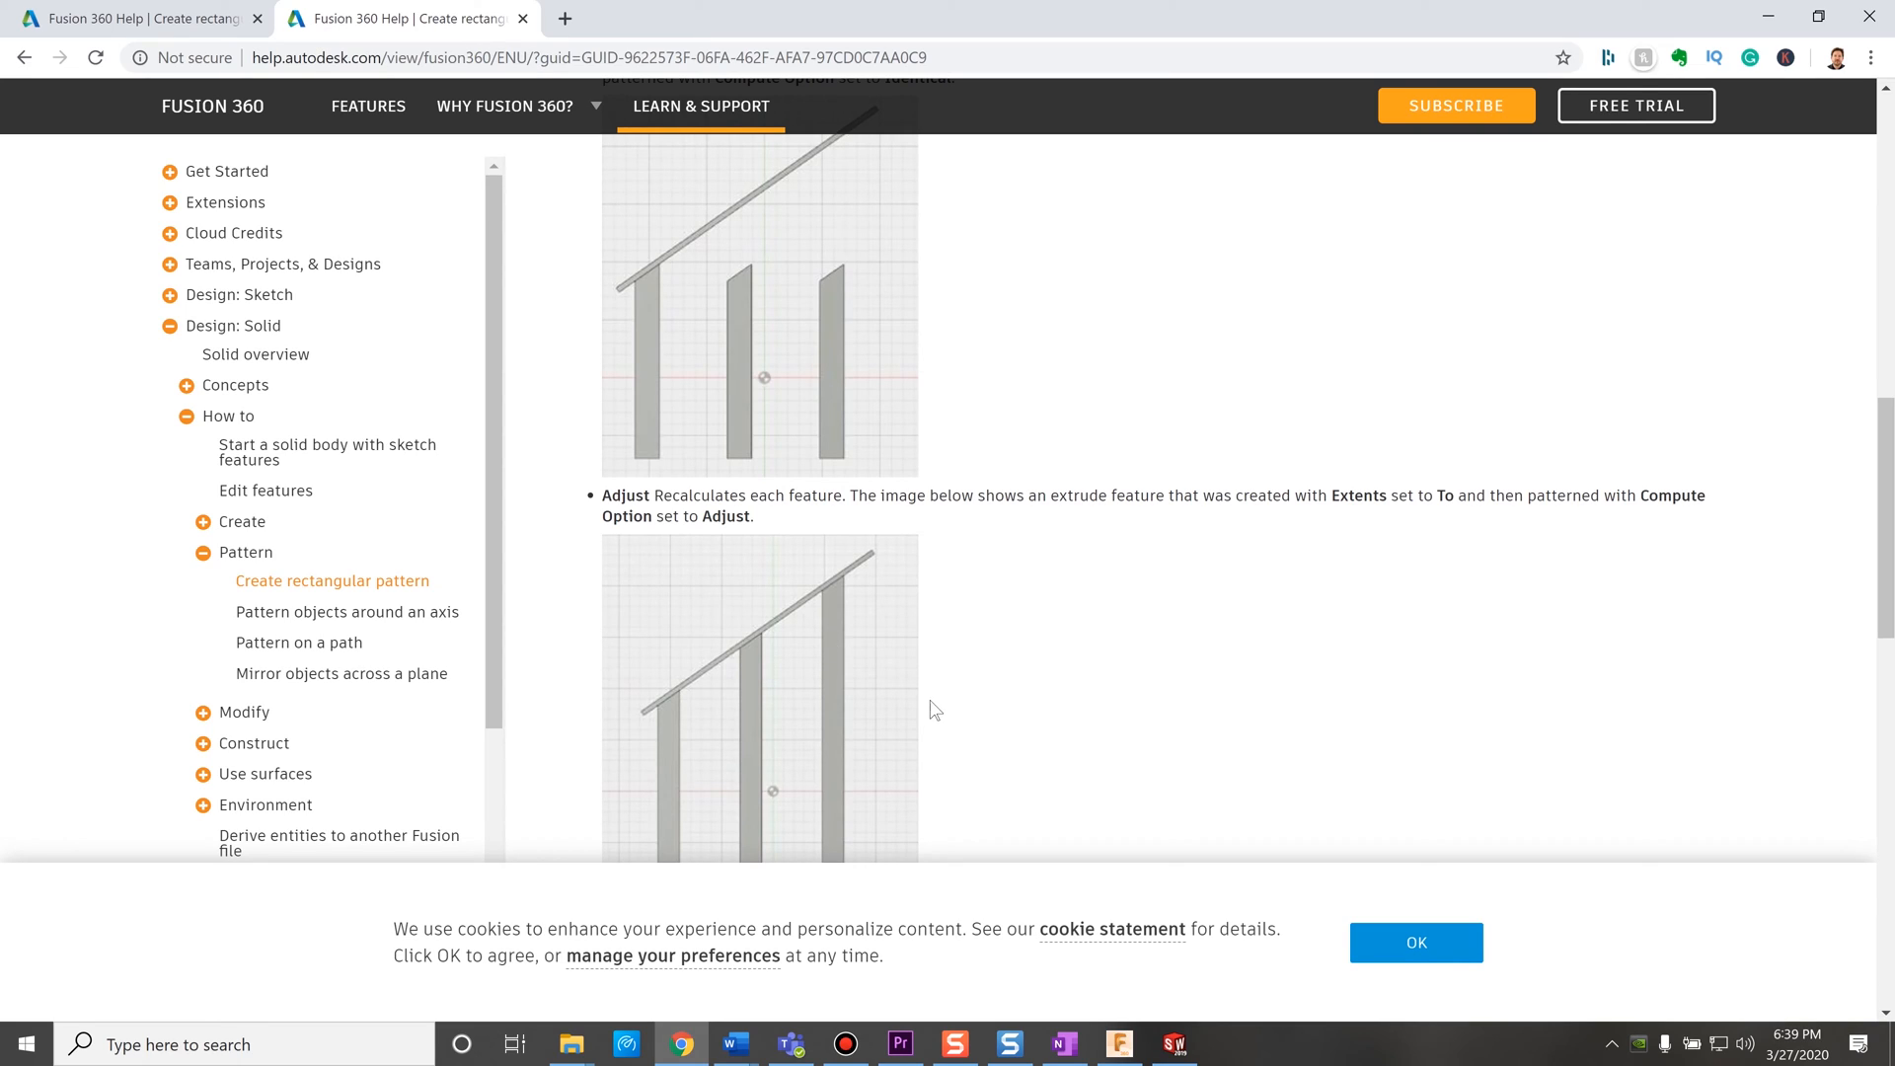
mouse_move(946, 720)
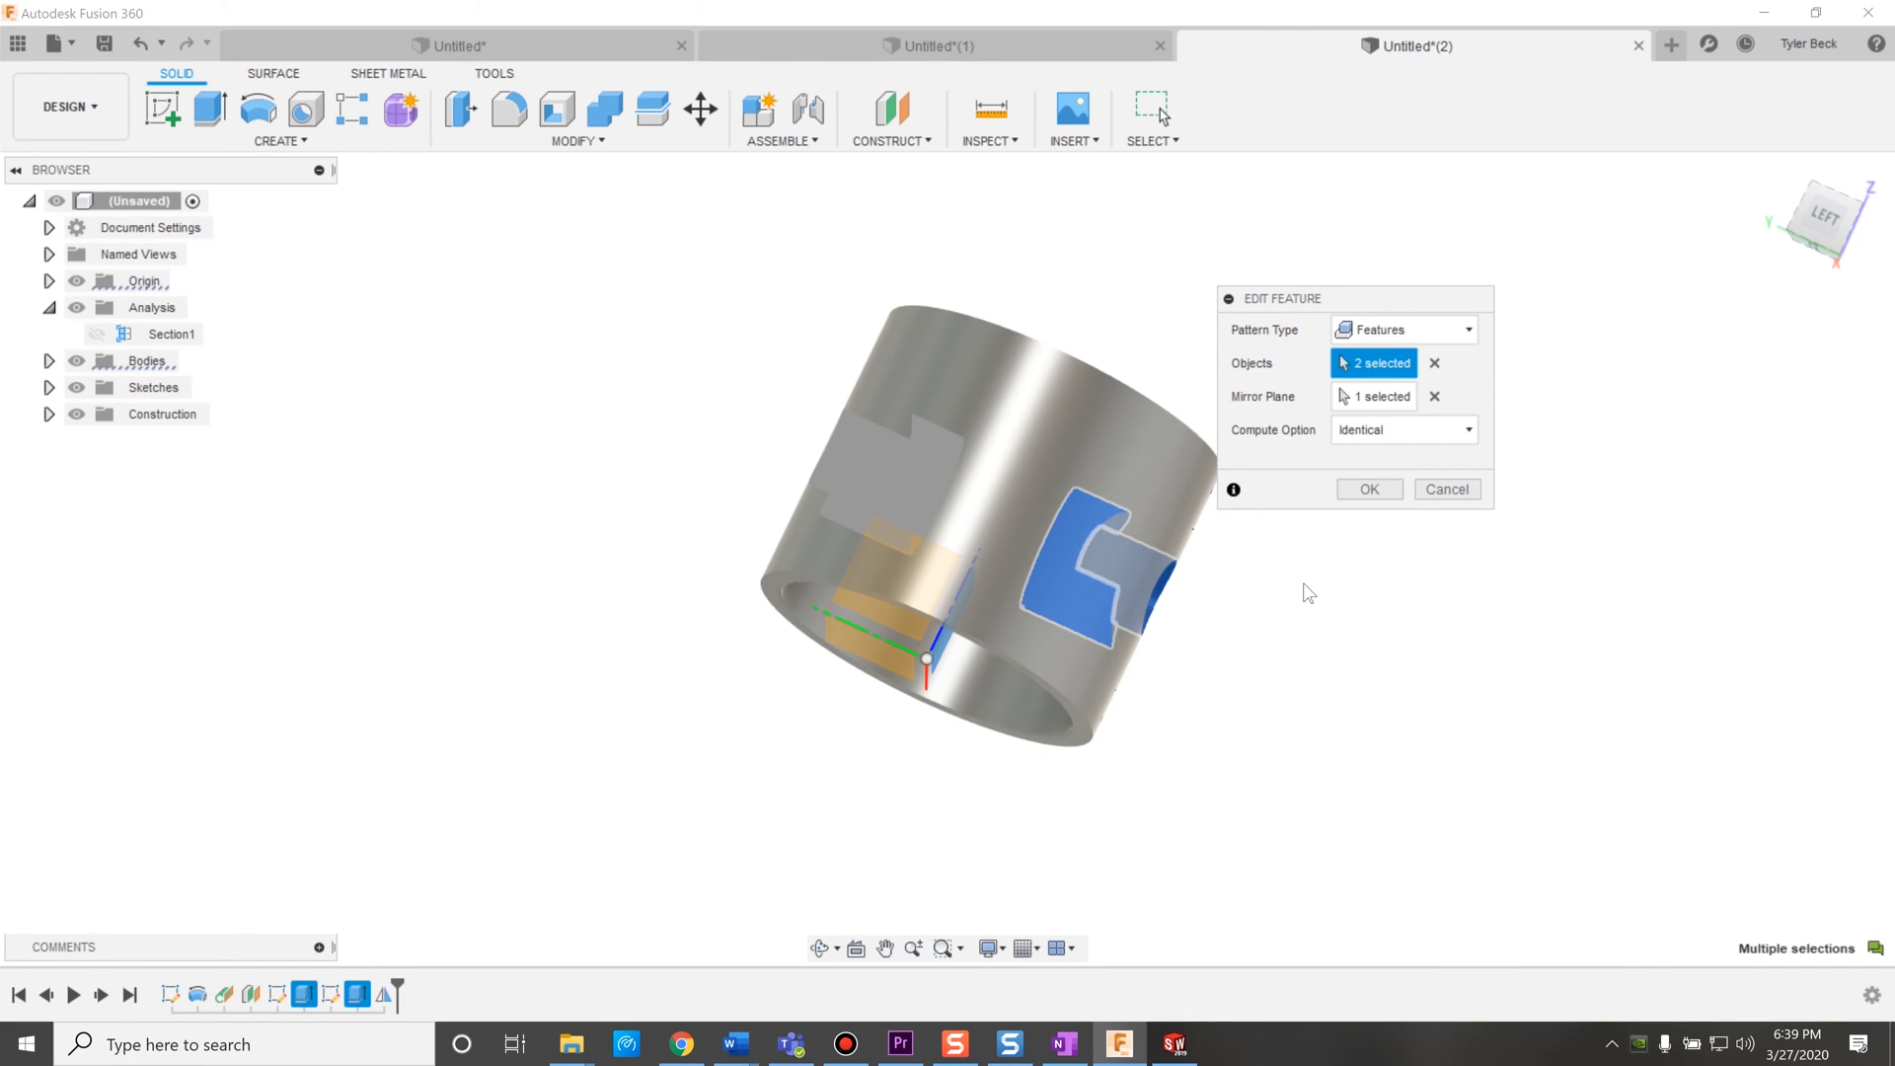
mouse_move(1364, 495)
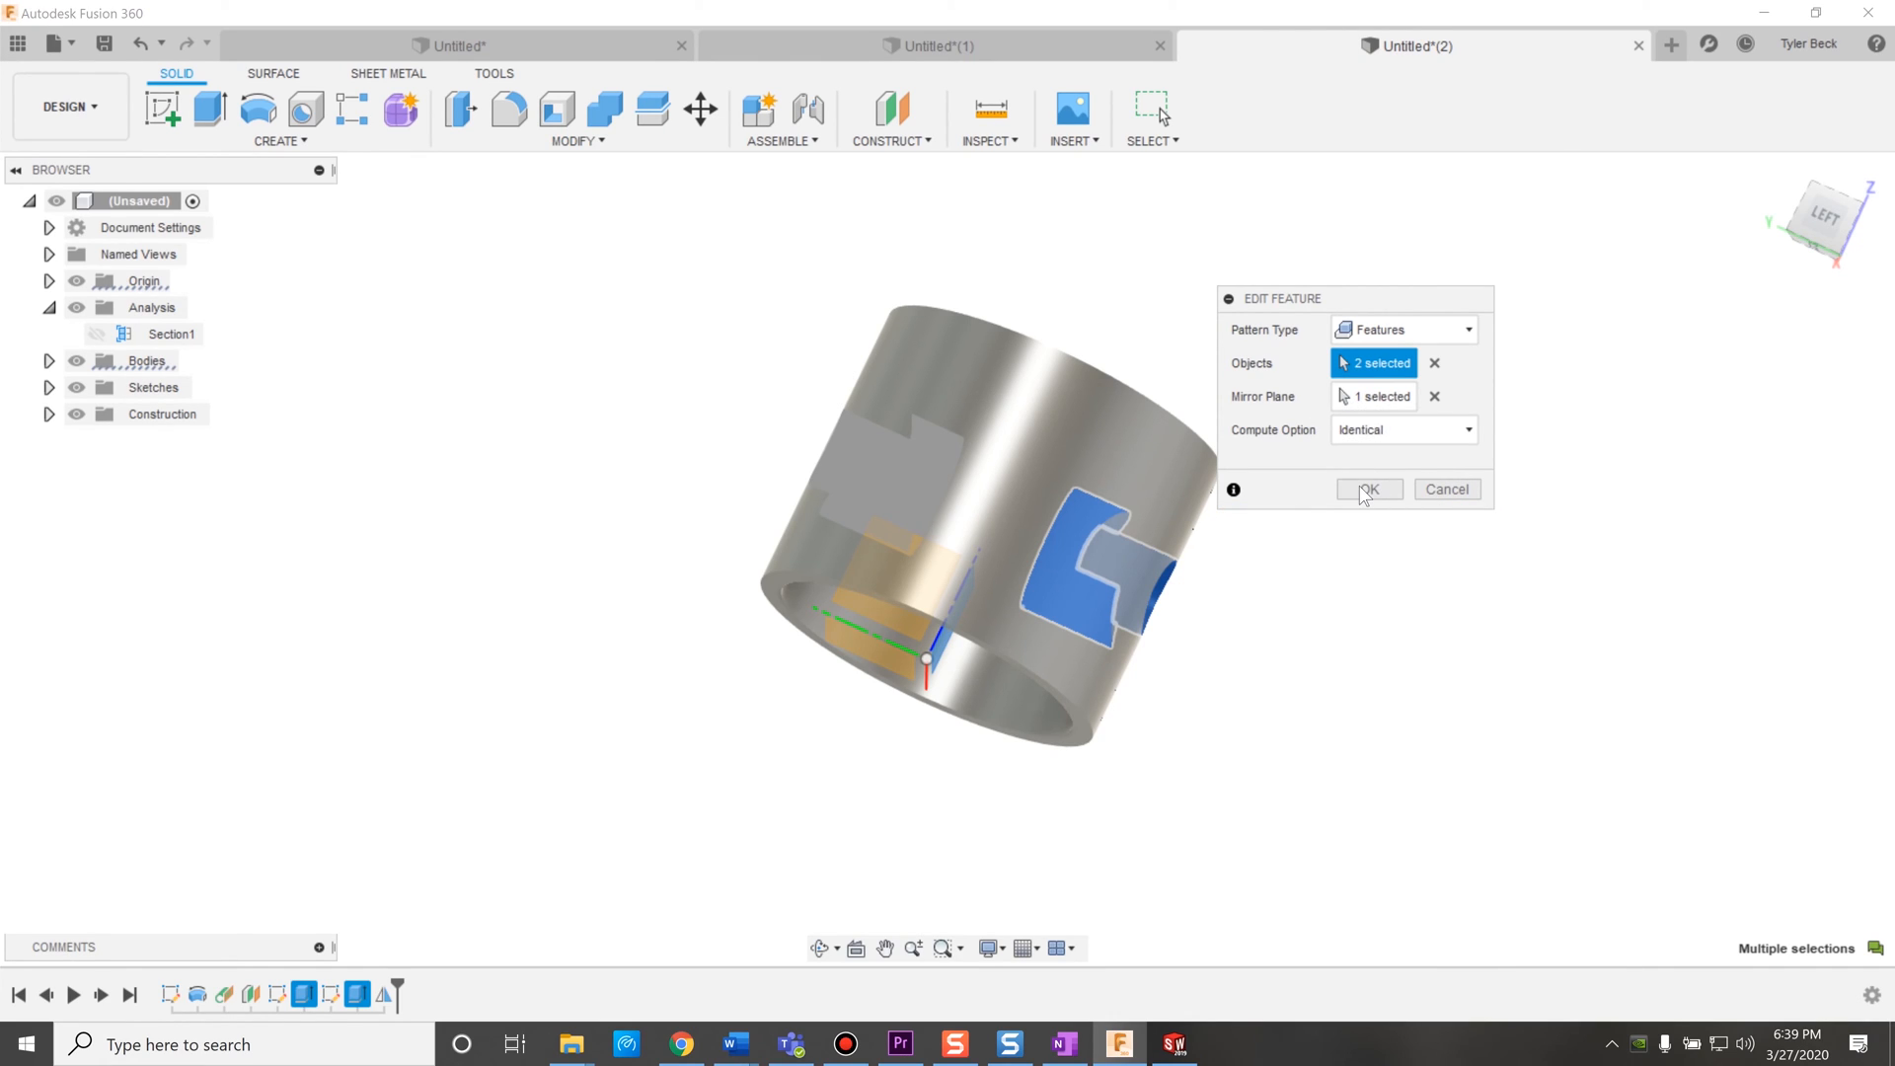
Recompute the edited mirror with the Identical compute option.
click(1367, 490)
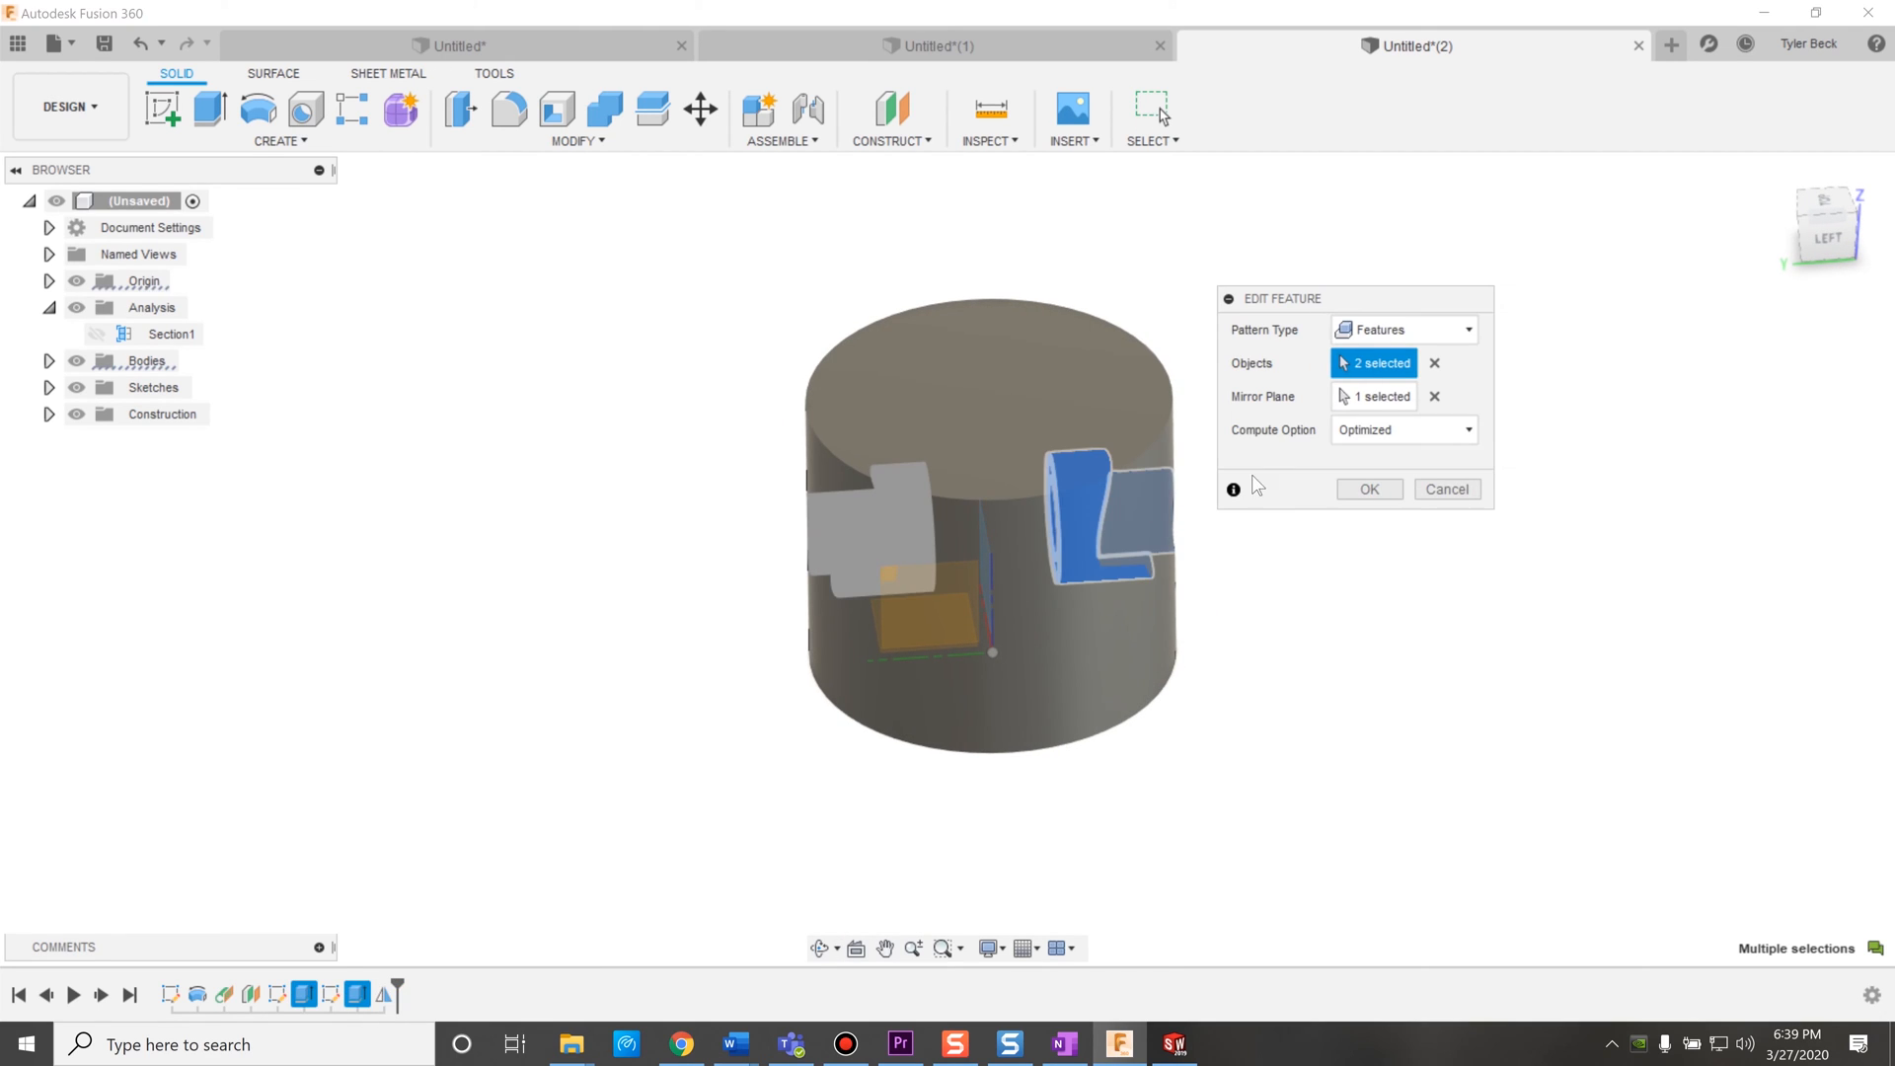
click(1402, 430)
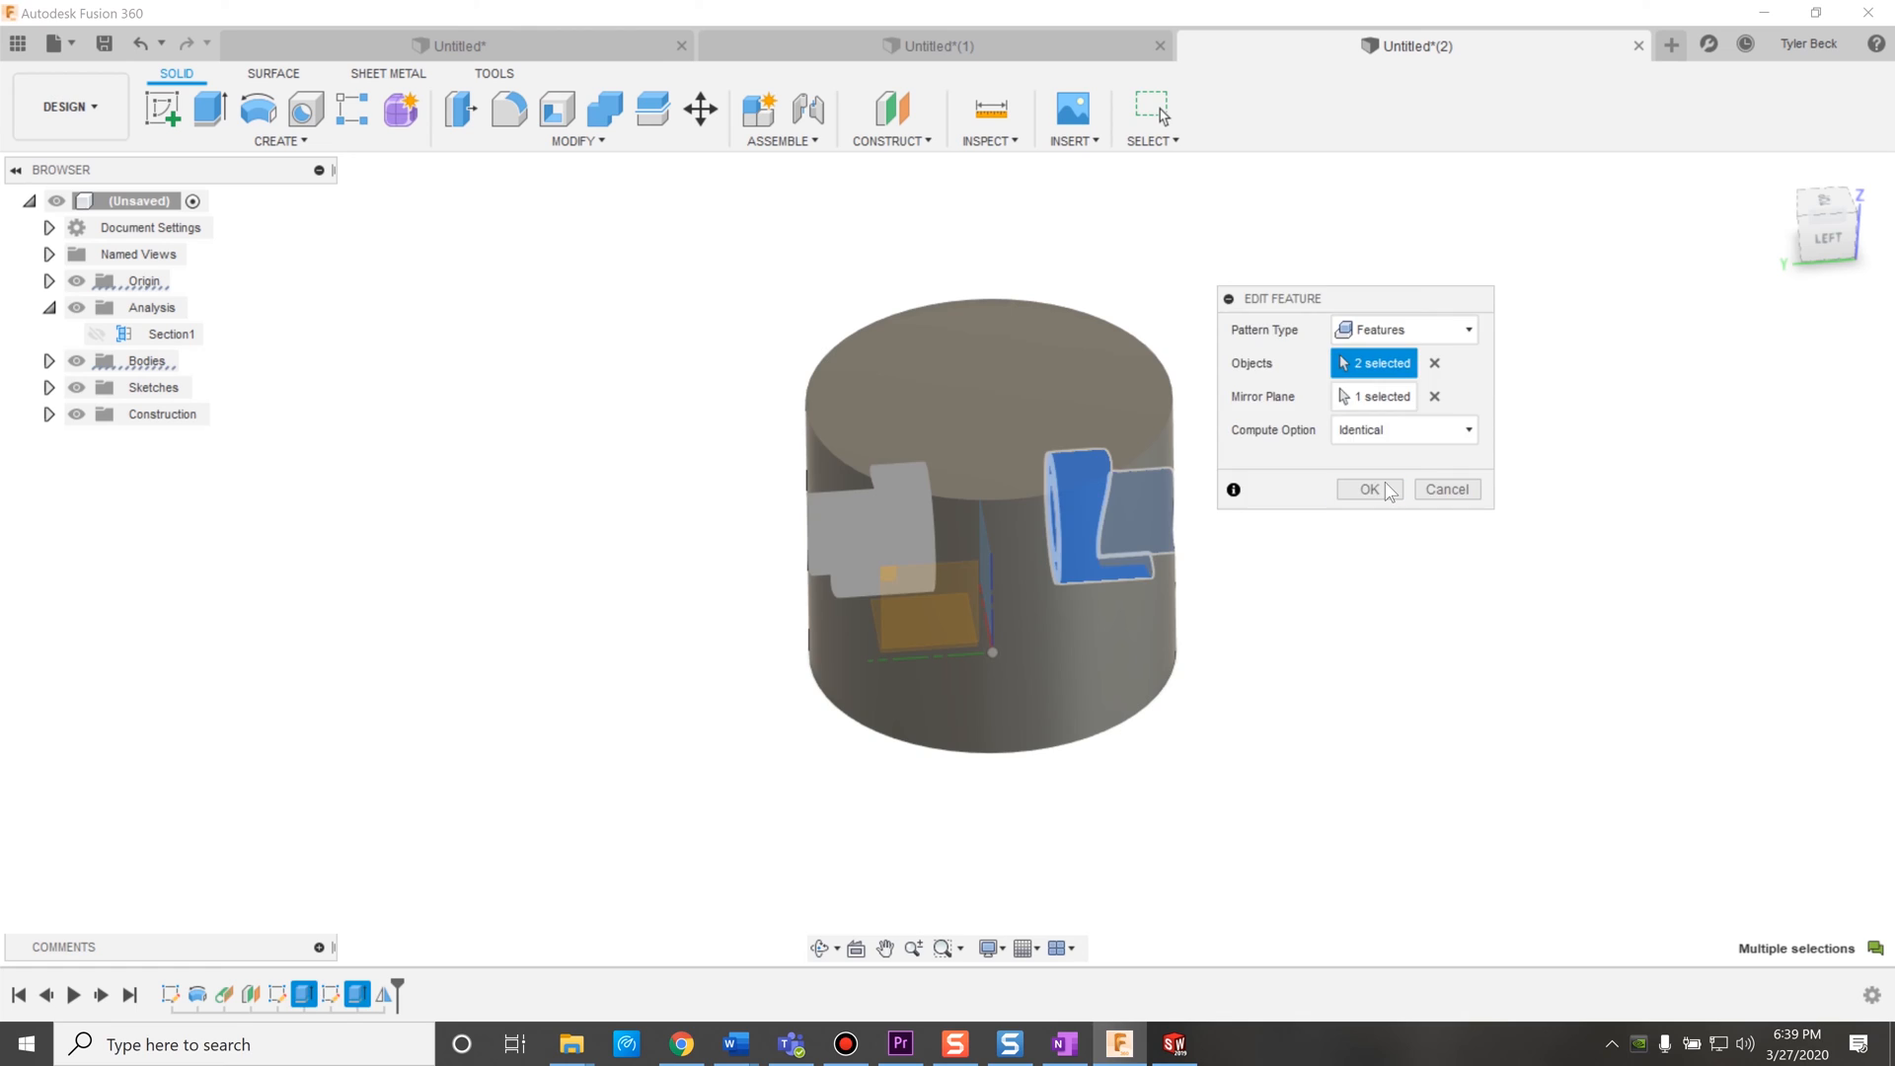
click(1369, 489)
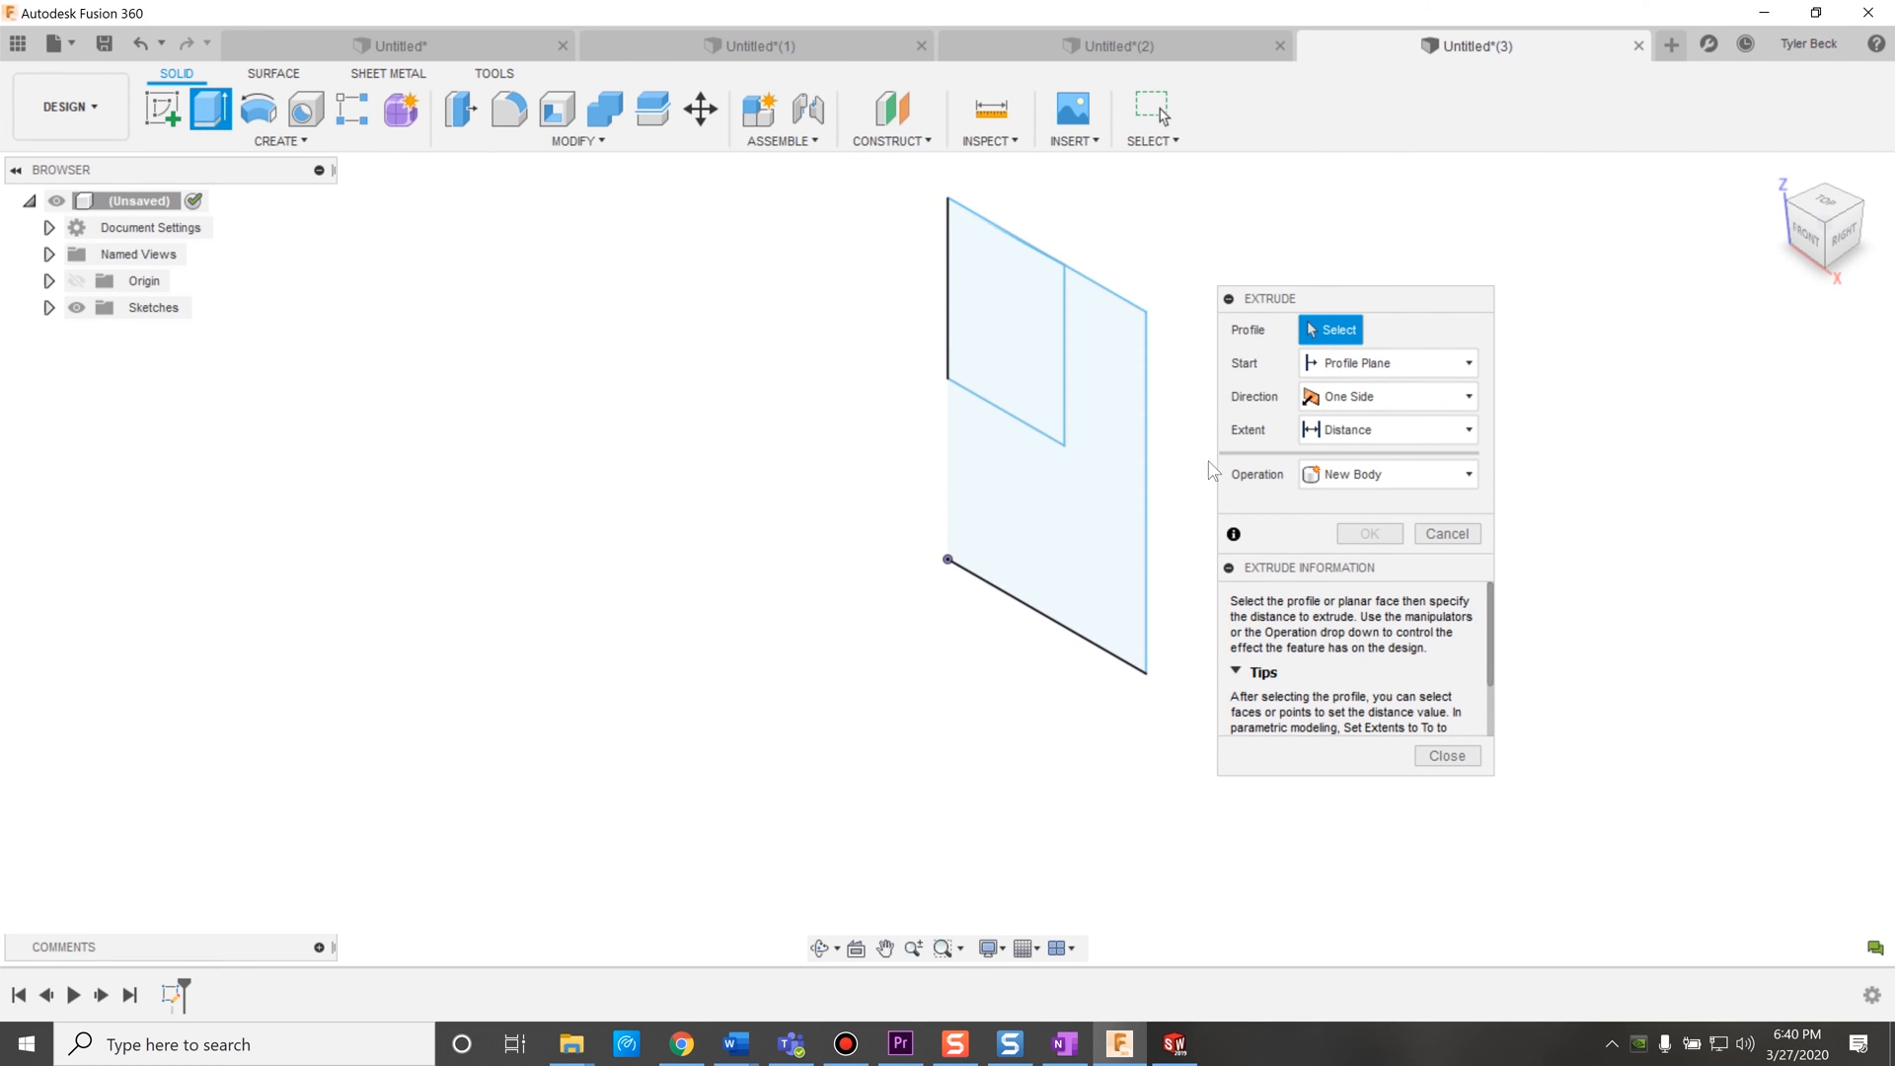
Extrude both sketch profiles 0.80 in as a new body, then select the upper profile for a second extrude.
click(1003, 350)
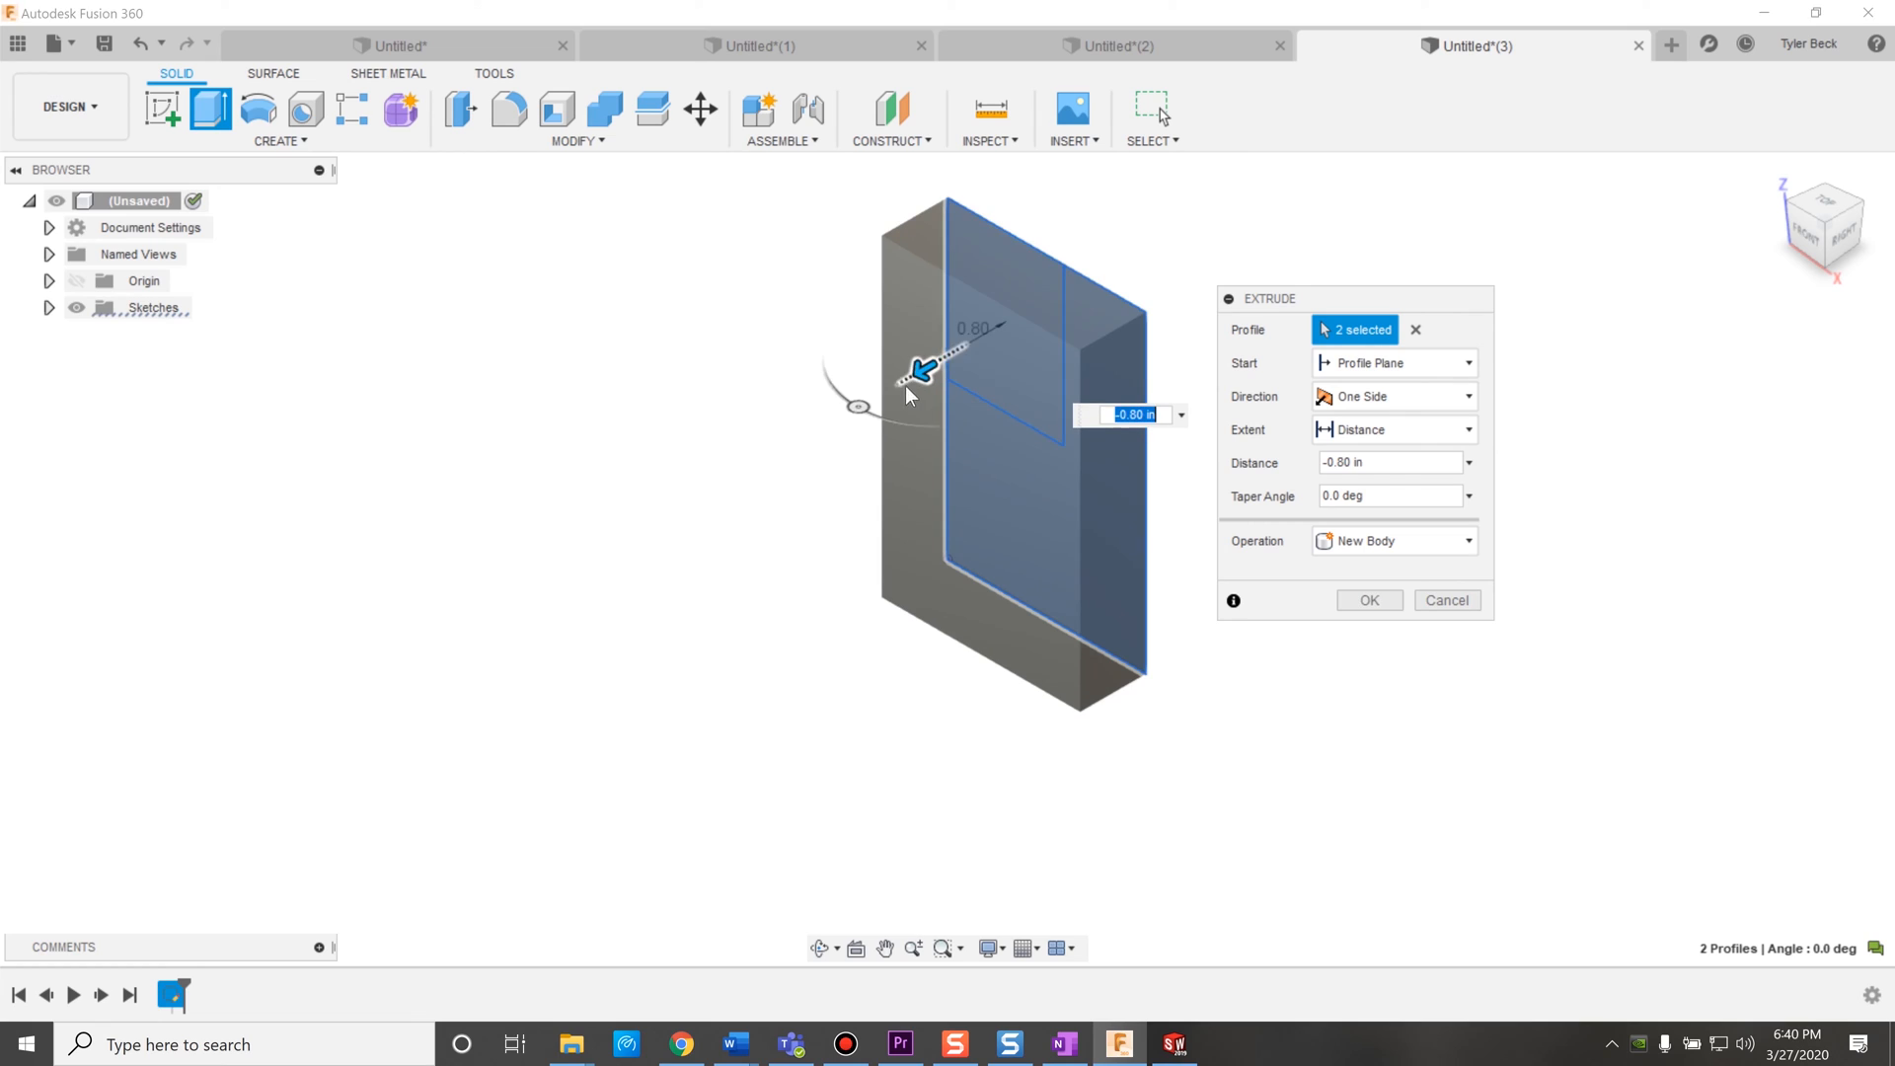
click(1368, 599)
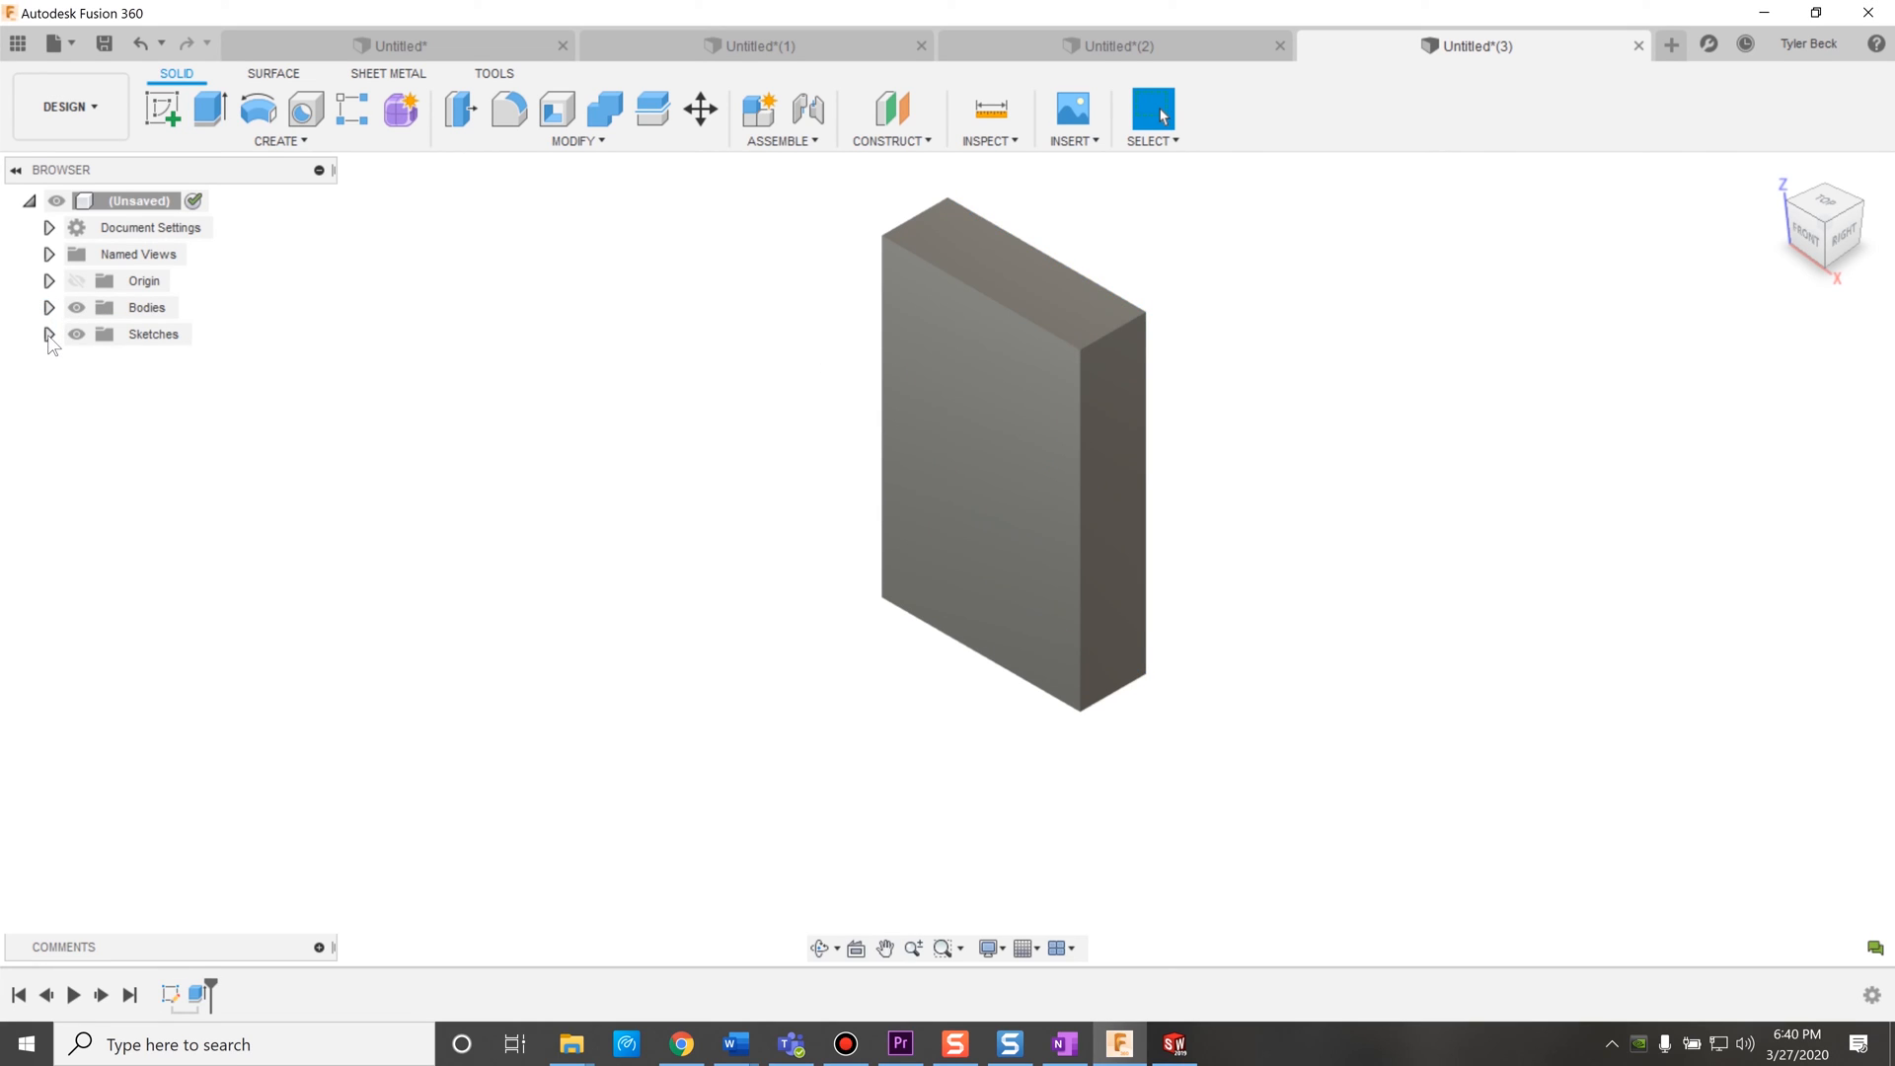
click(49, 334)
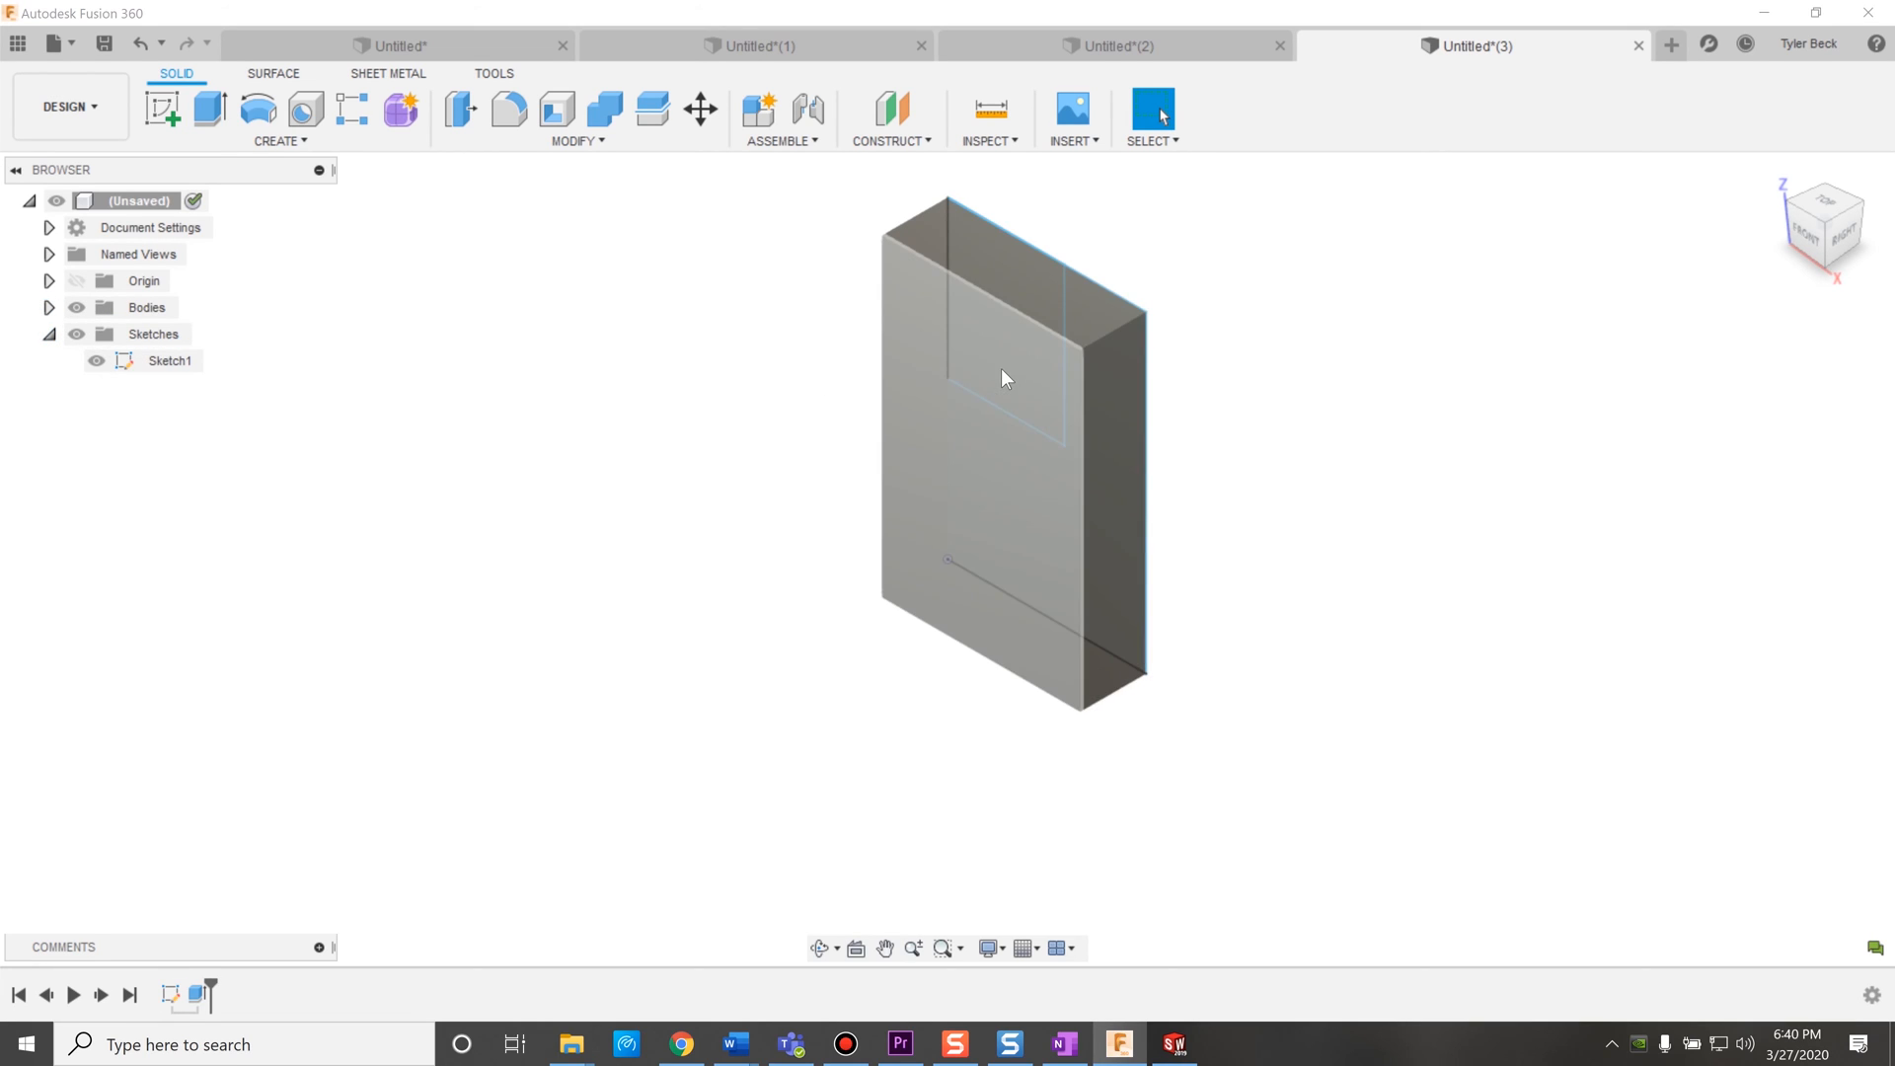
click(206, 109)
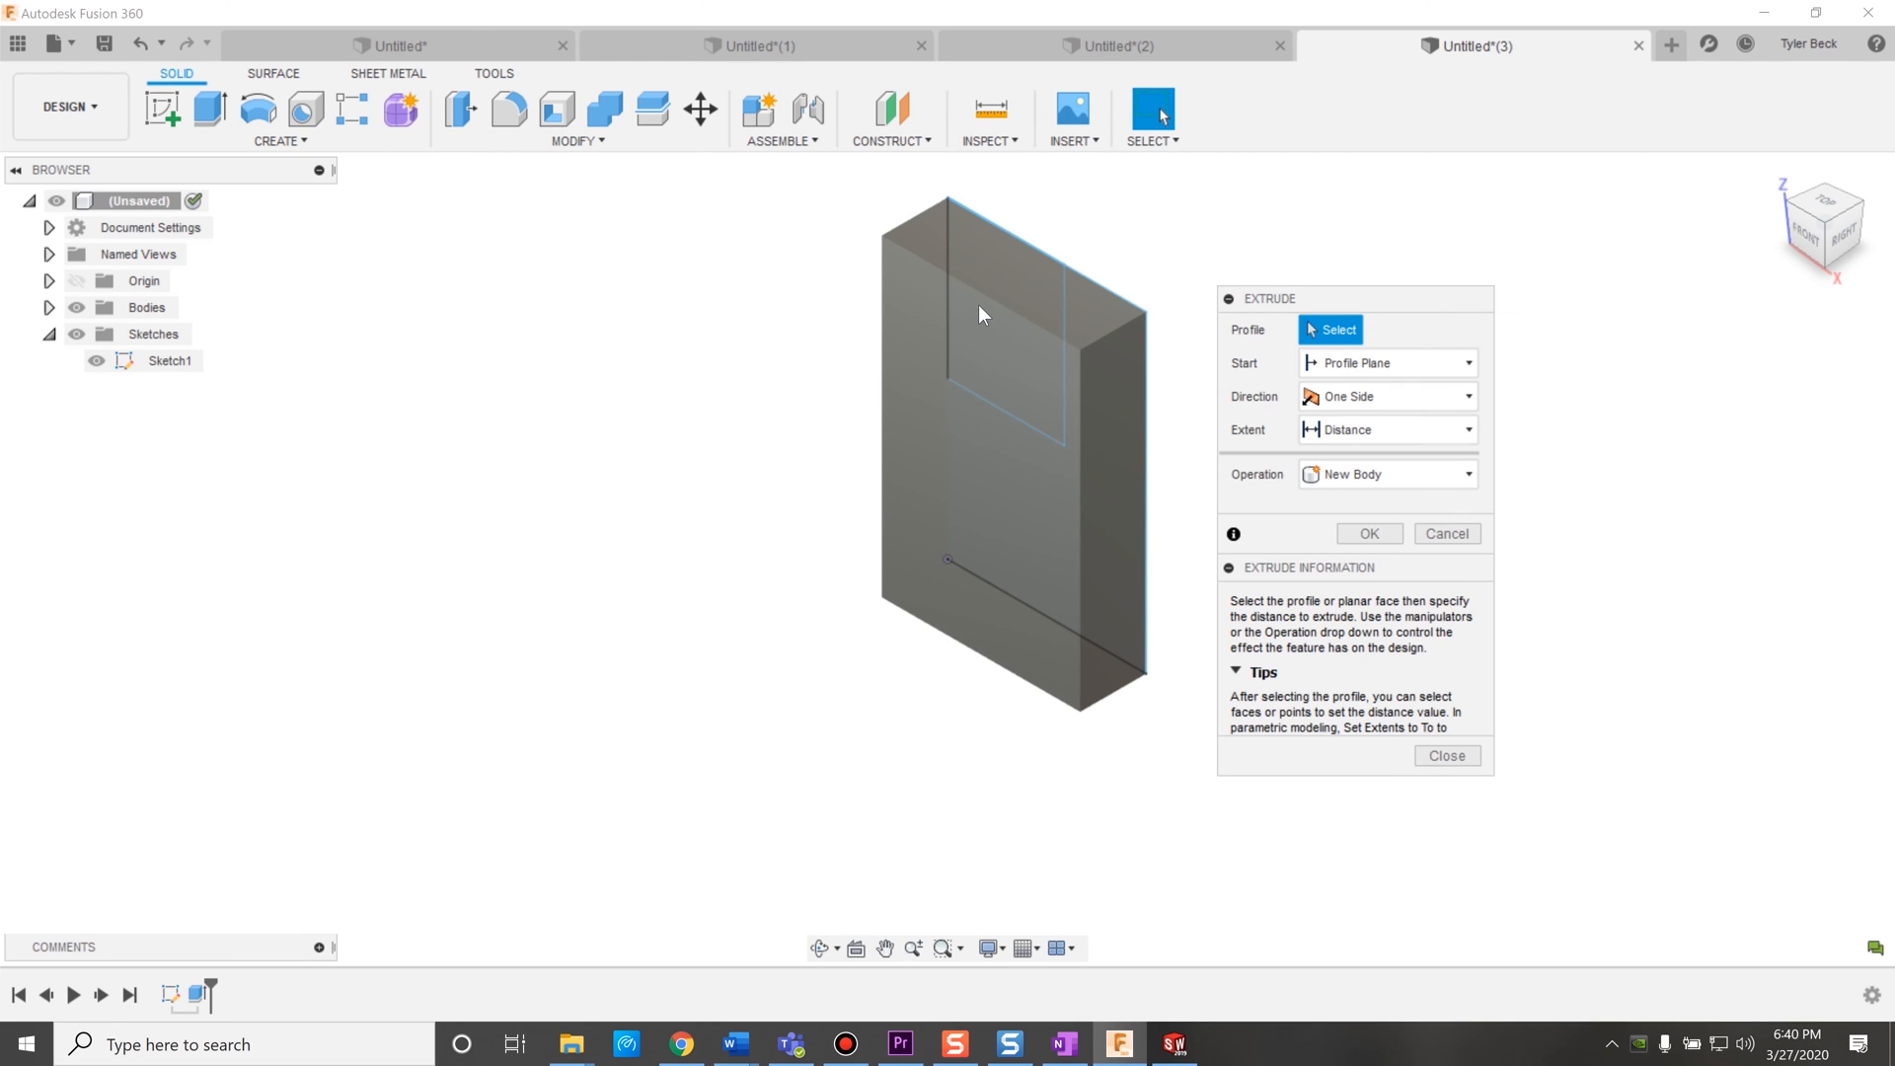
click(1016, 314)
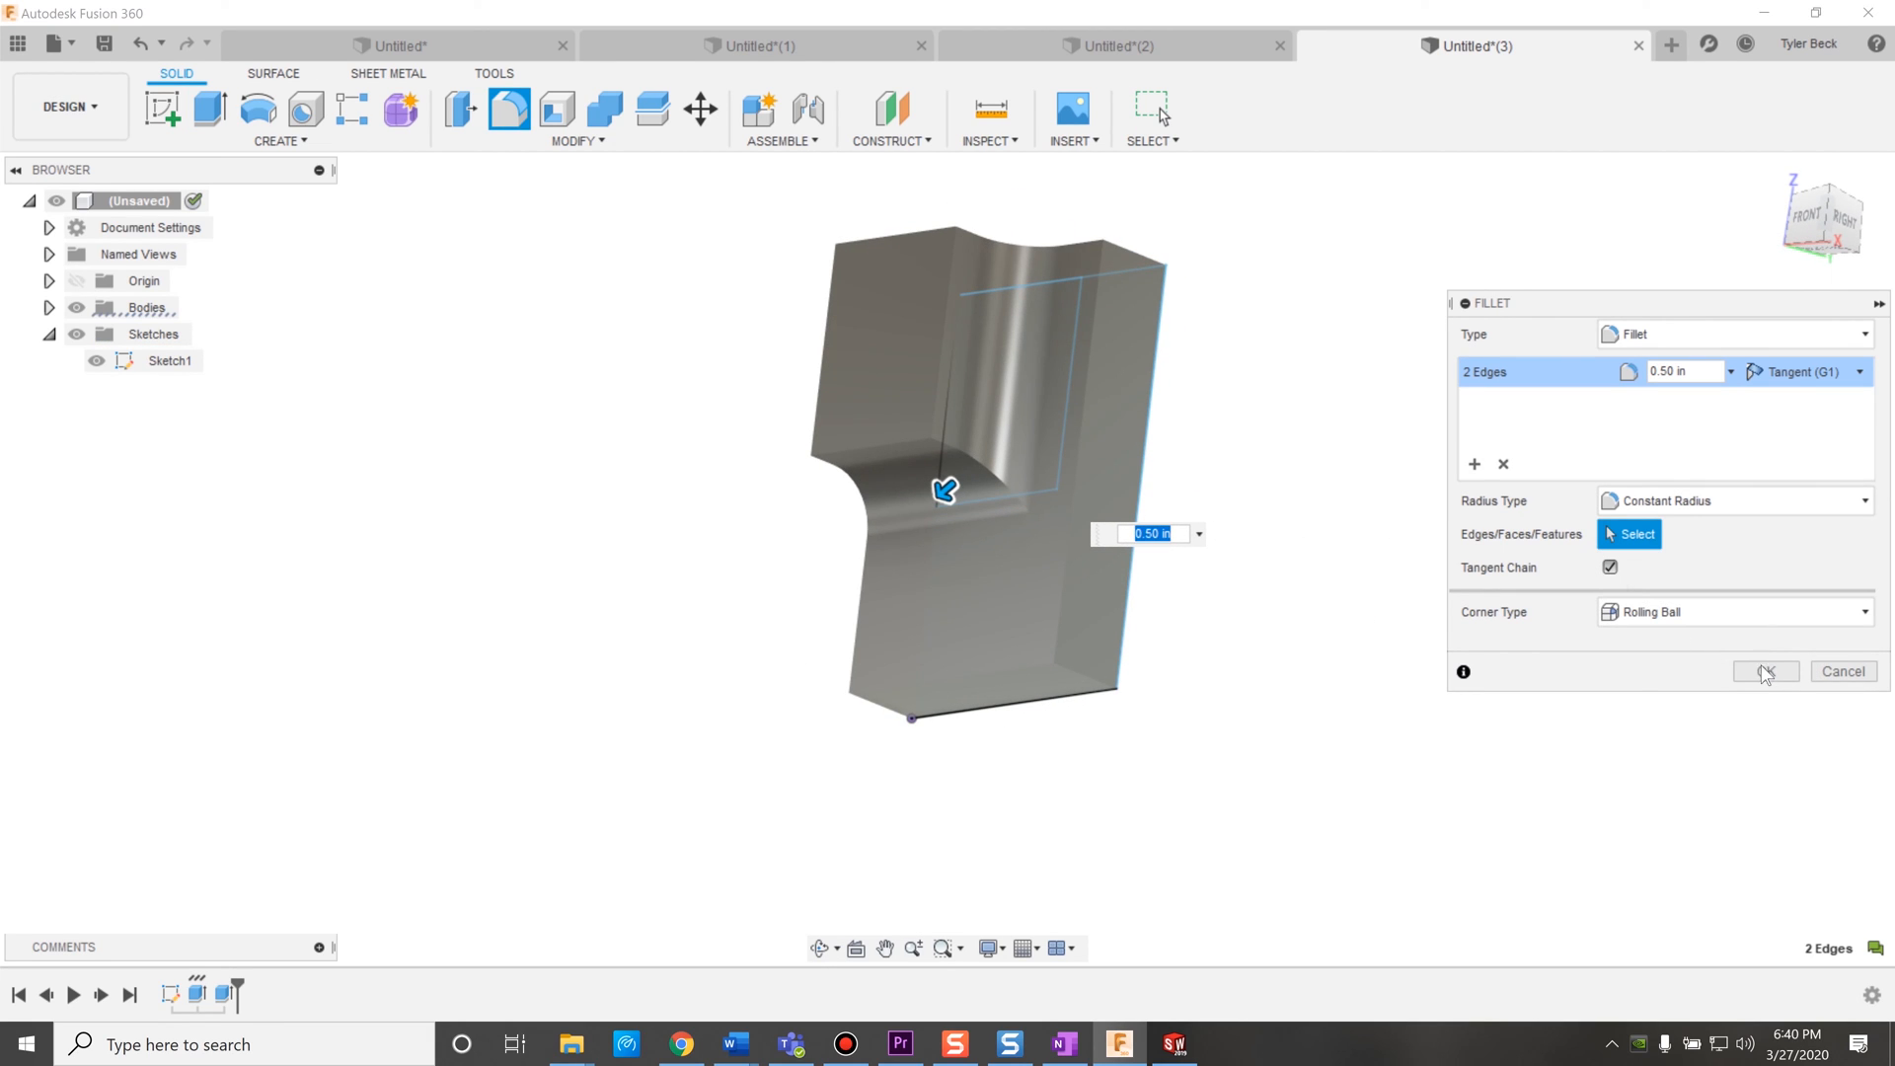
Apply the 0.50 in fillet to the notch's two inner edges.
click(1764, 671)
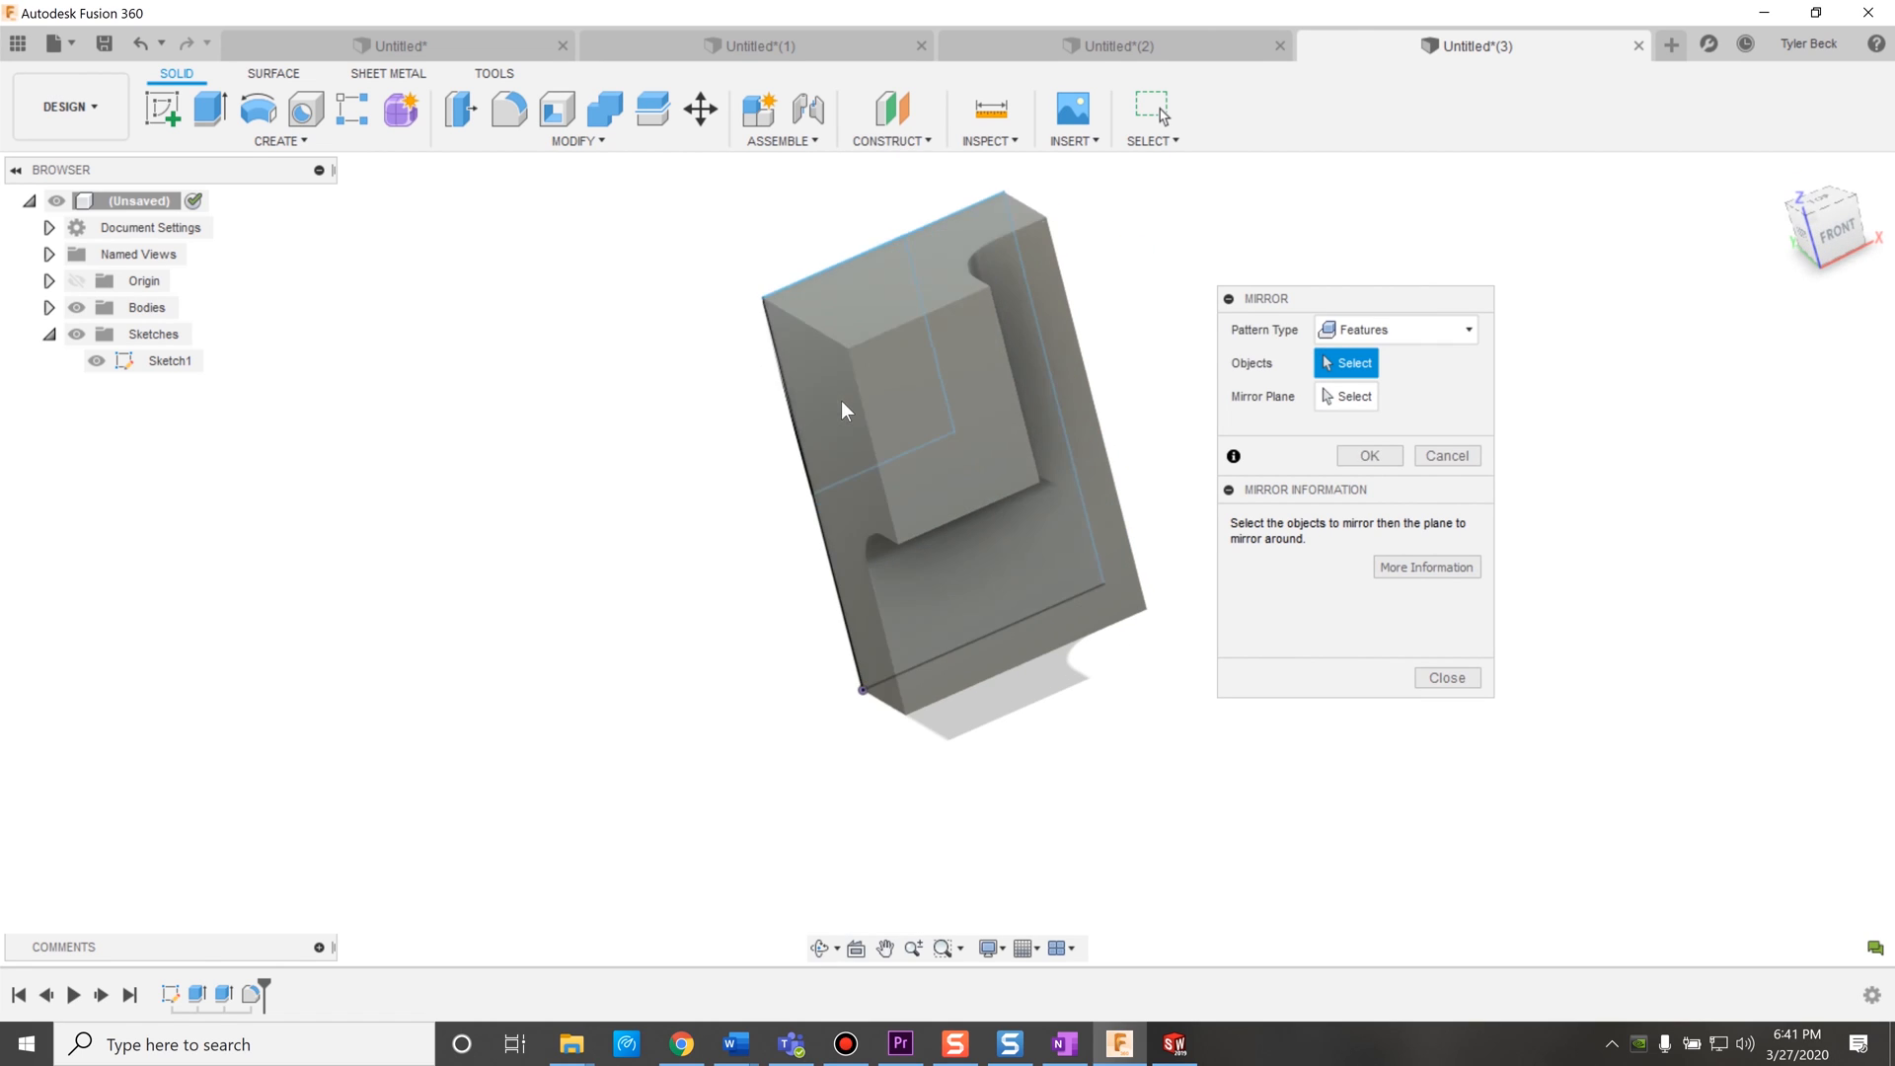
Mirror the filleted block across its side face into a second body.
click(845, 409)
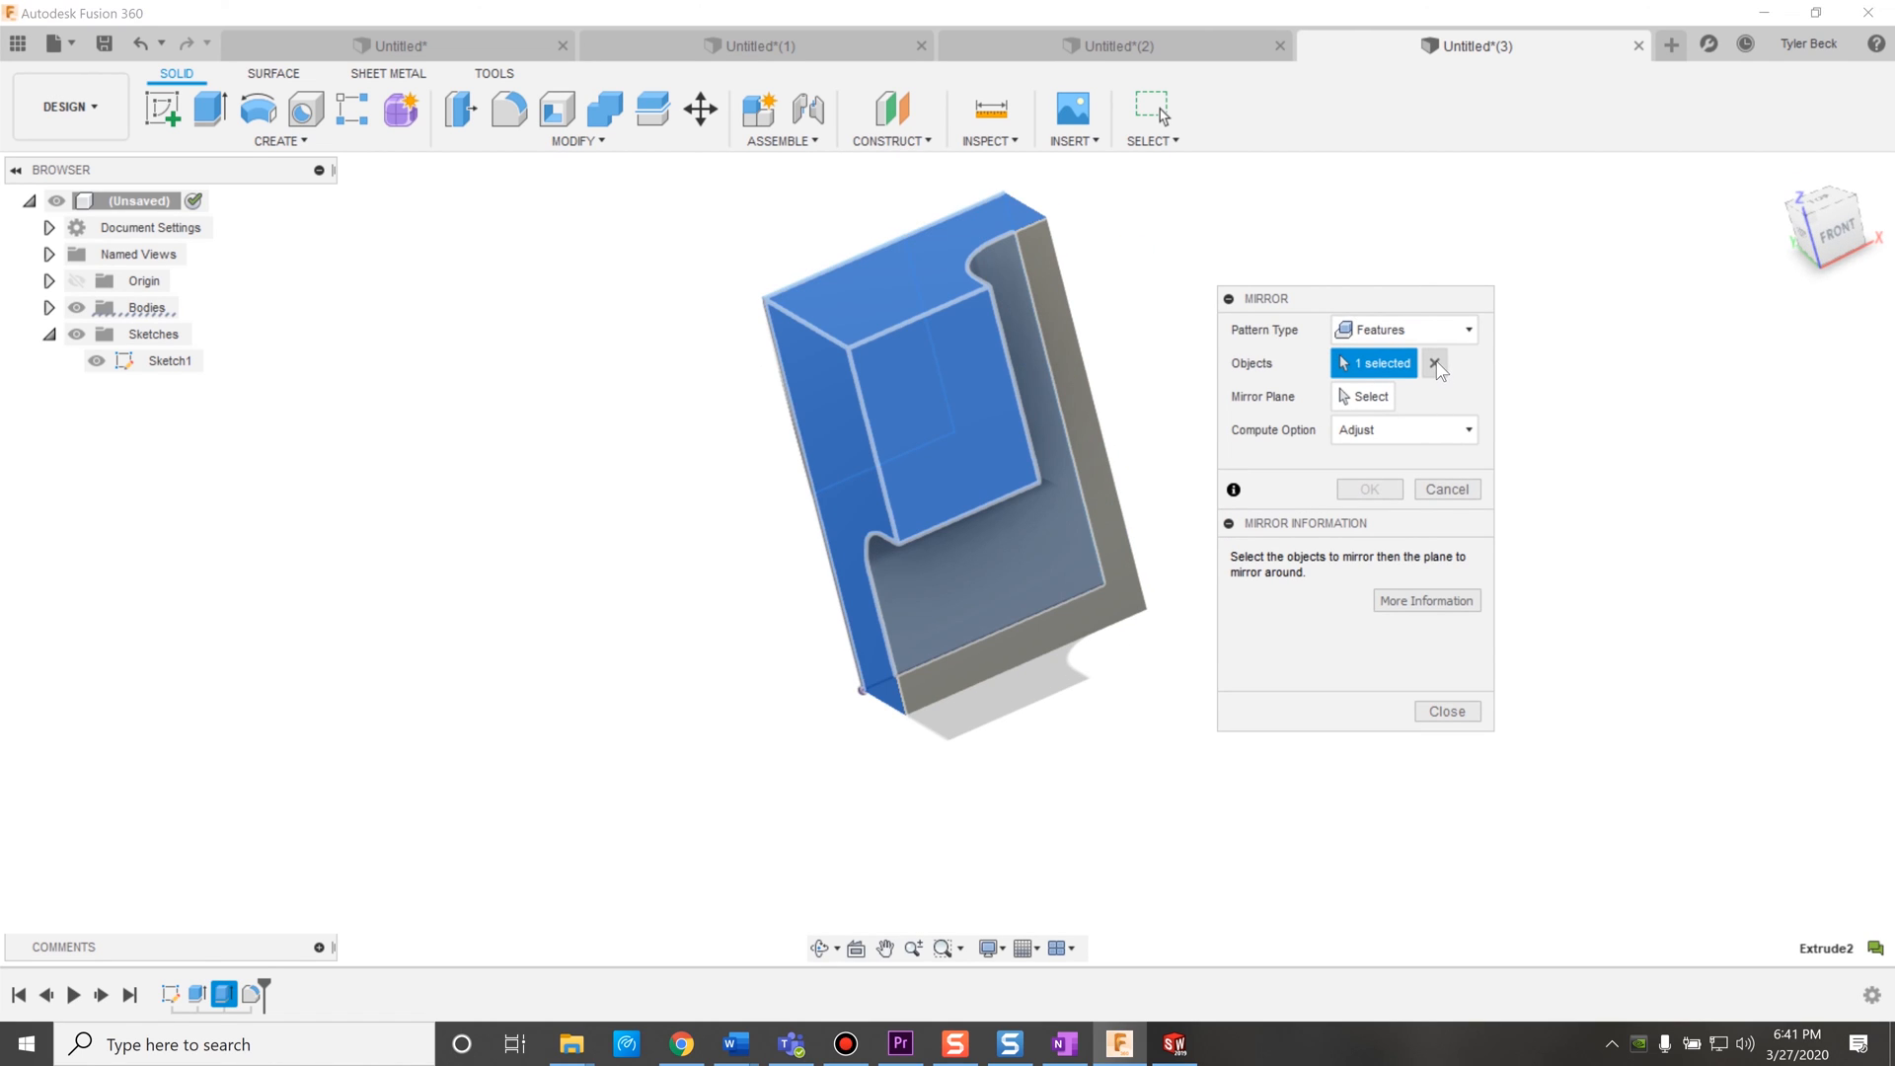
click(1402, 329)
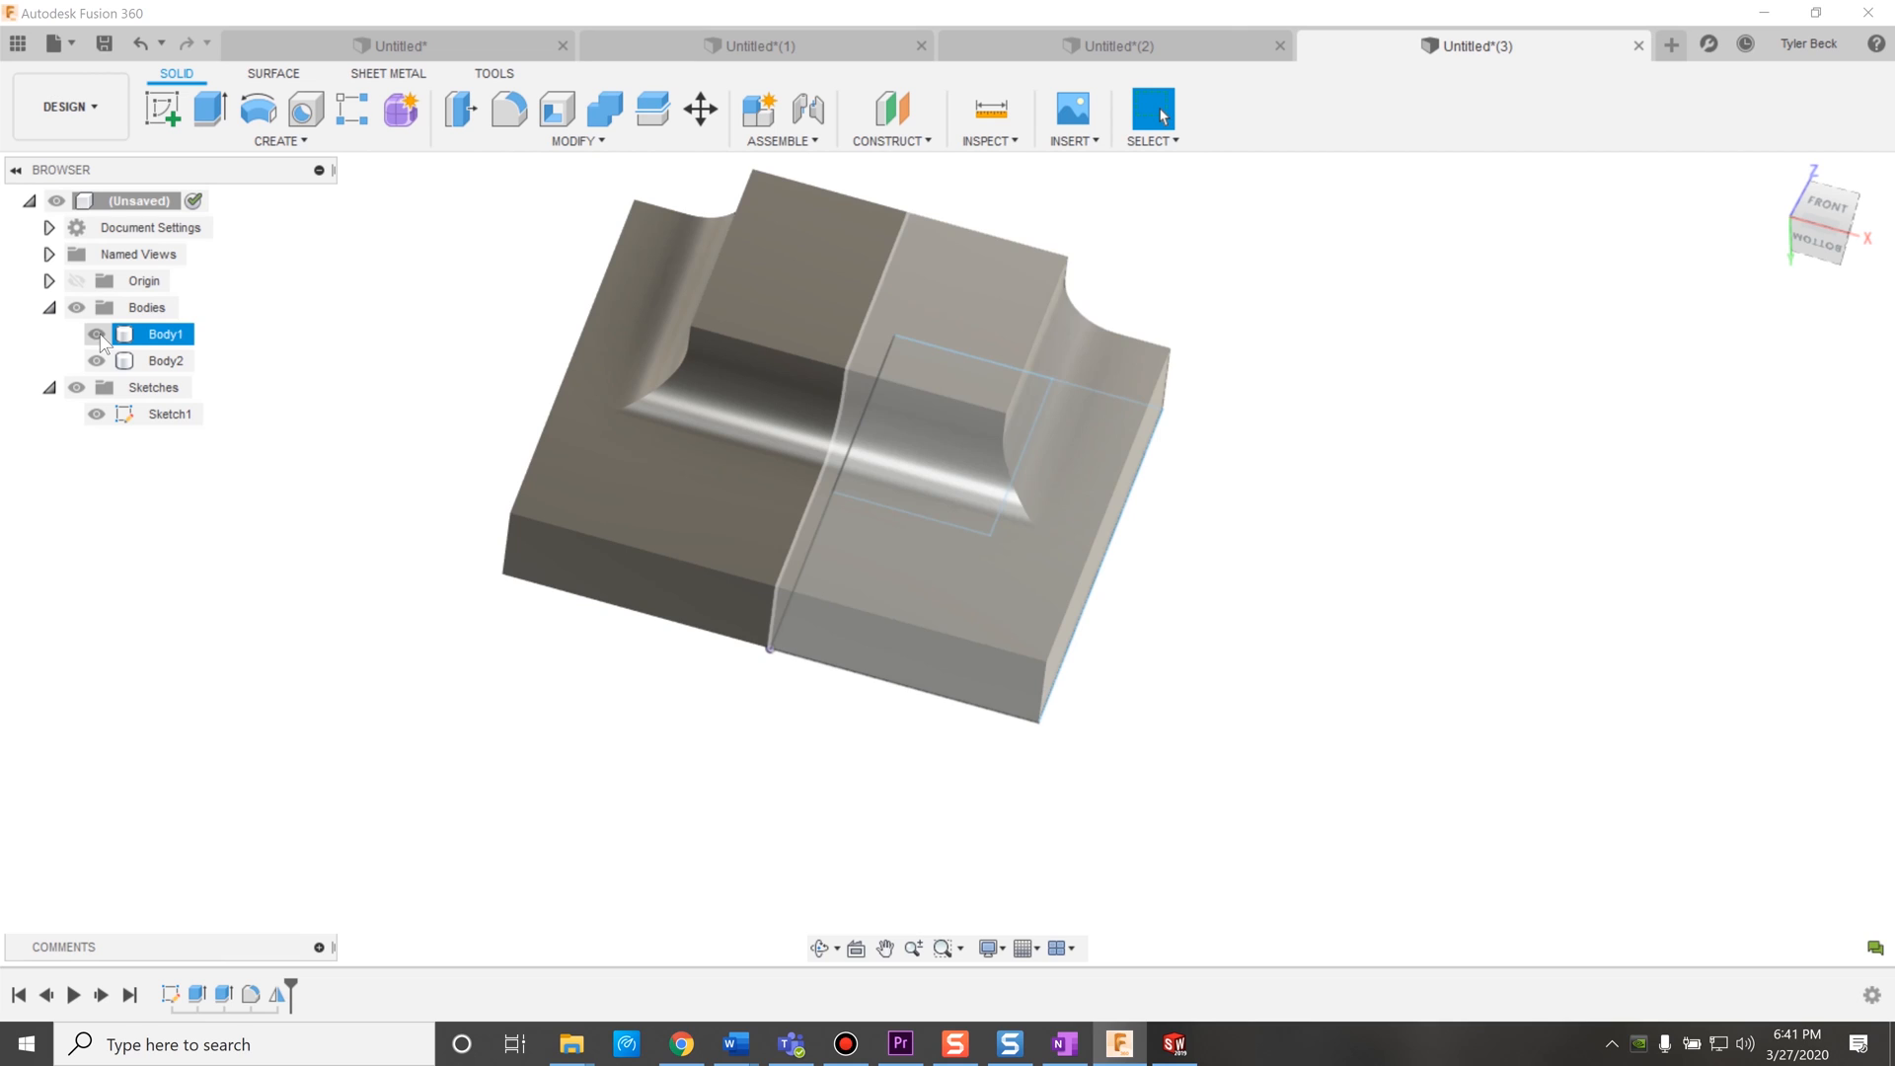
Hide Body2 so only the original filleted block is visible.
click(97, 334)
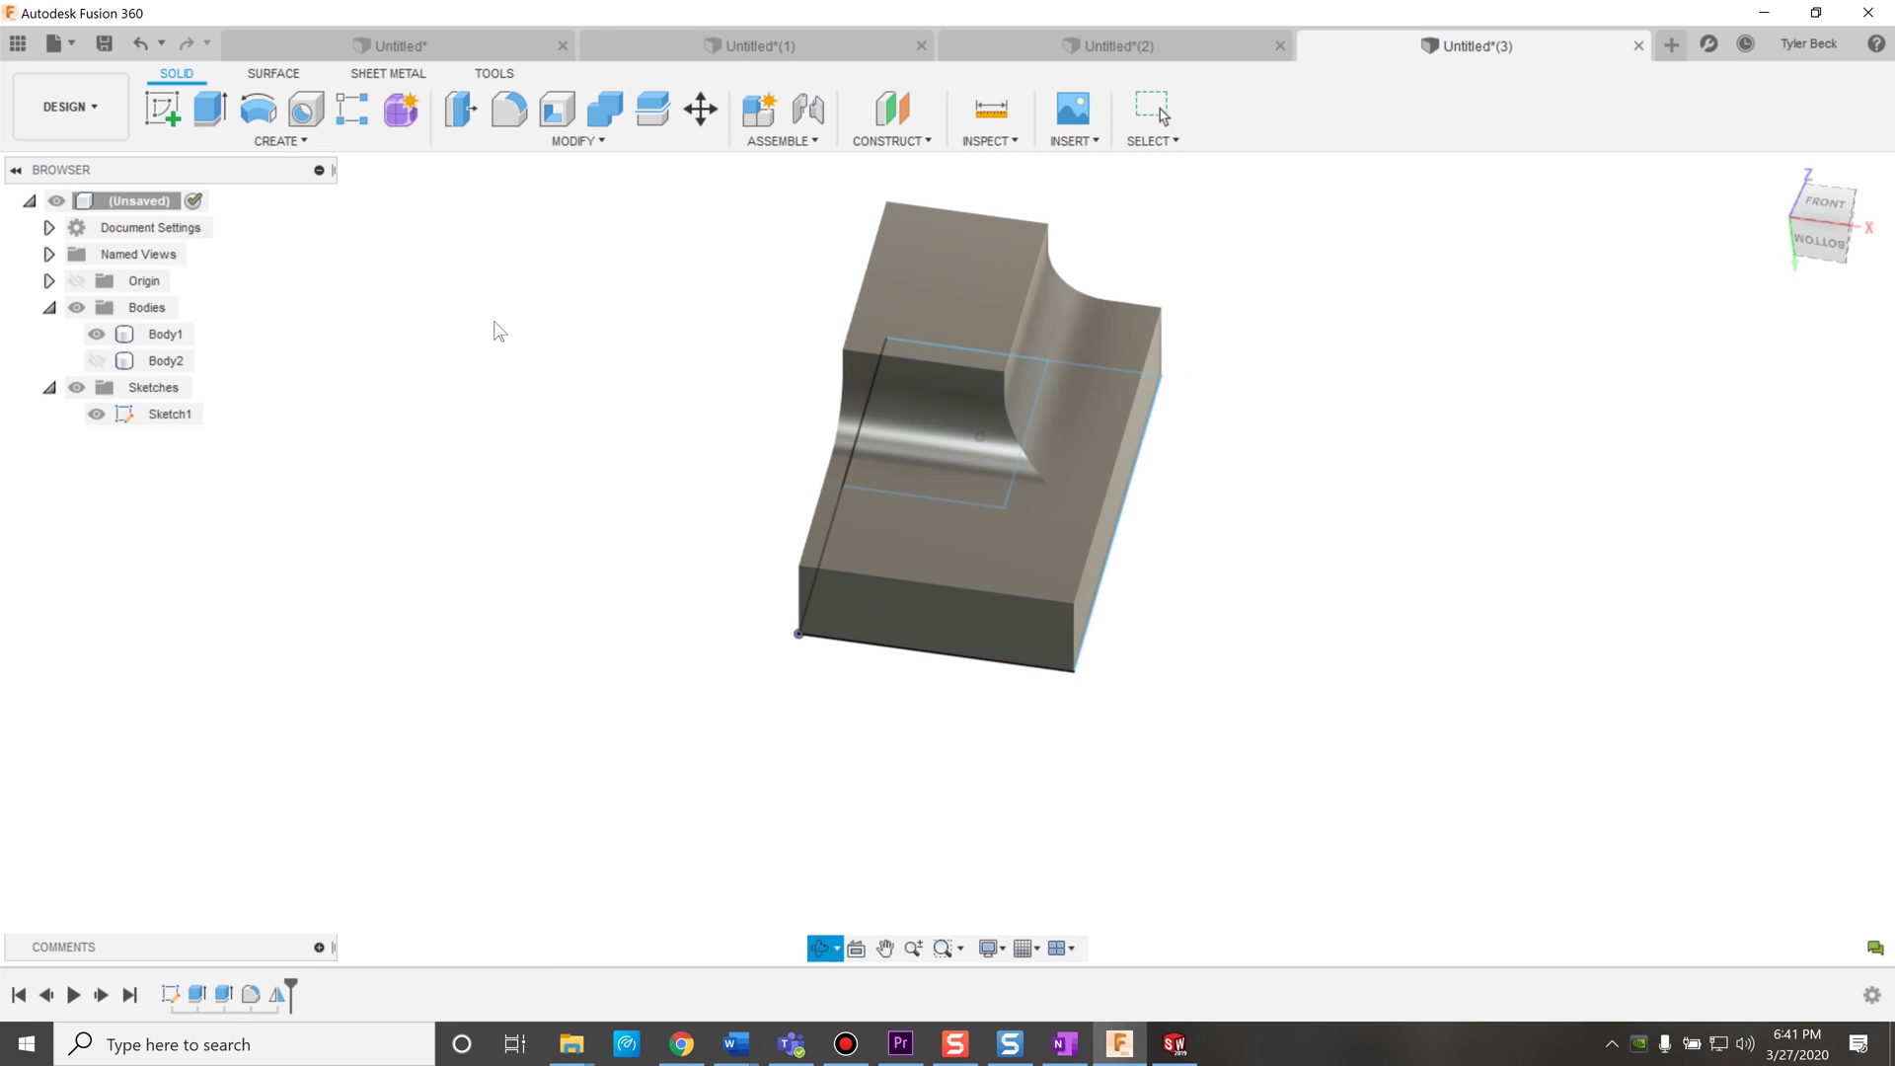
click(1151, 108)
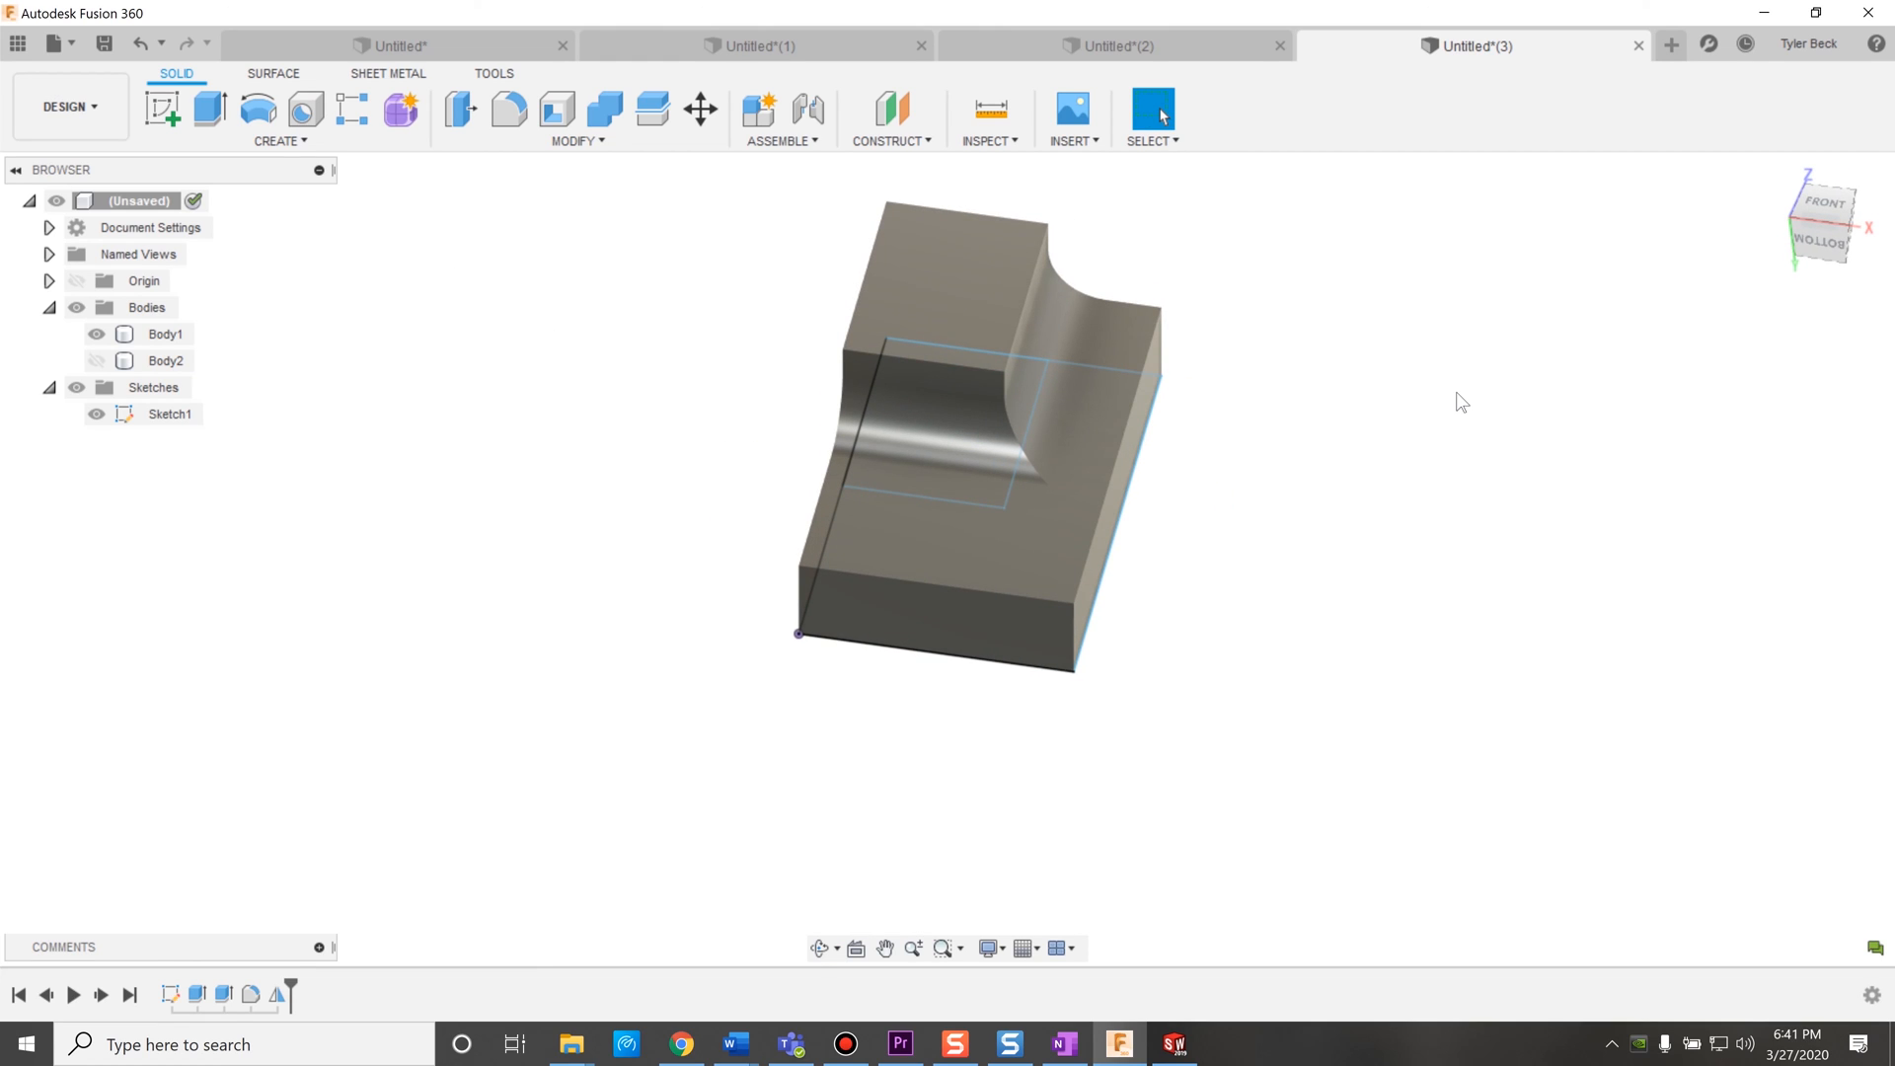